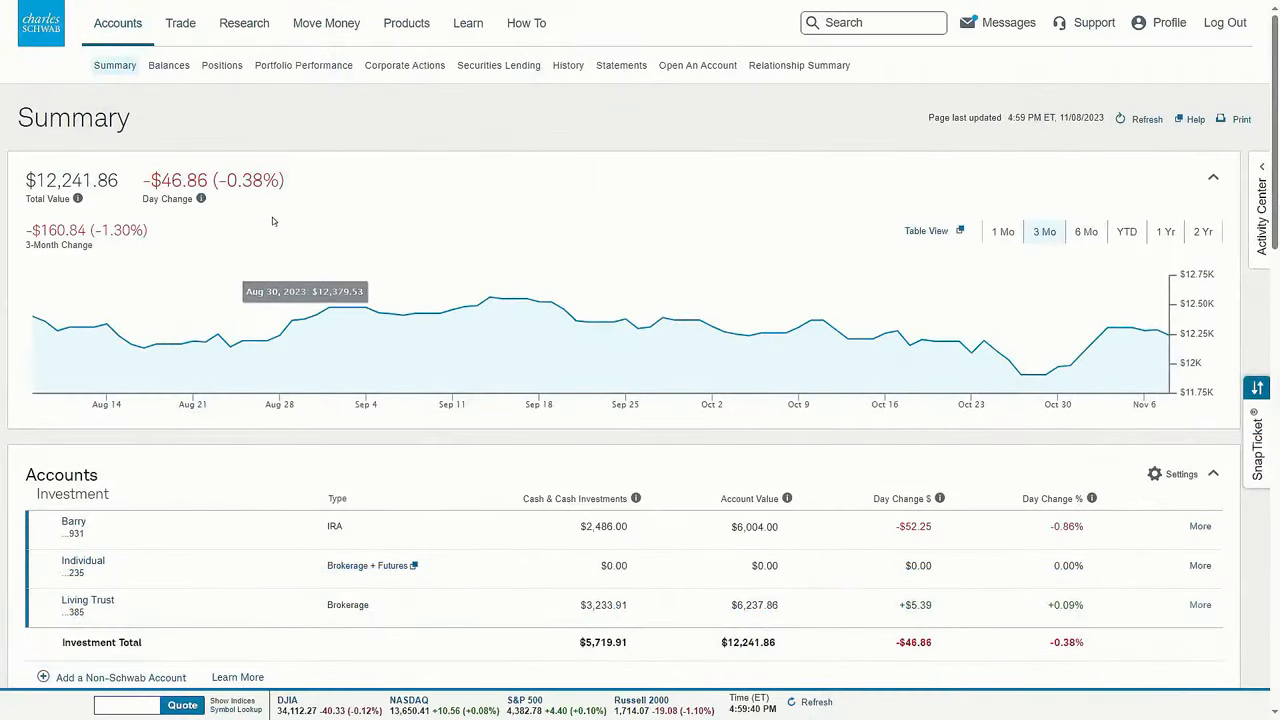
{"action": "mouse_move", "coordinate": [273, 221]}
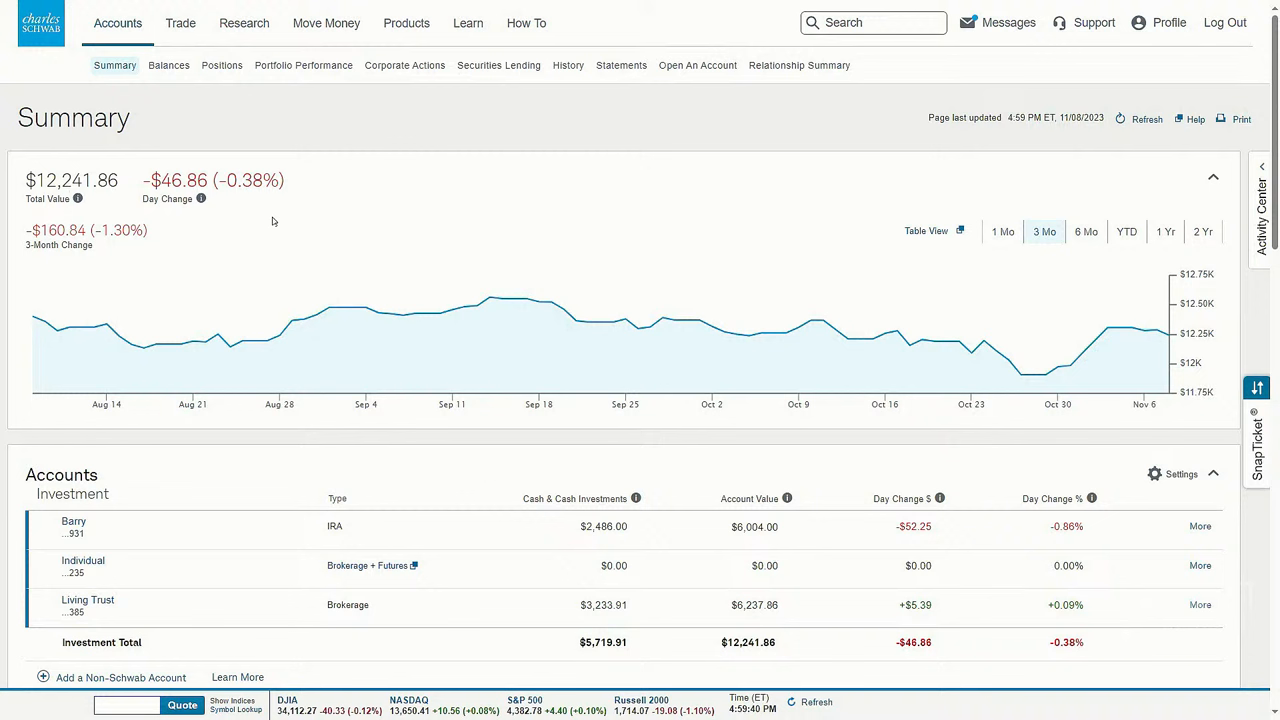
{"action": "mouse_move", "coordinate": [380, 171]}
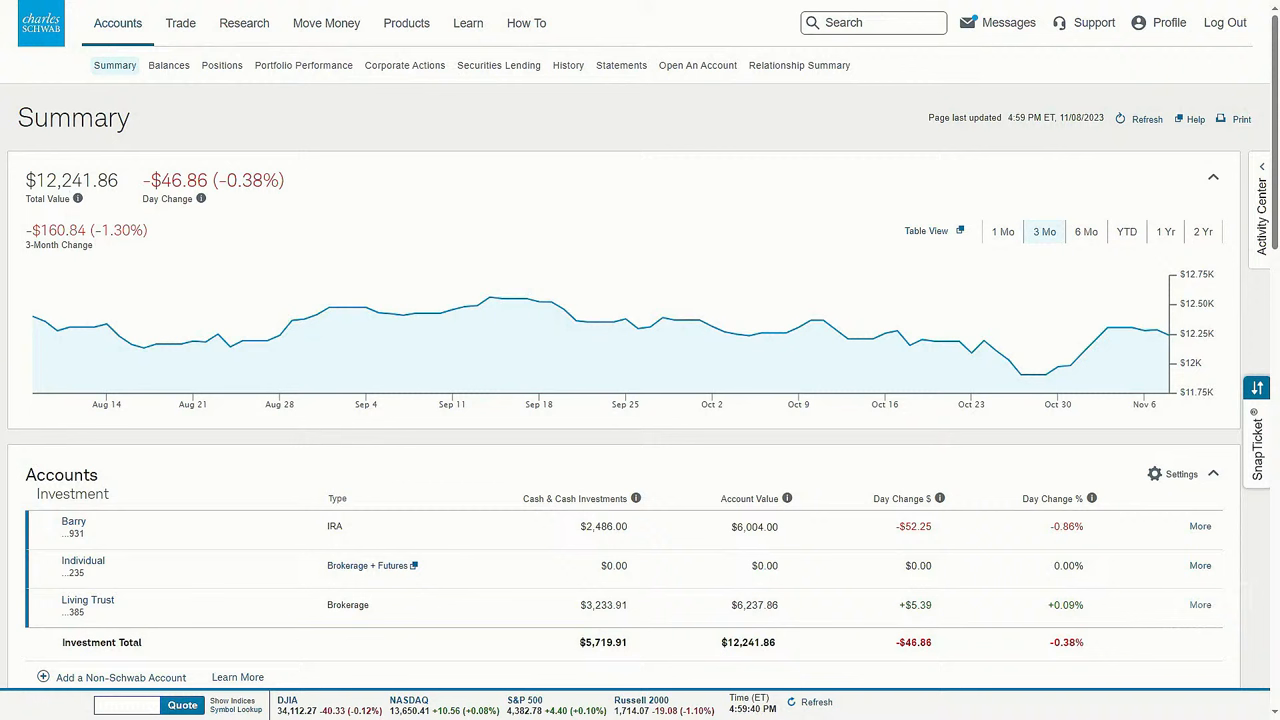
{"action": "mouse_move", "coordinate": [1224, 177]}
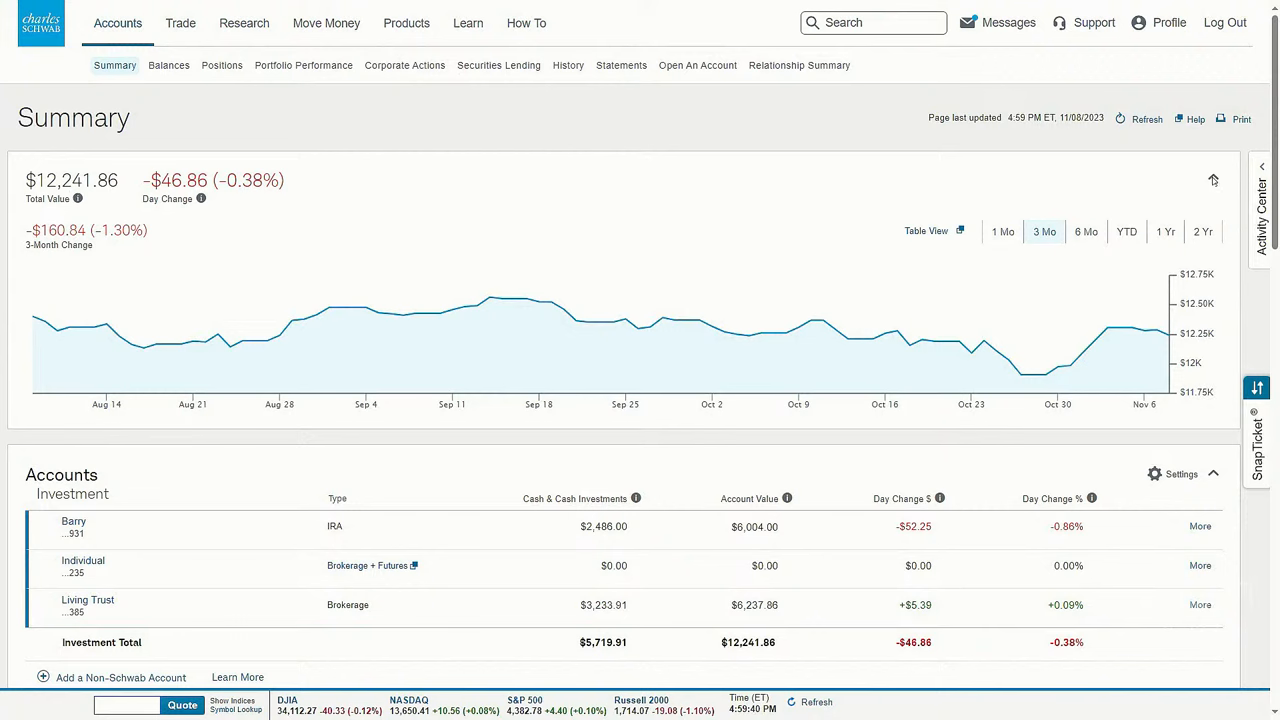
Step: Collapse the three-month Total Value chart so only total value and day change show
{"action": "left_click", "coordinate": [1213, 180]}
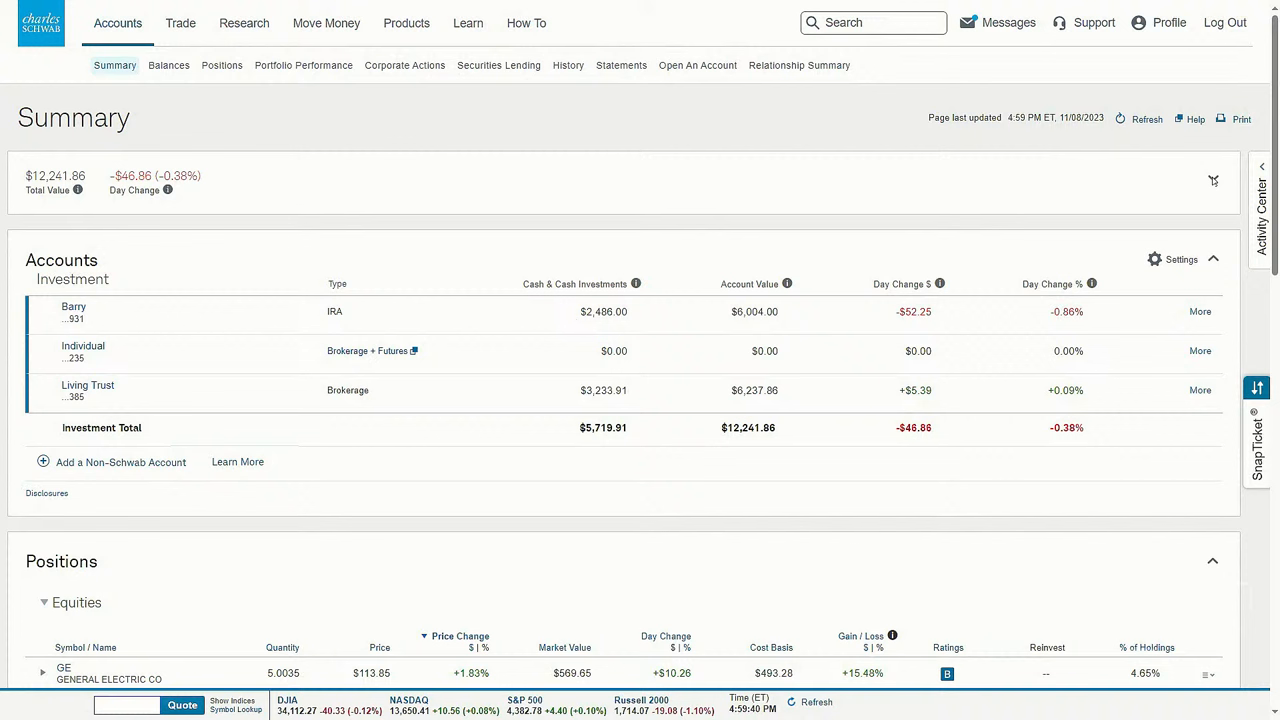
{"action": "left_click", "coordinate": [1213, 180]}
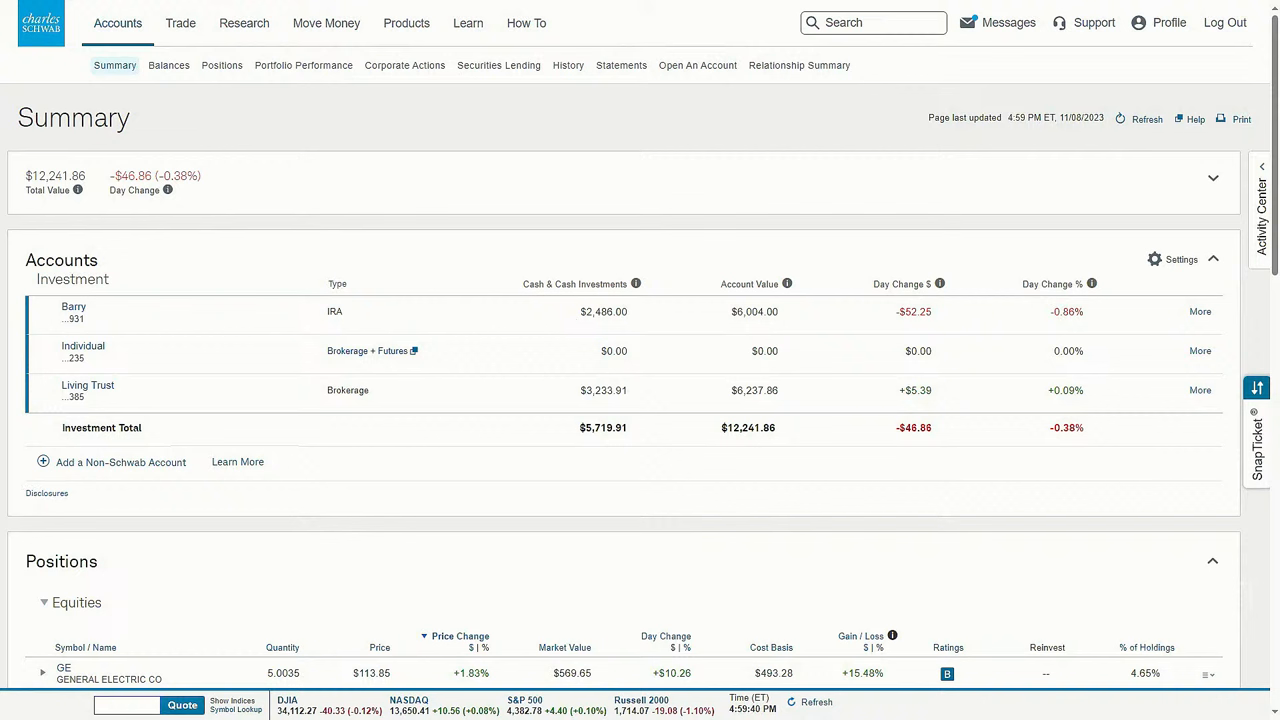
{"action": "mouse_move", "coordinate": [1178, 239]}
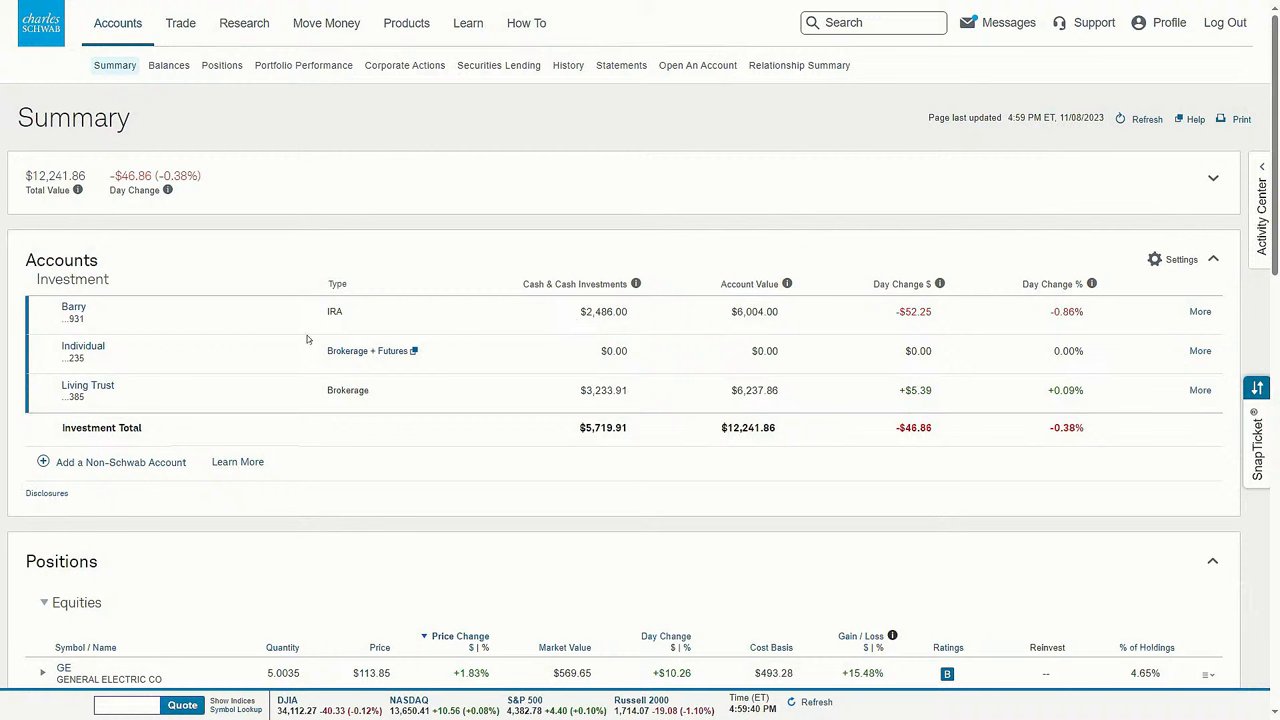
{"action": "mouse_move", "coordinate": [218, 446]}
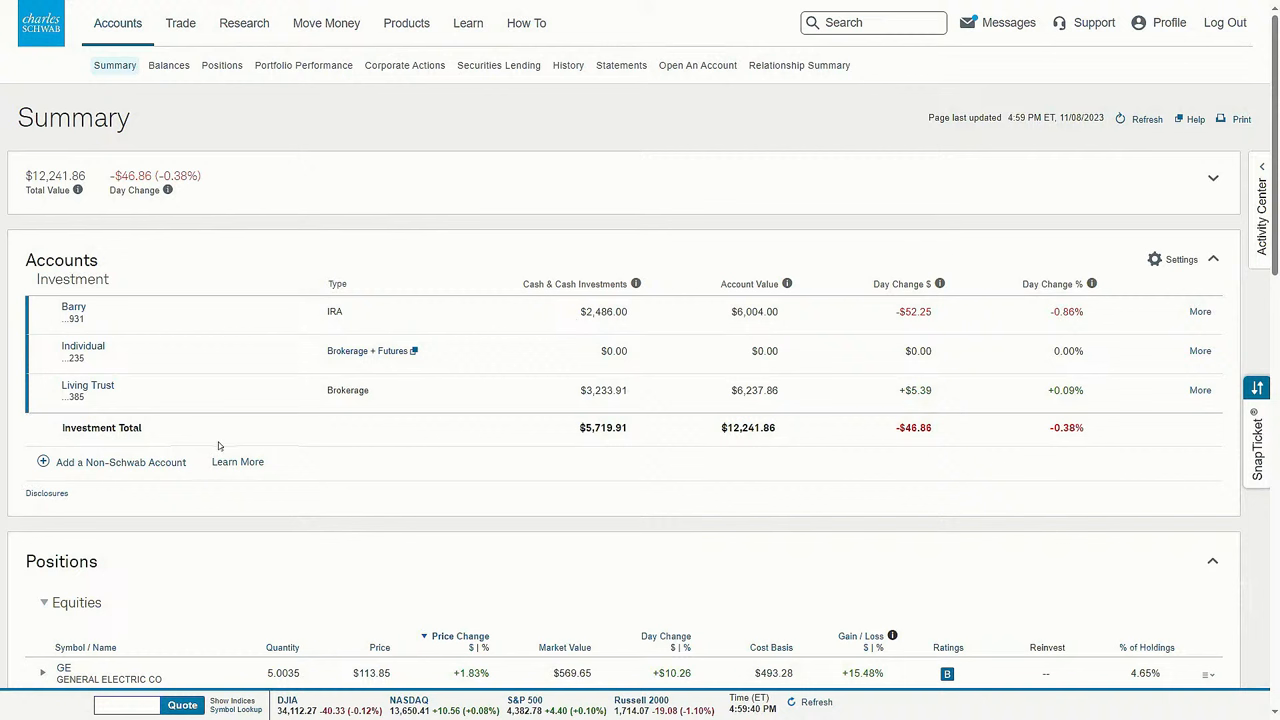
{"action": "mouse_move", "coordinate": [277, 420]}
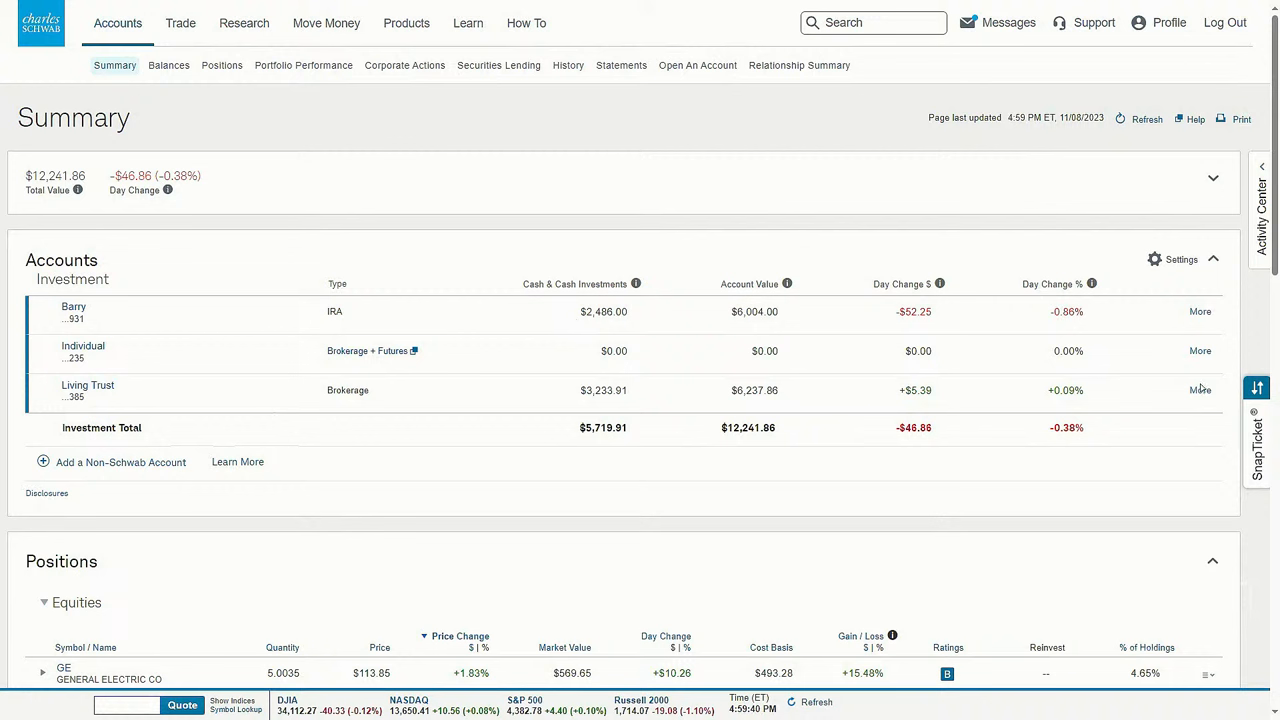
{"action": "mouse_move", "coordinate": [1170, 268]}
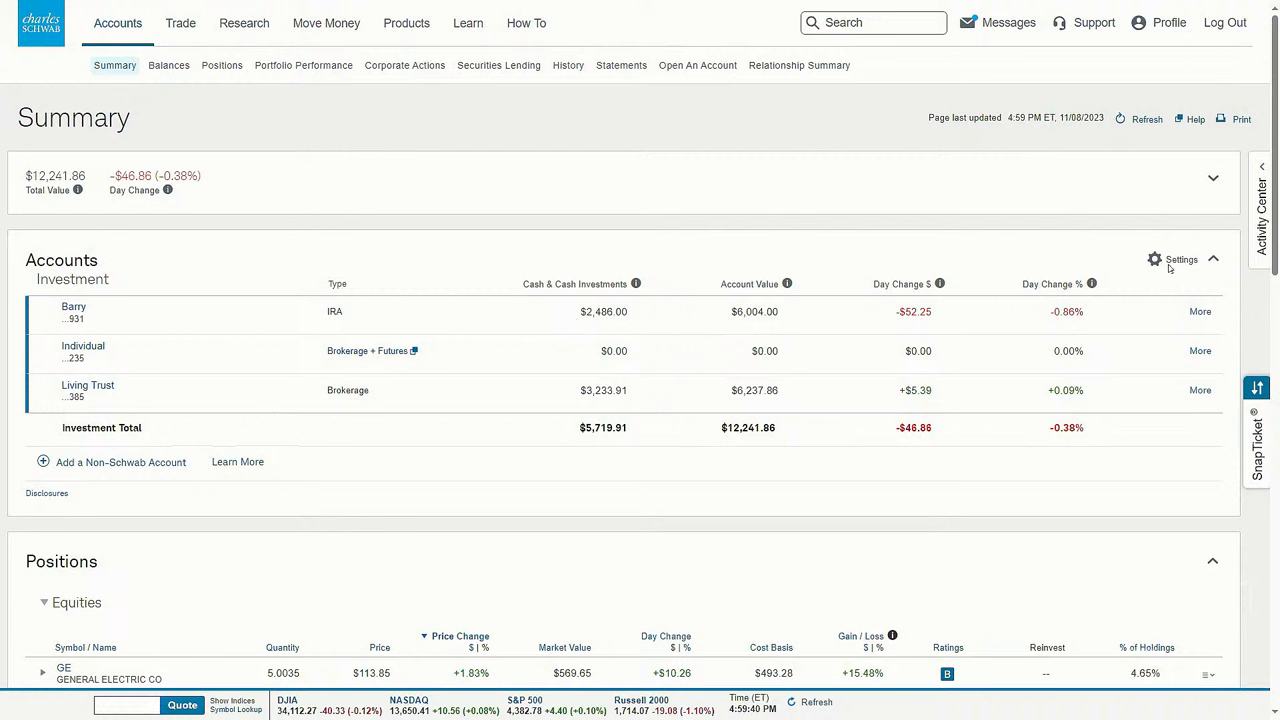
Step: Open Summary Settings from the Accounts gear and start naming a new account group
{"action": "left_click", "coordinate": [1154, 259]}
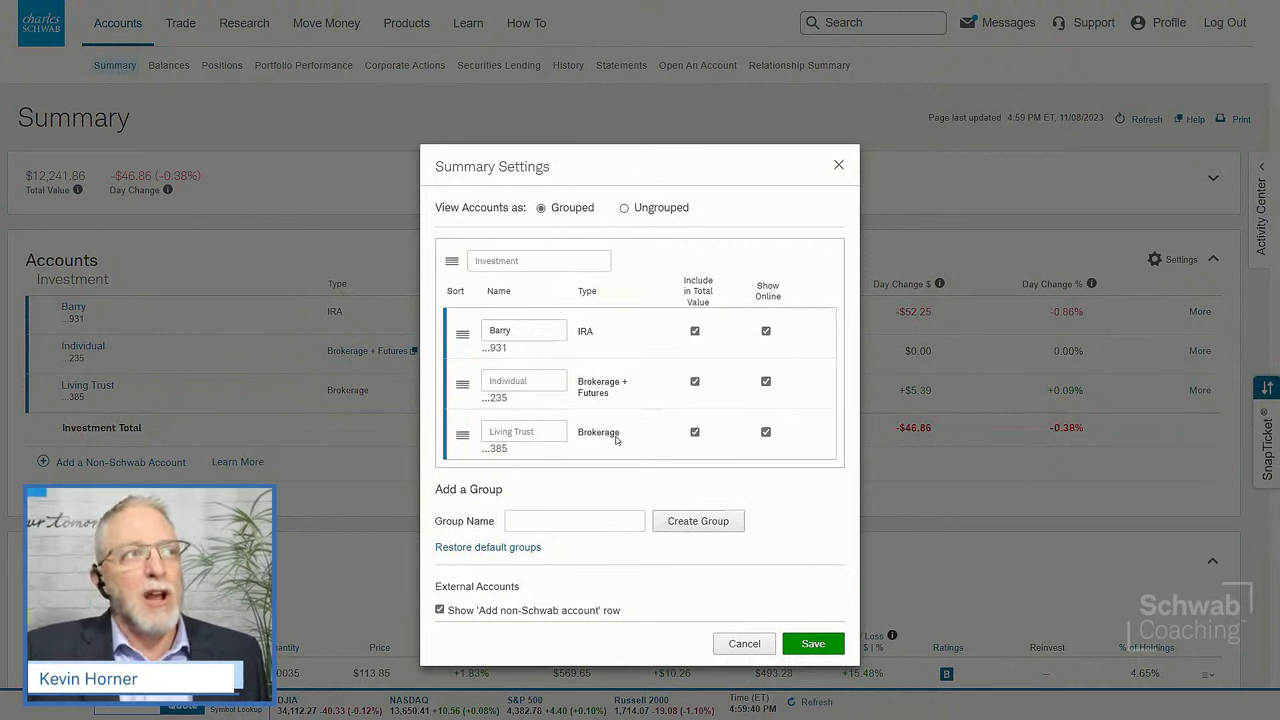
{"action": "mouse_move", "coordinate": [680, 561]}
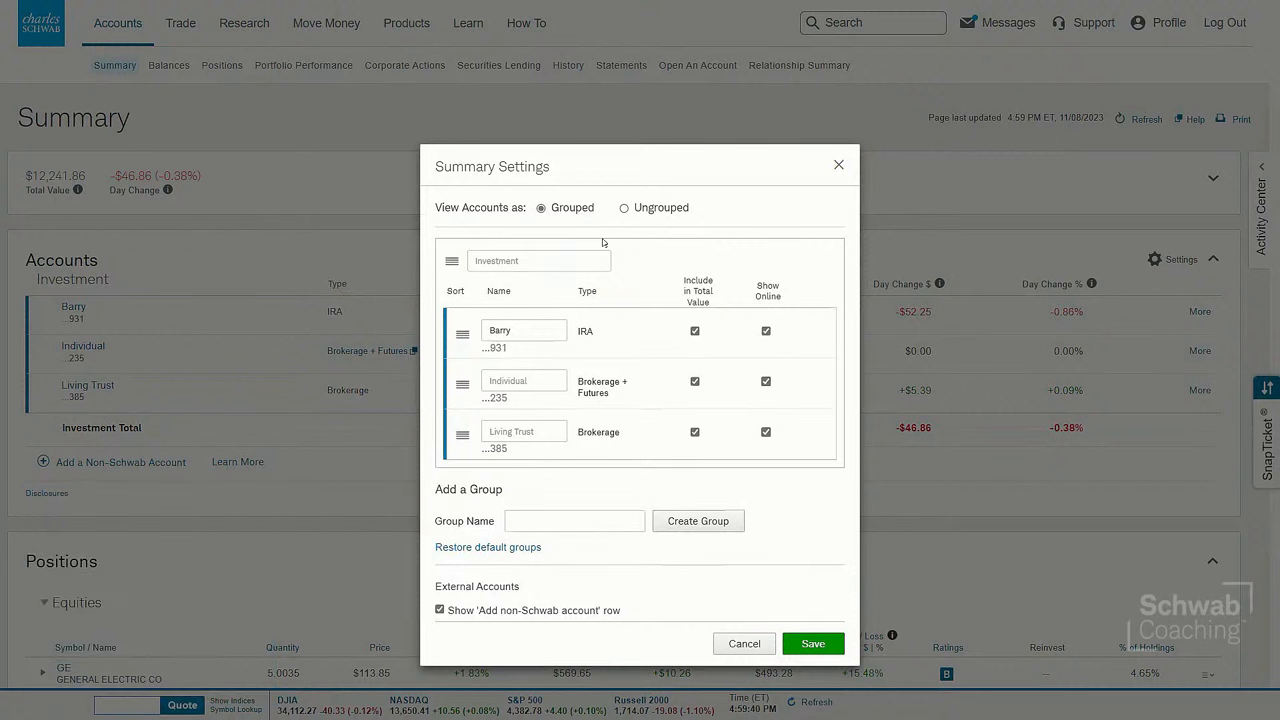
{"action": "mouse_move", "coordinate": [616, 470]}
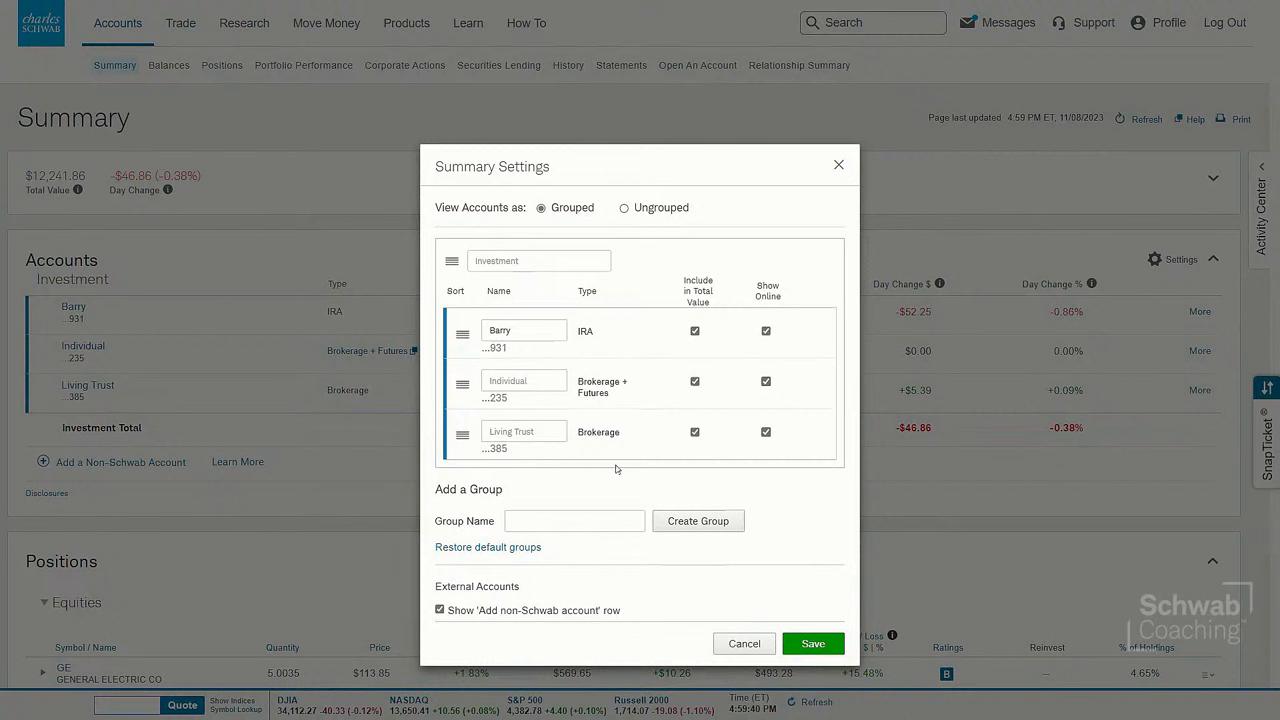
{"action": "left_click", "coordinate": [574, 520]}
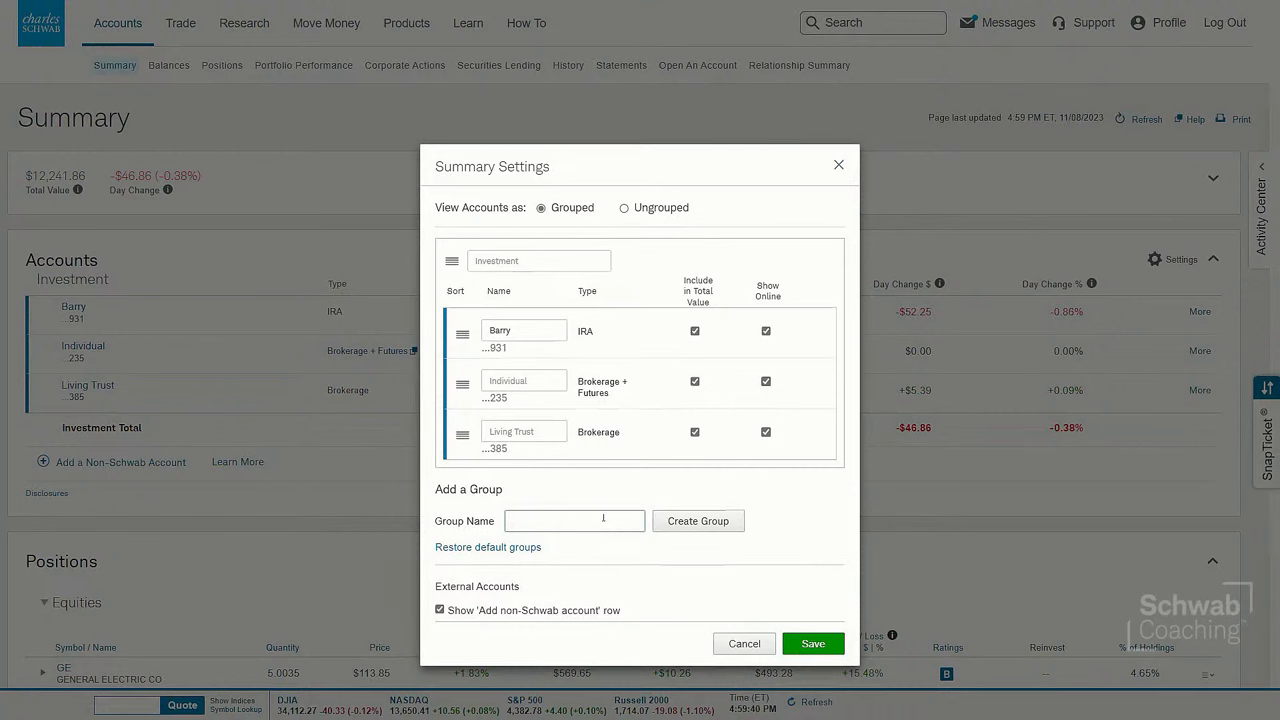
{"action": "mouse_move", "coordinate": [750, 668]}
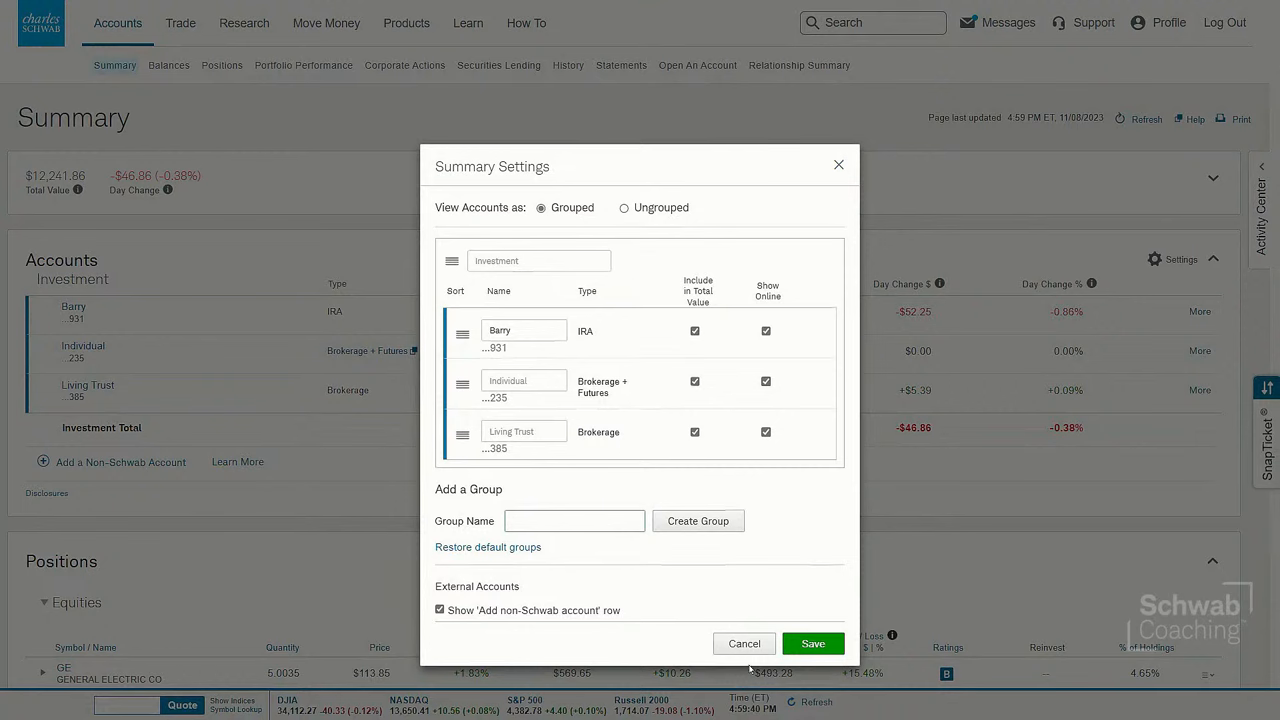
Step: Cancel Summary Settings, returning to the summary with three Investment accounts
{"action": "left_click", "coordinate": [744, 643]}
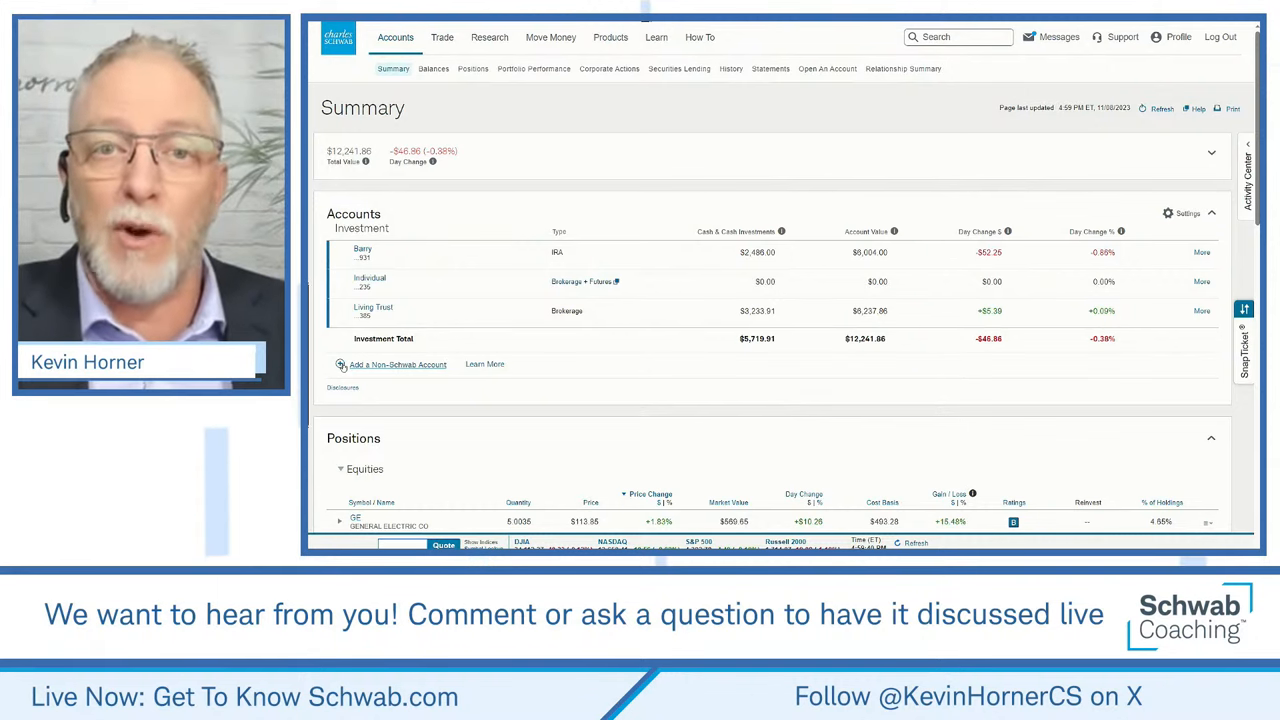
{"action": "left_click", "coordinate": [397, 364]}
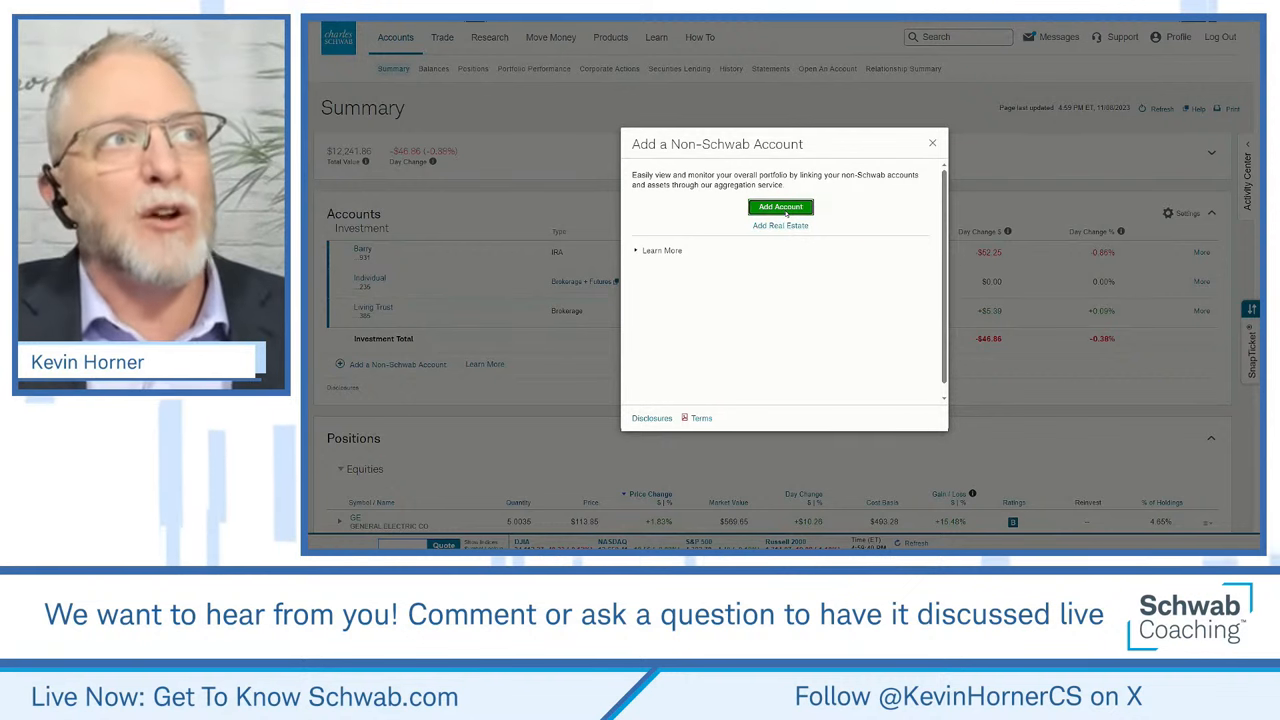
{"action": "left_click", "coordinate": [780, 207]}
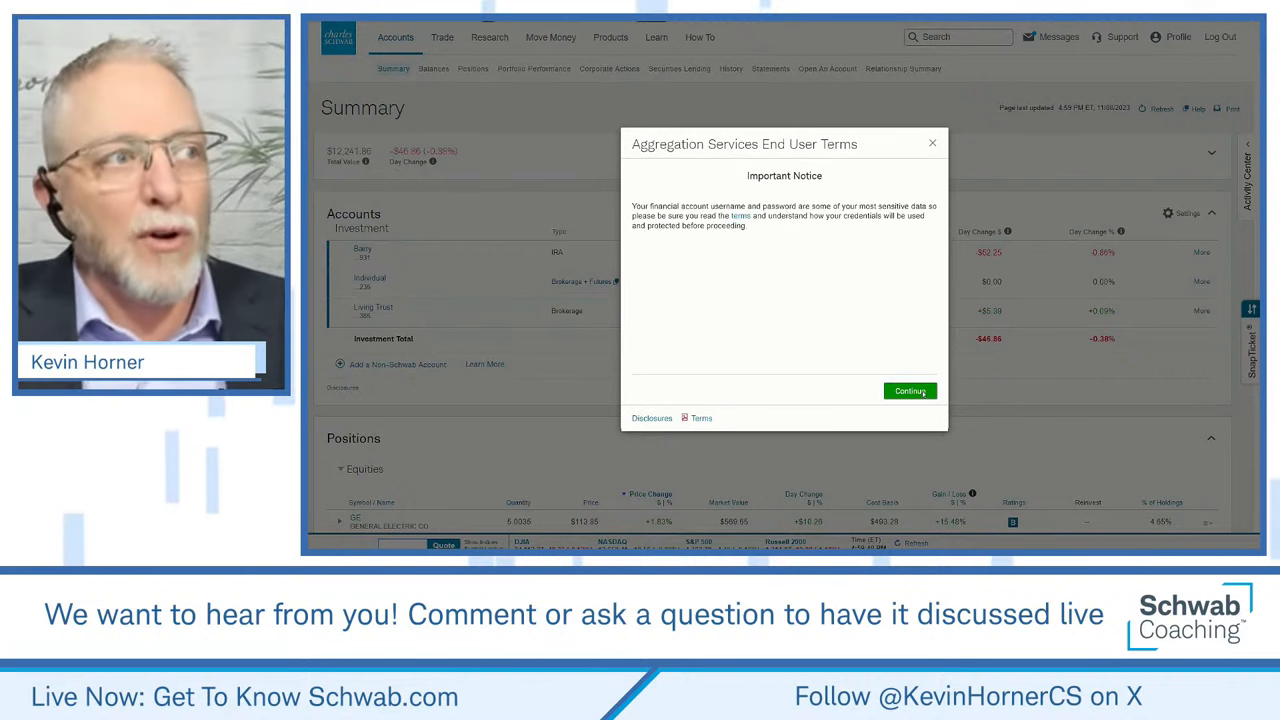
{"action": "left_click", "coordinate": [909, 390]}
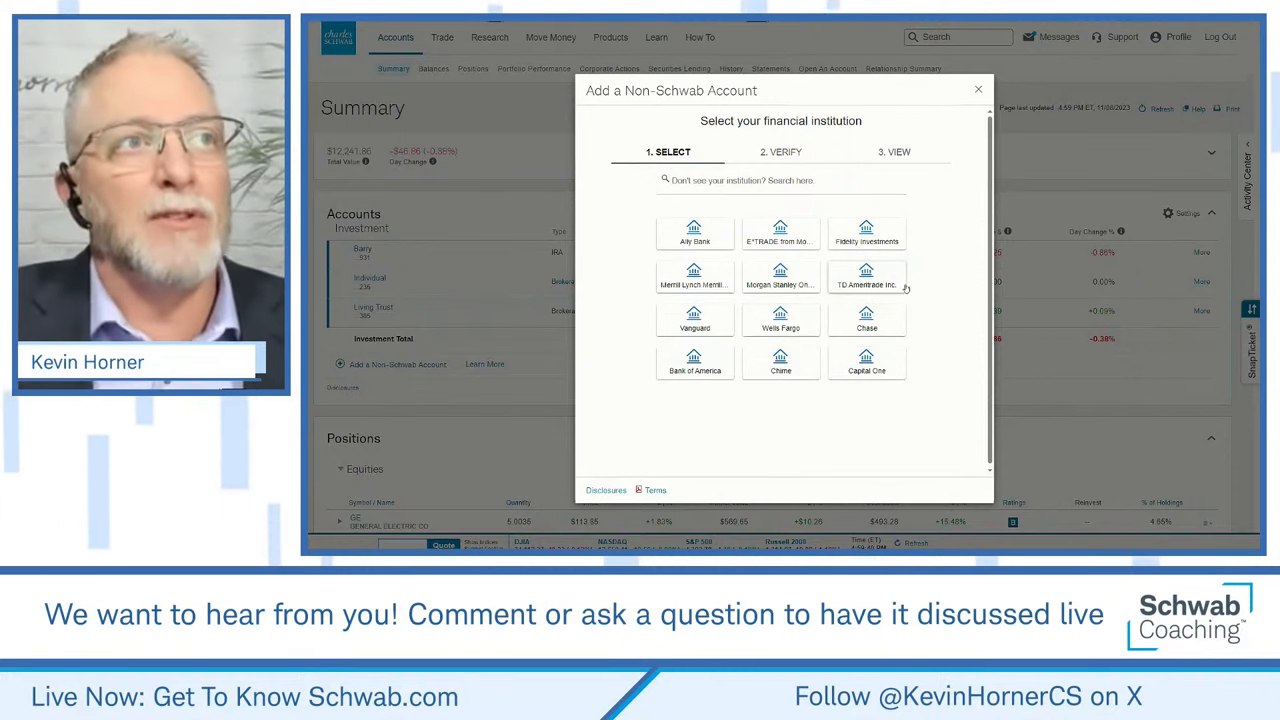
{"action": "mouse_move", "coordinate": [866, 277]}
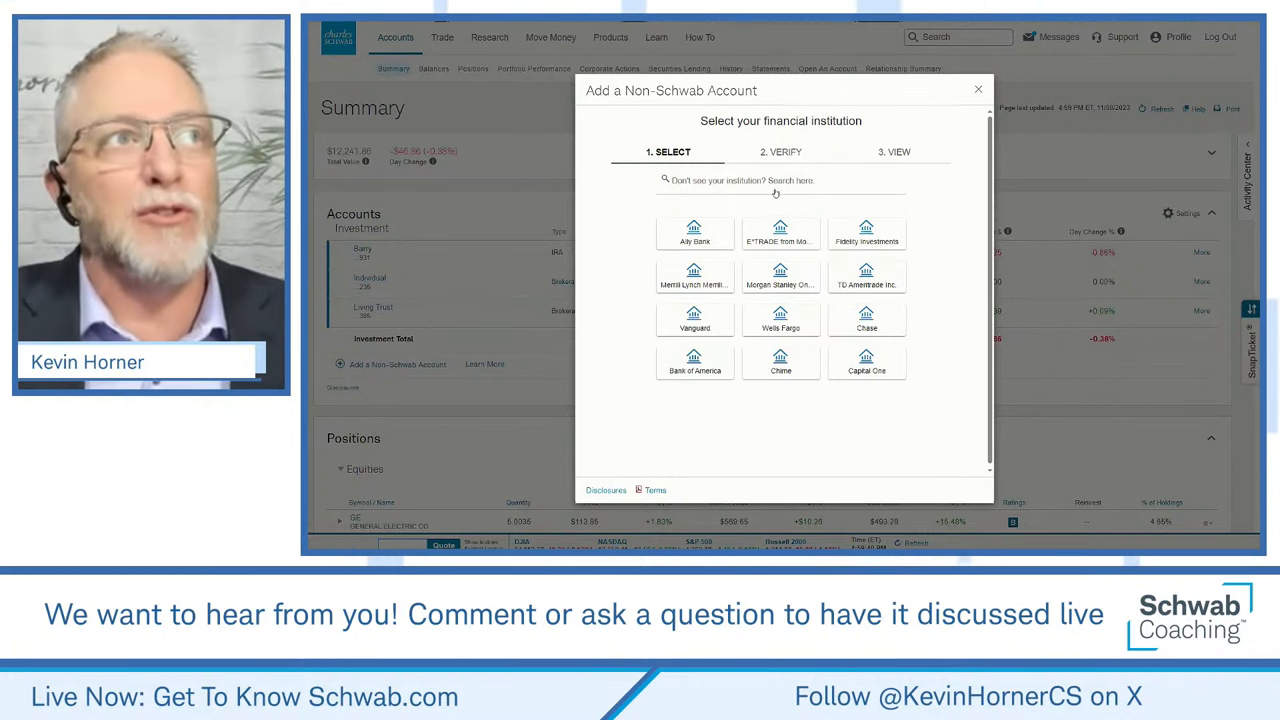
{"action": "left_click", "coordinate": [978, 89]}
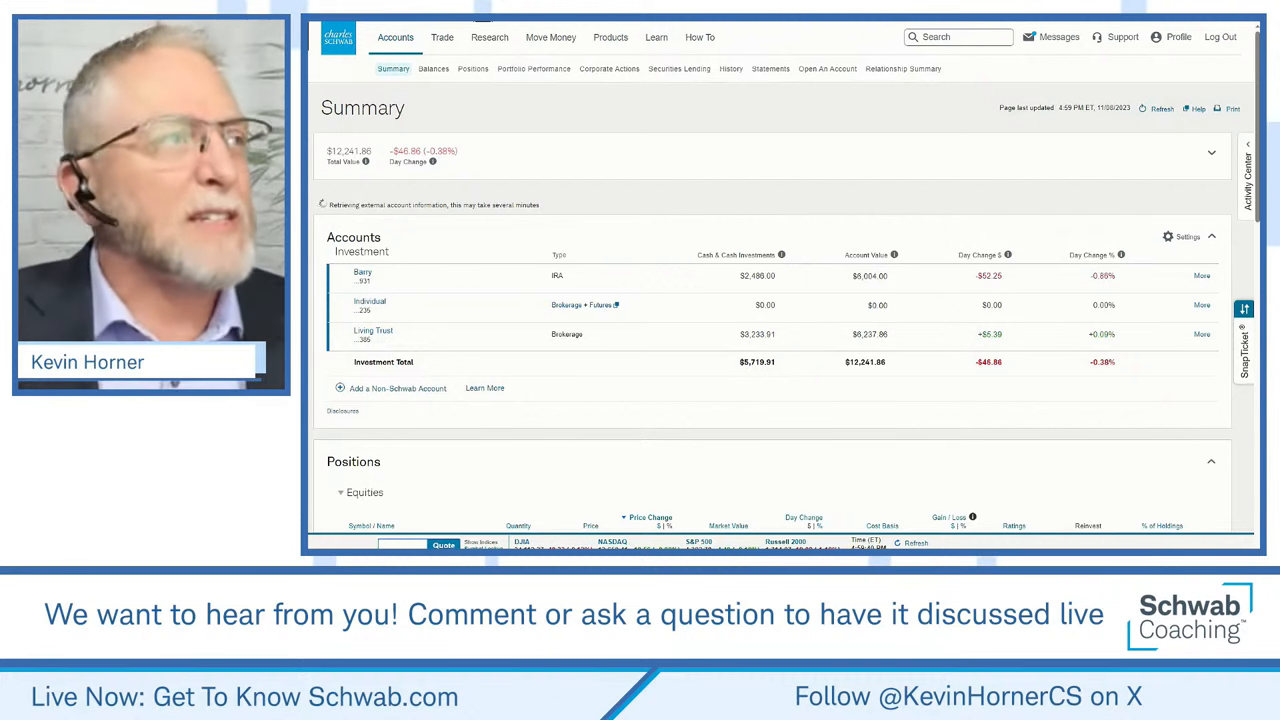
{"action": "mouse_move", "coordinate": [449, 100]}
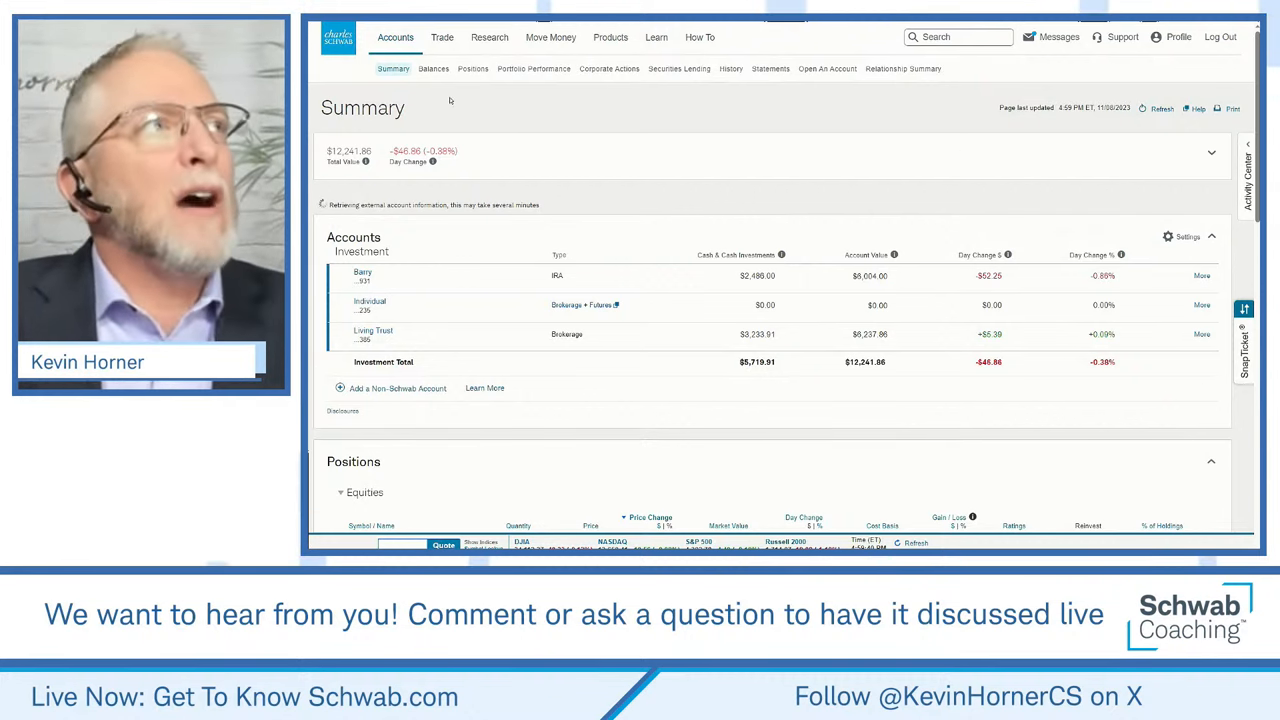
Step: Show the Trade menu with order, trading platform and Watchlist destinations
{"action": "left_click", "coordinate": [442, 37]}
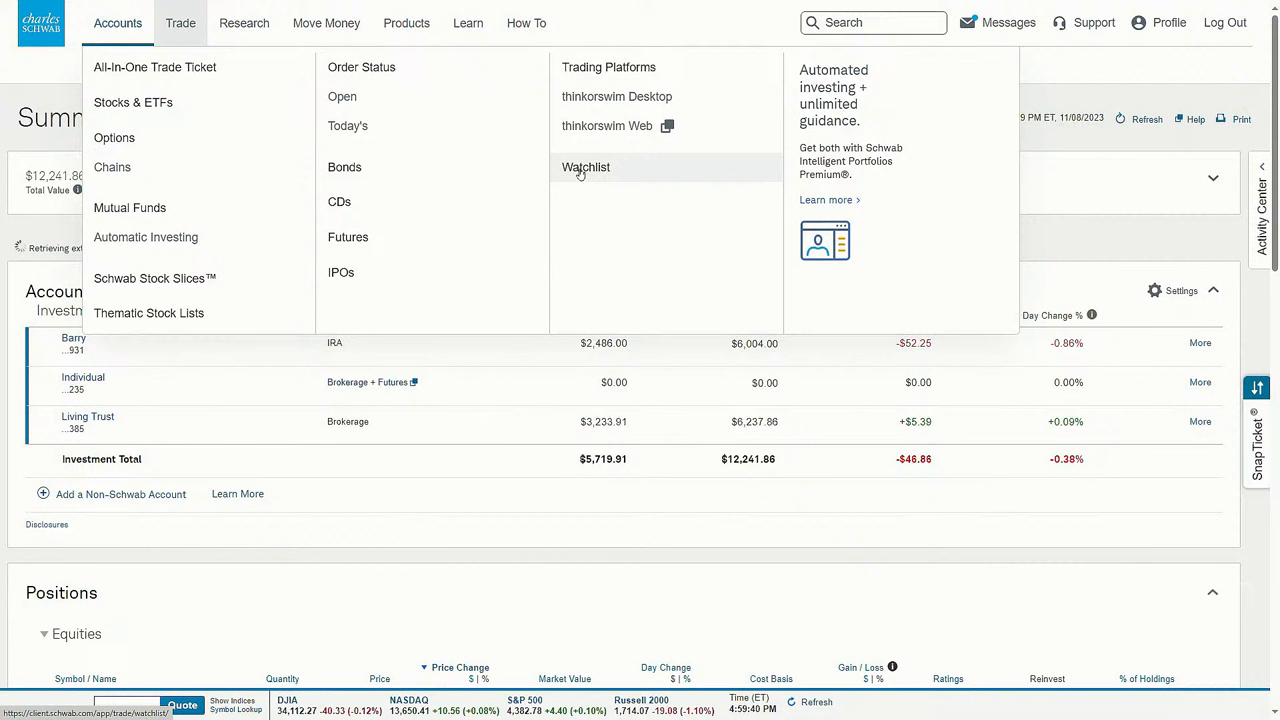
{"action": "mouse_move", "coordinate": [608, 67]}
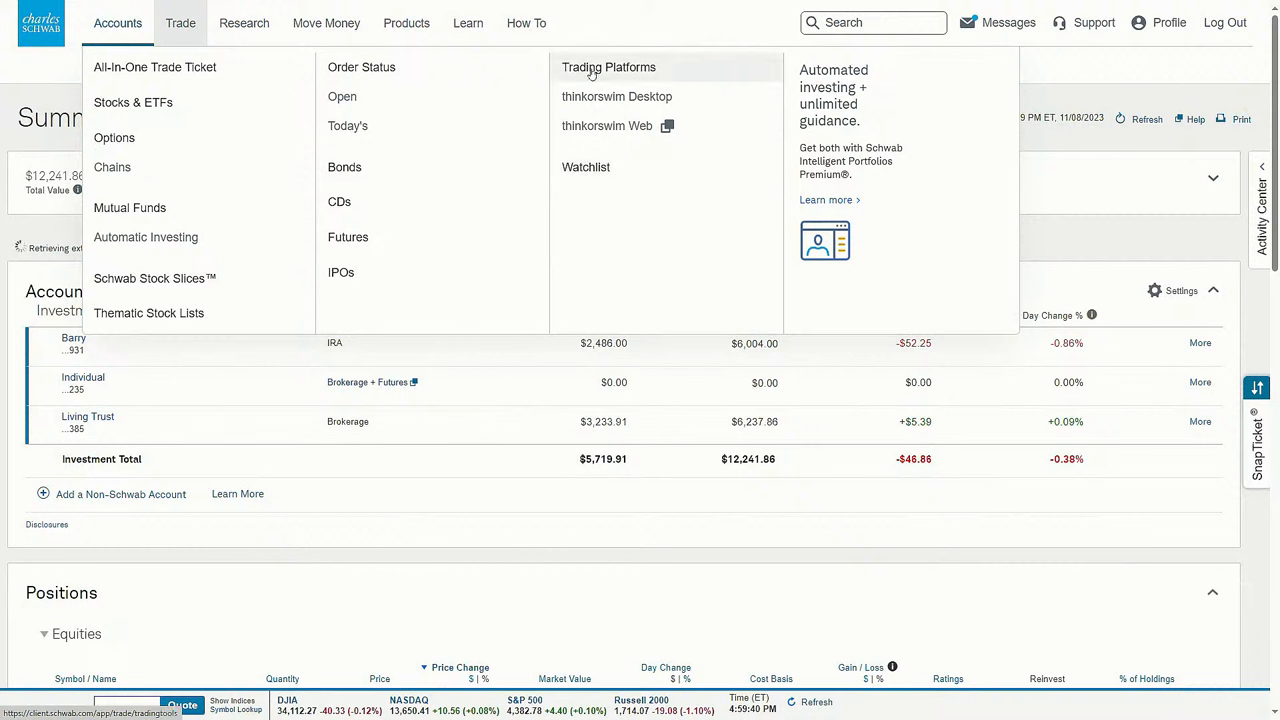
{"action": "mouse_move", "coordinate": [547, 191]}
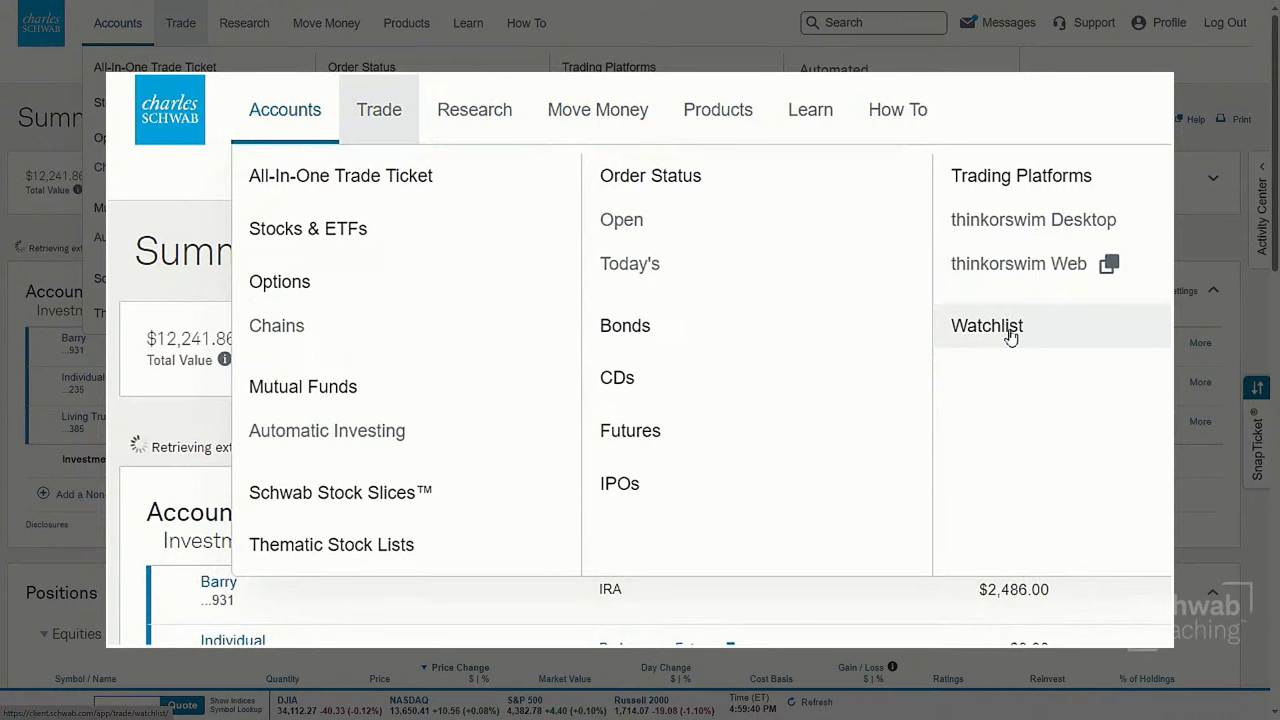
Step: Open Add symbol to watchlist for GE, review existing watchlists, and keep the default
{"action": "left_click", "coordinate": [284, 109]}
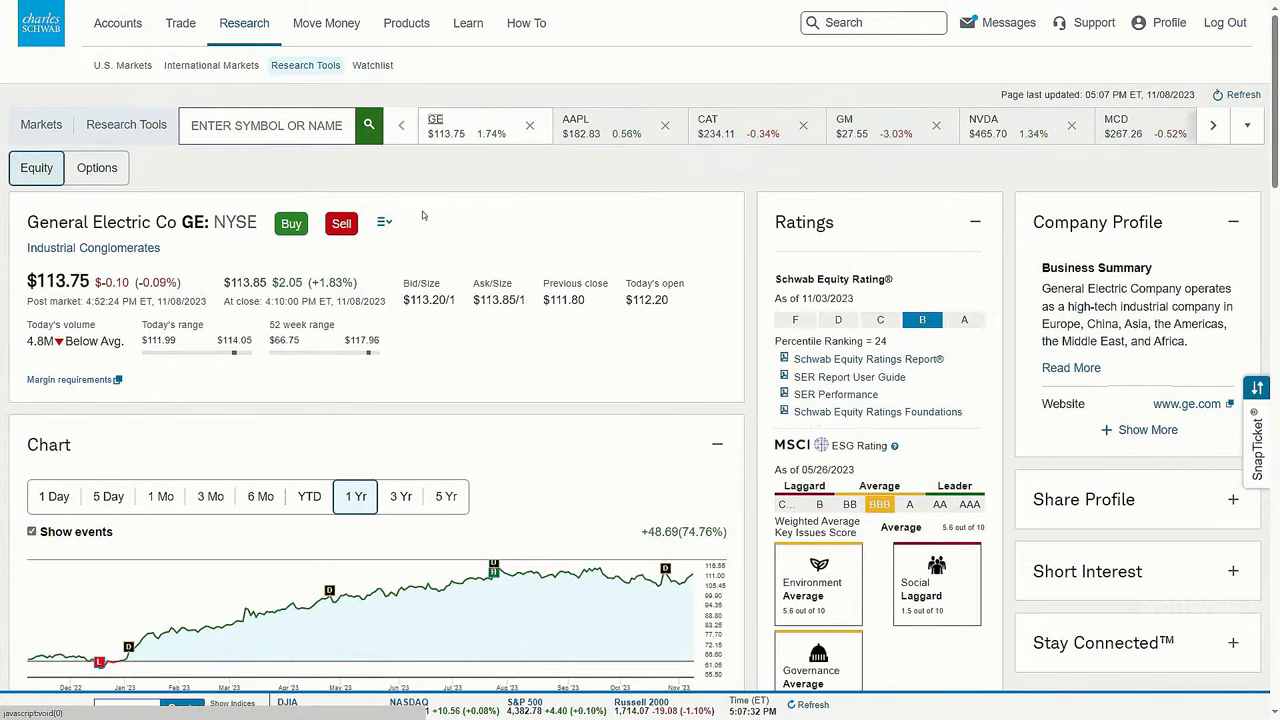
{"action": "left_click", "coordinate": [384, 222]}
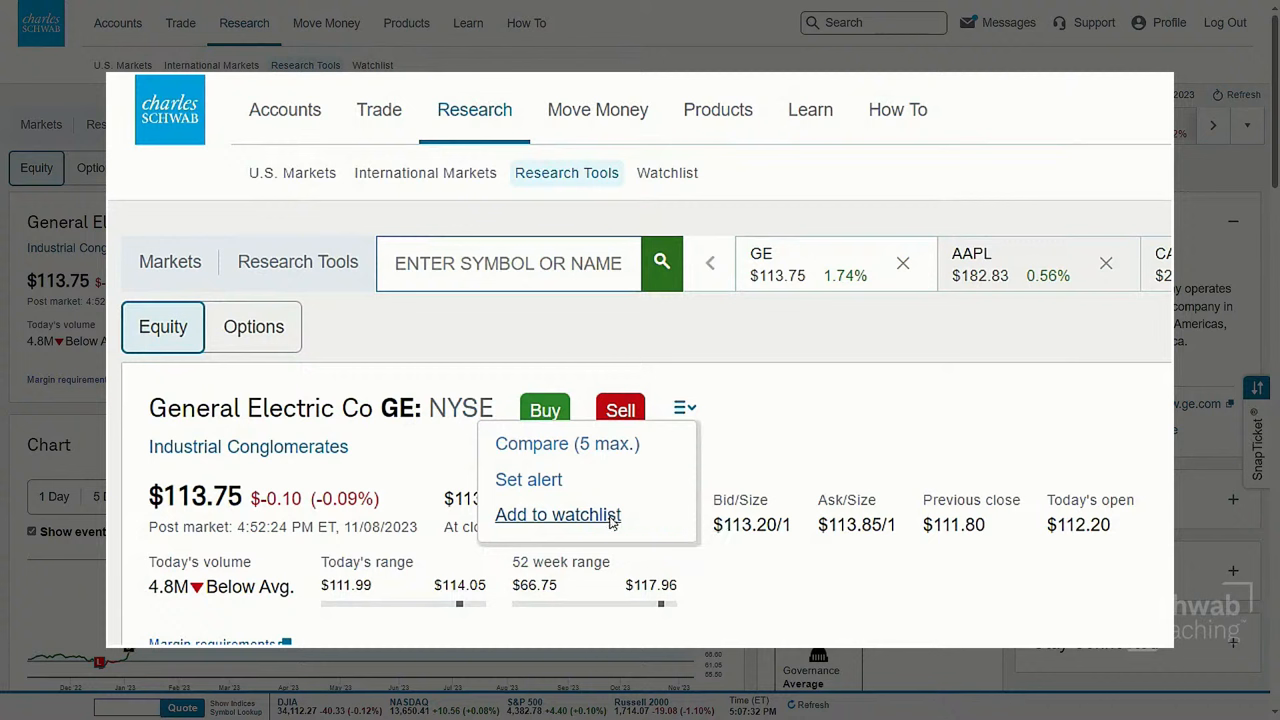
{"action": "left_click", "coordinate": [558, 514]}
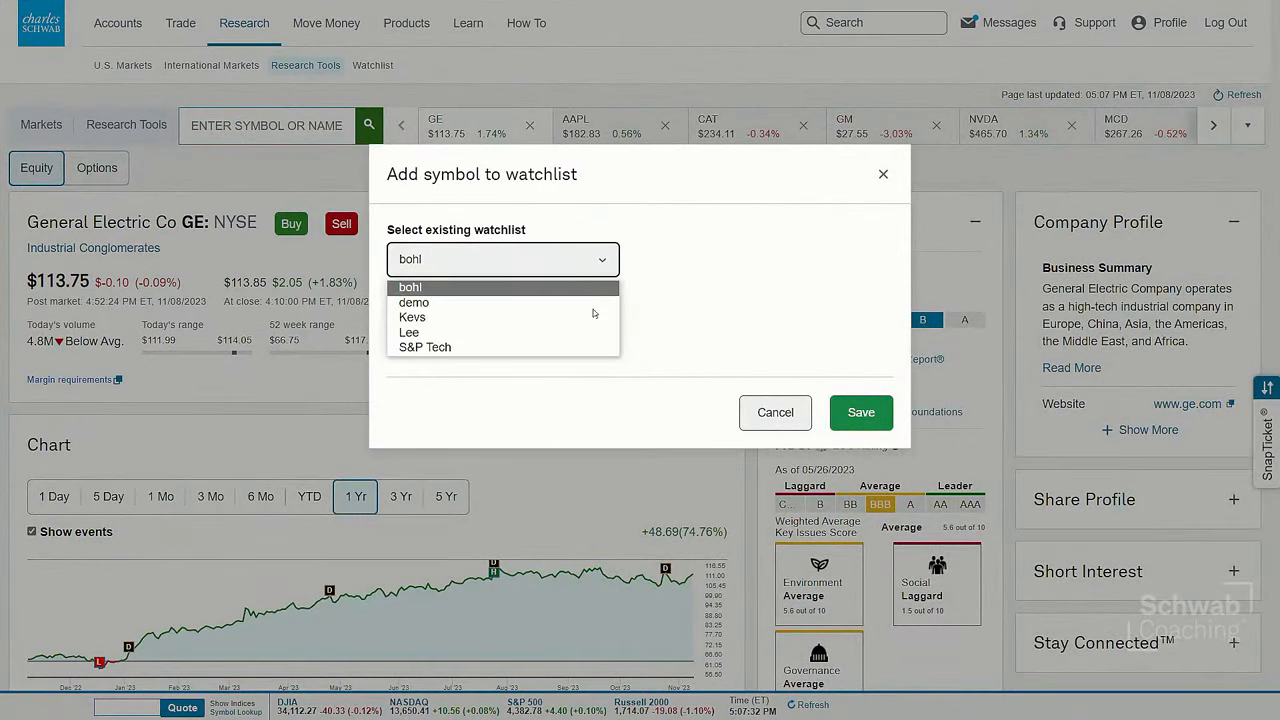
{"action": "mouse_move", "coordinate": [472, 347]}
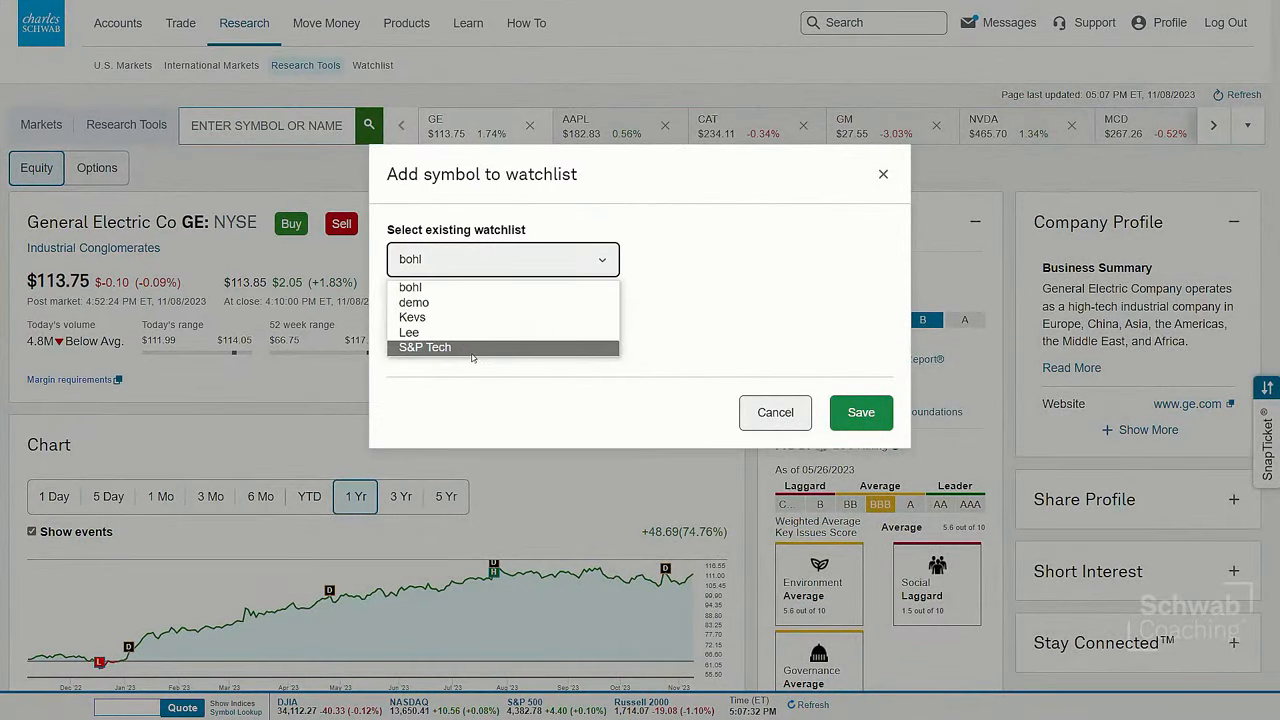
{"action": "mouse_move", "coordinate": [535, 302]}
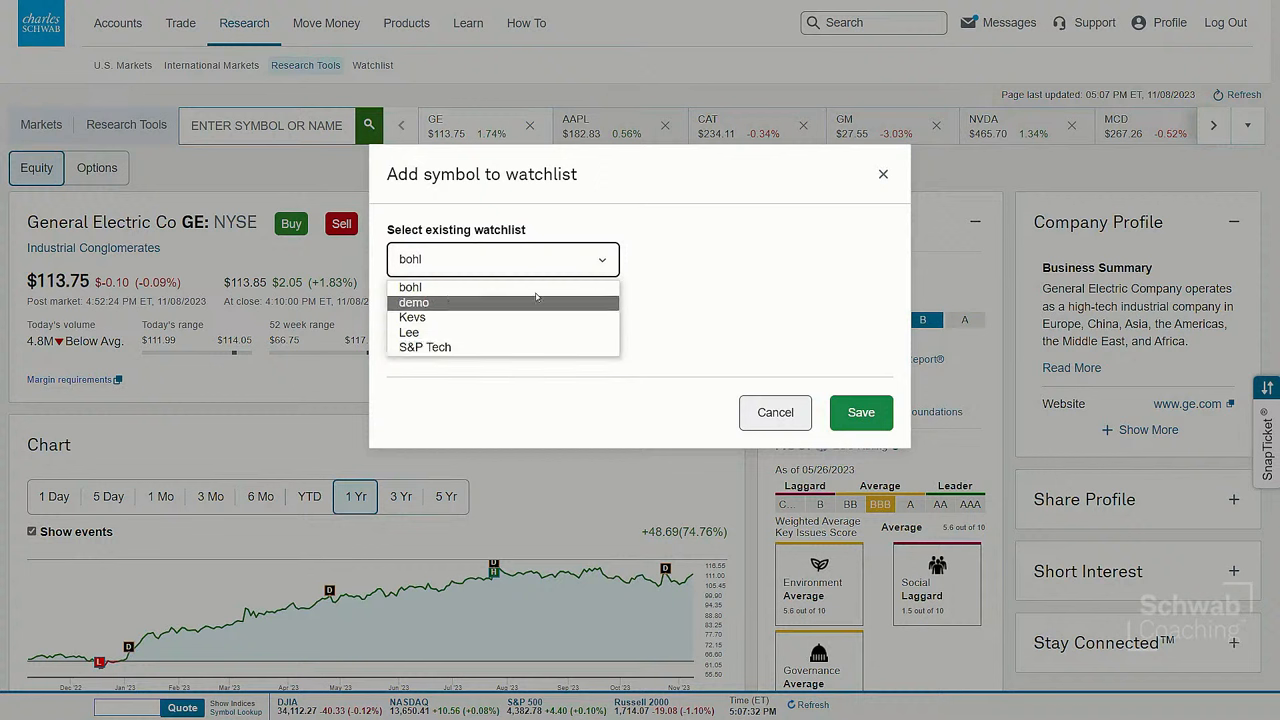
{"action": "left_click", "coordinate": [410, 287]}
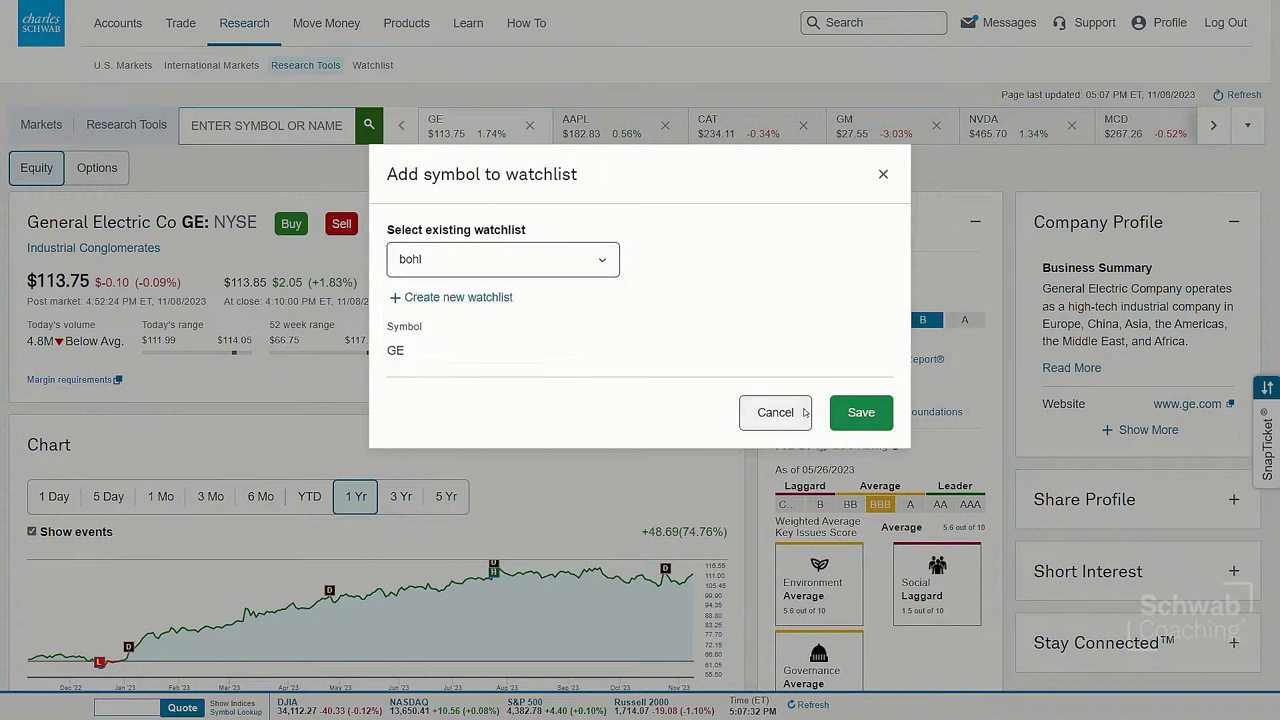
{"action": "mouse_move", "coordinate": [883, 174]}
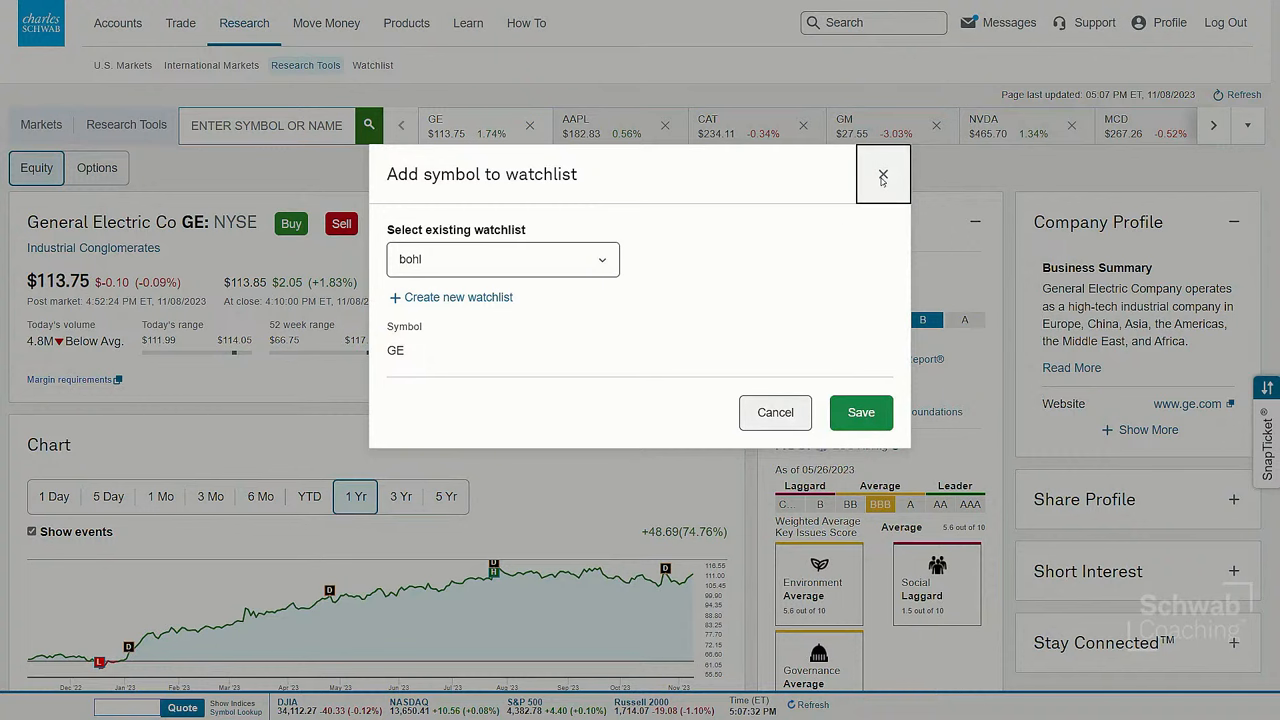
Step: Close the GE add-to-watchlist dialog unsaved and bring up the Accounts menu
{"action": "left_click", "coordinate": [883, 174]}
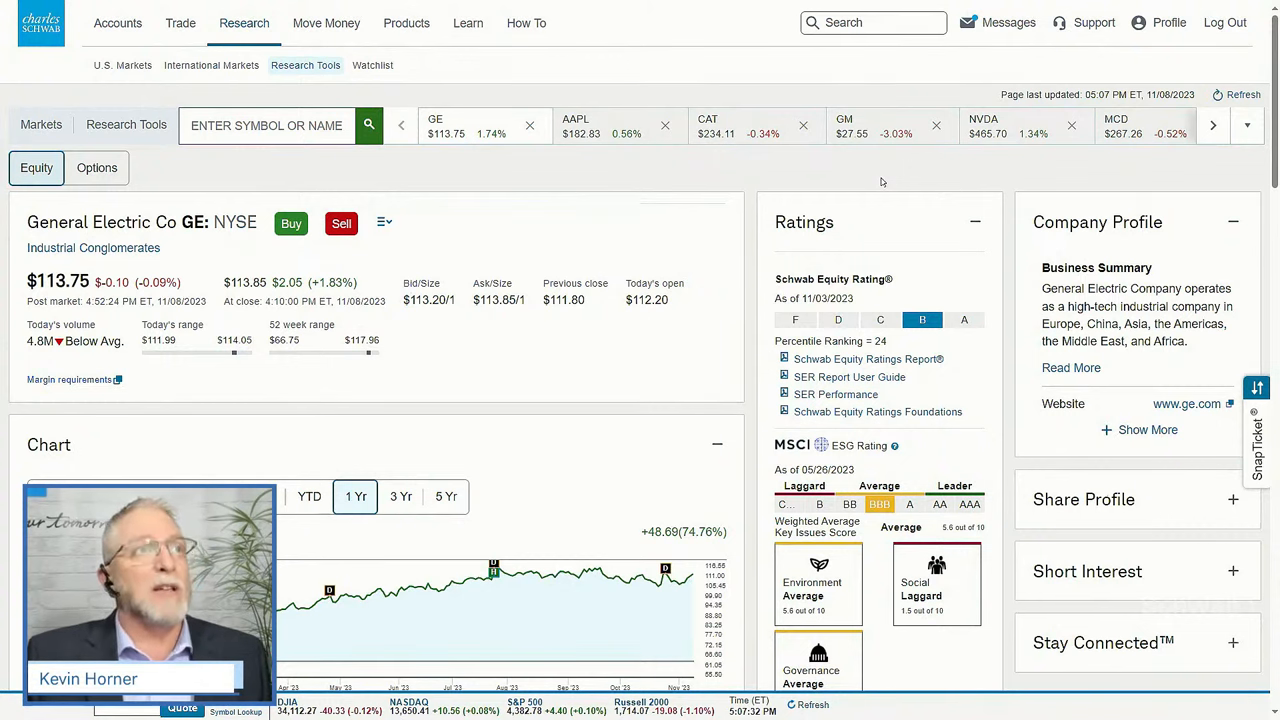
{"action": "mouse_move", "coordinate": [770, 236]}
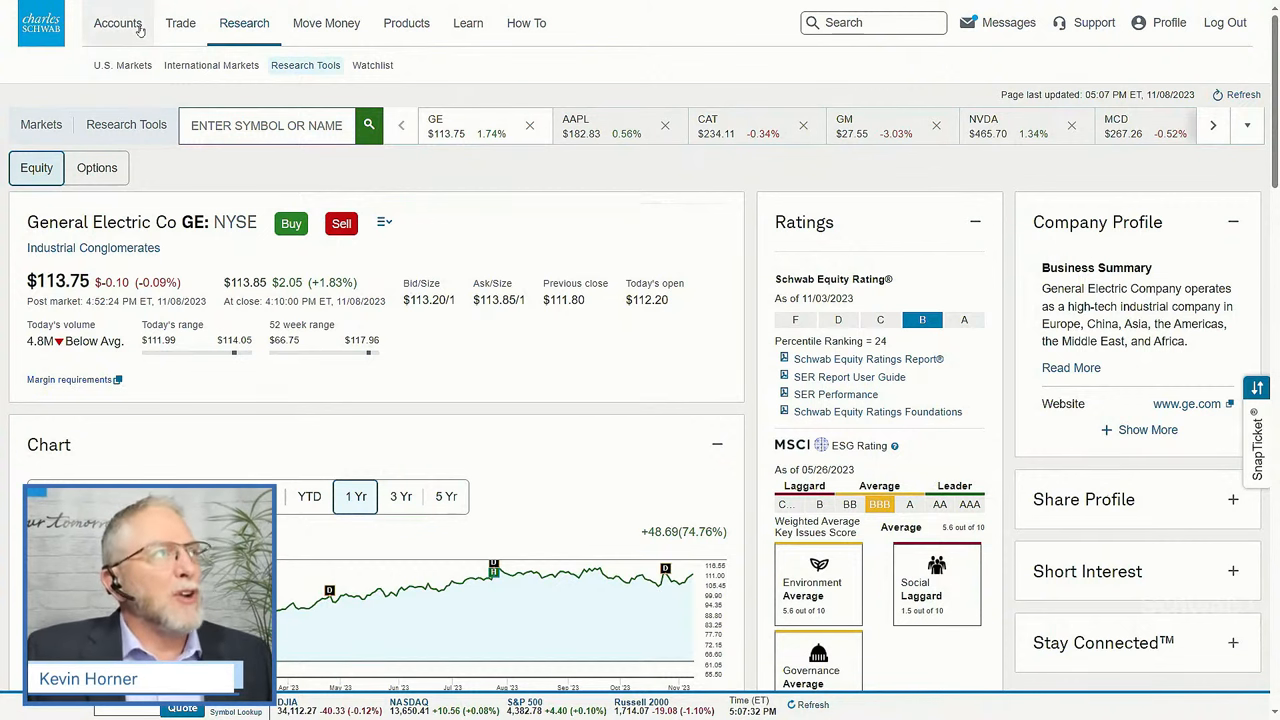
{"action": "left_click", "coordinate": [117, 22]}
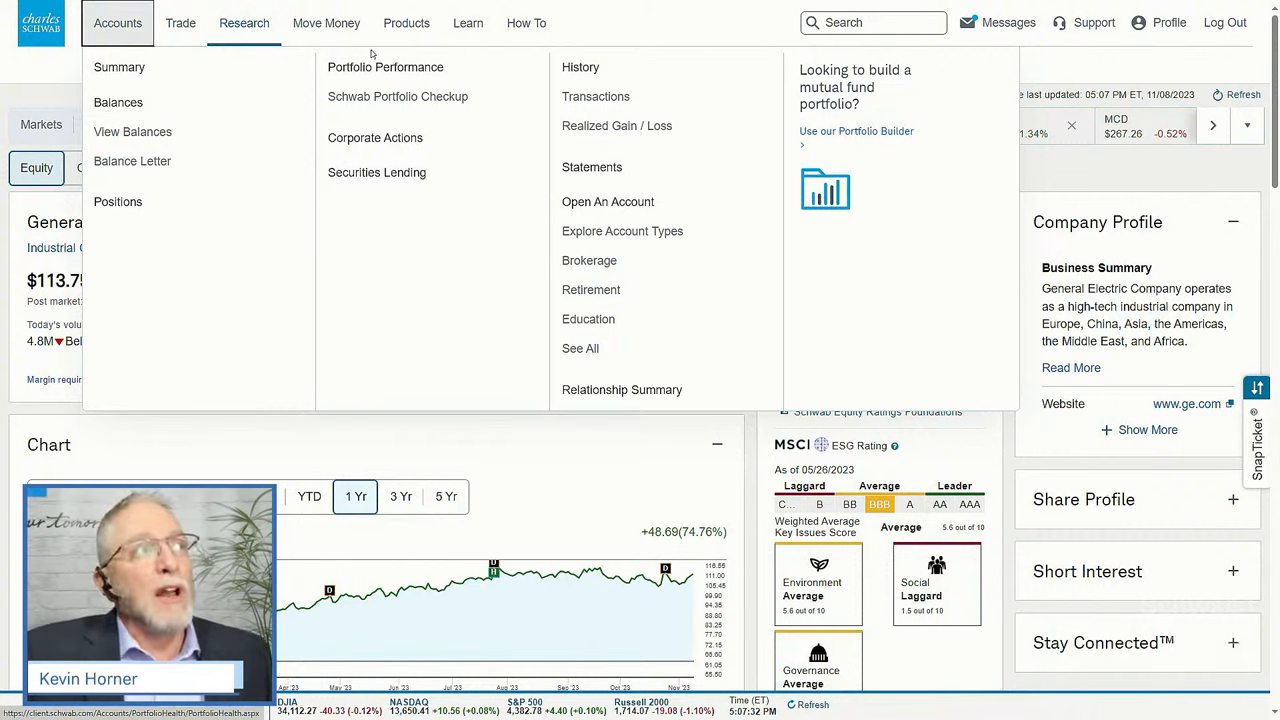
{"action": "mouse_move", "coordinate": [428, 96]}
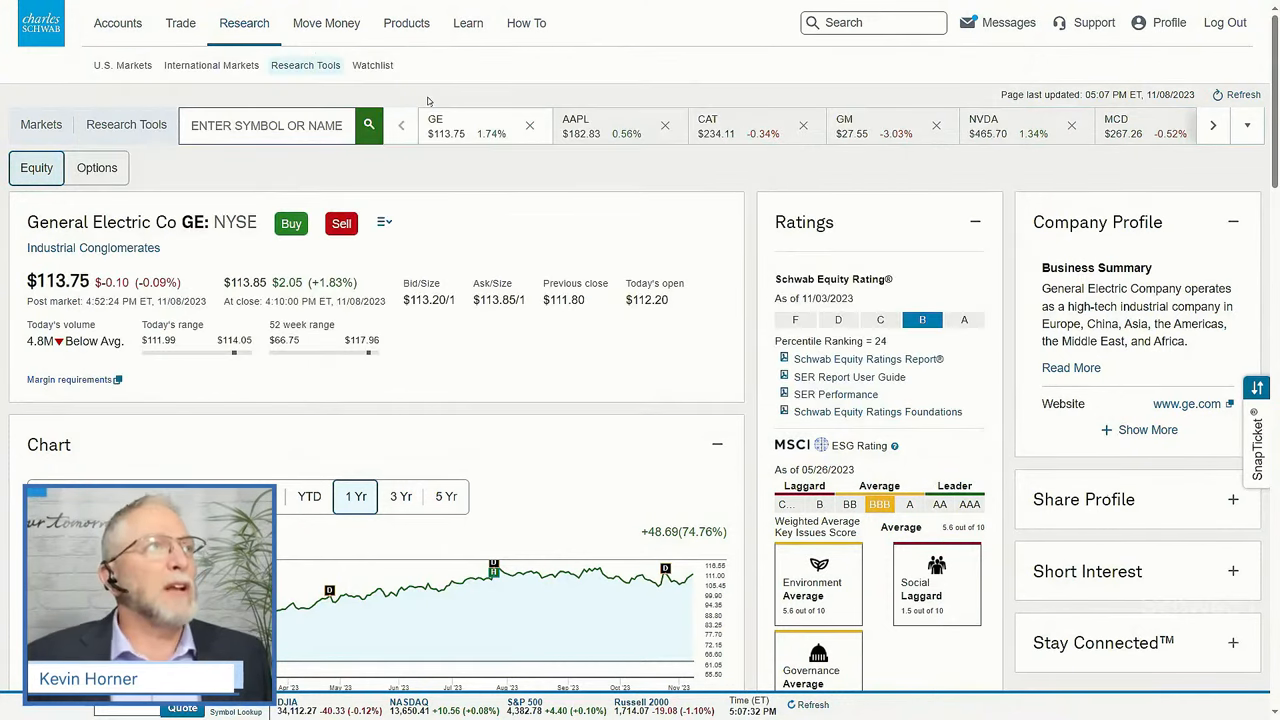
Step: Choose Schwab Portfolio Checkup and review Schwab Test's out-of-balance asset allocation
{"action": "left_click", "coordinate": [117, 23]}
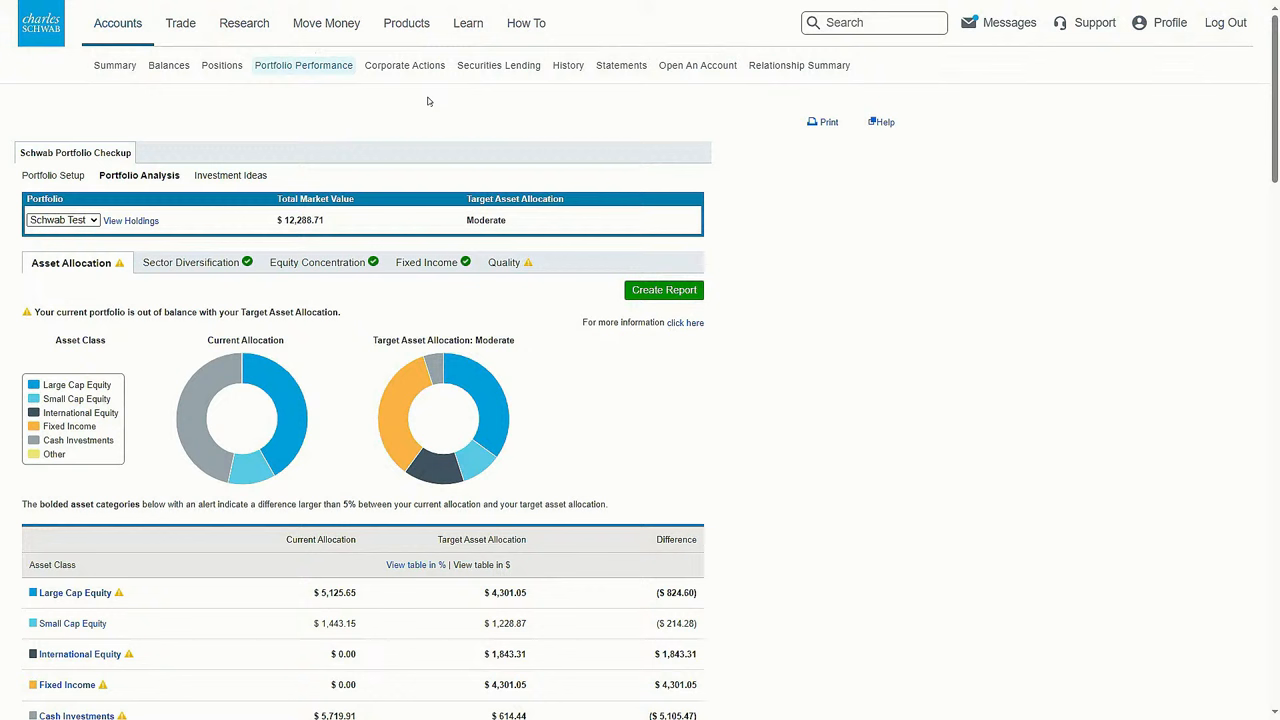
{"action": "mouse_move", "coordinate": [465, 594]}
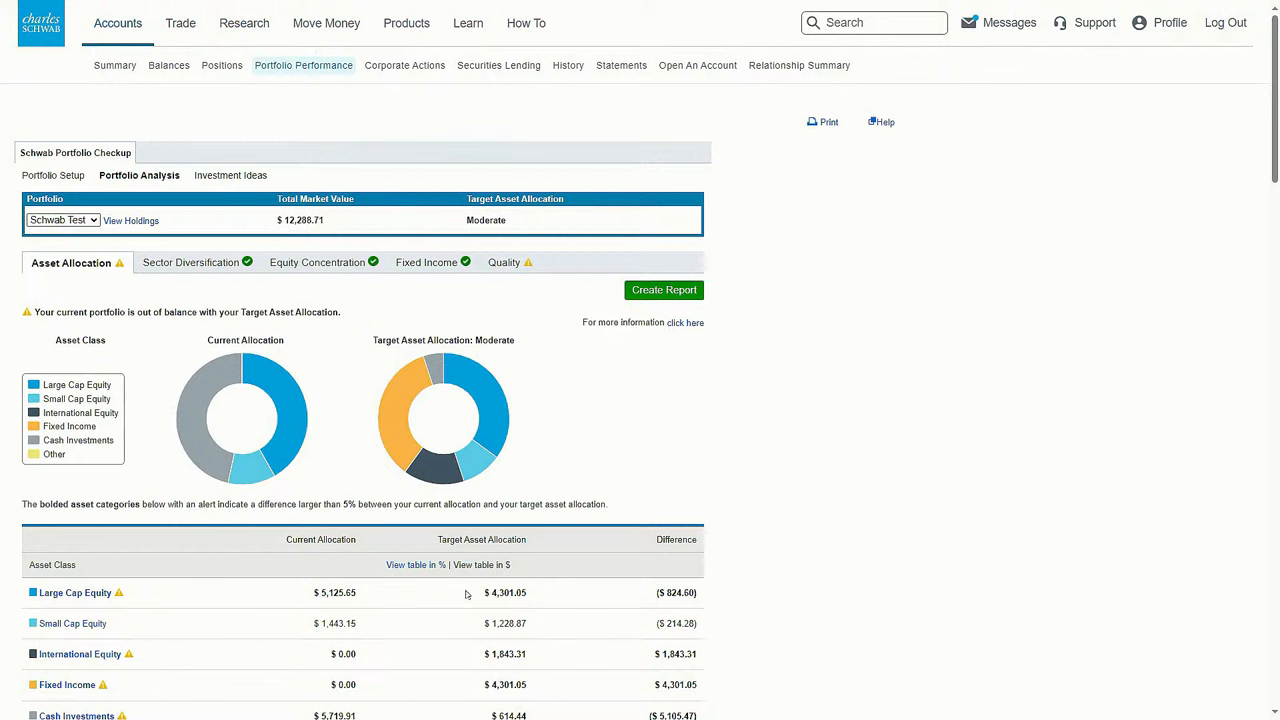
{"action": "scroll", "scroll_direction": "down", "scroll_amount": 3}
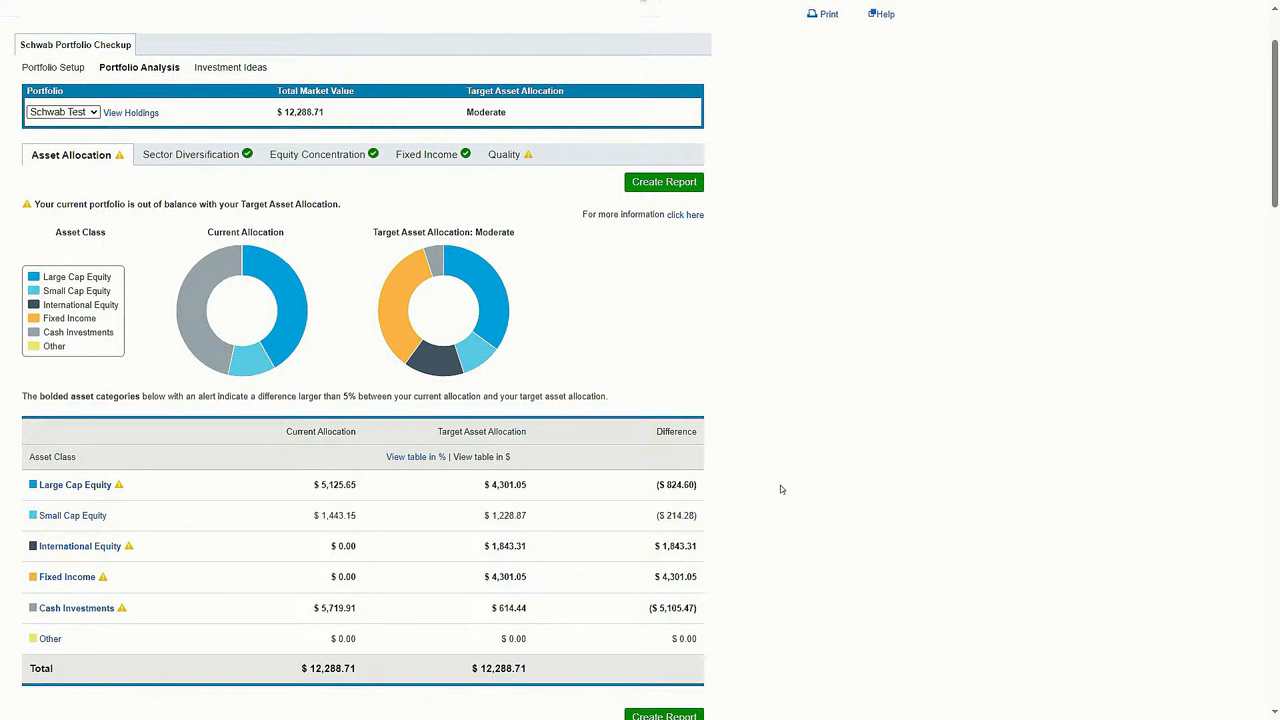
{"action": "mouse_move", "coordinate": [302, 516]}
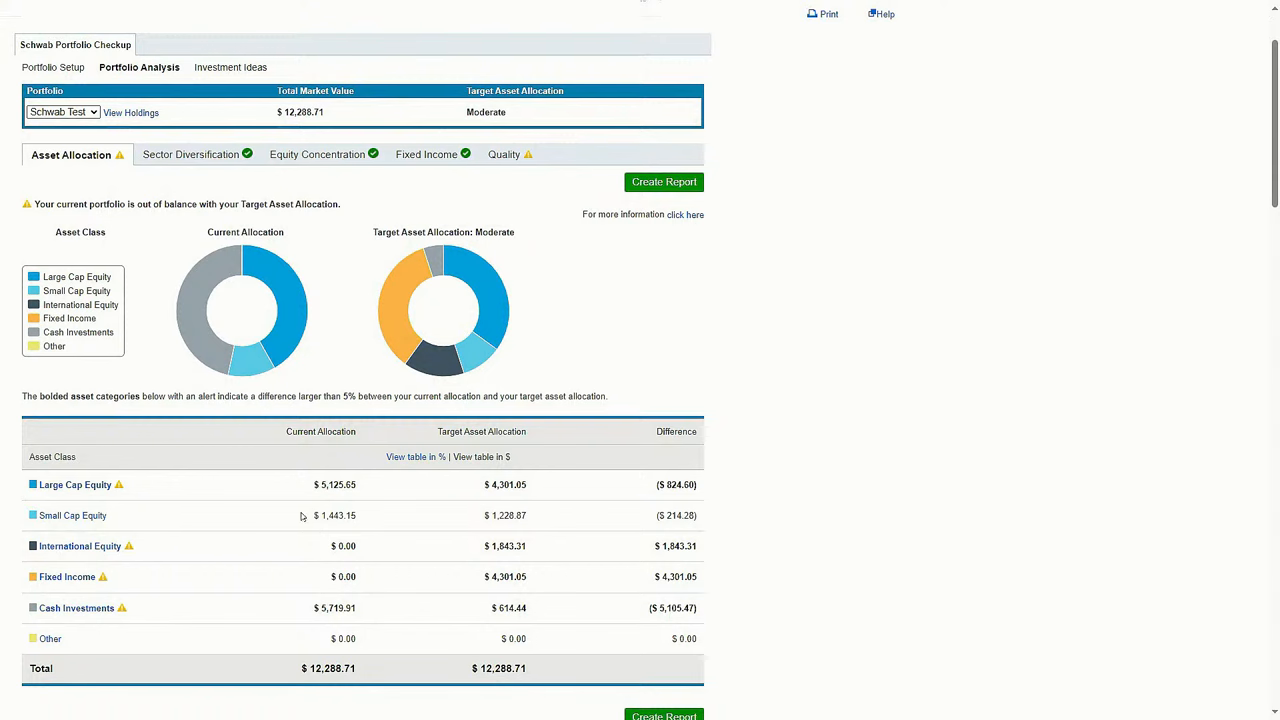
{"action": "scroll", "scroll_direction": "up", "scroll_amount": 3}
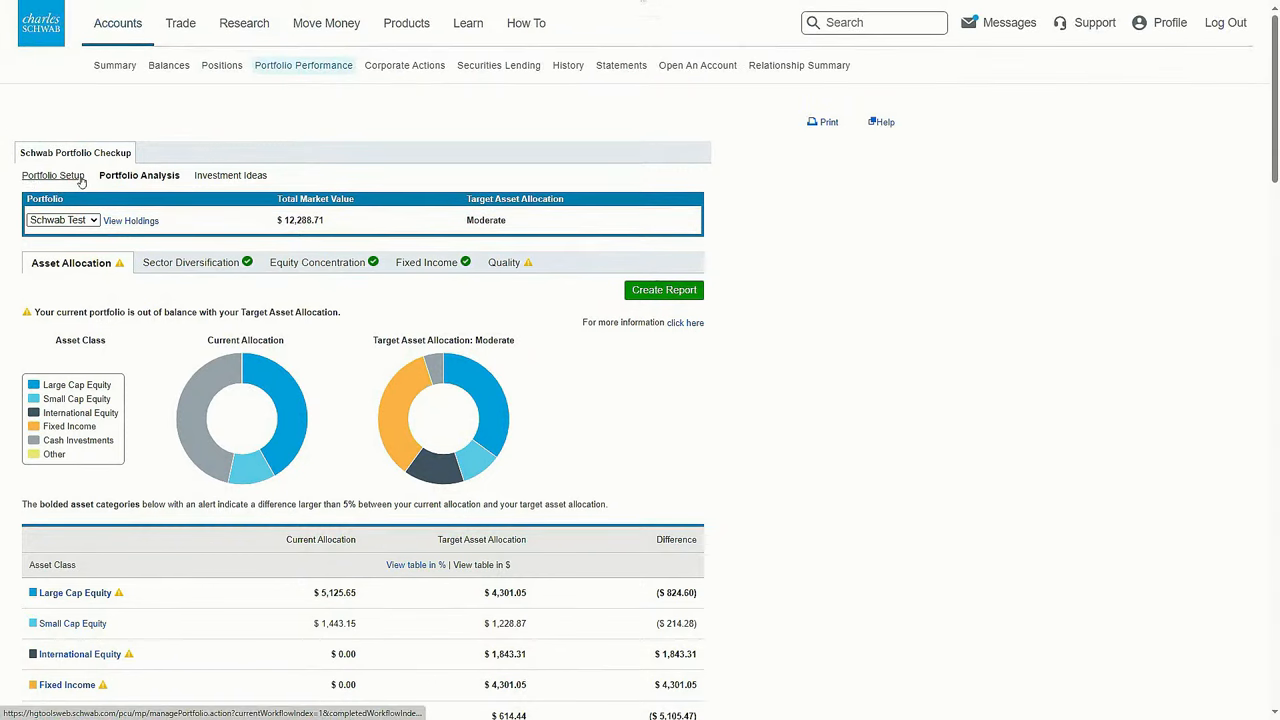
Step: View Portfolio Setup: the saved-portfolio options, moderate target, and two included accounts
{"action": "left_click", "coordinate": [53, 175]}
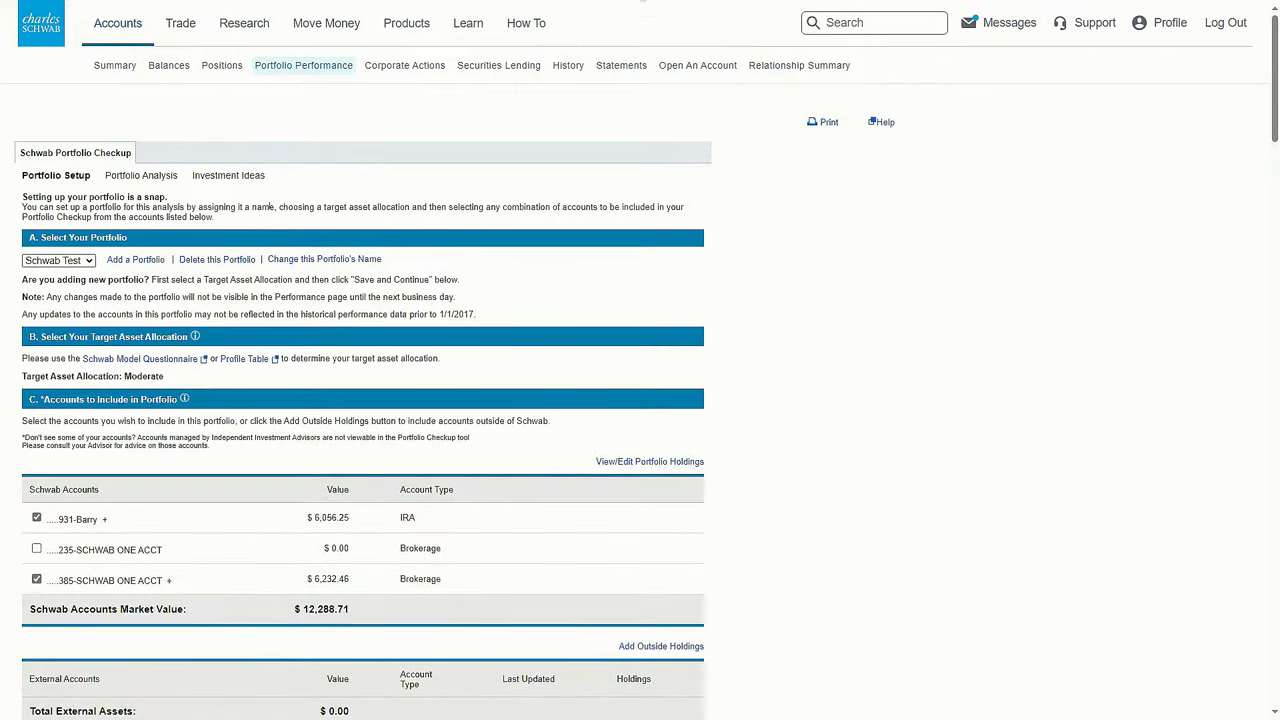
{"action": "scroll", "scroll_direction": "down", "scroll_amount": 3}
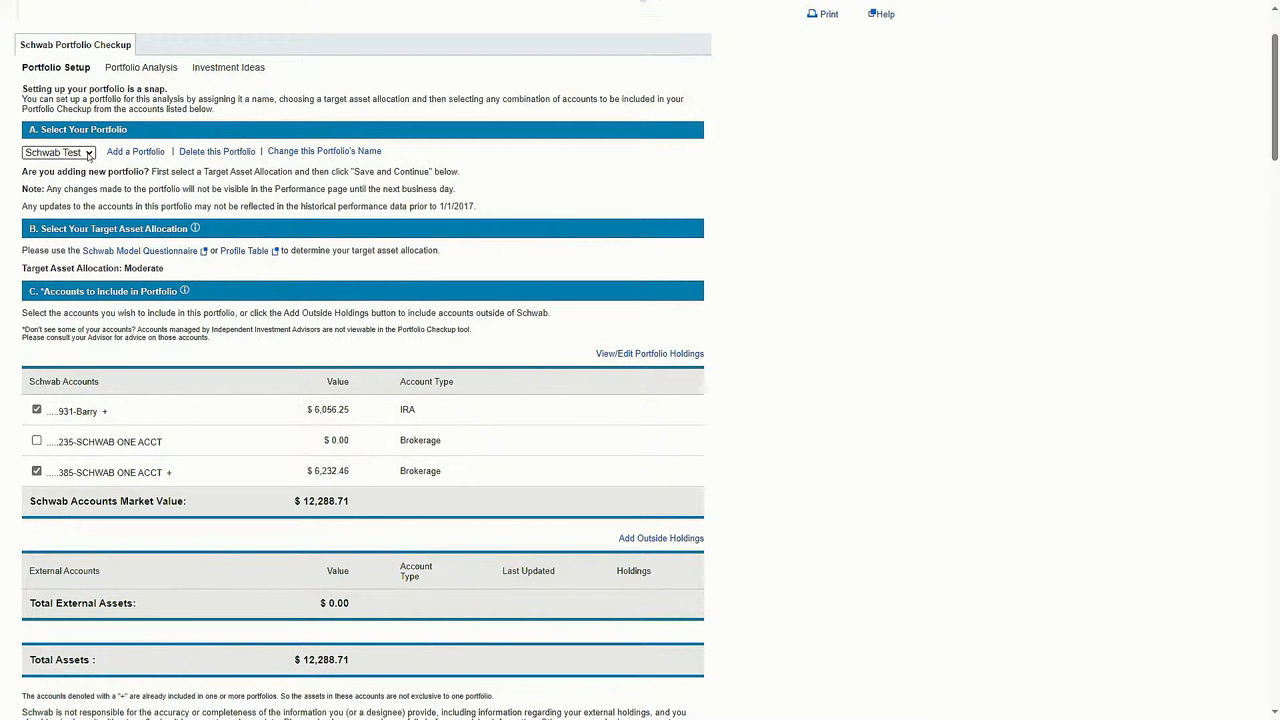
{"action": "left_click", "coordinate": [58, 152]}
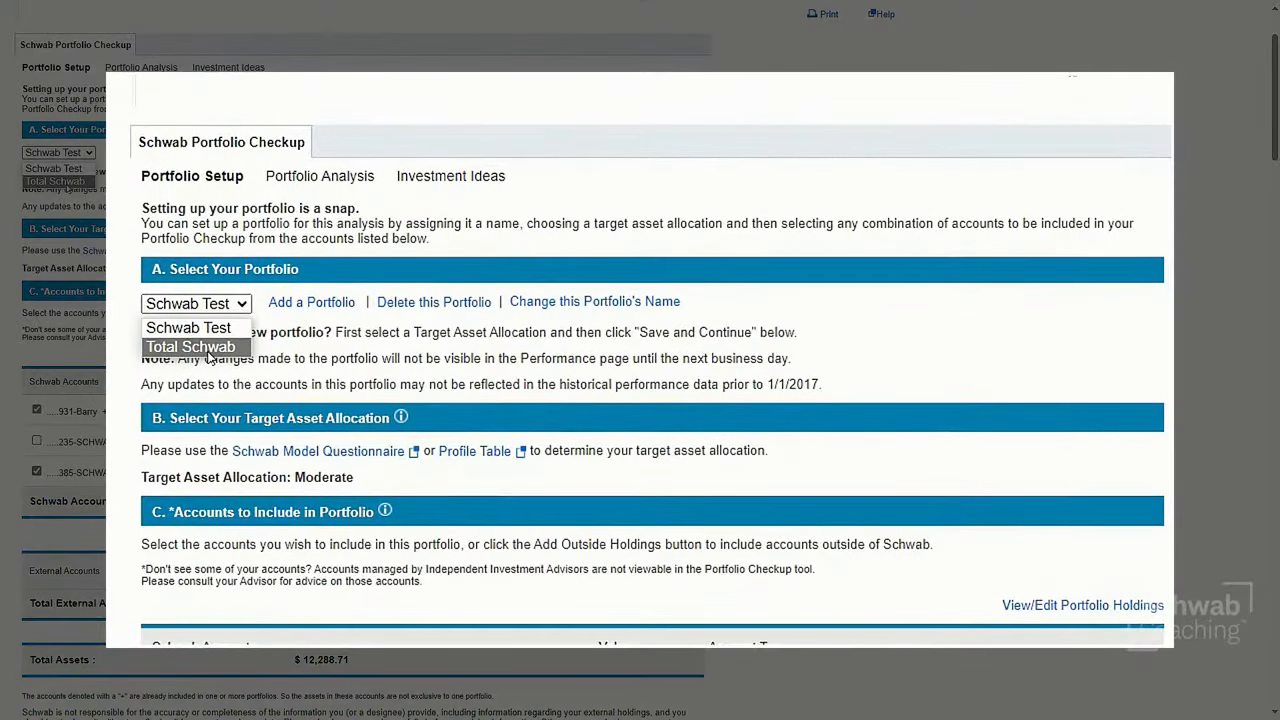
{"action": "mouse_move", "coordinate": [188, 327]}
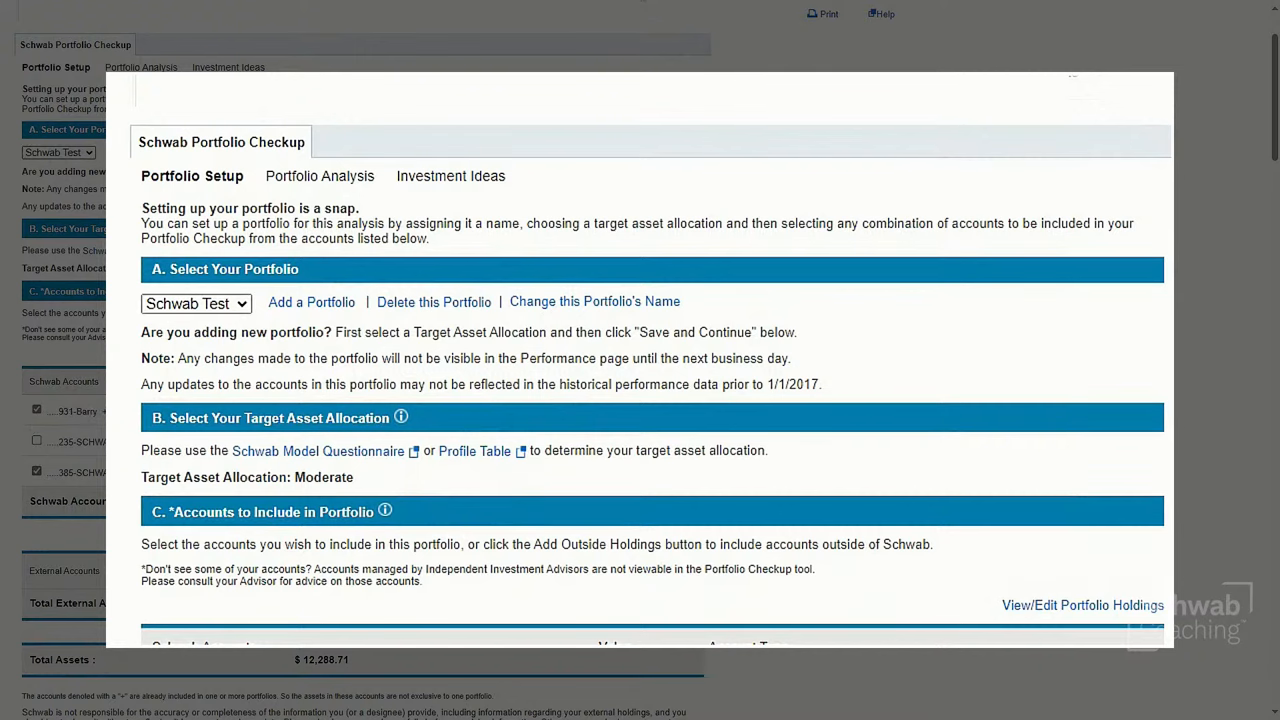
{"action": "scroll", "scroll_direction": "down", "scroll_amount": 3}
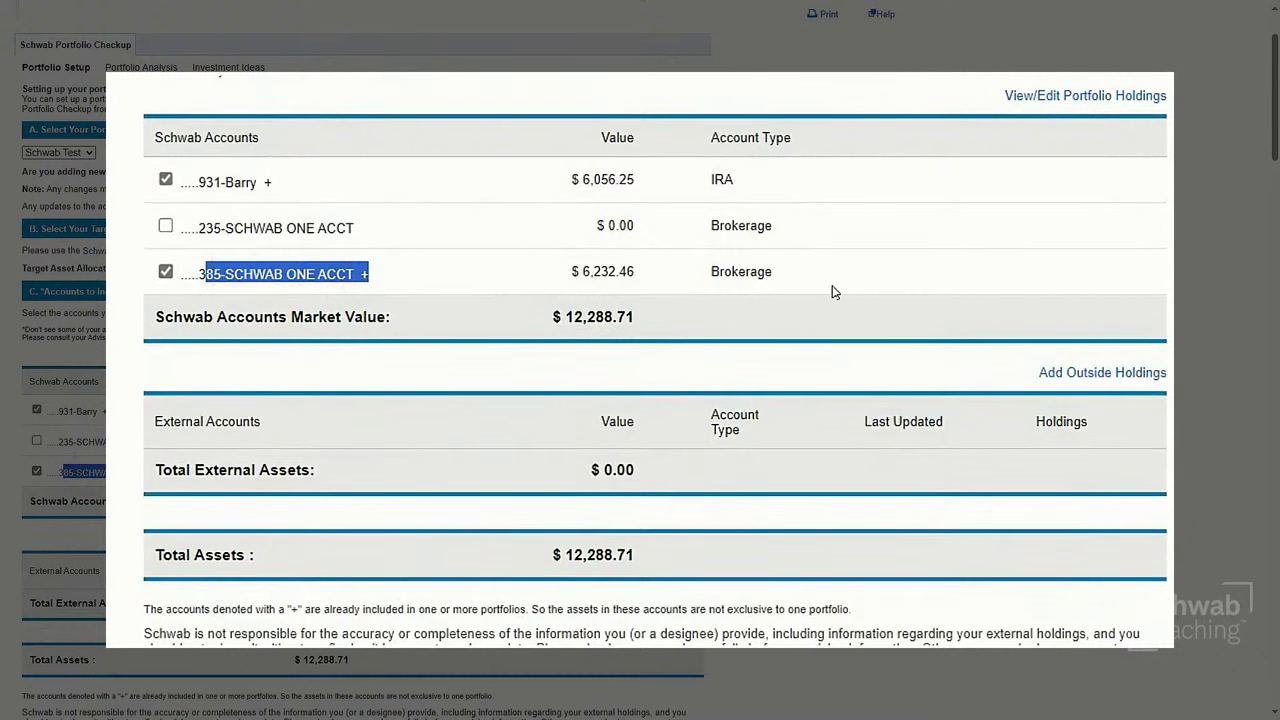
{"action": "mouse_move", "coordinate": [599, 266]}
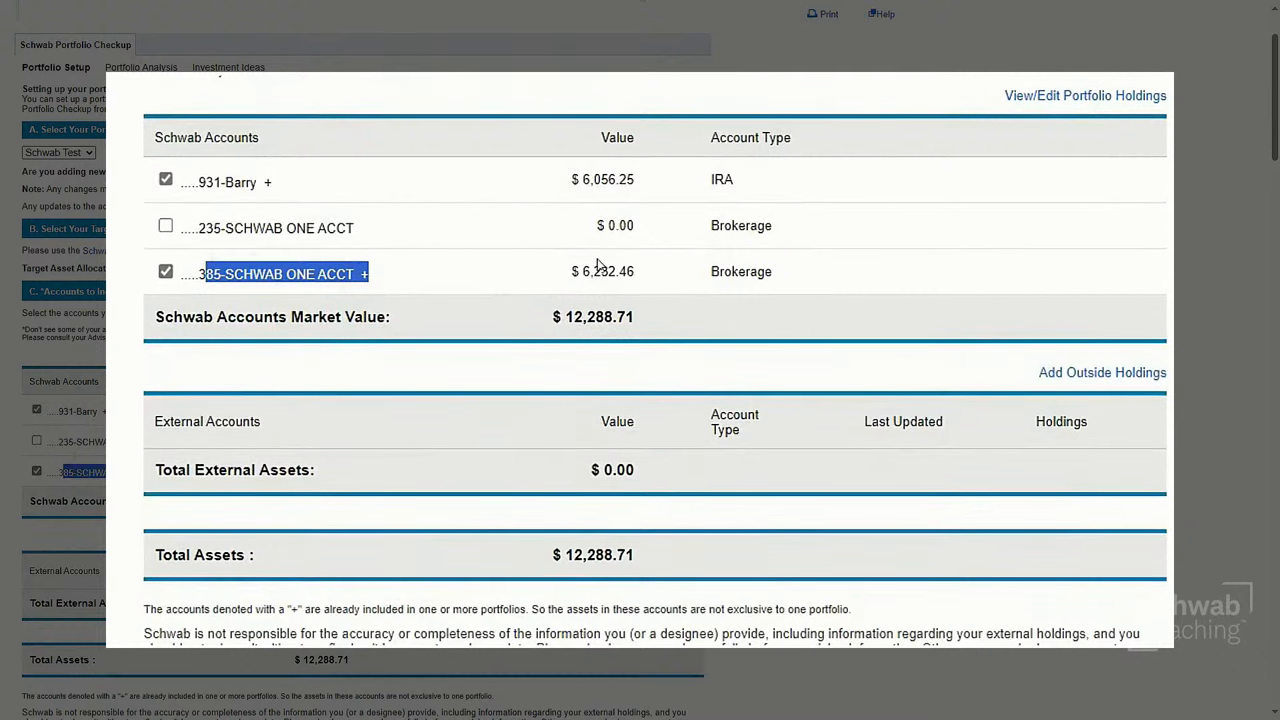
{"action": "mouse_move", "coordinate": [688, 279]}
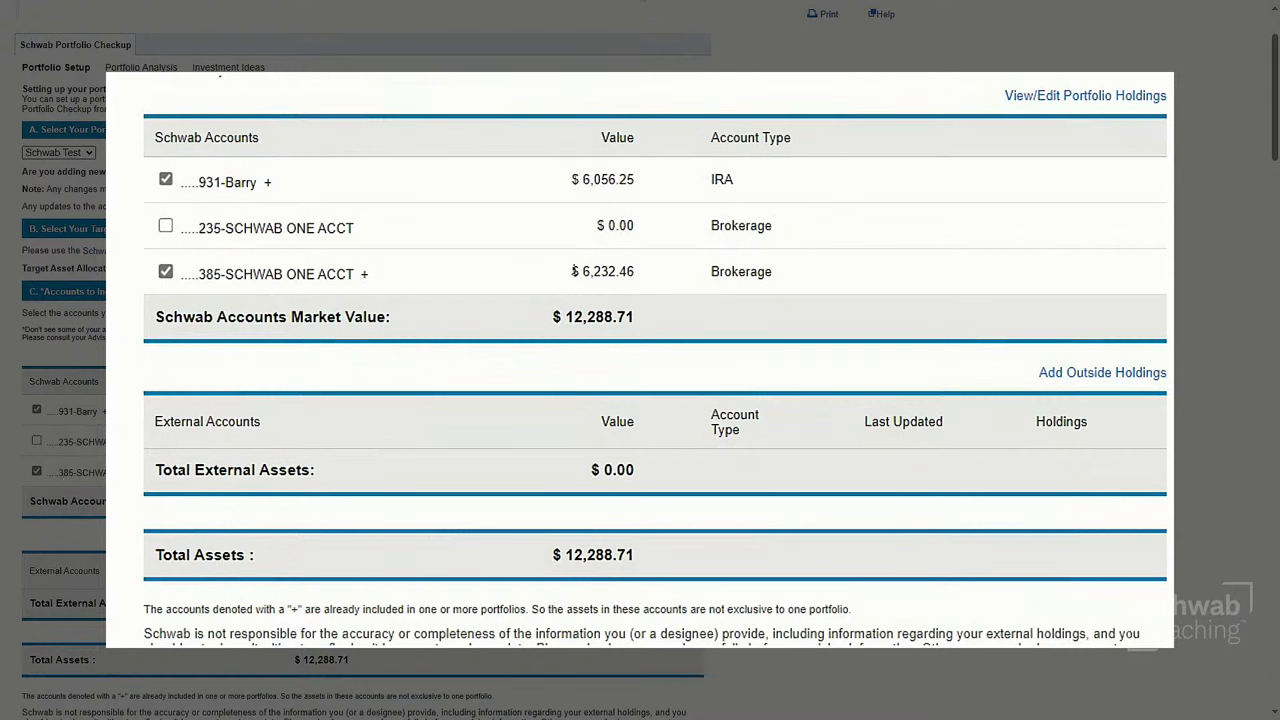
{"action": "scroll", "scroll_direction": "up", "scroll_amount": 3}
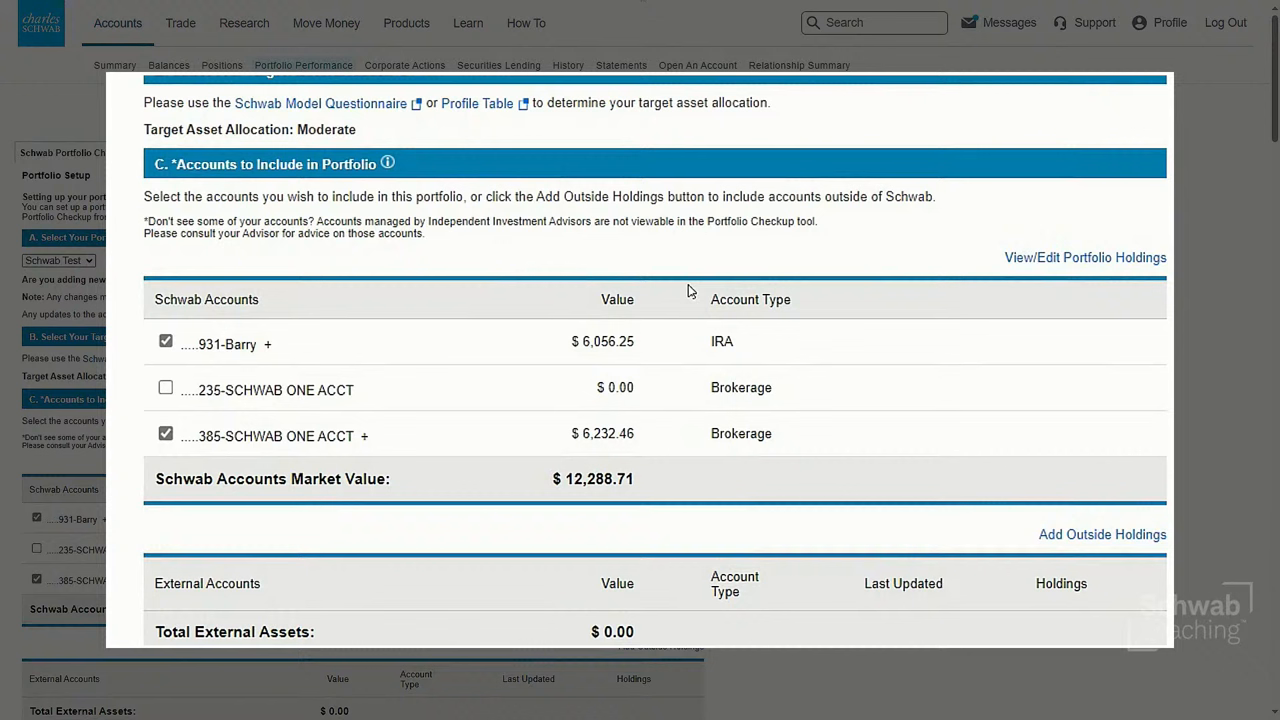
{"action": "mouse_move", "coordinate": [692, 291]}
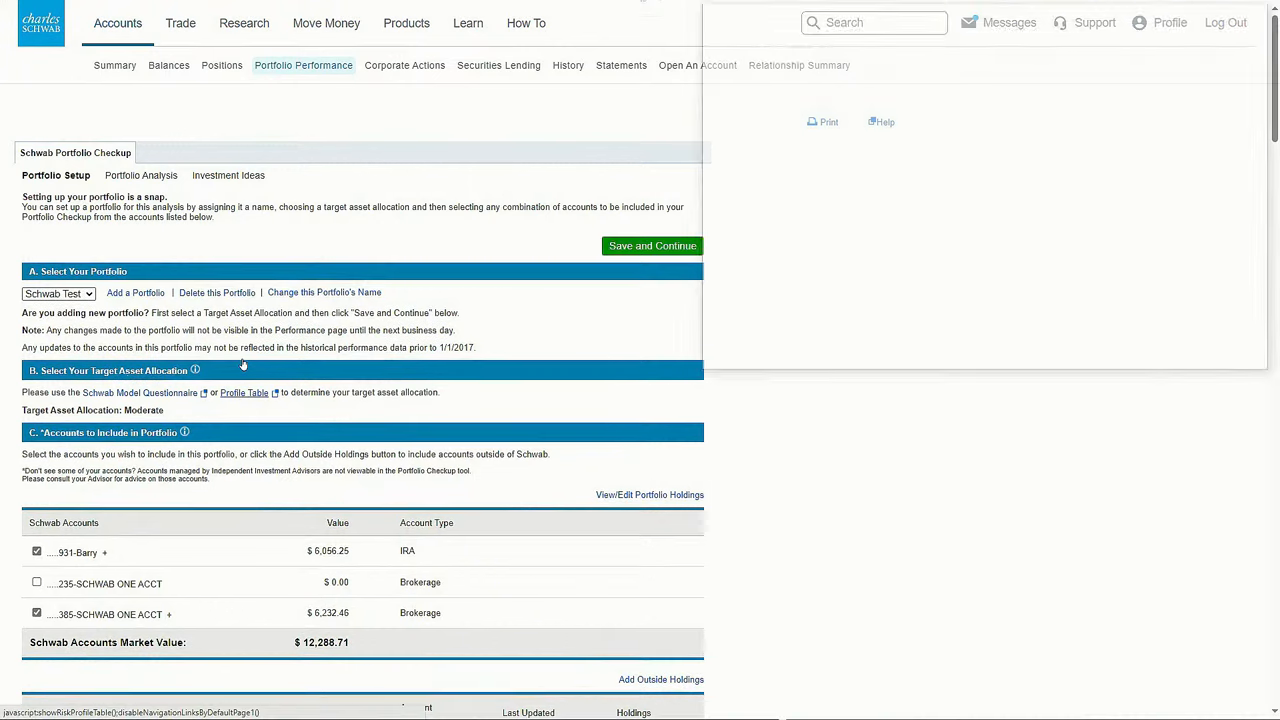
{"action": "left_click", "coordinate": [244, 392]}
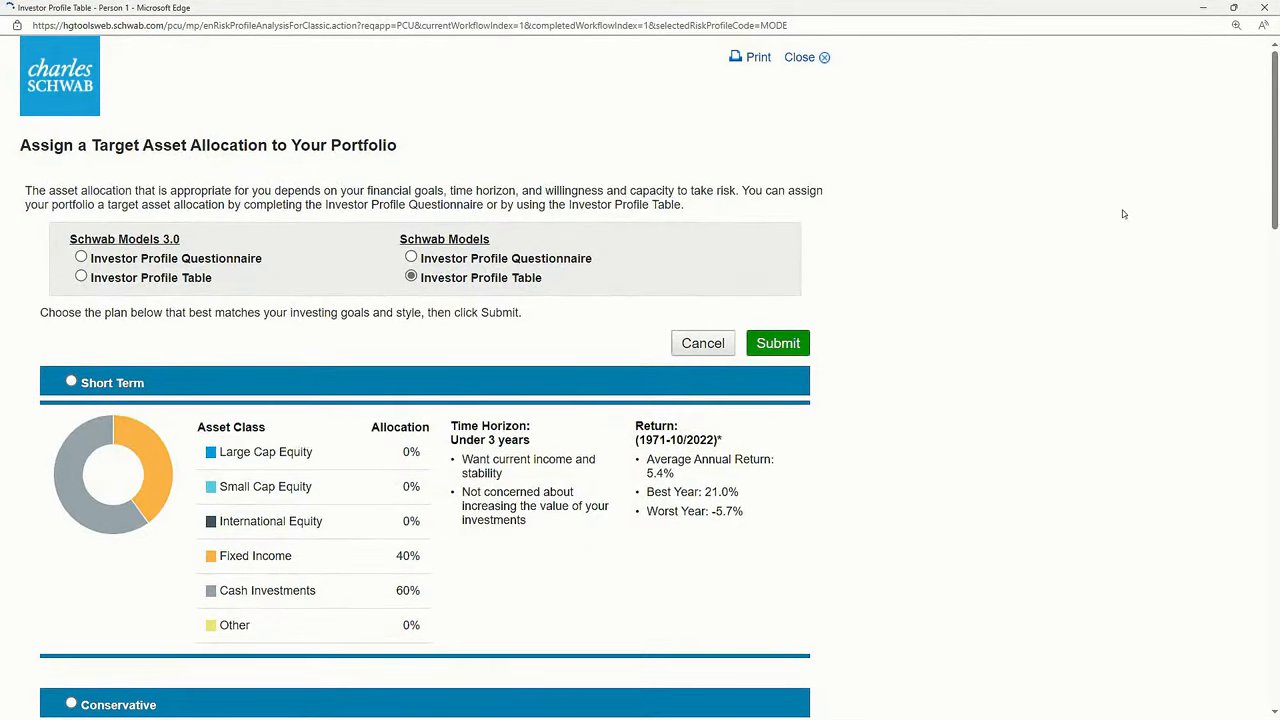
{"action": "mouse_move", "coordinate": [1245, 229]}
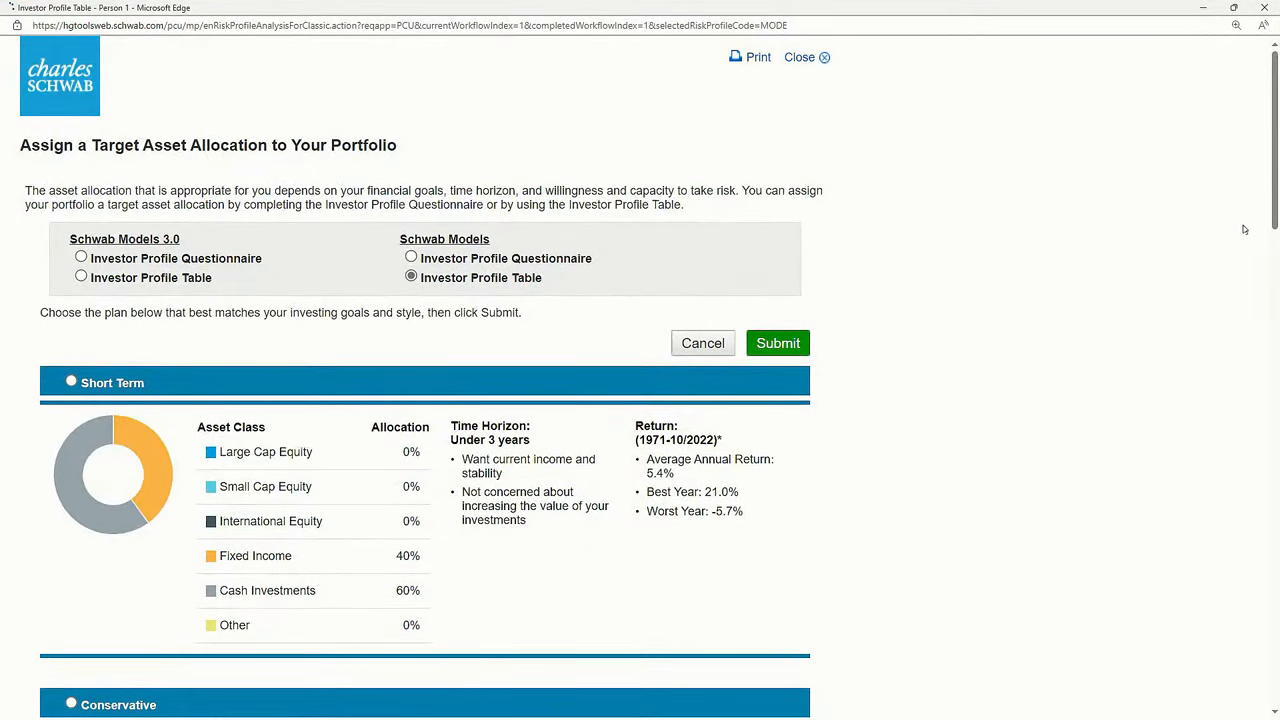
{"action": "scroll", "scroll_direction": "down", "scroll_amount": 3}
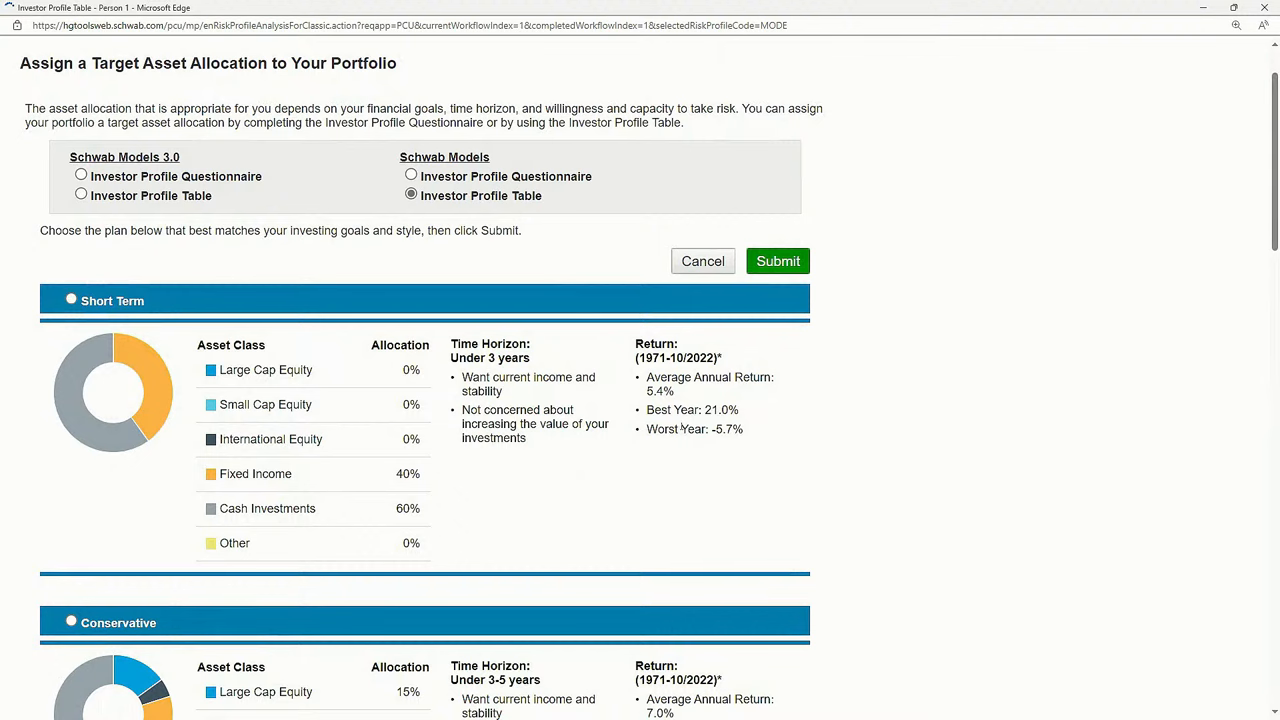
{"action": "scroll", "scroll_direction": "down", "scroll_amount": 3}
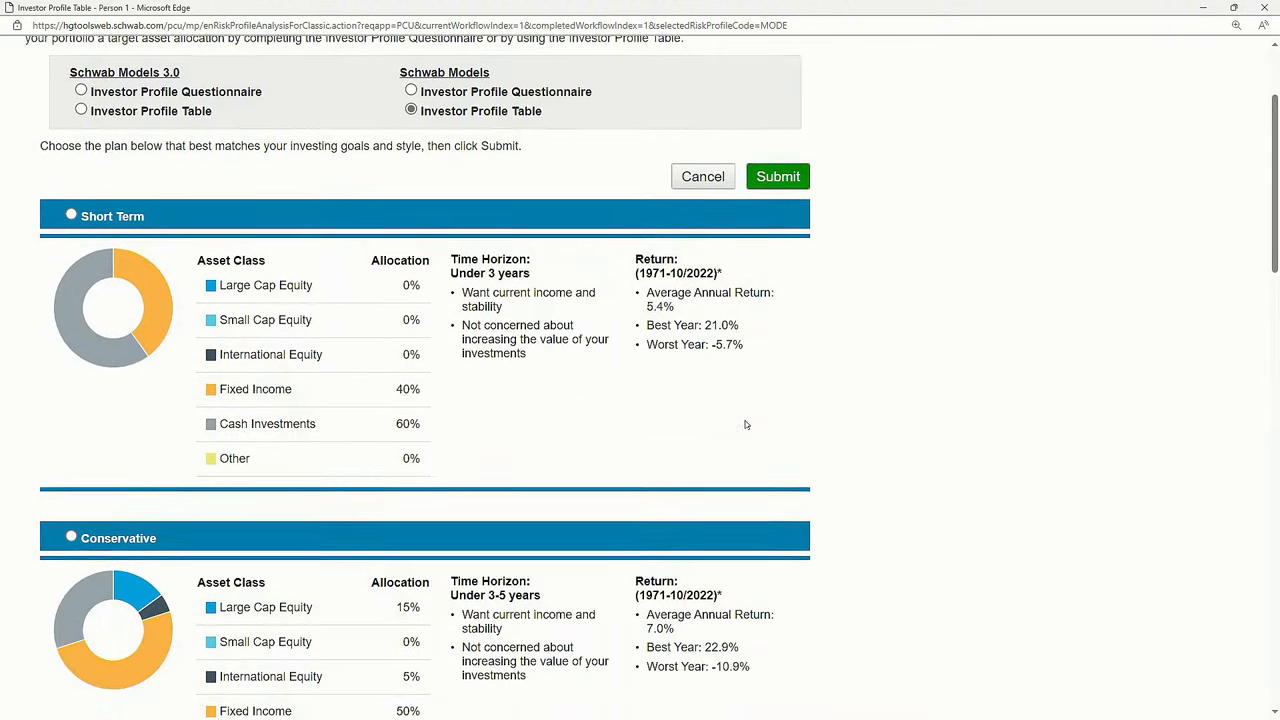
{"action": "scroll", "scroll_direction": "up", "scroll_amount": 3}
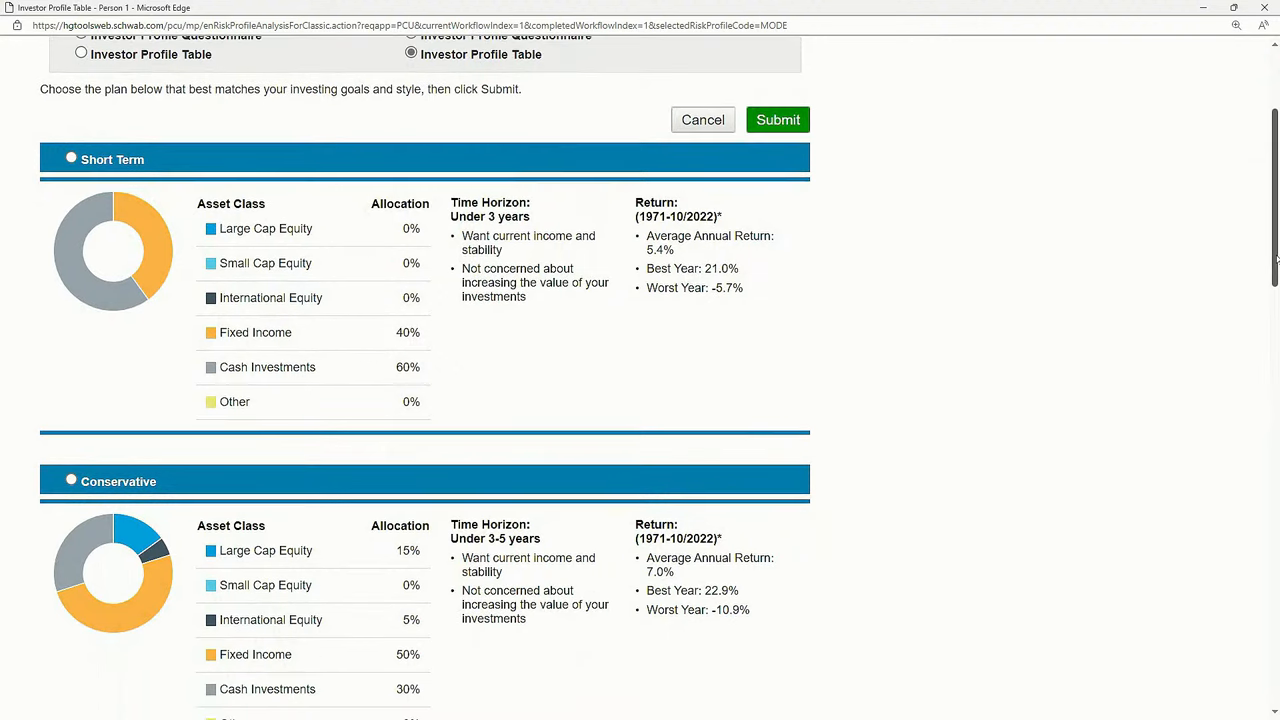
{"action": "scroll", "scroll_direction": "down", "scroll_amount": 3}
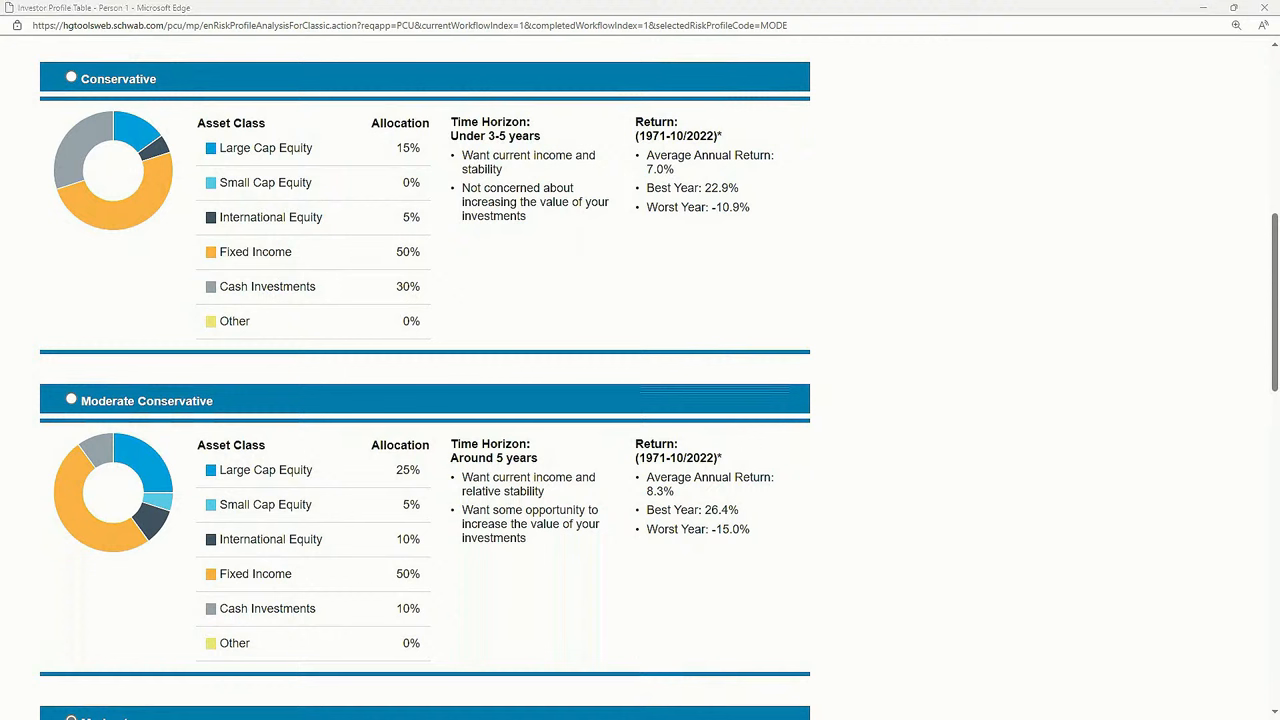
{"action": "scroll", "scroll_direction": "down", "scroll_amount": 3}
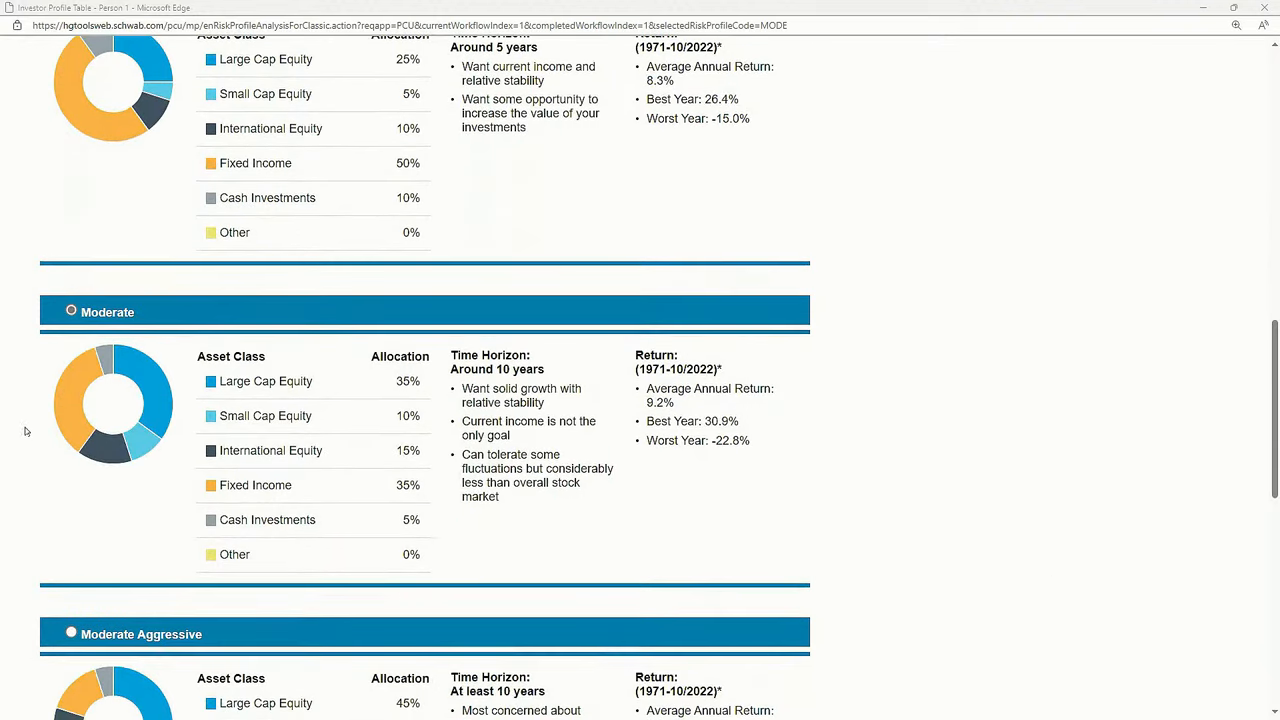
{"action": "scroll", "scroll_direction": "down", "scroll_amount": 3}
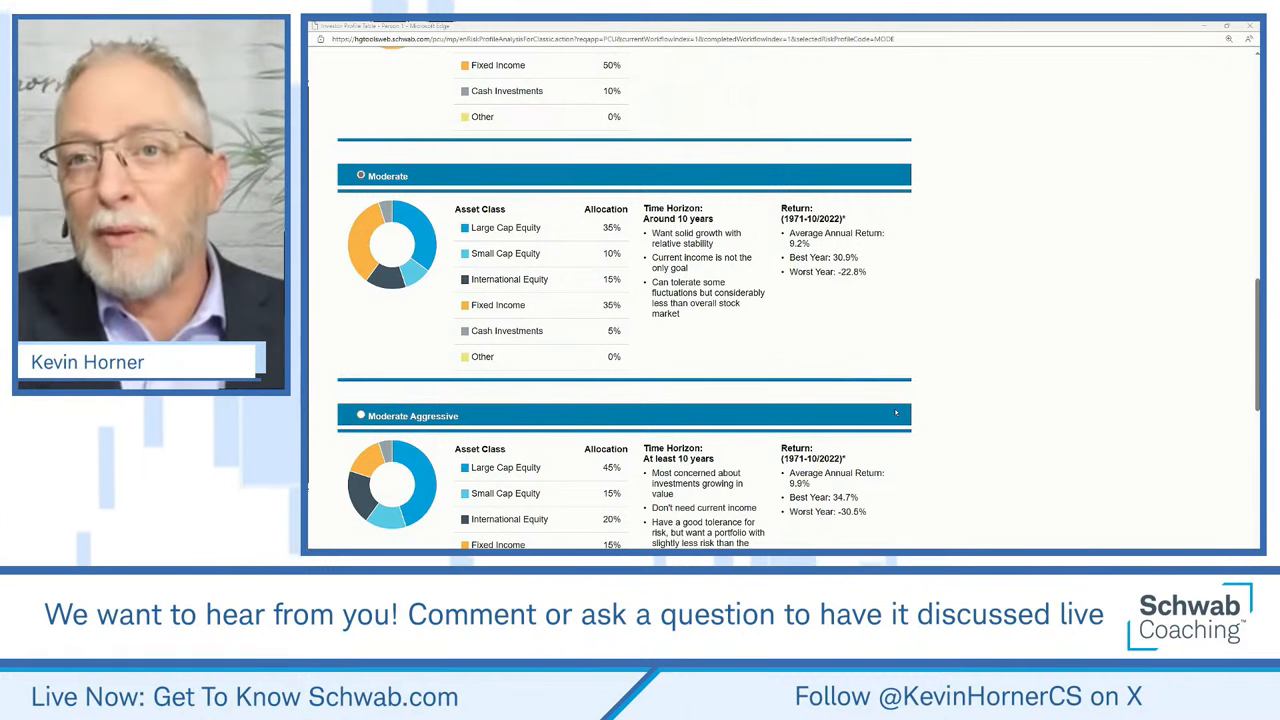
{"action": "scroll", "scroll_direction": "down", "scroll_amount": 3}
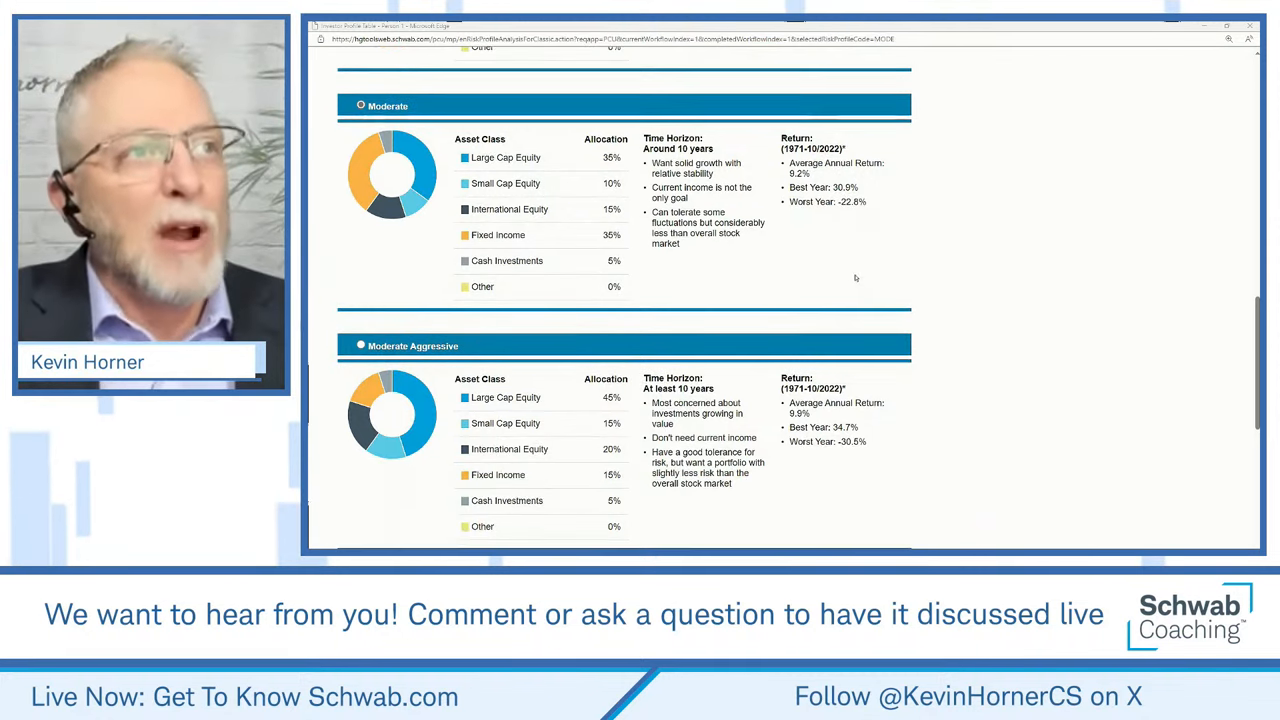
{"action": "scroll", "scroll_direction": "down", "scroll_amount": 3}
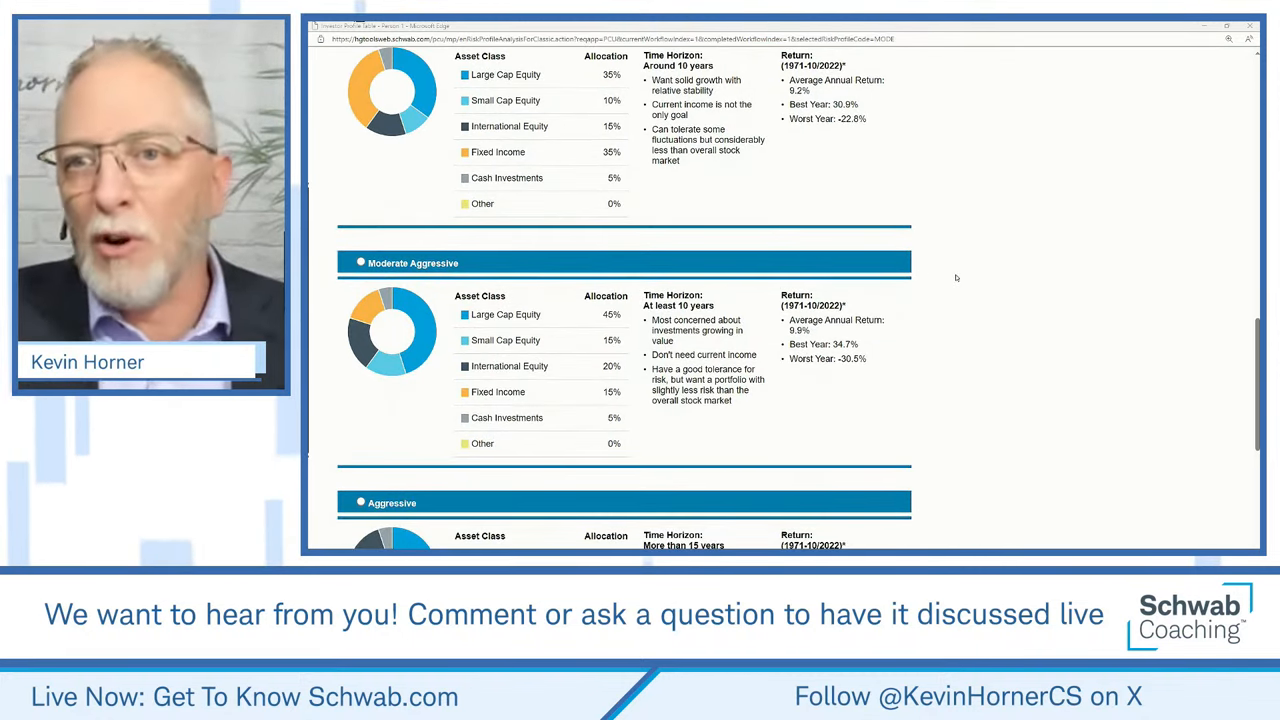
{"action": "scroll", "scroll_direction": "down", "scroll_amount": 3}
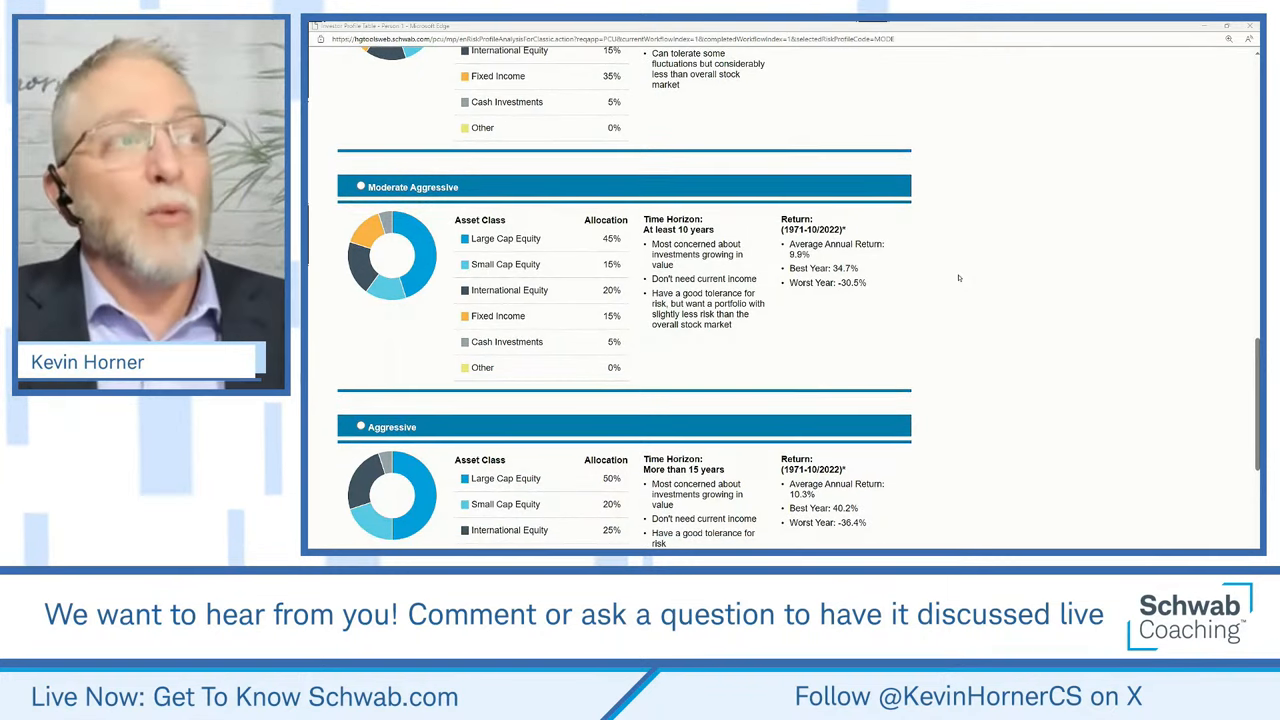
{"action": "scroll", "scroll_direction": "up", "scroll_amount": 3}
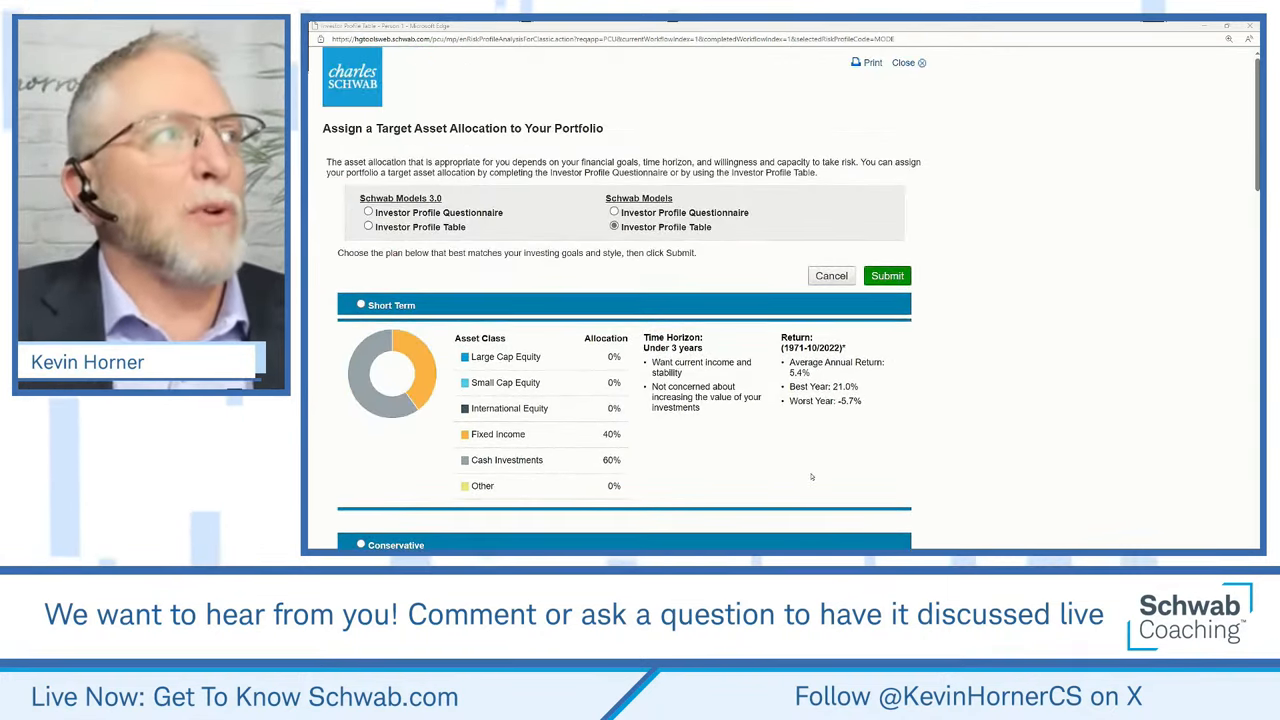
Step: Pick the Investor Profile Questionnaire; answer '11 years or more' and 'Good' knowledge
{"action": "left_click", "coordinate": [614, 212]}
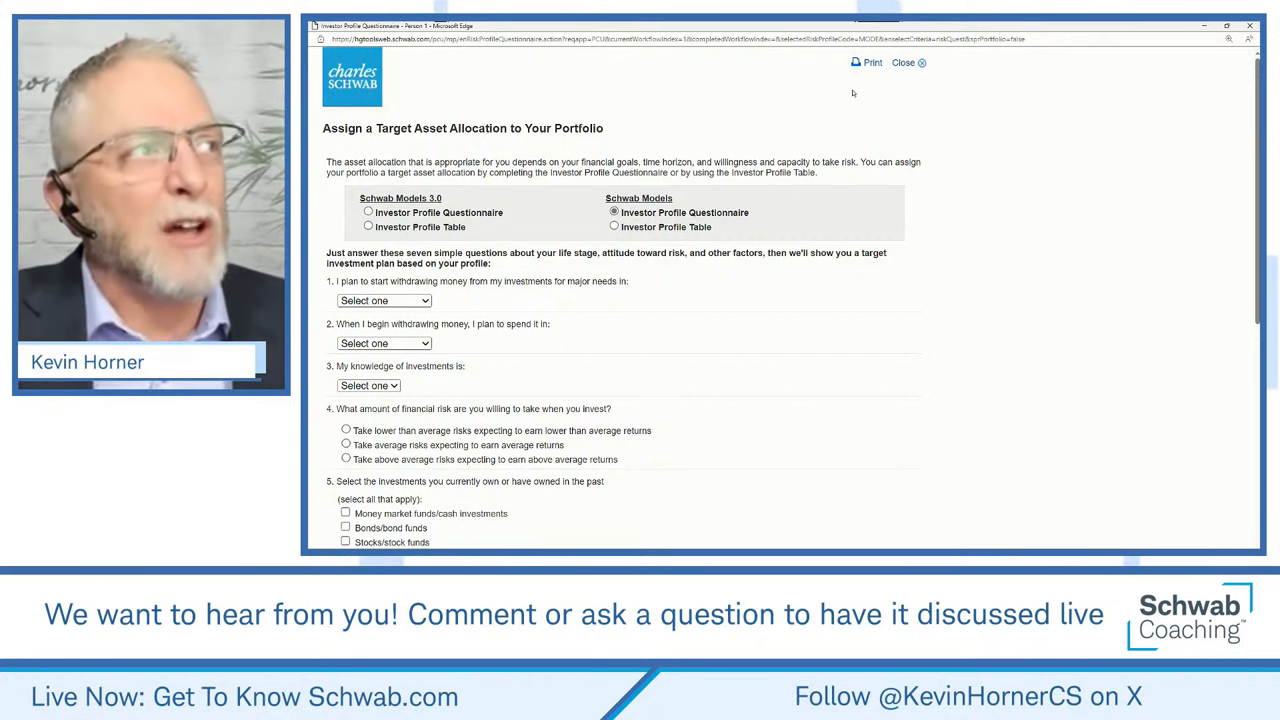
{"action": "scroll", "scroll_direction": "down", "scroll_amount": 3}
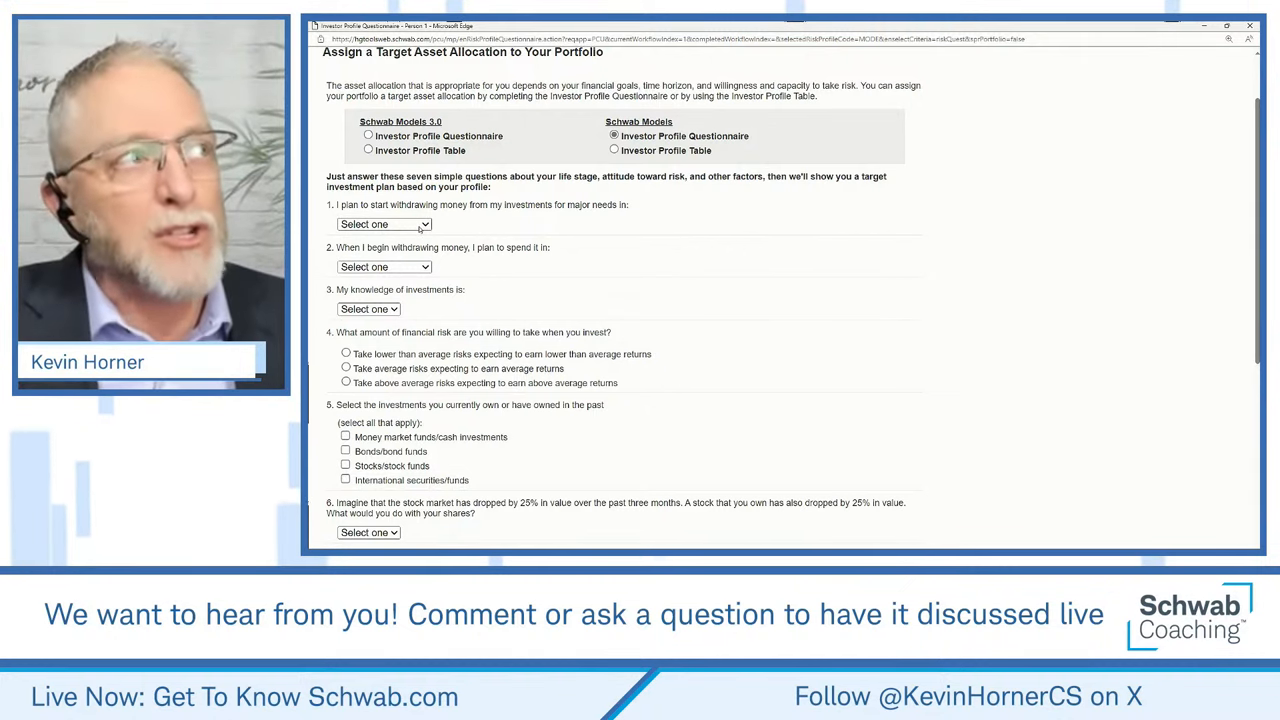
{"action": "left_click", "coordinate": [384, 224]}
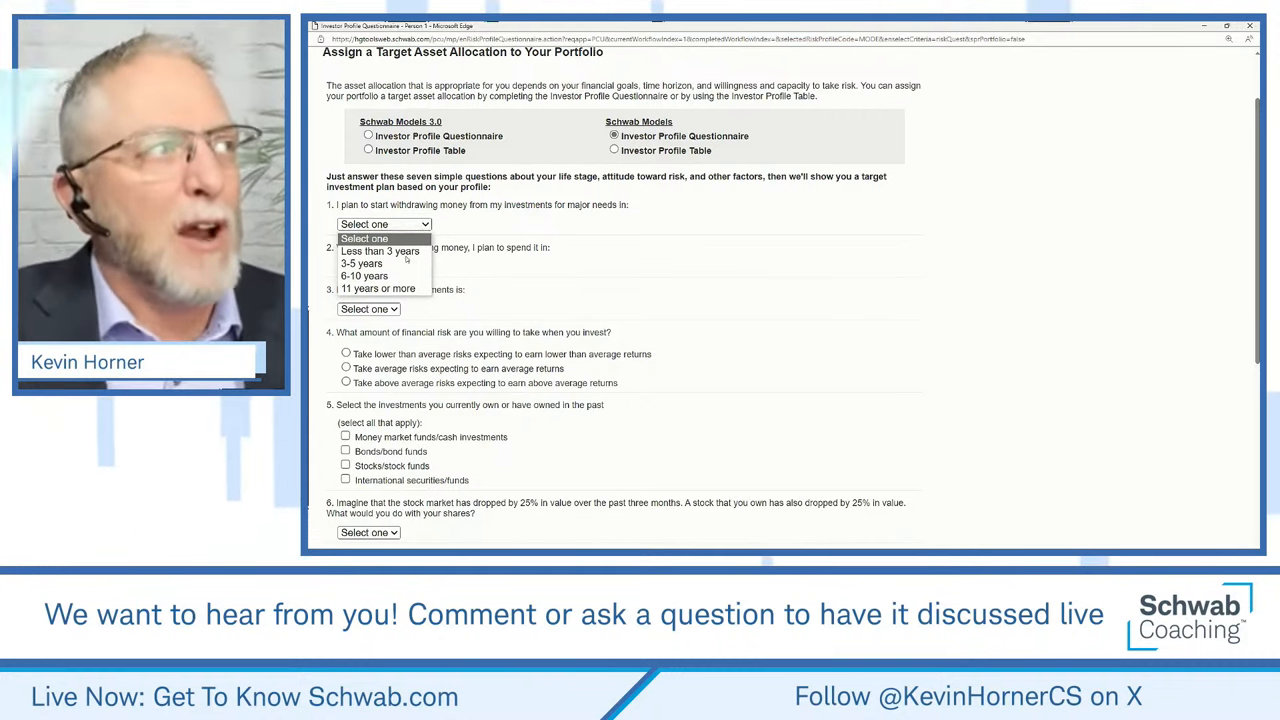
{"action": "left_click", "coordinate": [378, 288]}
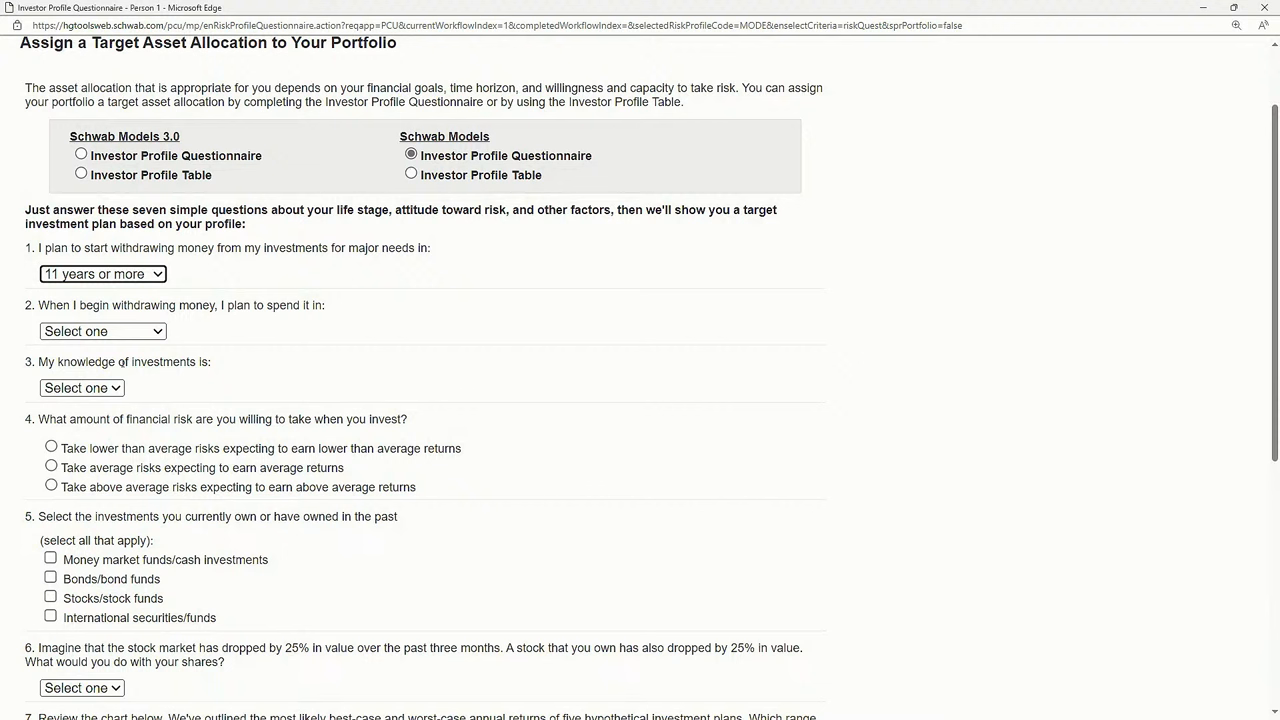
{"action": "mouse_move", "coordinate": [756, 524]}
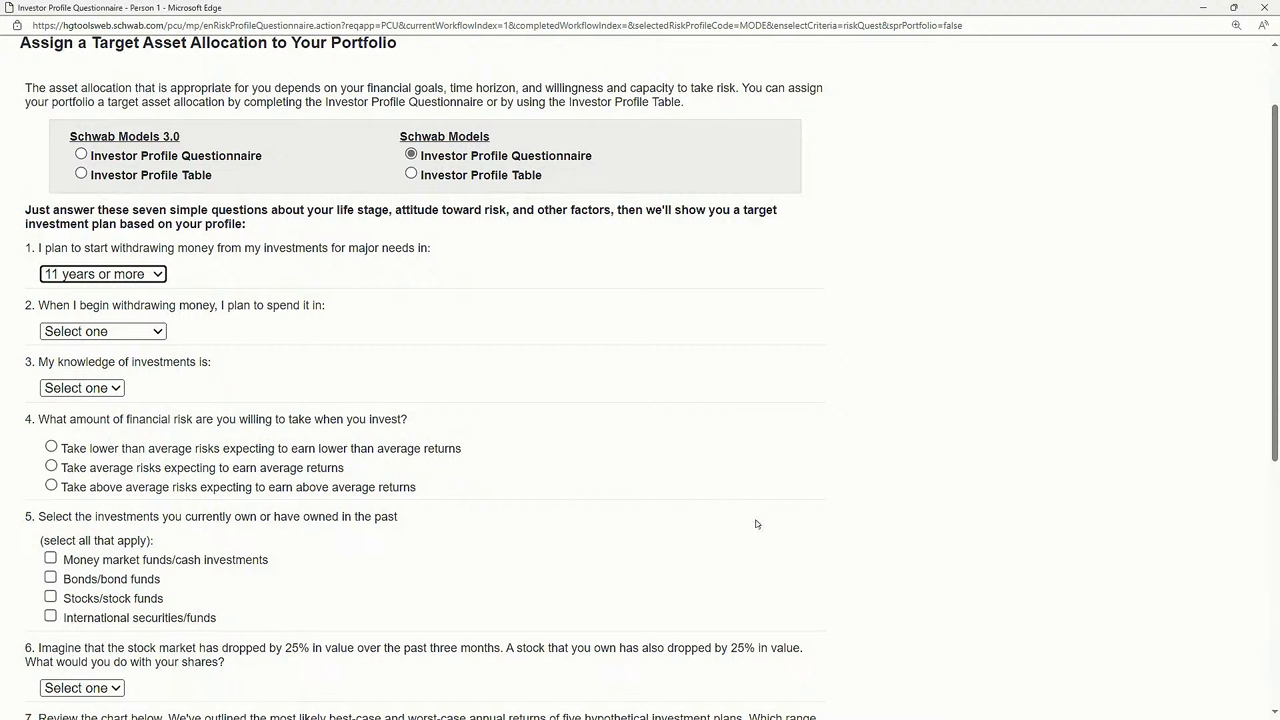
{"action": "mouse_move", "coordinate": [665, 471]}
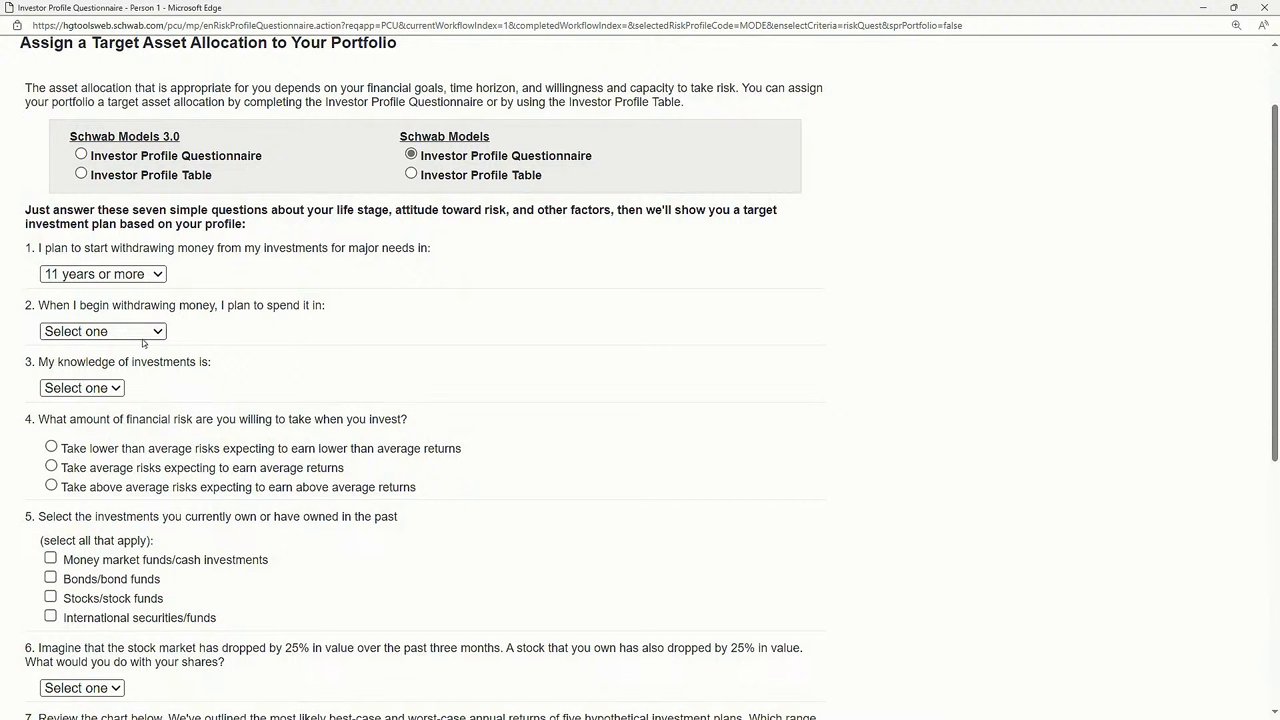
{"action": "mouse_move", "coordinate": [277, 372]}
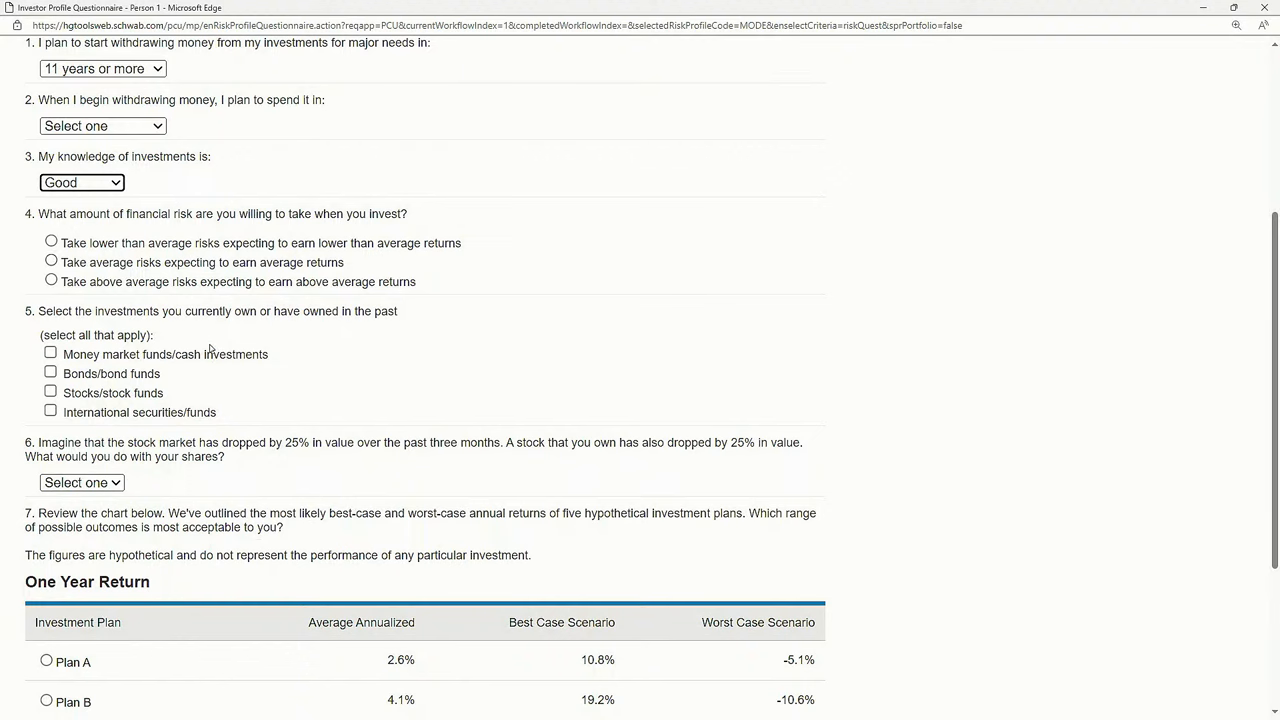
{"action": "scroll", "scroll_direction": "down", "scroll_amount": 3}
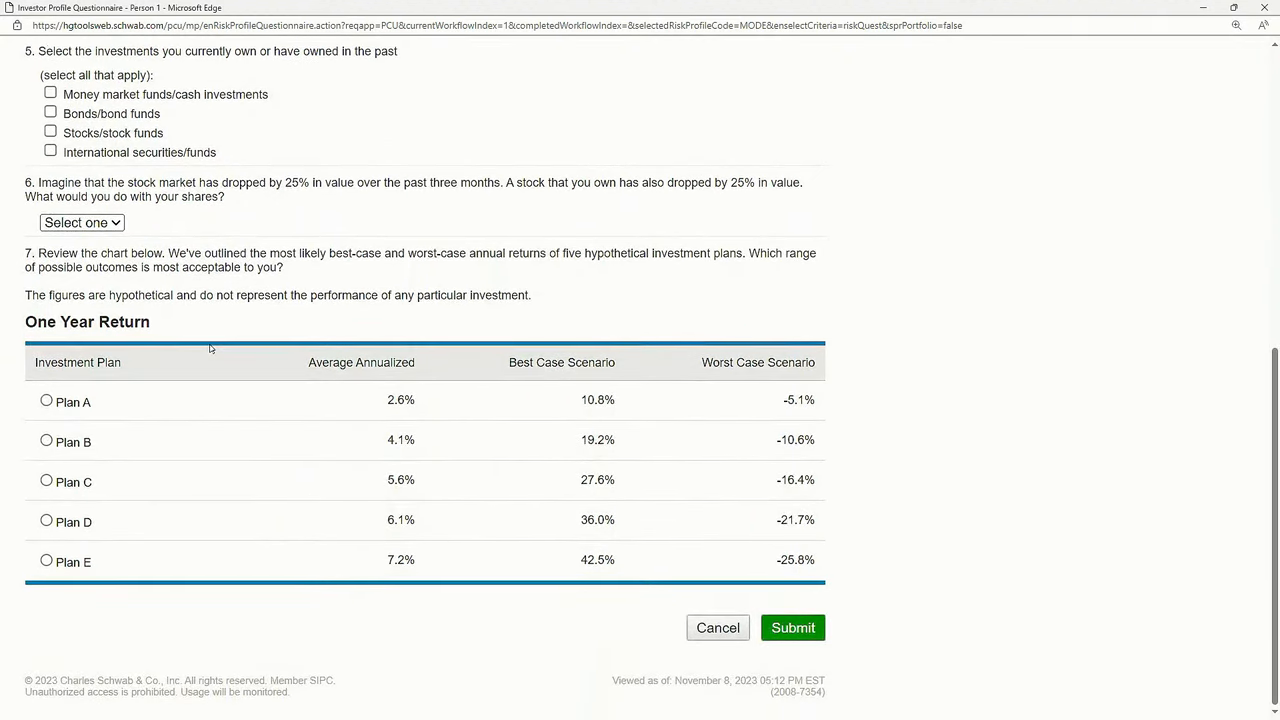
{"action": "mouse_move", "coordinate": [625, 405]}
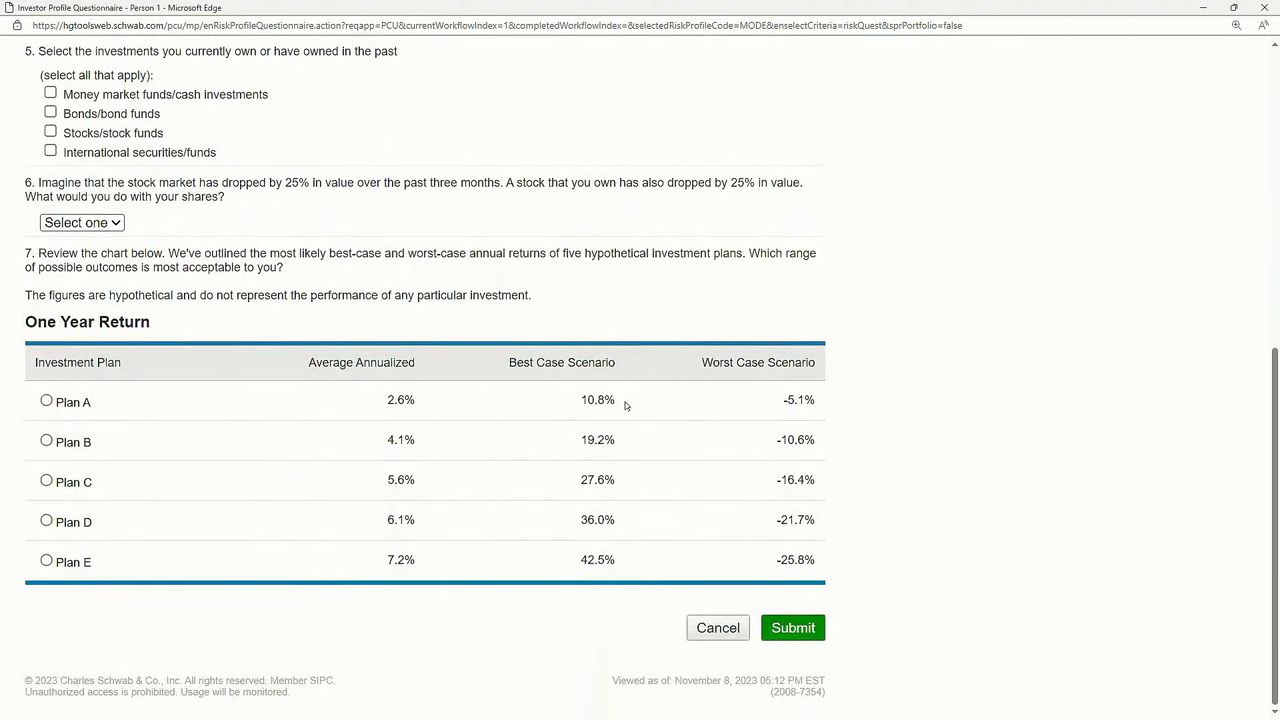
{"action": "mouse_move", "coordinate": [836, 477]}
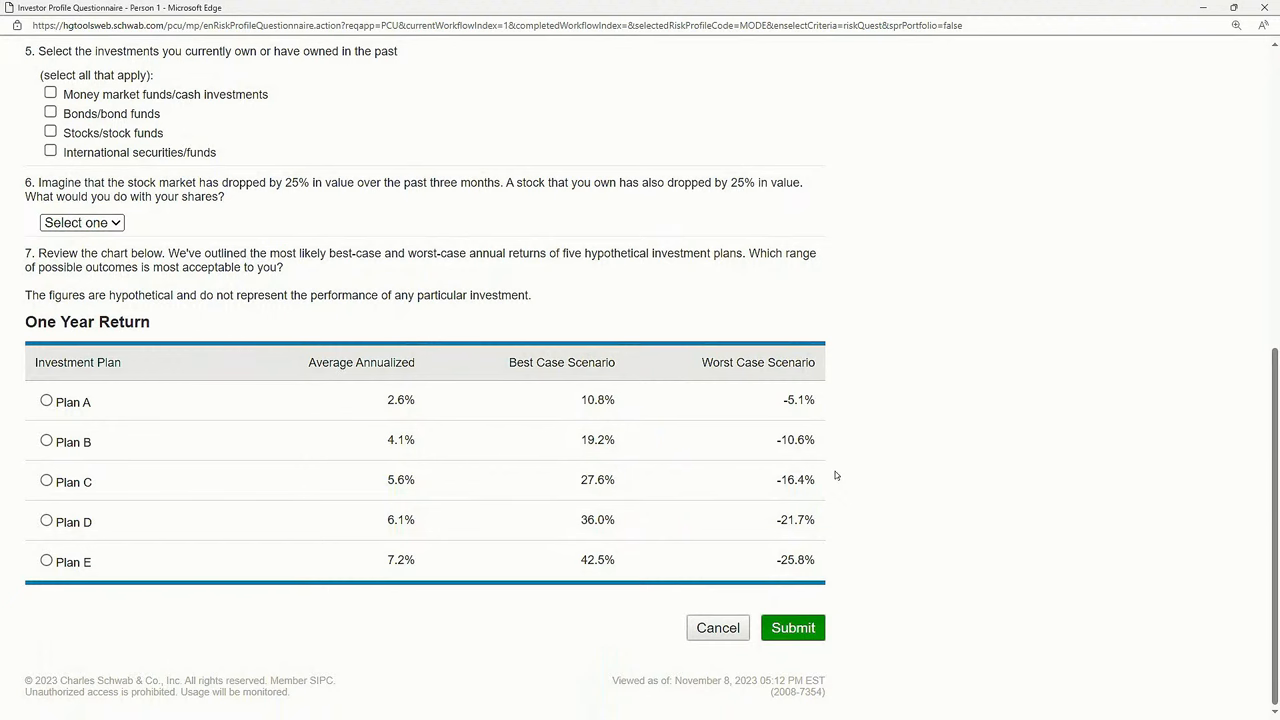
{"action": "scroll", "scroll_direction": "up", "scroll_amount": 3}
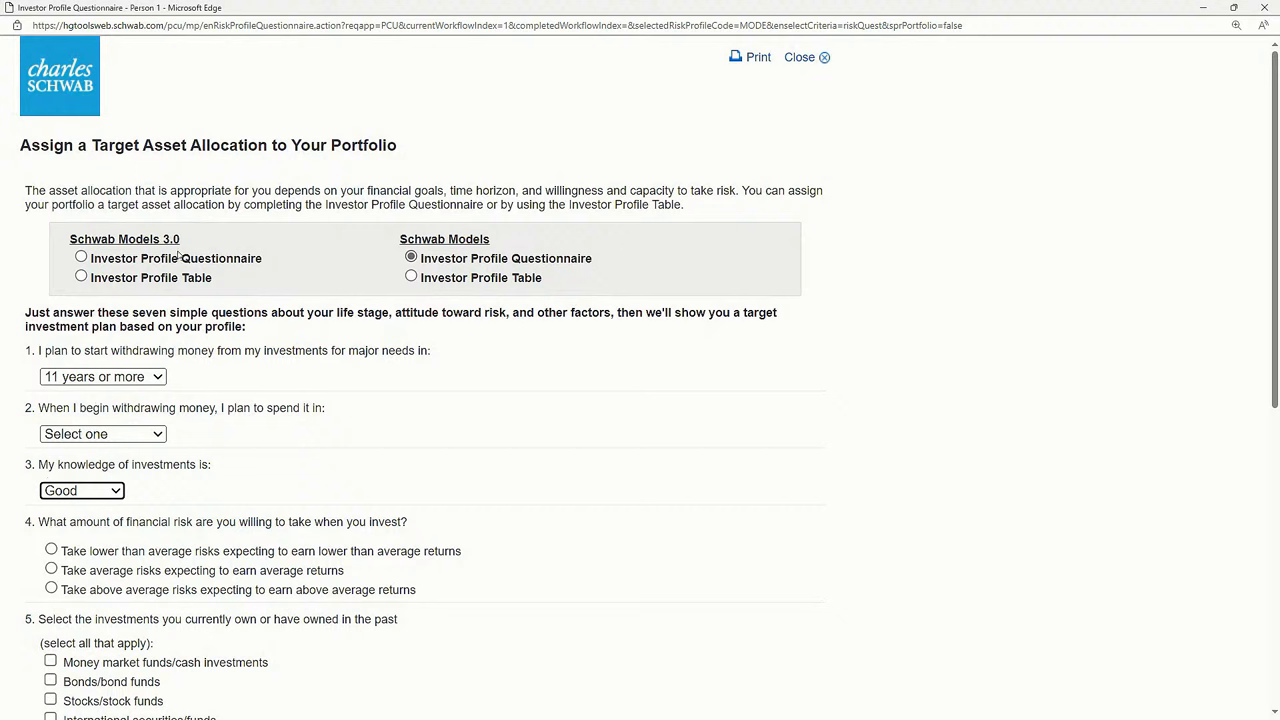
Step: Select the Schwab Models 3.0 questionnaire and scroll through its twelve unanswered questions
{"action": "left_click", "coordinate": [81, 258]}
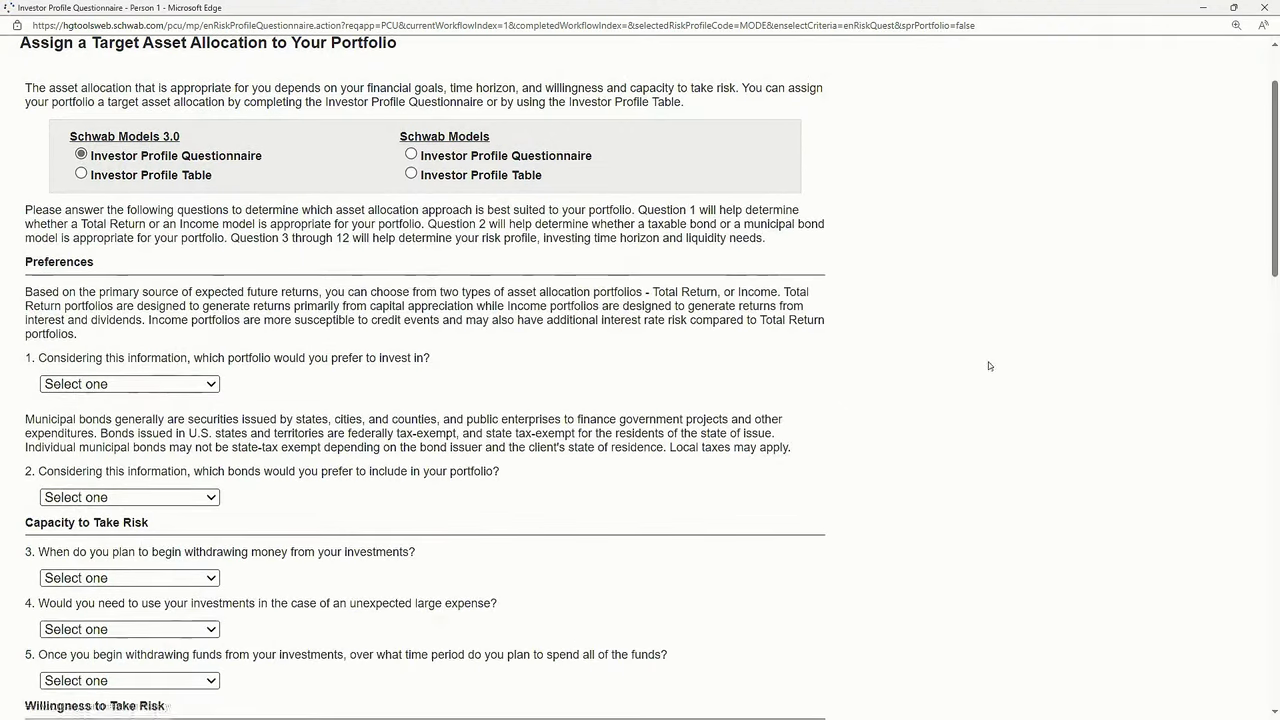
{"action": "scroll", "scroll_direction": "down", "scroll_amount": 3}
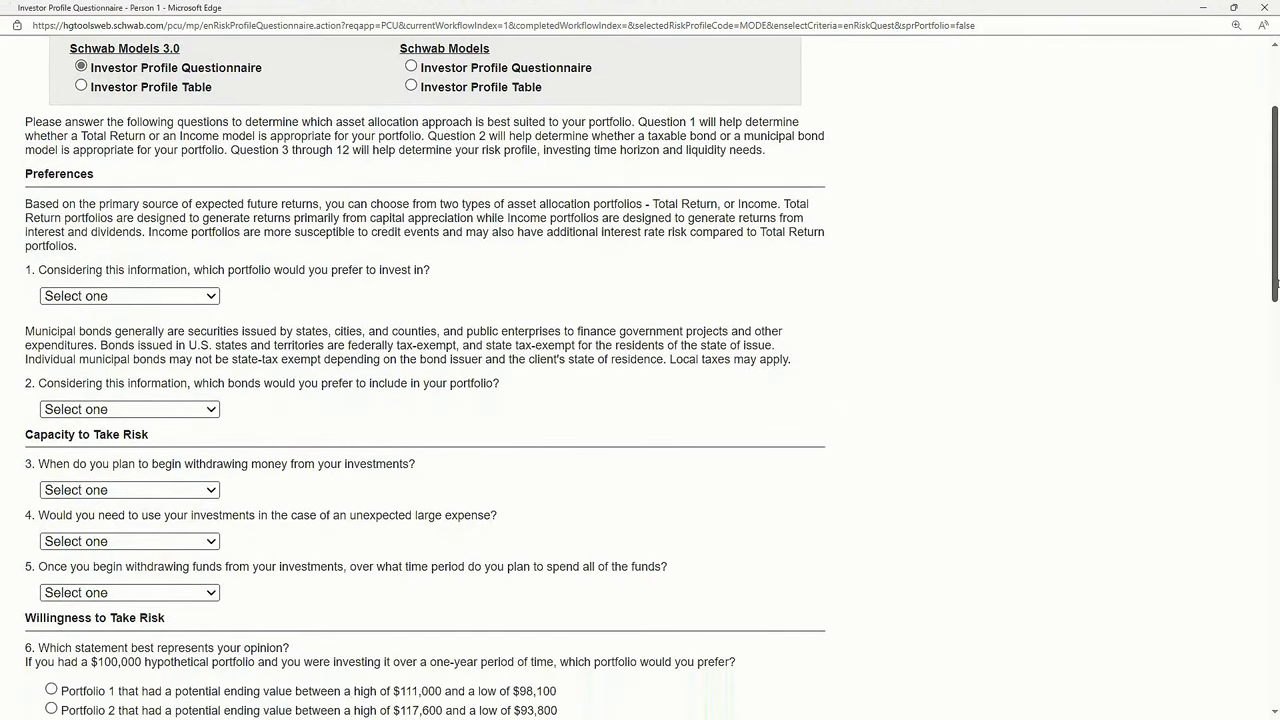
{"action": "scroll", "scroll_direction": "down", "scroll_amount": 3}
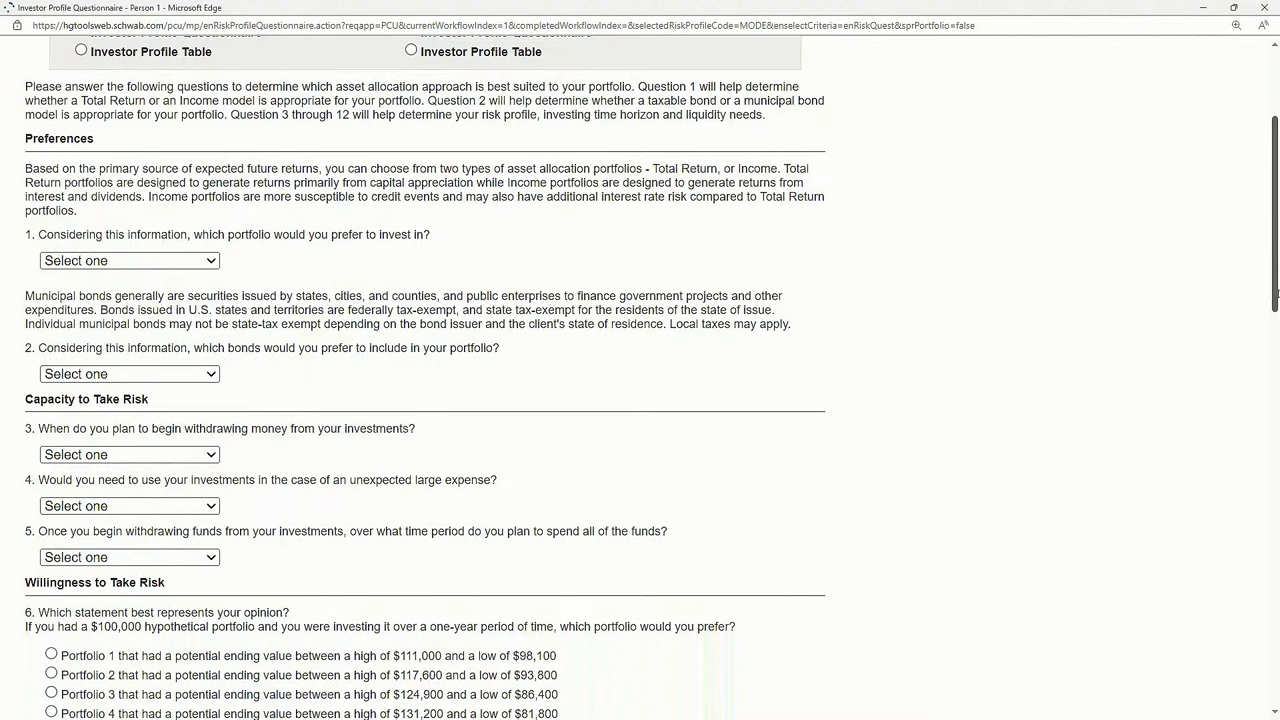
{"action": "scroll", "scroll_direction": "up", "scroll_amount": 3}
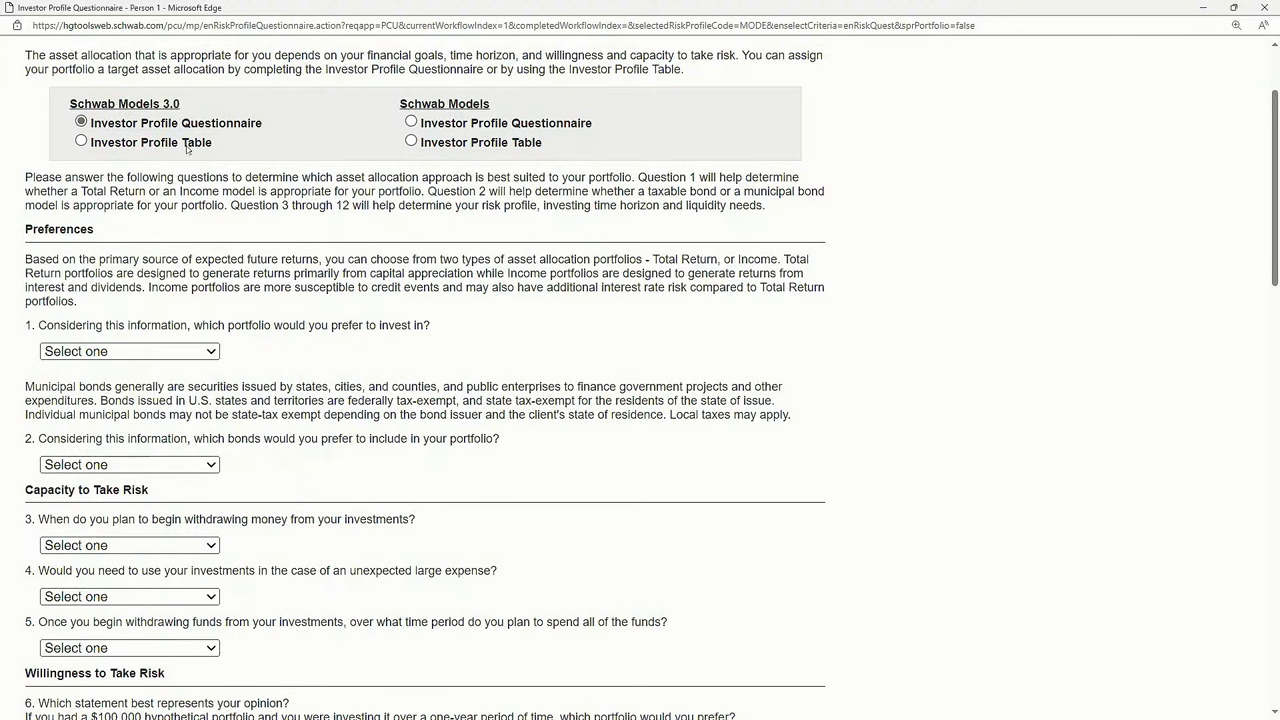
{"action": "mouse_move", "coordinate": [1263, 221]}
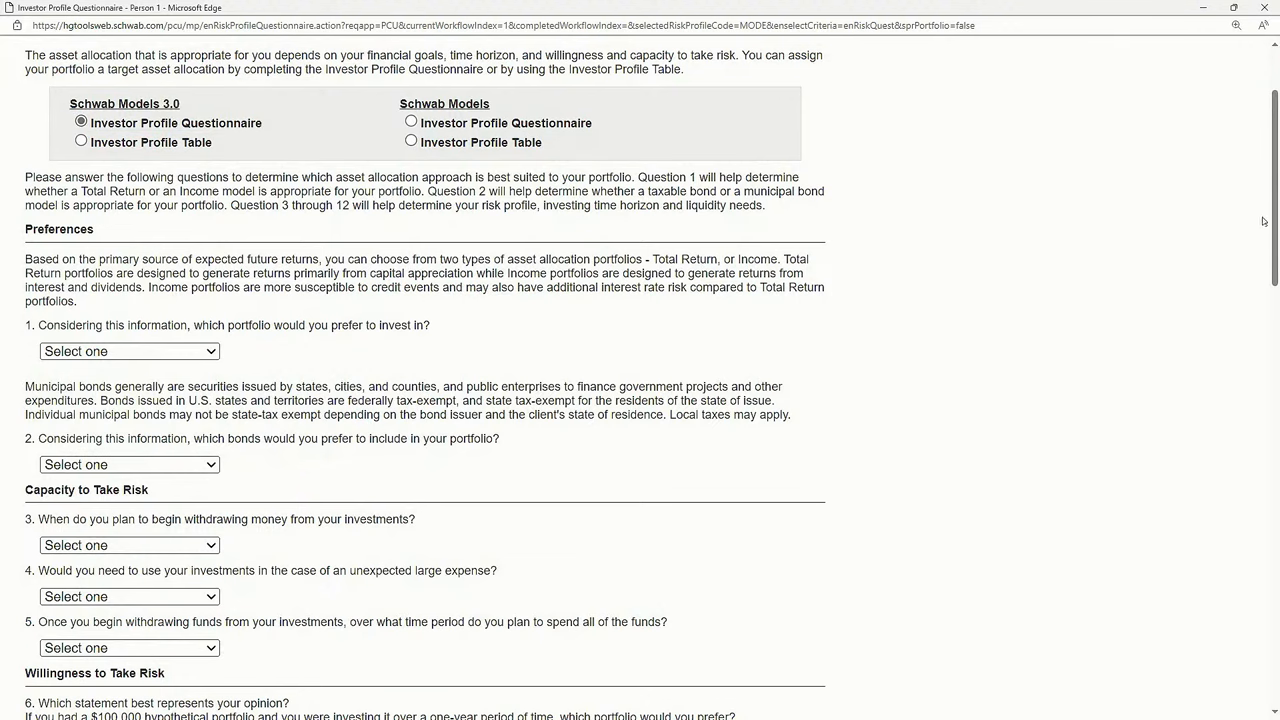
{"action": "scroll", "scroll_direction": "down", "scroll_amount": 3}
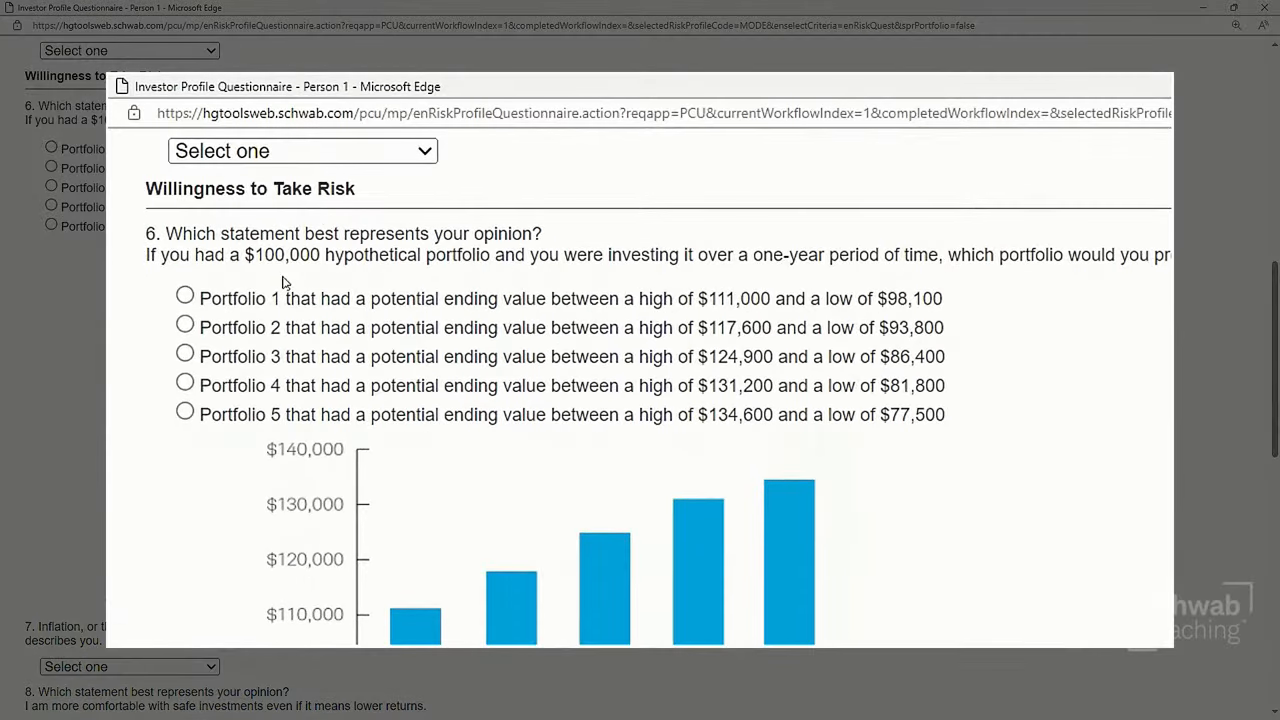
{"action": "mouse_move", "coordinate": [308, 278]}
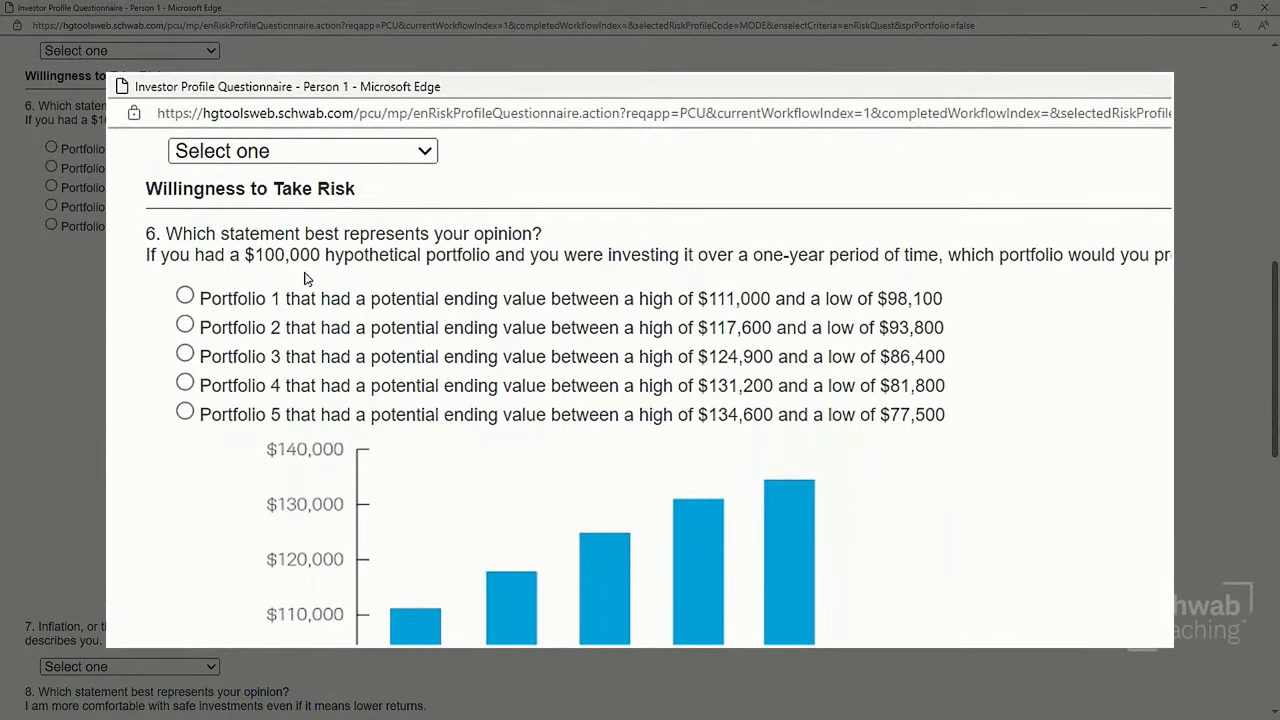
{"action": "mouse_move", "coordinate": [875, 478]}
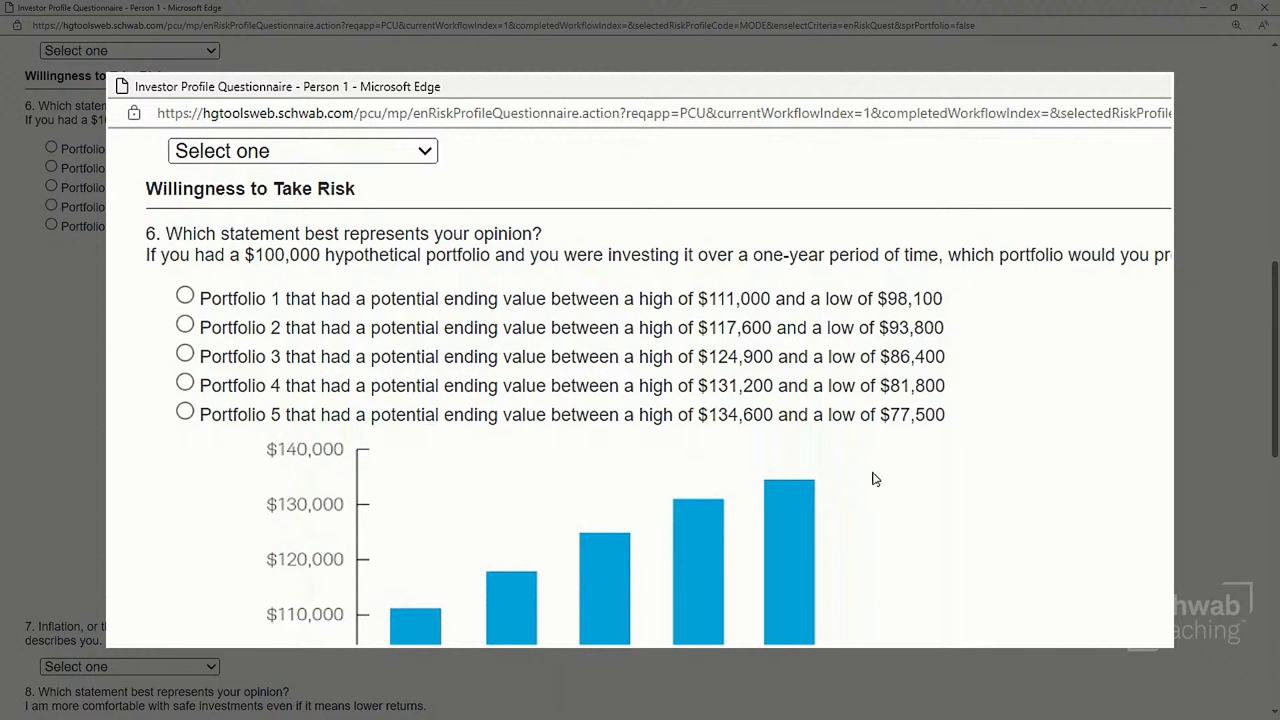
{"action": "mouse_move", "coordinate": [763, 463]}
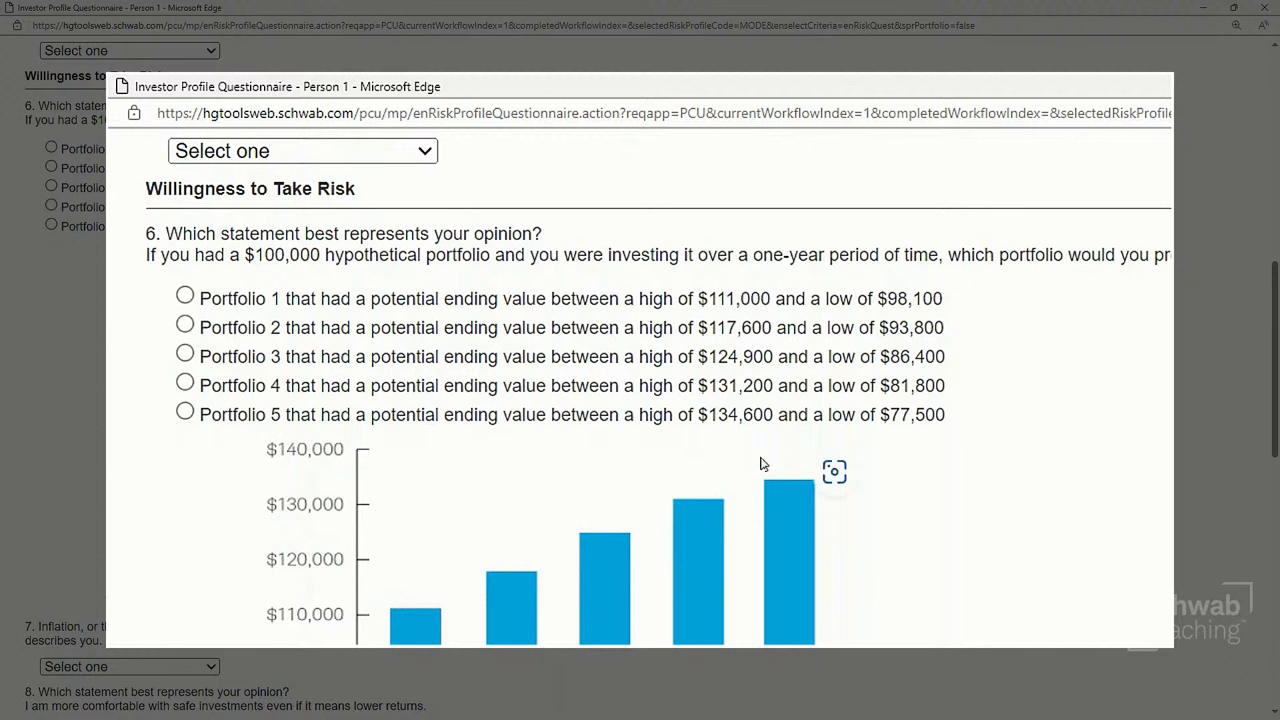
{"action": "double_click", "coordinate": [724, 414]}
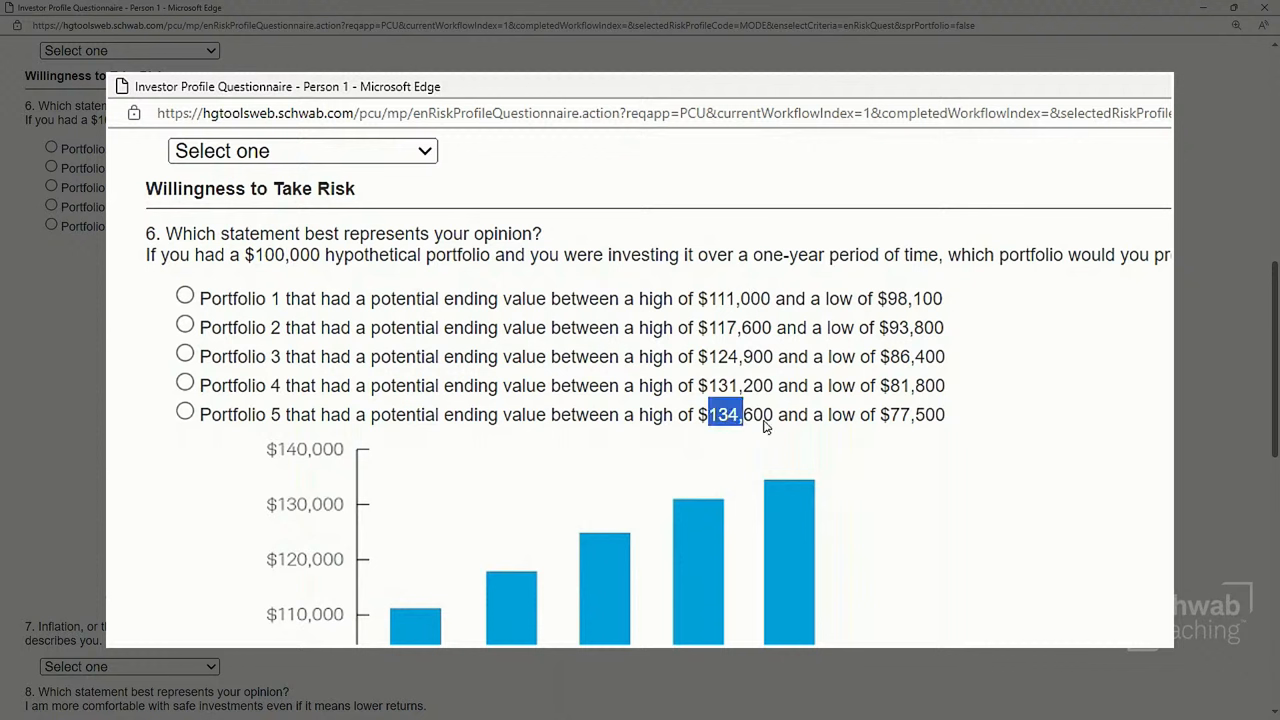
{"action": "double_click", "coordinate": [740, 414]}
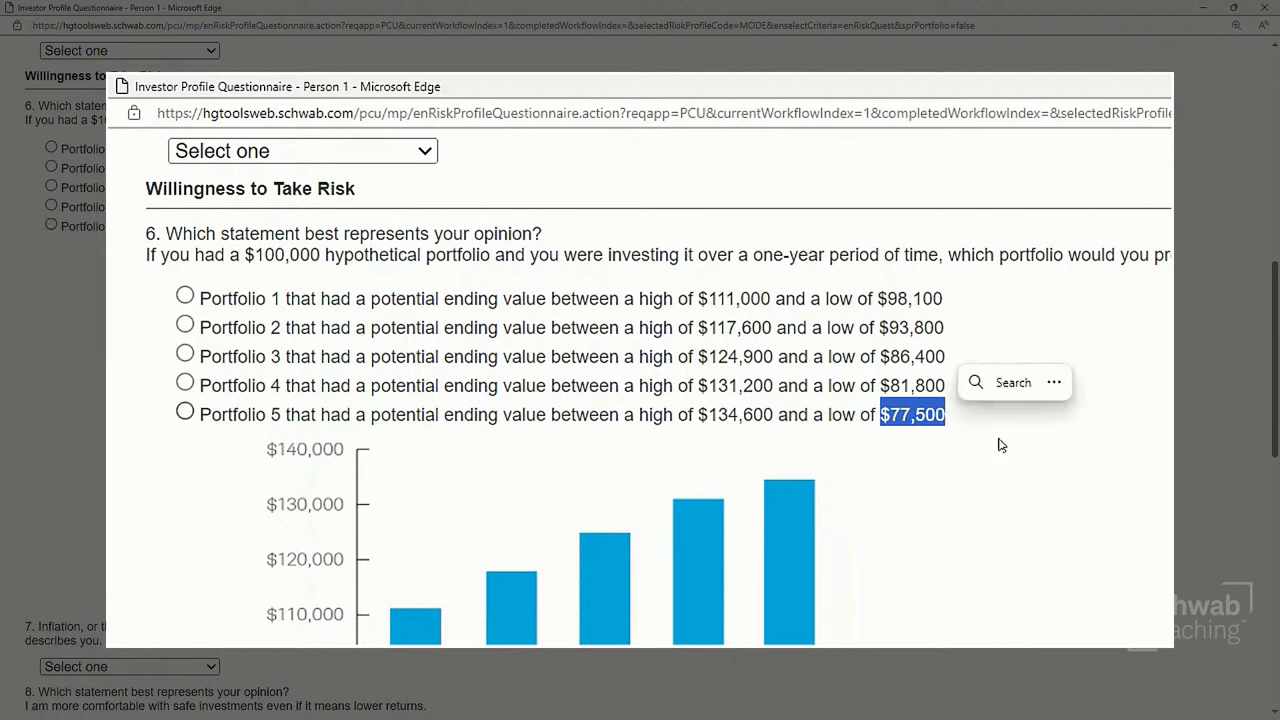
{"action": "mouse_move", "coordinate": [925, 402]}
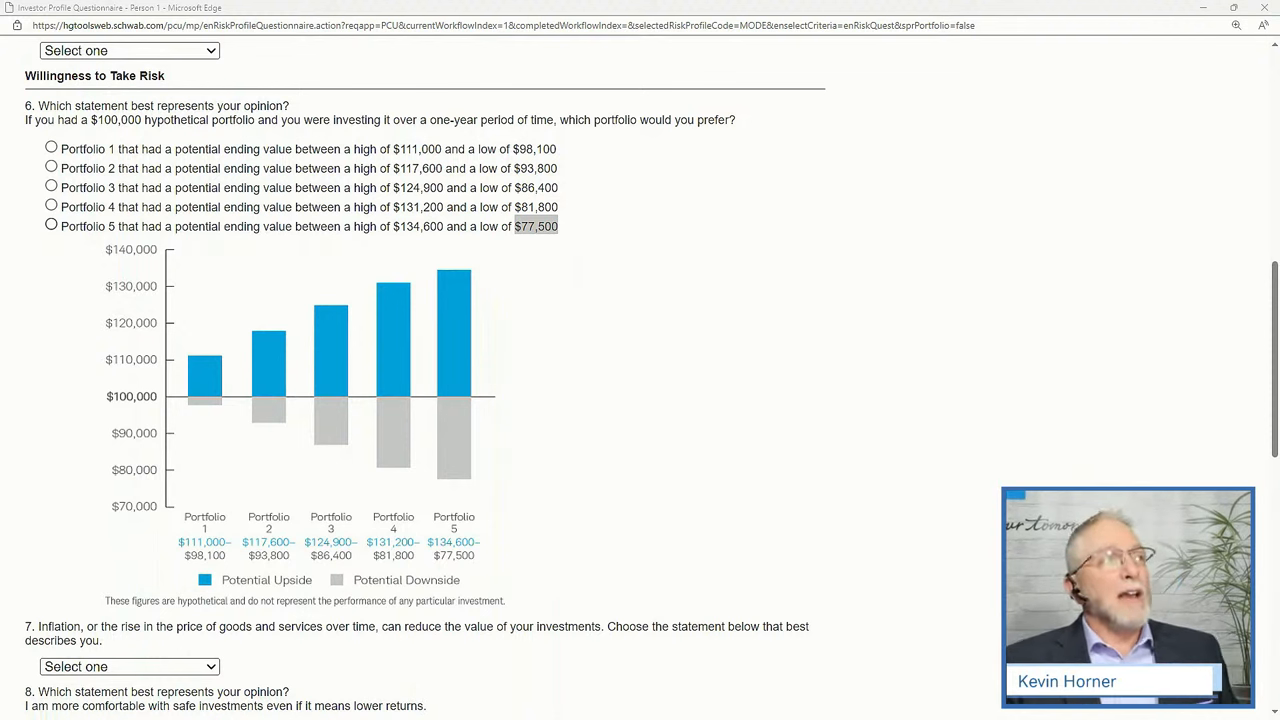
{"action": "mouse_move", "coordinate": [623, 318]}
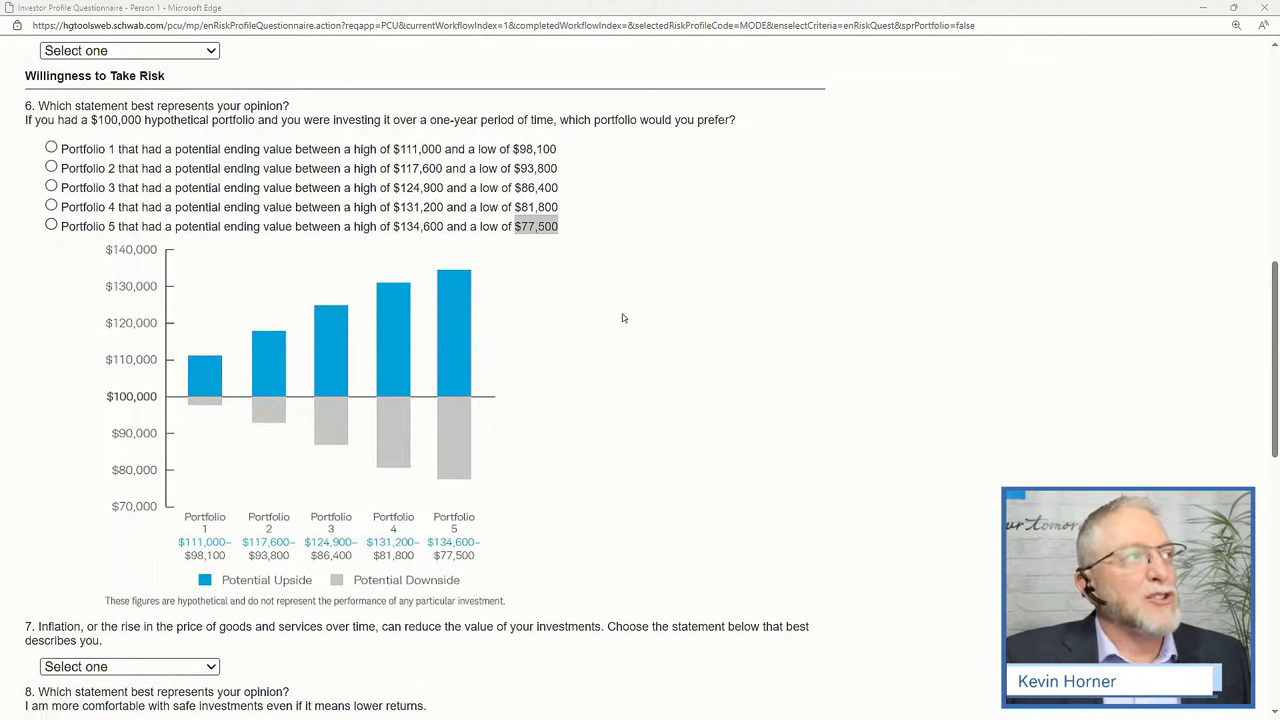
{"action": "scroll", "scroll_direction": "down", "scroll_amount": 3}
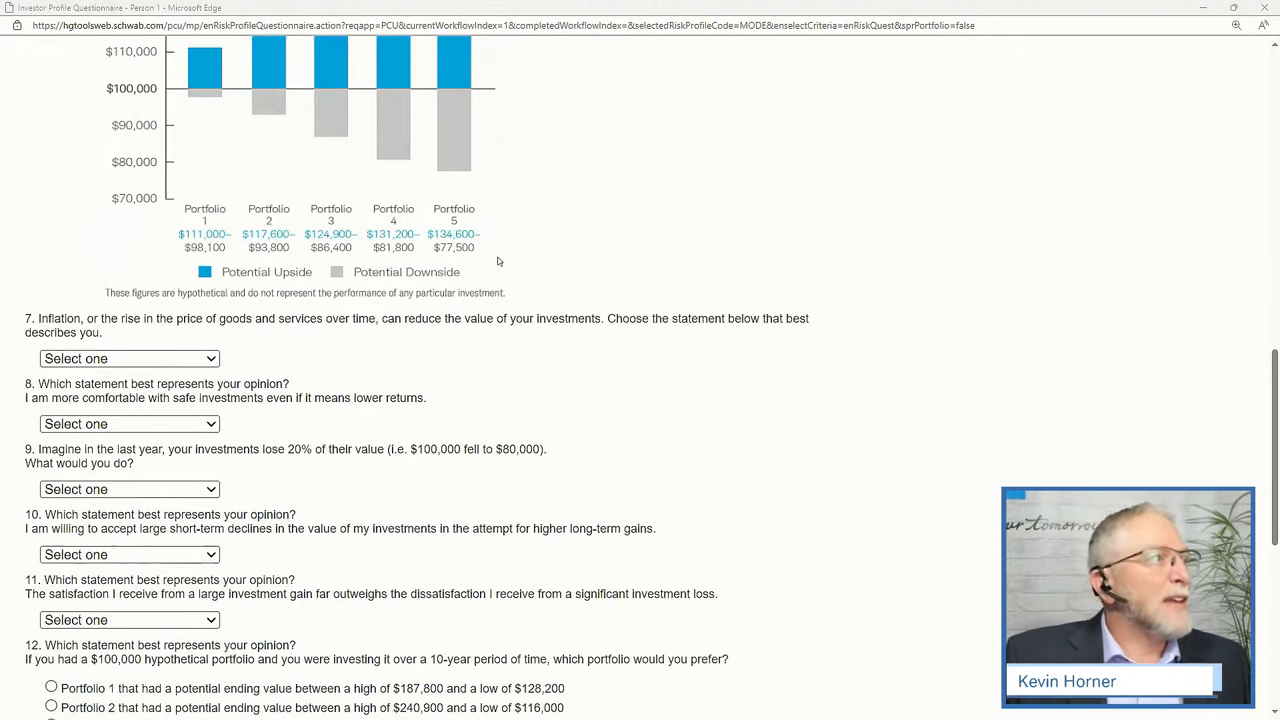
{"action": "scroll", "scroll_direction": "down", "scroll_amount": 3}
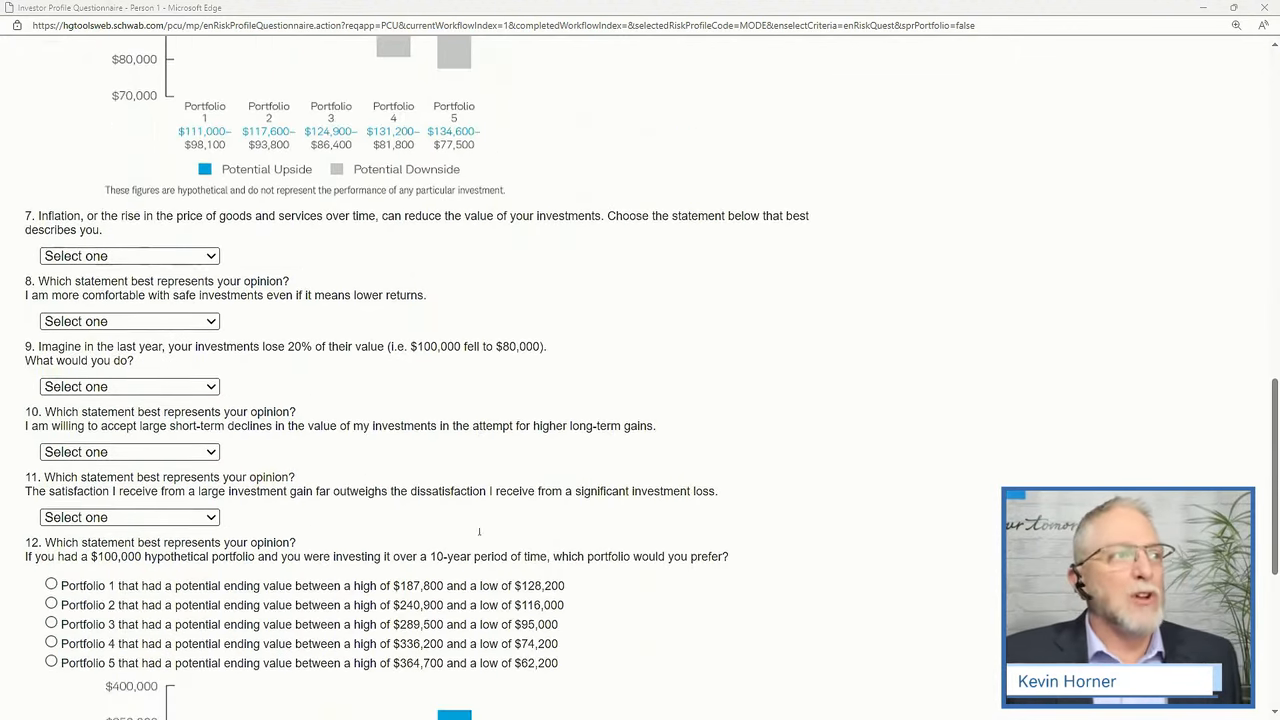
{"action": "scroll", "scroll_direction": "down", "scroll_amount": 3}
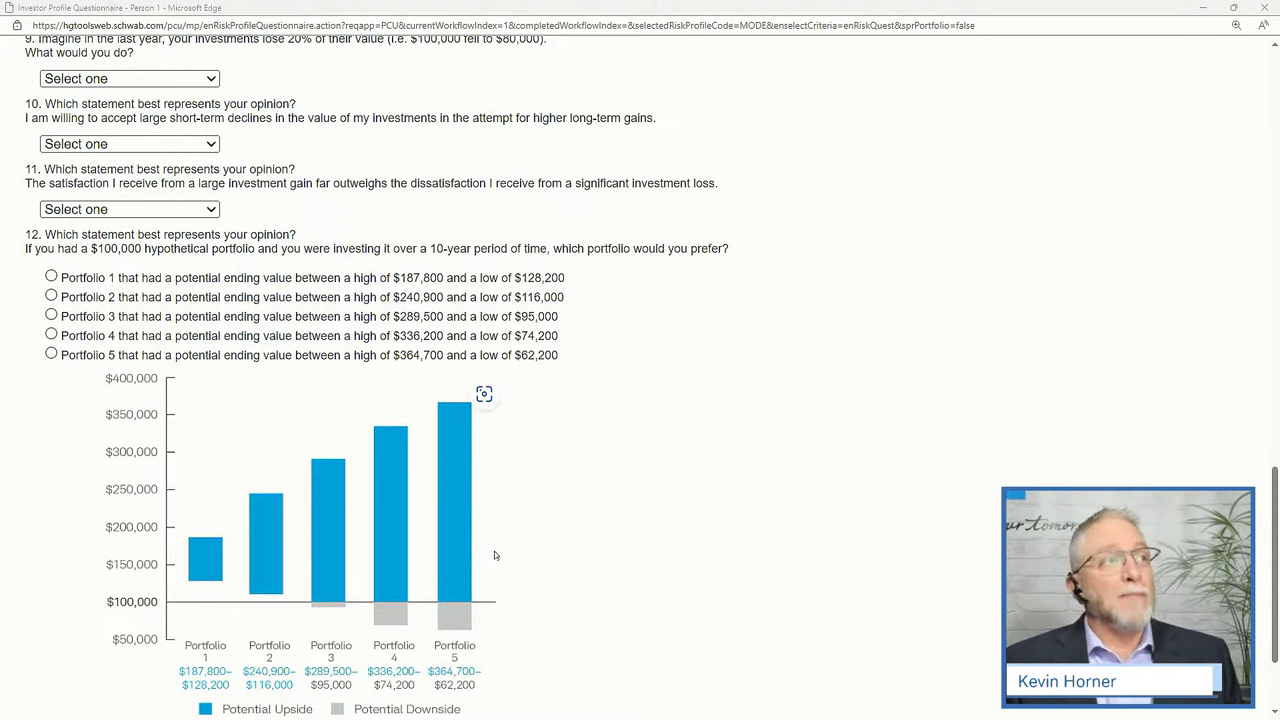
{"action": "scroll", "scroll_direction": "down", "scroll_amount": 3}
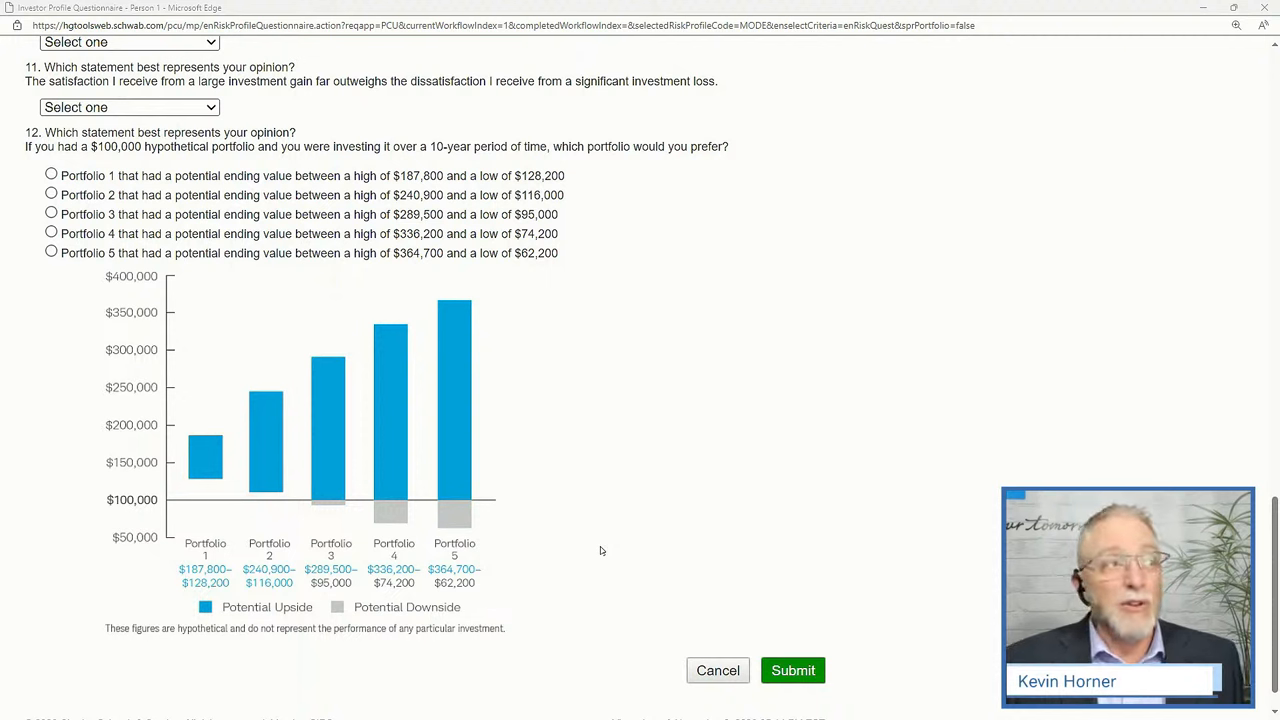
{"action": "mouse_move", "coordinate": [806, 528]}
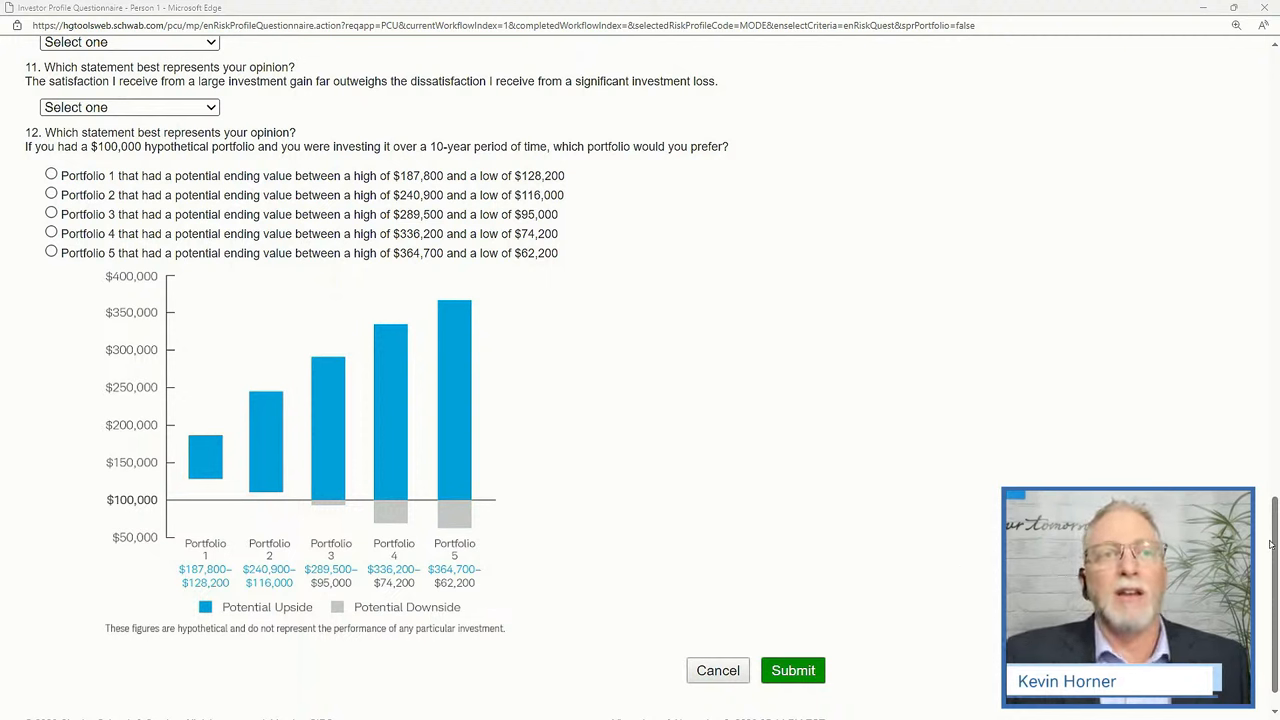
{"action": "scroll", "scroll_direction": "up", "scroll_amount": 3}
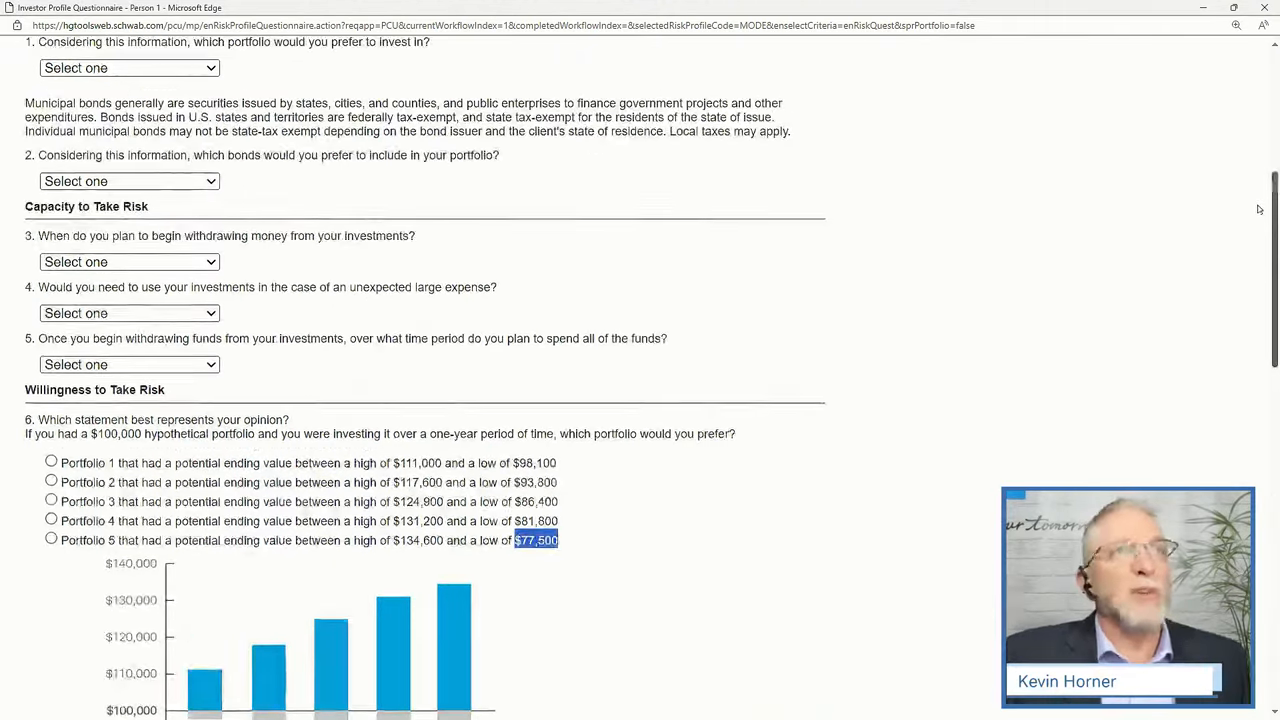
{"action": "scroll", "scroll_direction": "up", "scroll_amount": 3}
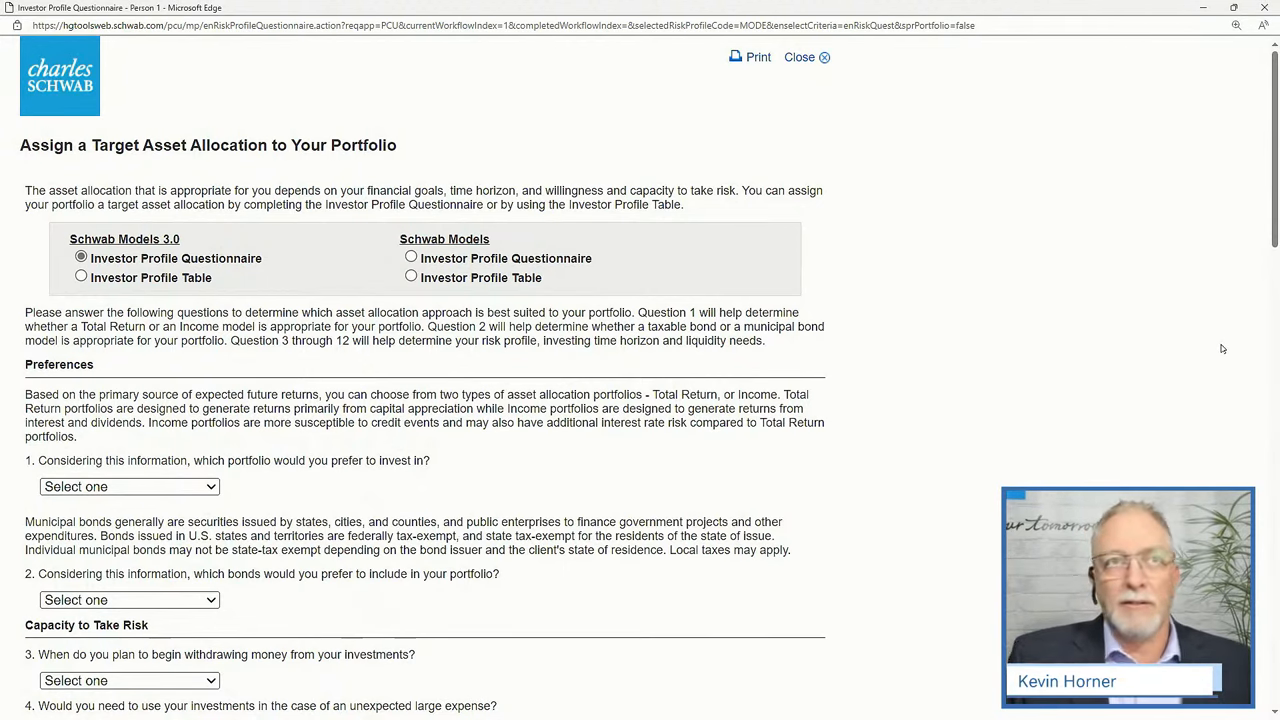
Step: Close the investor profile questionnaire and save the Schwab Test portfolio setup
{"action": "left_click", "coordinate": [799, 57]}
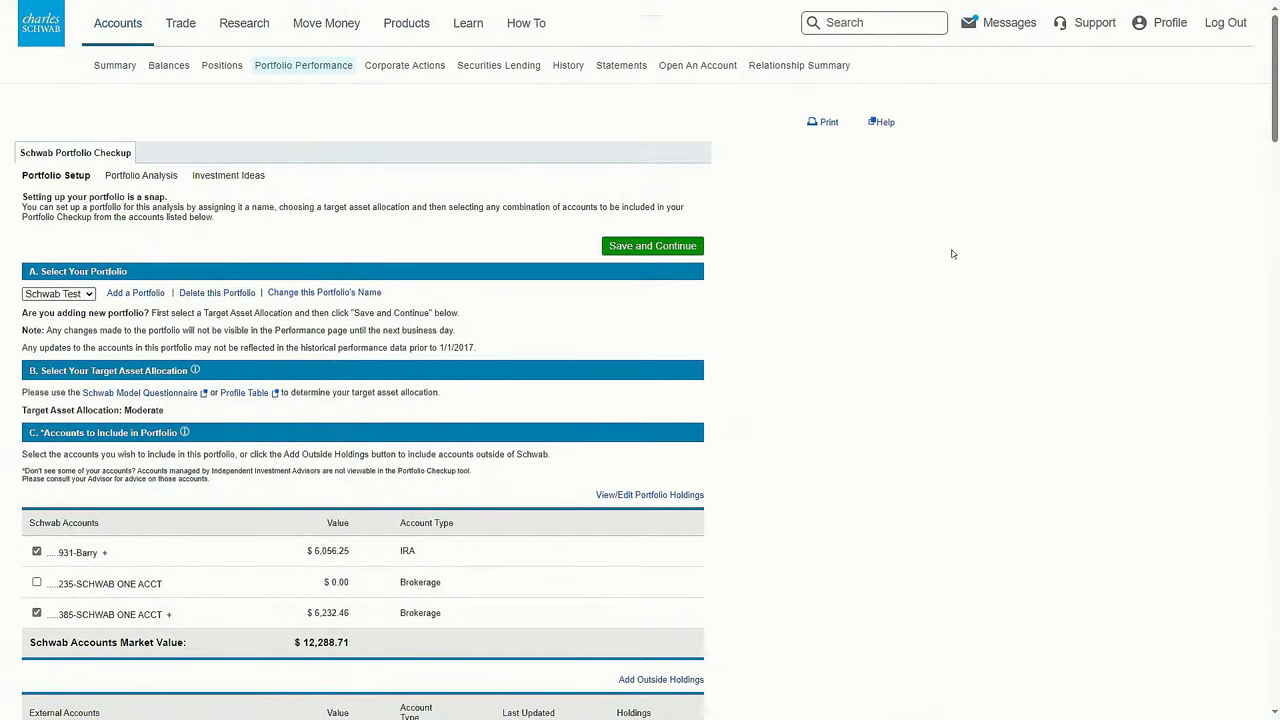
{"action": "mouse_move", "coordinate": [155, 180]}
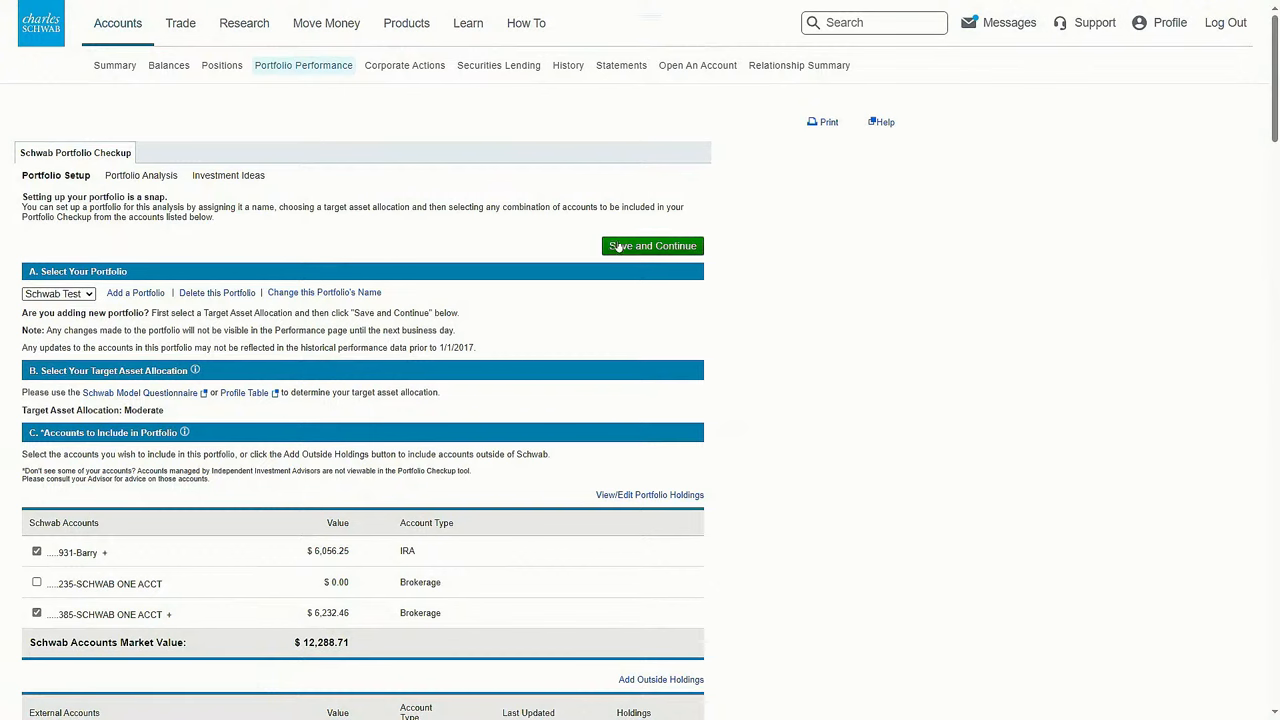
{"action": "left_click", "coordinate": [652, 246]}
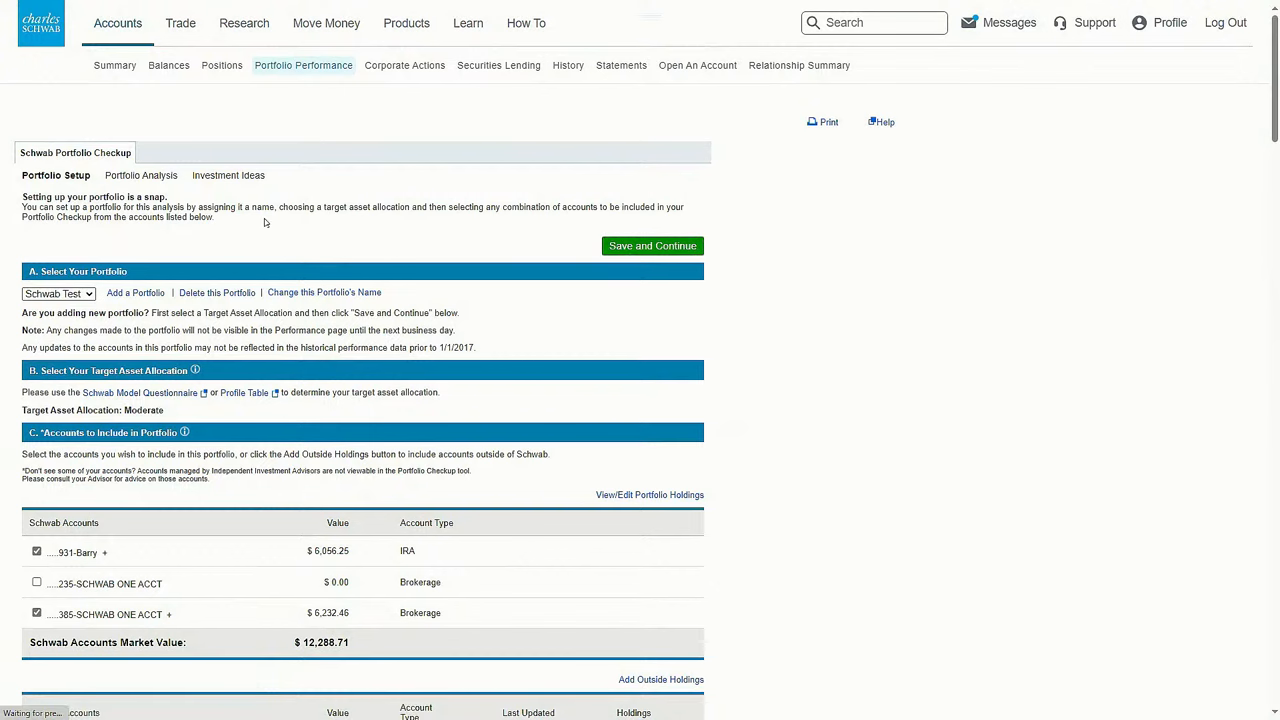
Step: Open Portfolio Analysis and scroll to Schwab Test's current versus moderate target allocation table
{"action": "left_click", "coordinate": [141, 175]}
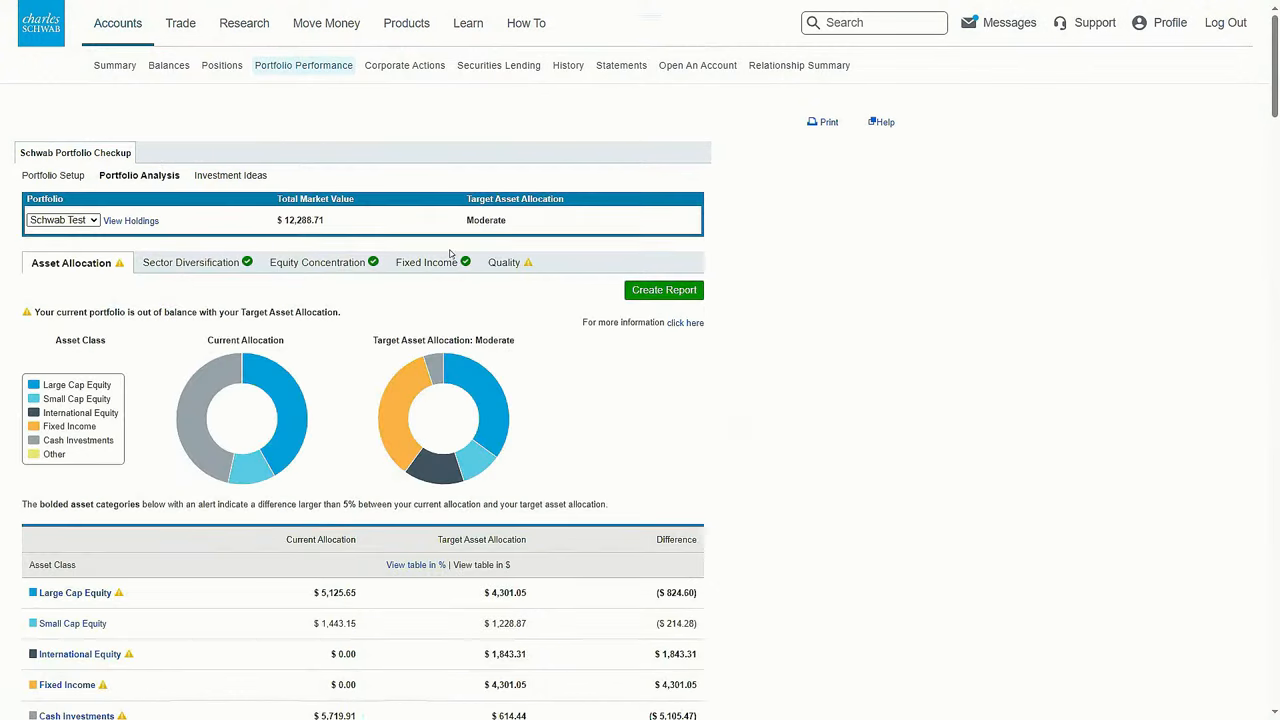
{"action": "mouse_move", "coordinate": [470, 375]}
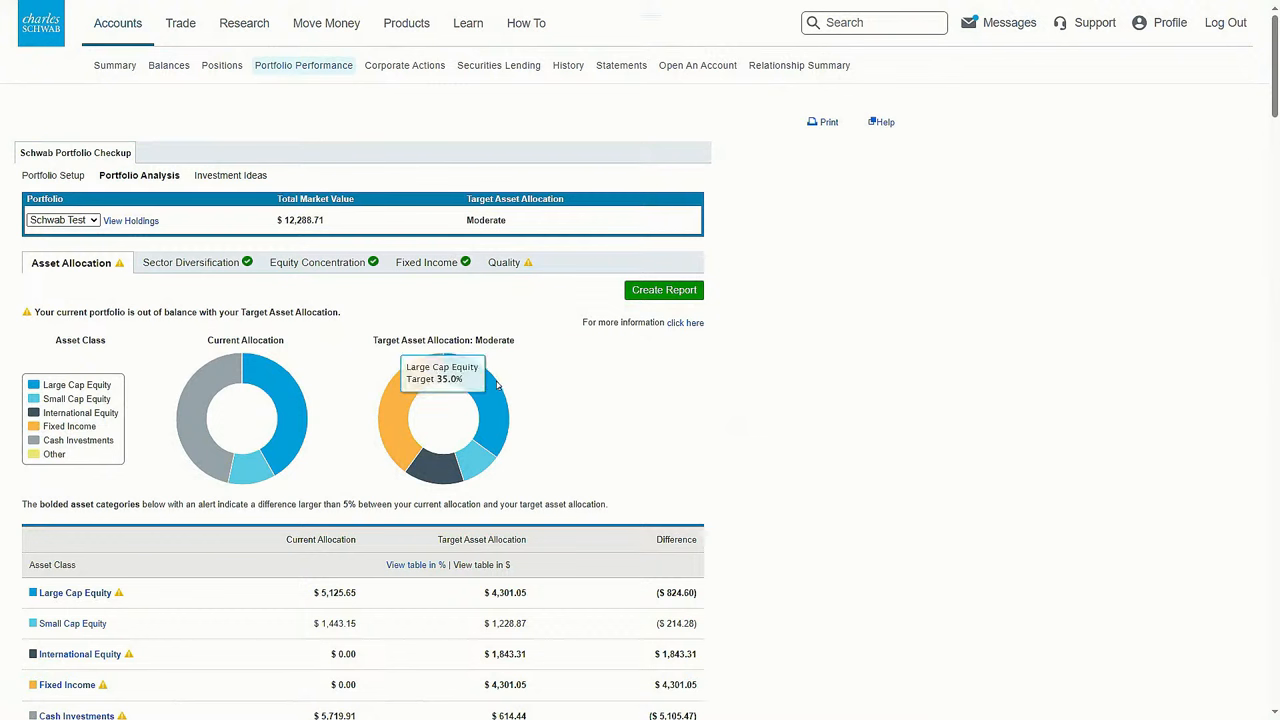
{"action": "mouse_move", "coordinate": [490, 385]}
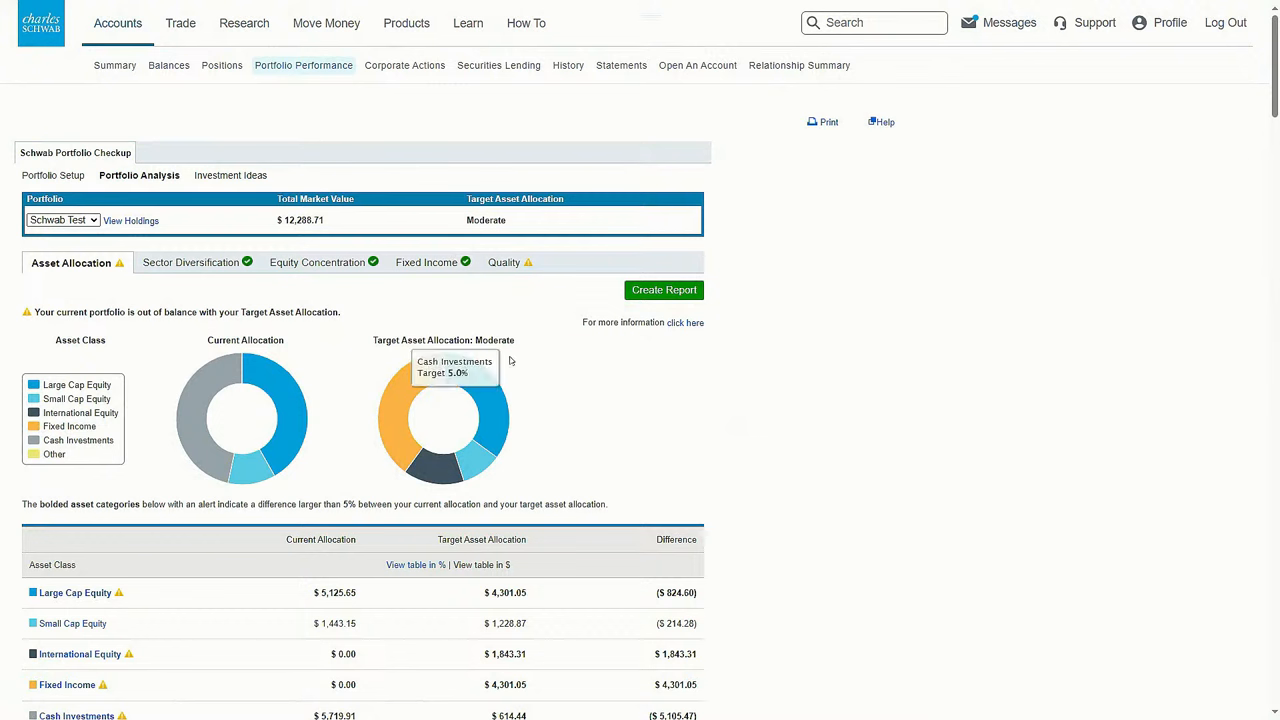
{"action": "mouse_move", "coordinate": [511, 371]}
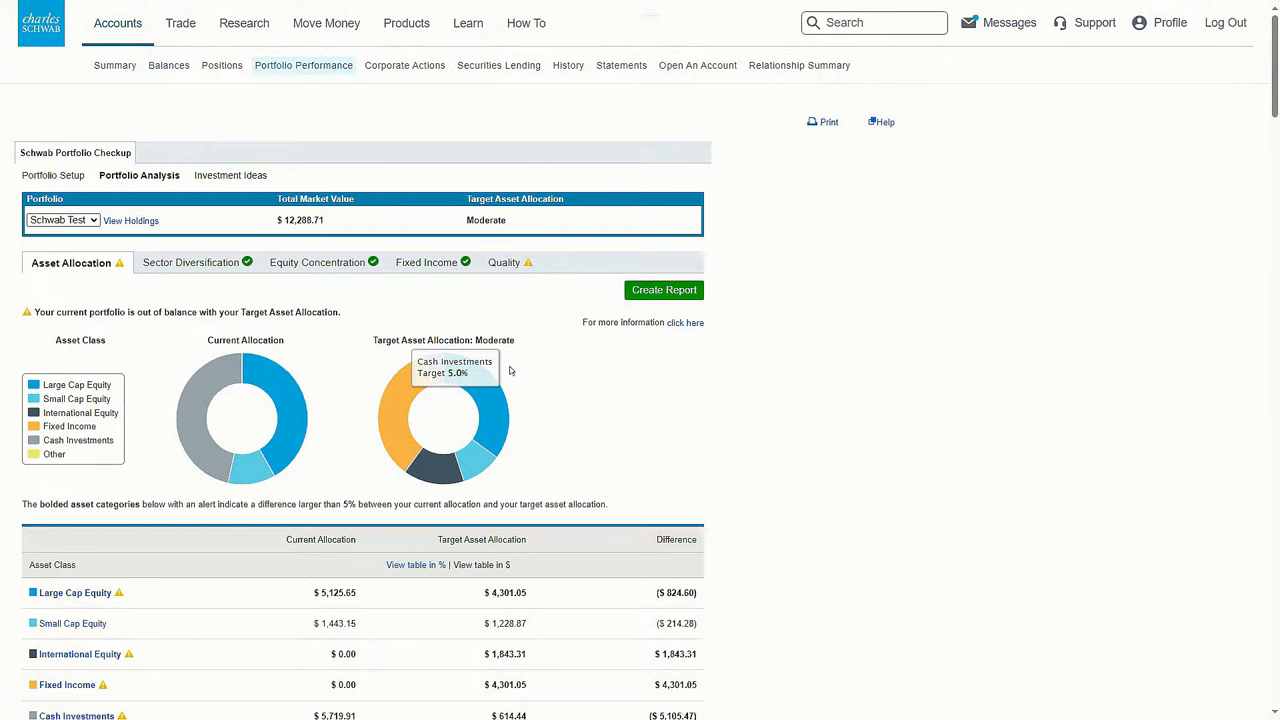
{"action": "mouse_move", "coordinate": [510, 370]}
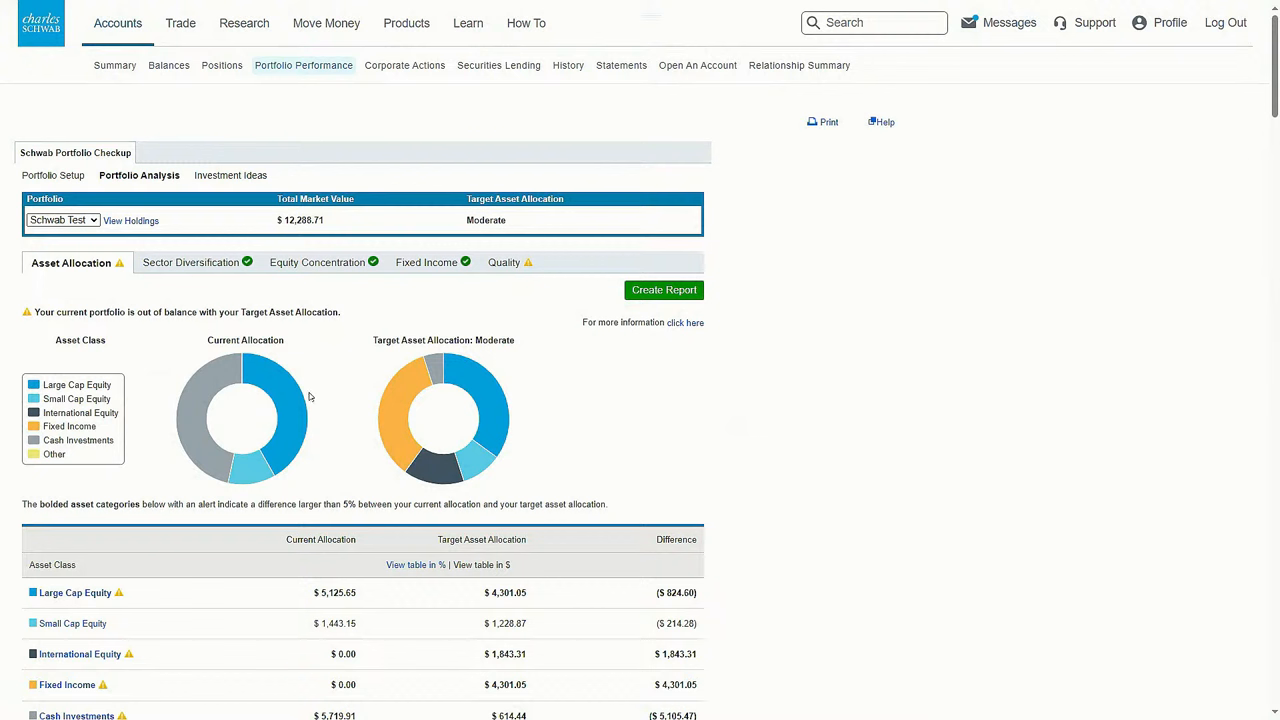
{"action": "mouse_move", "coordinate": [430, 384]}
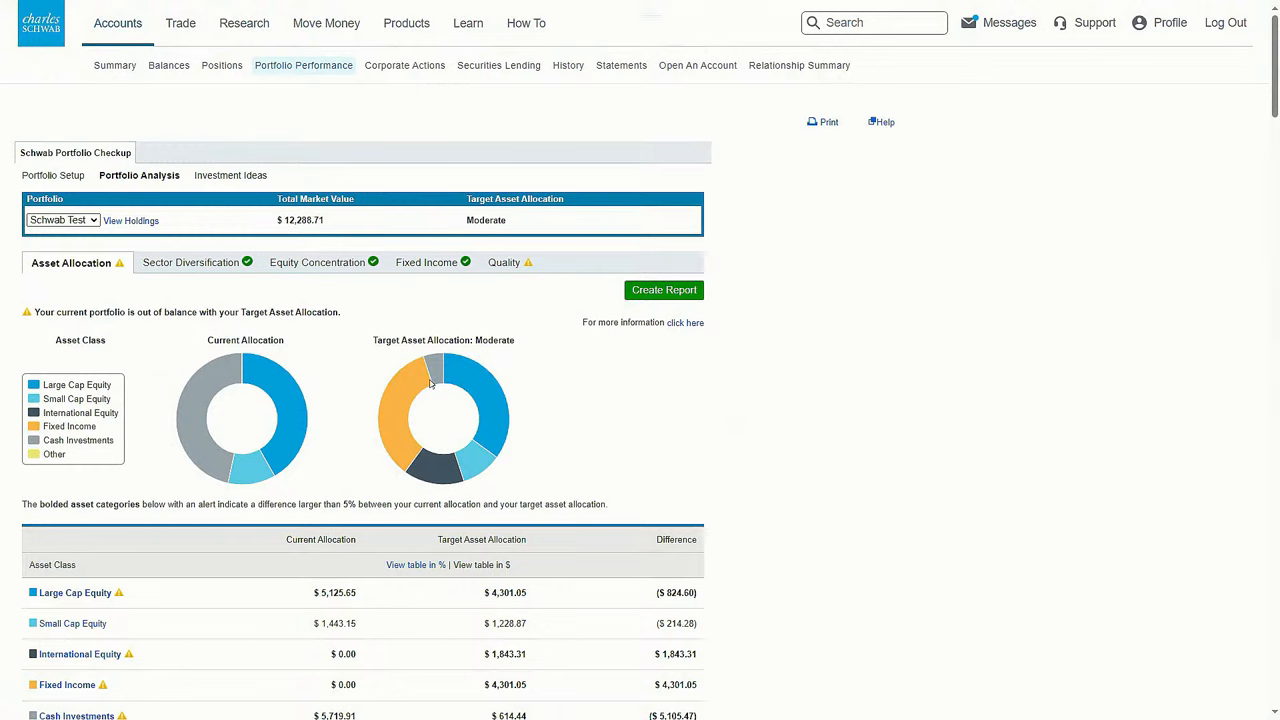
{"action": "scroll", "scroll_direction": "down", "scroll_amount": 3}
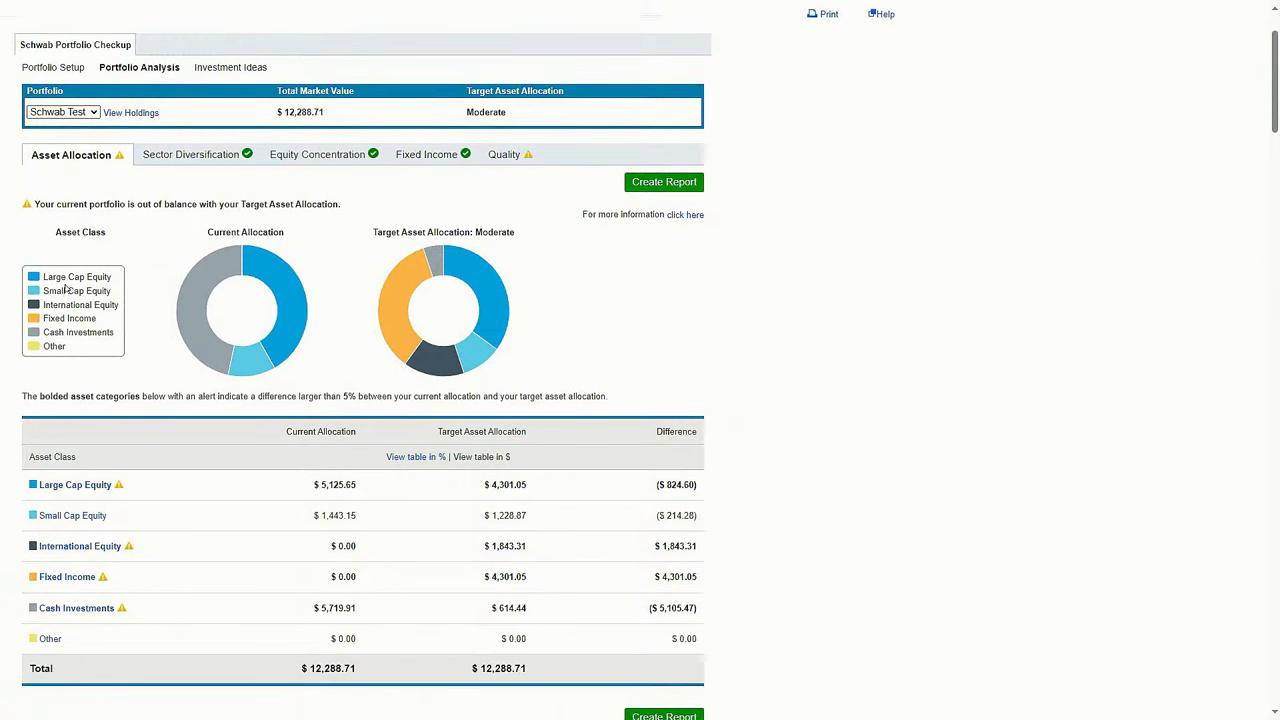
{"action": "mouse_move", "coordinate": [163, 347]}
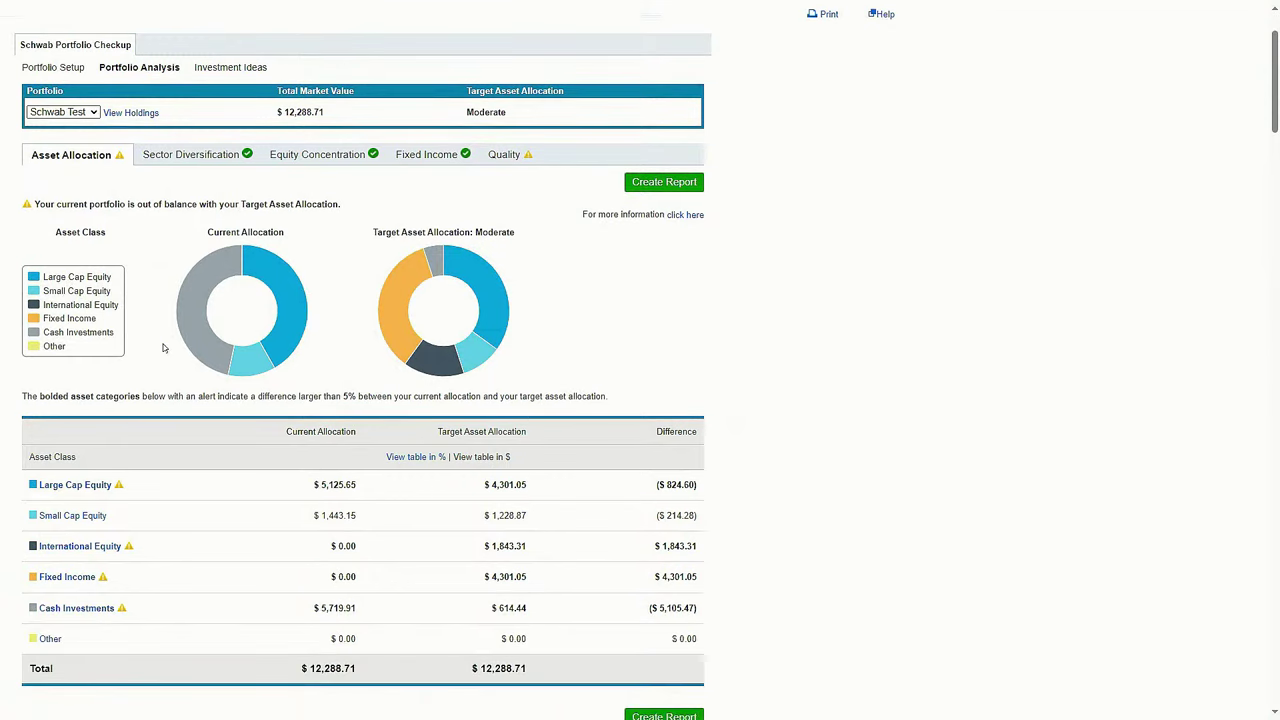
{"action": "mouse_move", "coordinate": [258, 360]}
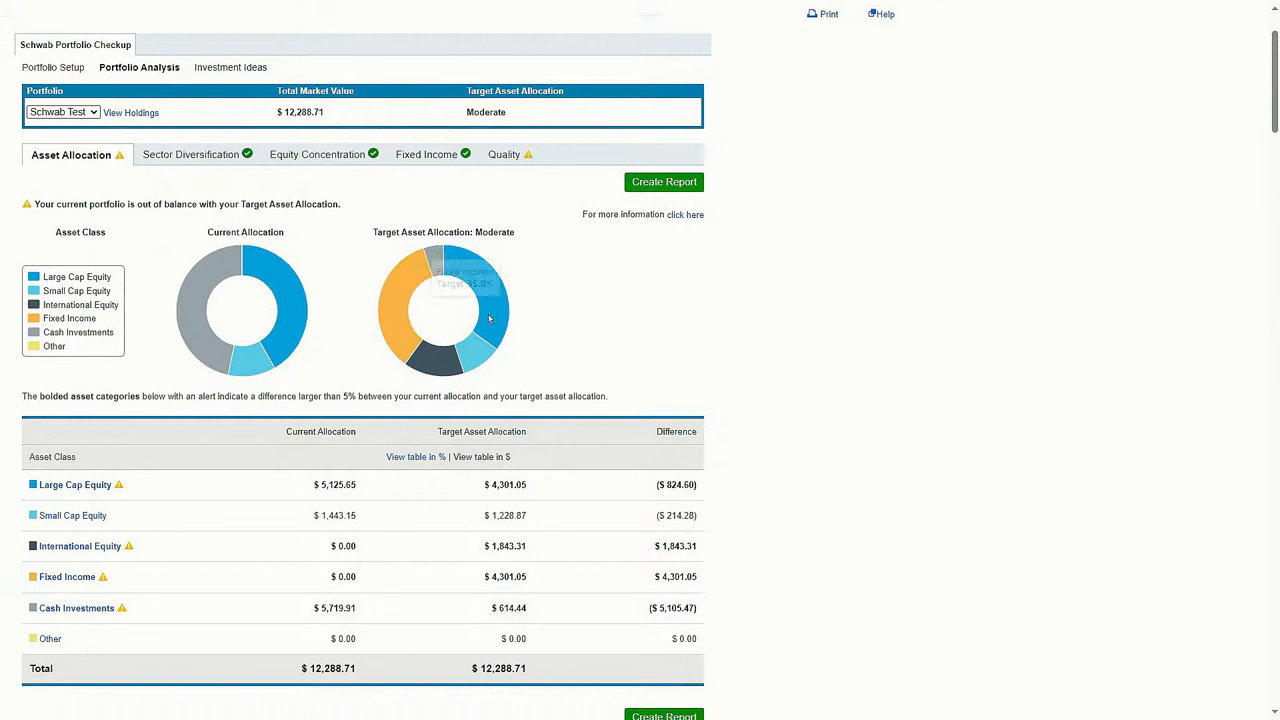
{"action": "mouse_move", "coordinate": [430, 330]}
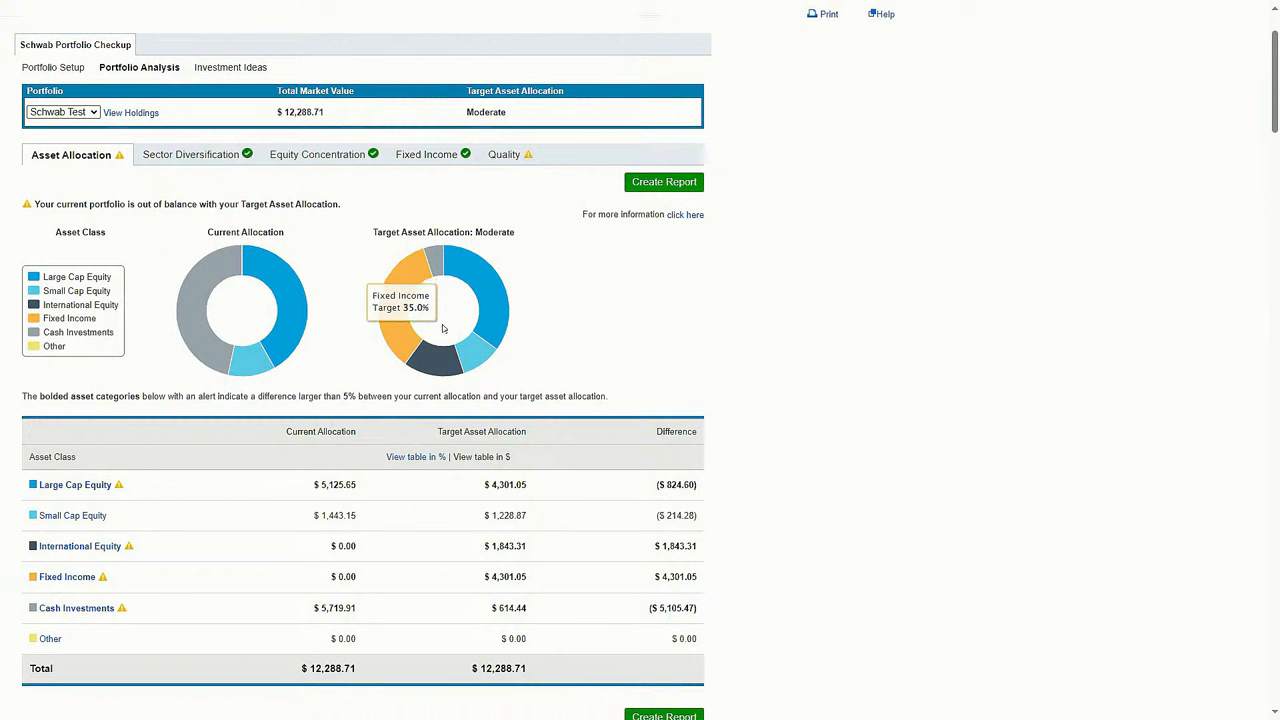
{"action": "mouse_move", "coordinate": [420, 278]}
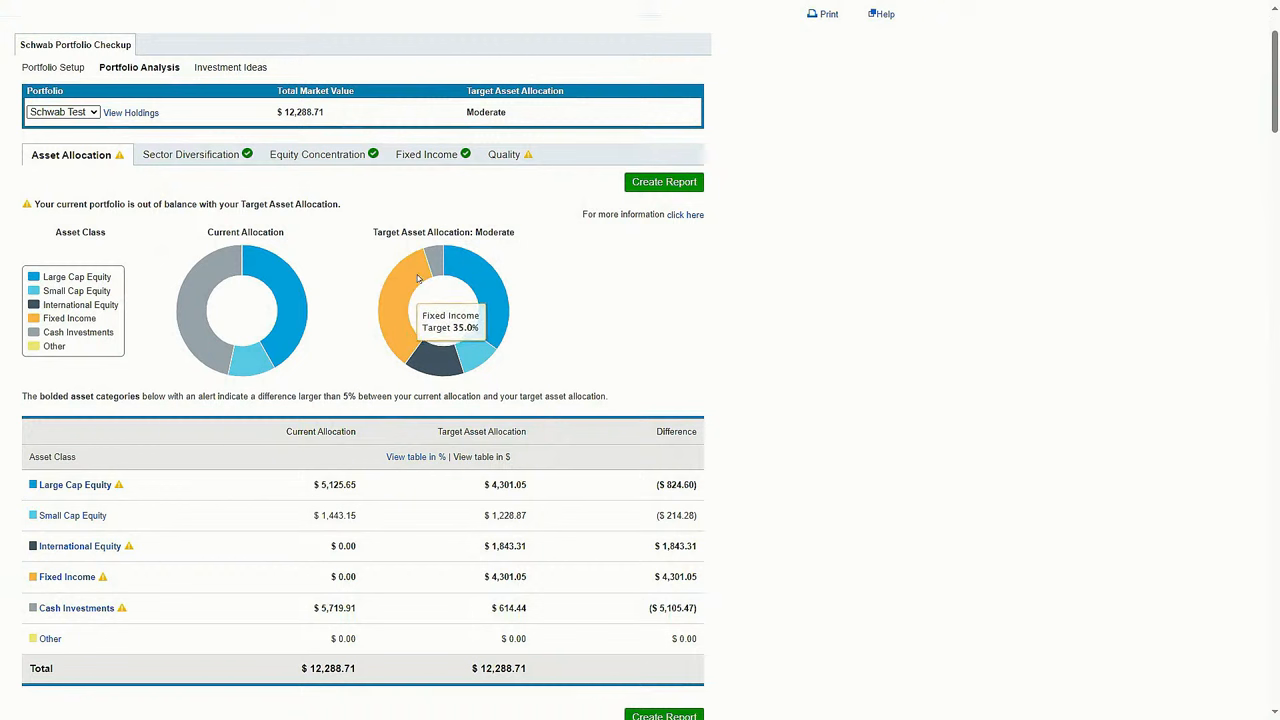
{"action": "mouse_move", "coordinate": [196, 341]}
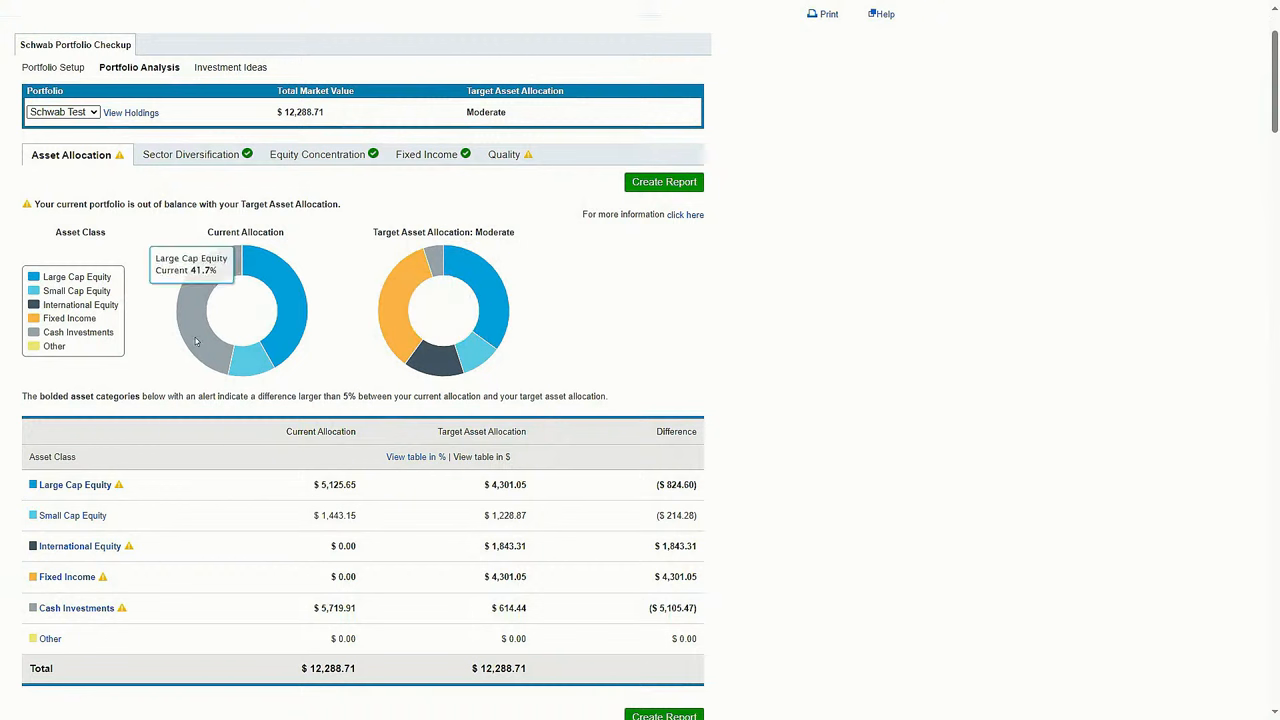
{"action": "mouse_move", "coordinate": [567, 389]}
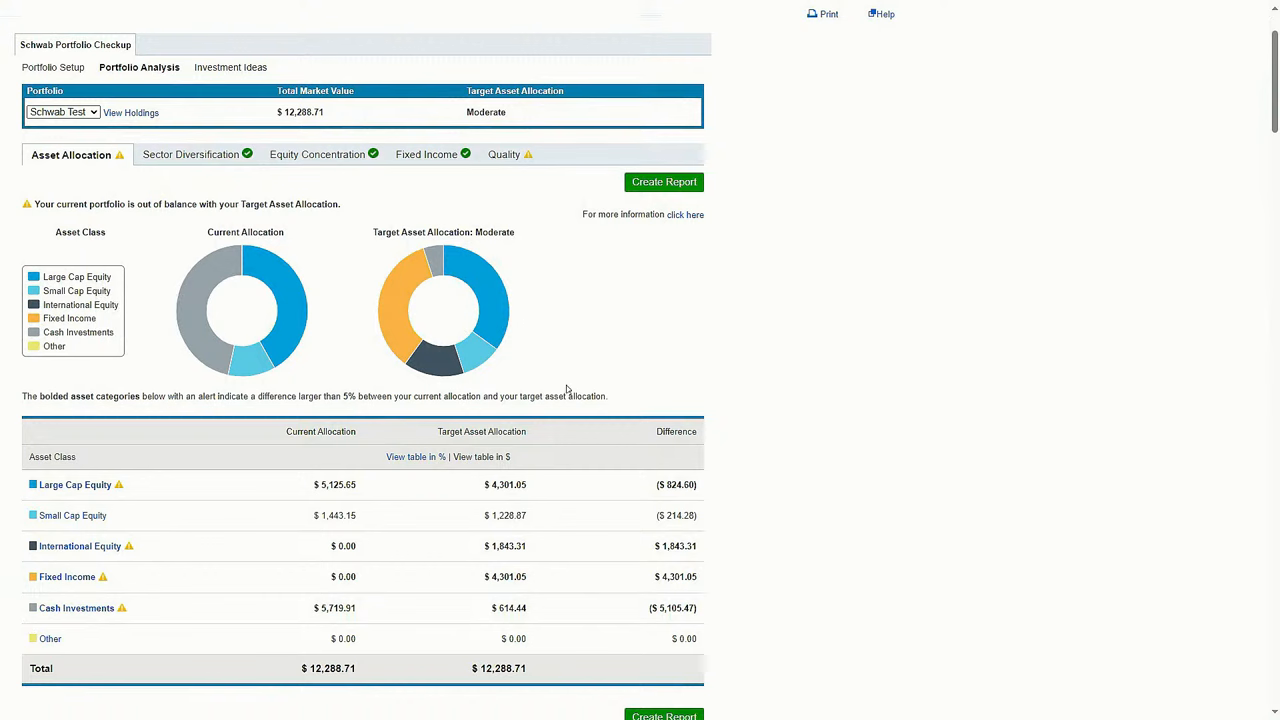
{"action": "scroll", "scroll_direction": "down", "scroll_amount": 3}
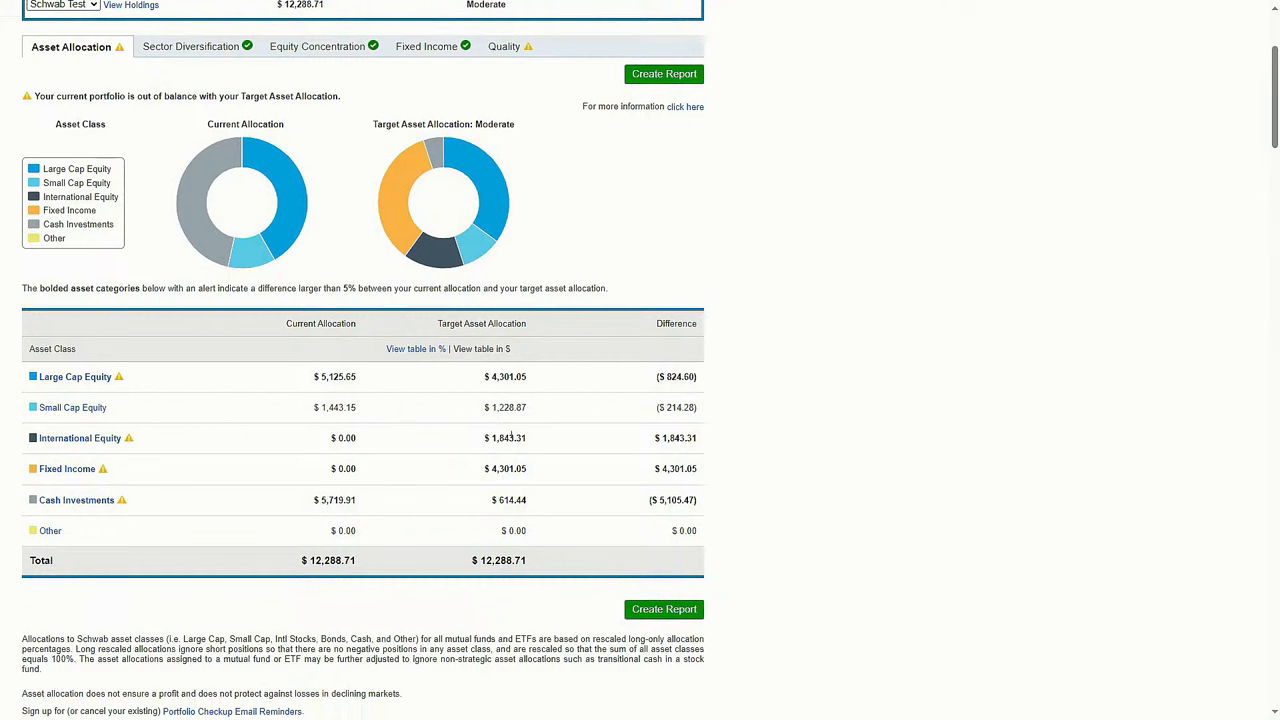
{"action": "double_click", "coordinate": [676, 376]}
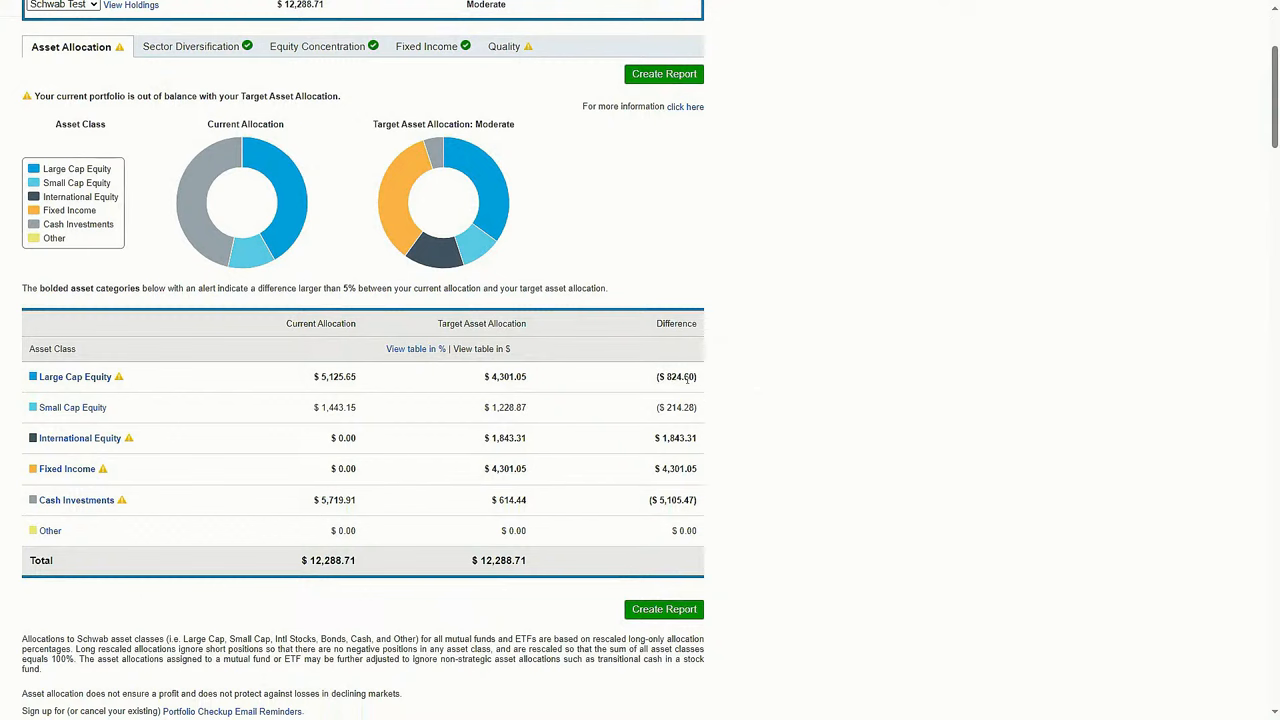
{"action": "double_click", "coordinate": [676, 407]}
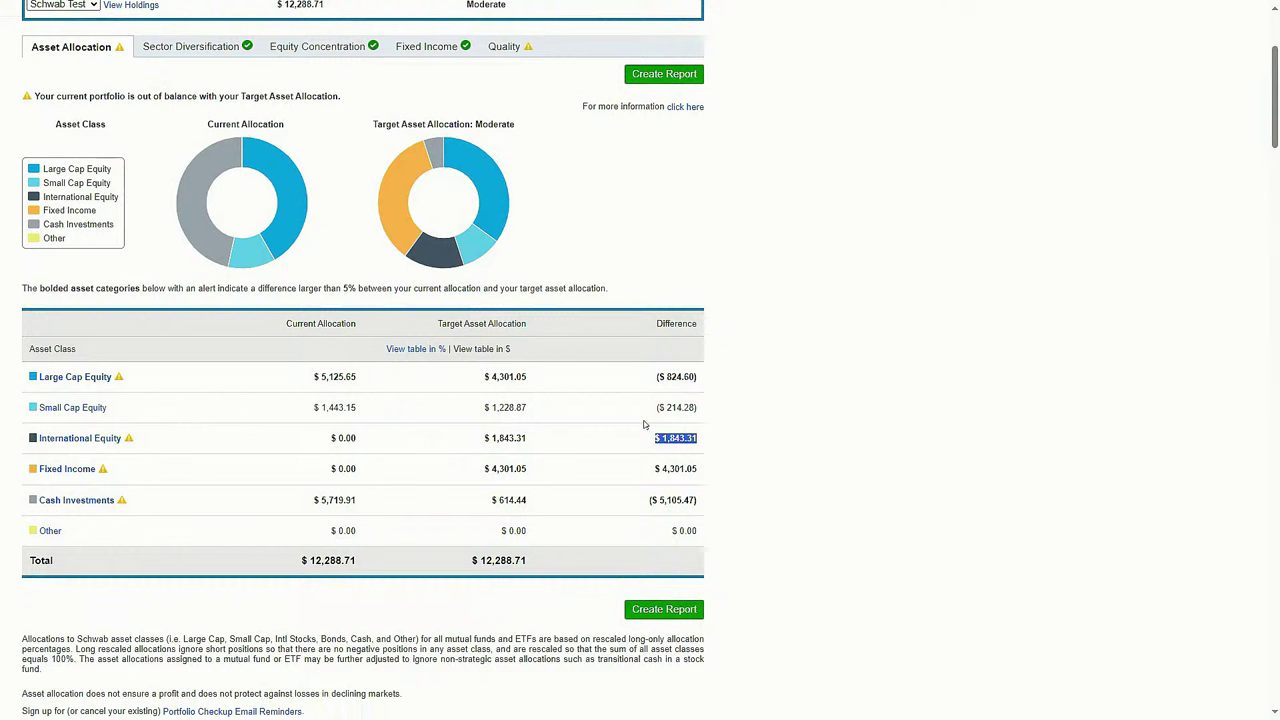
{"action": "mouse_move", "coordinate": [708, 391]}
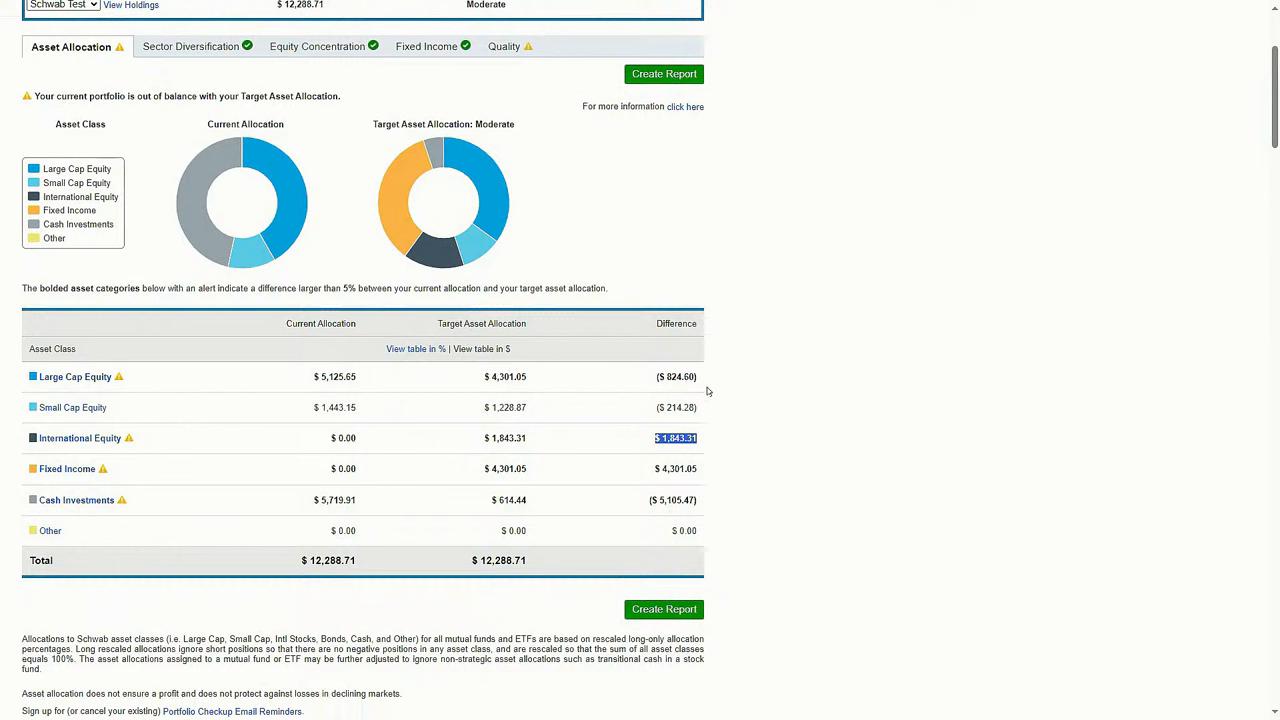
{"action": "mouse_move", "coordinate": [695, 420]}
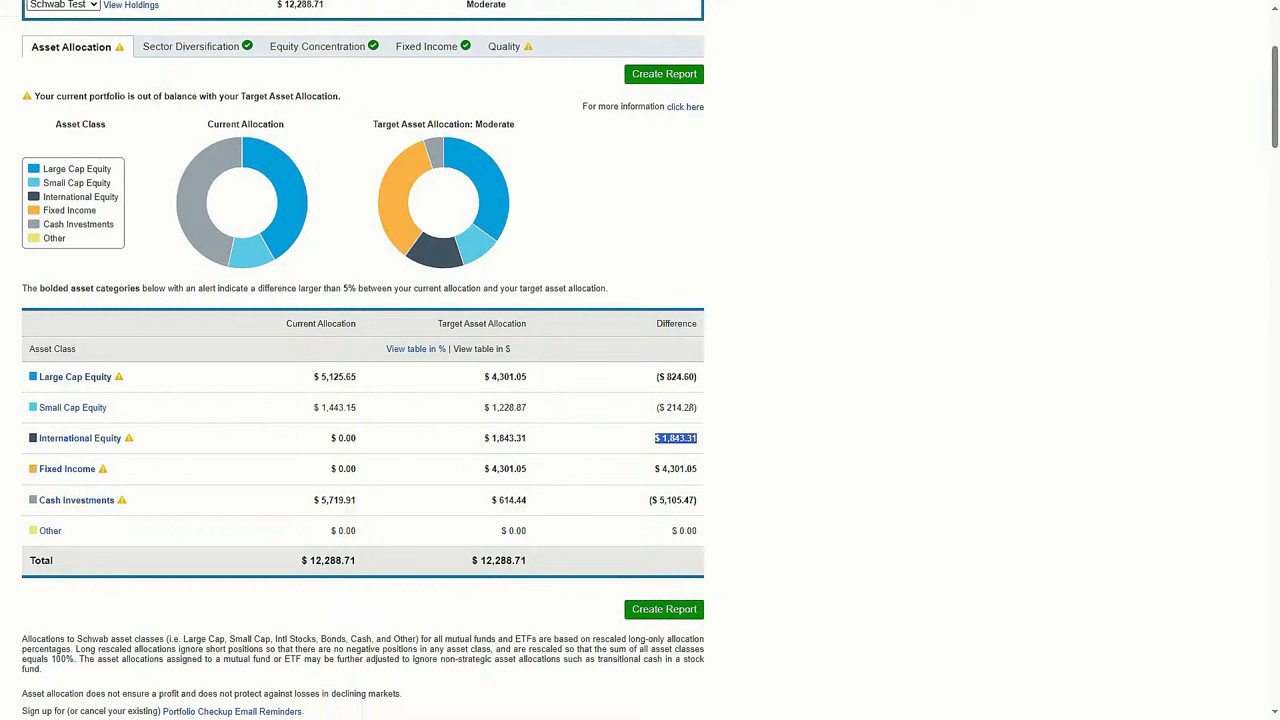
{"action": "mouse_move", "coordinate": [690, 453]}
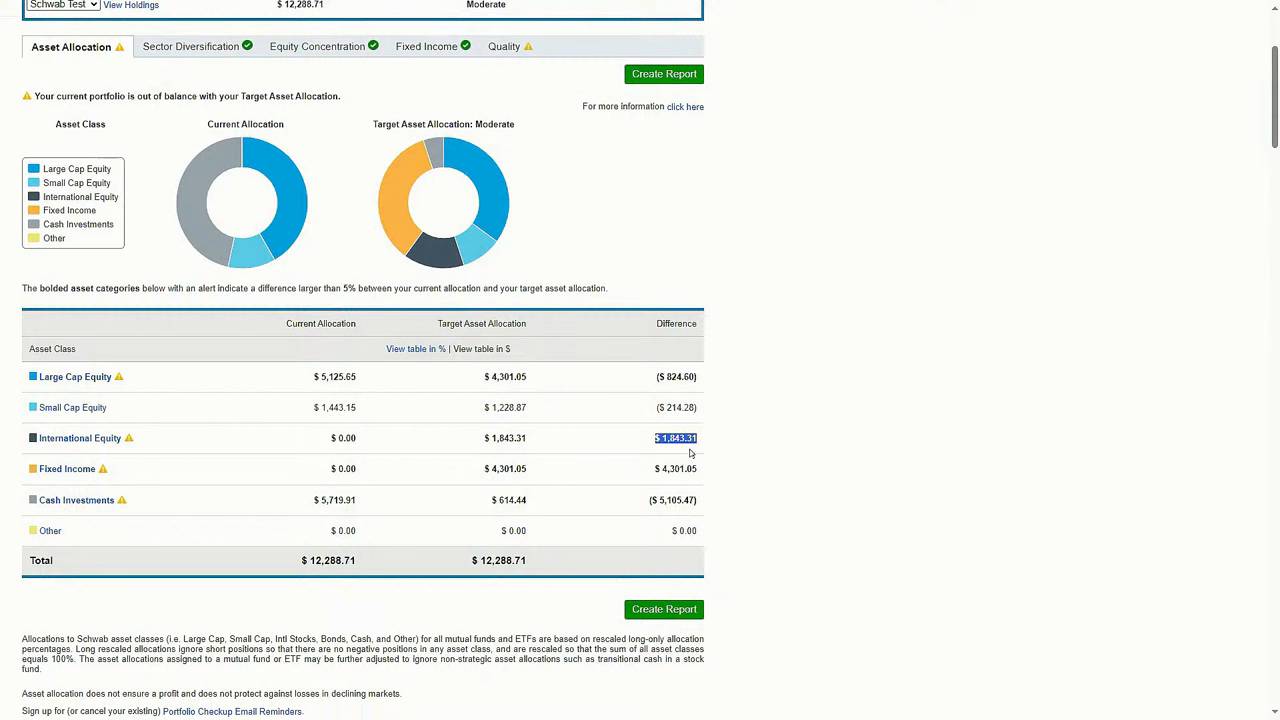
{"action": "mouse_move", "coordinate": [576, 521]}
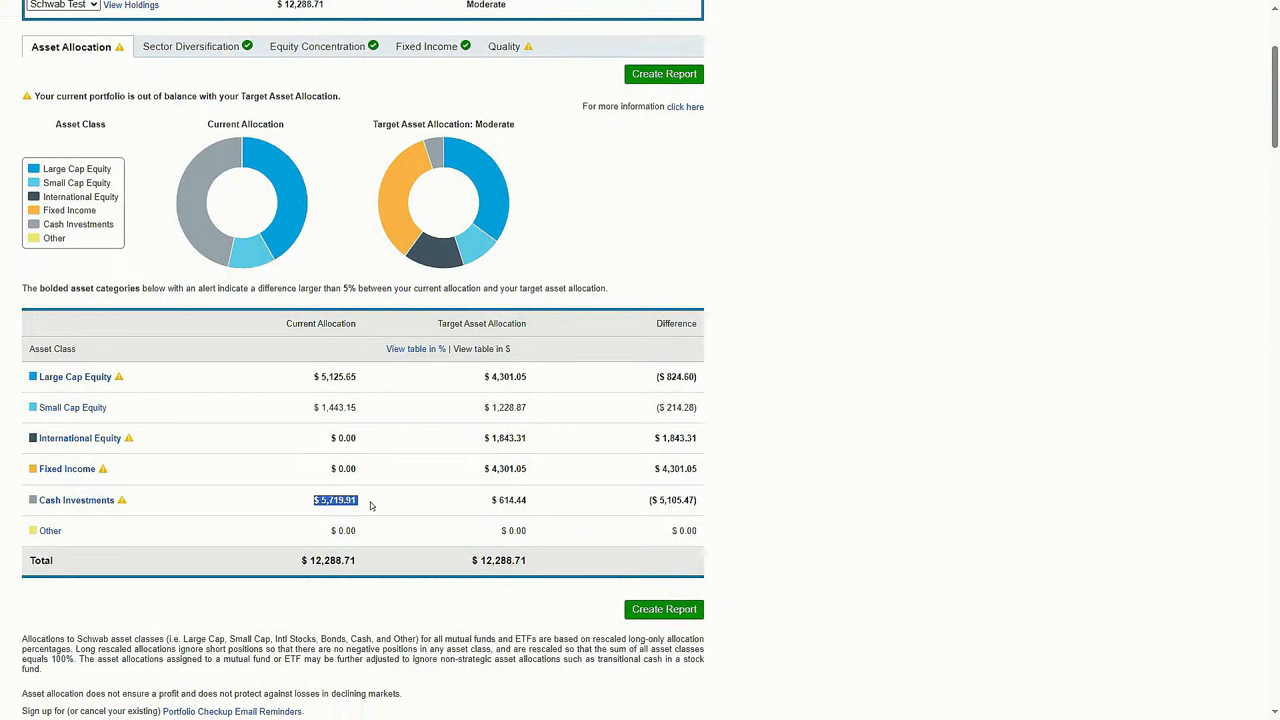
{"action": "mouse_move", "coordinate": [655, 481]}
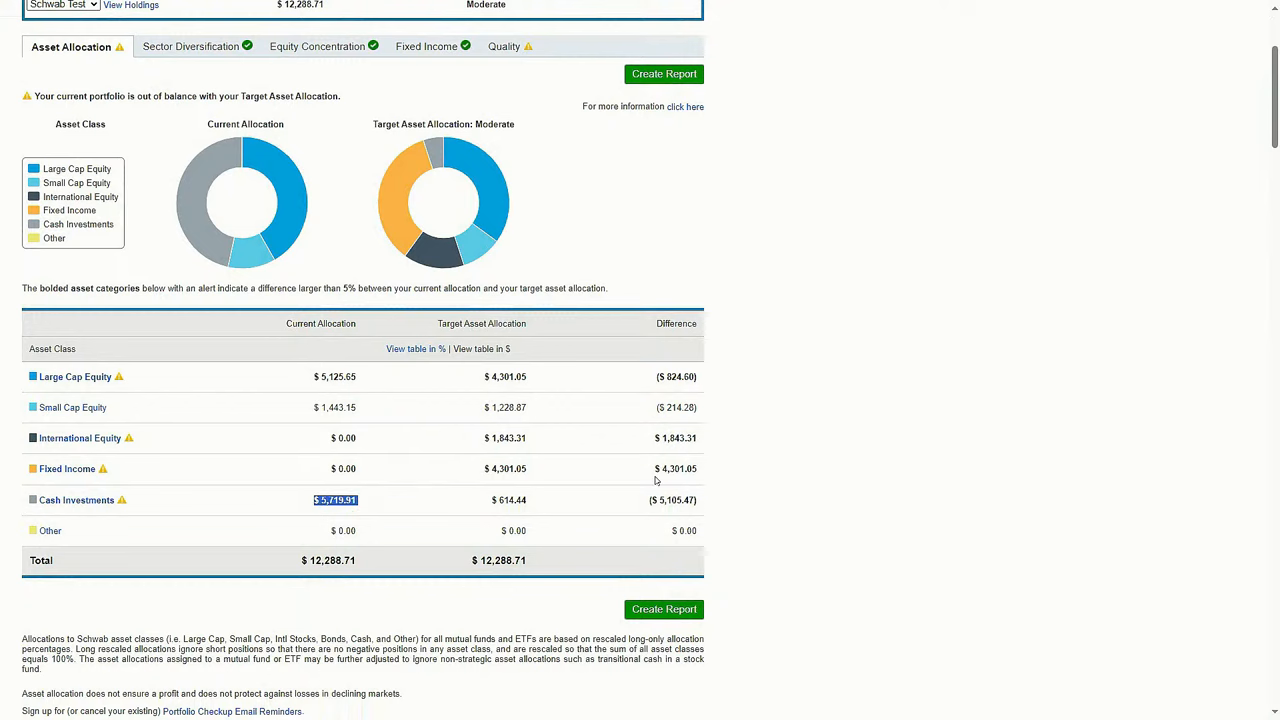
{"action": "mouse_move", "coordinate": [571, 445]}
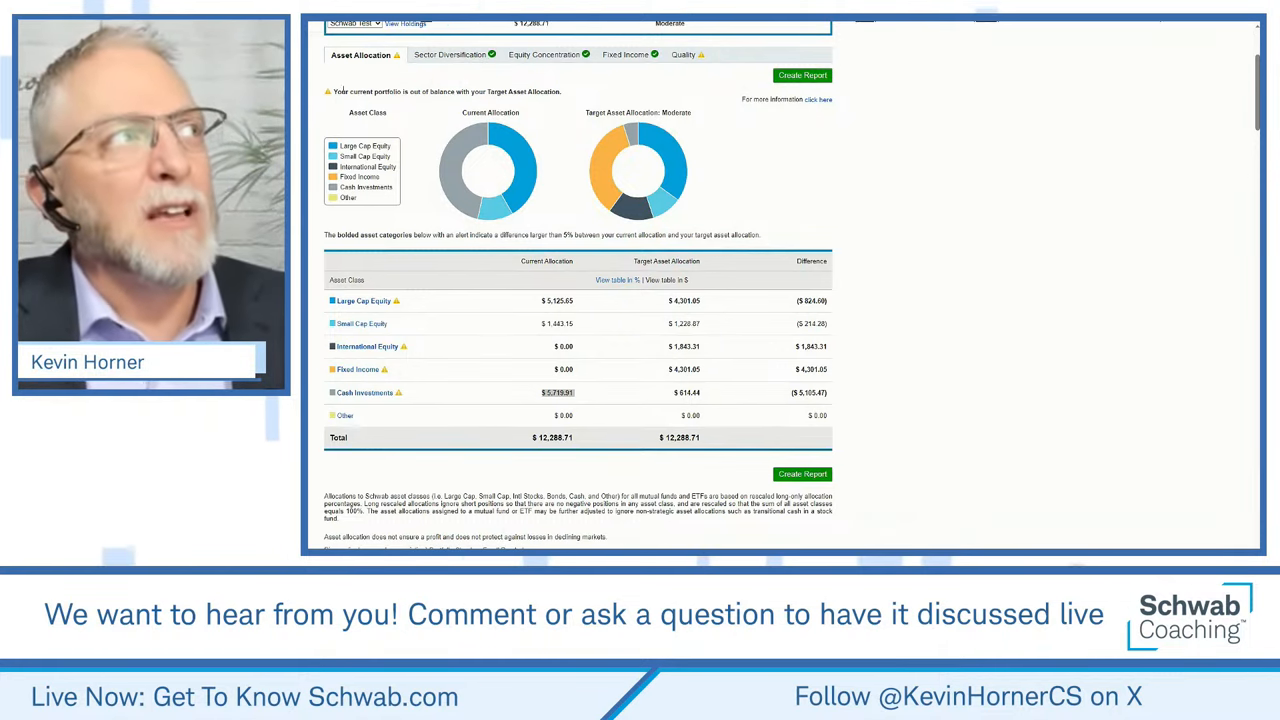
{"action": "mouse_move", "coordinate": [393, 66]}
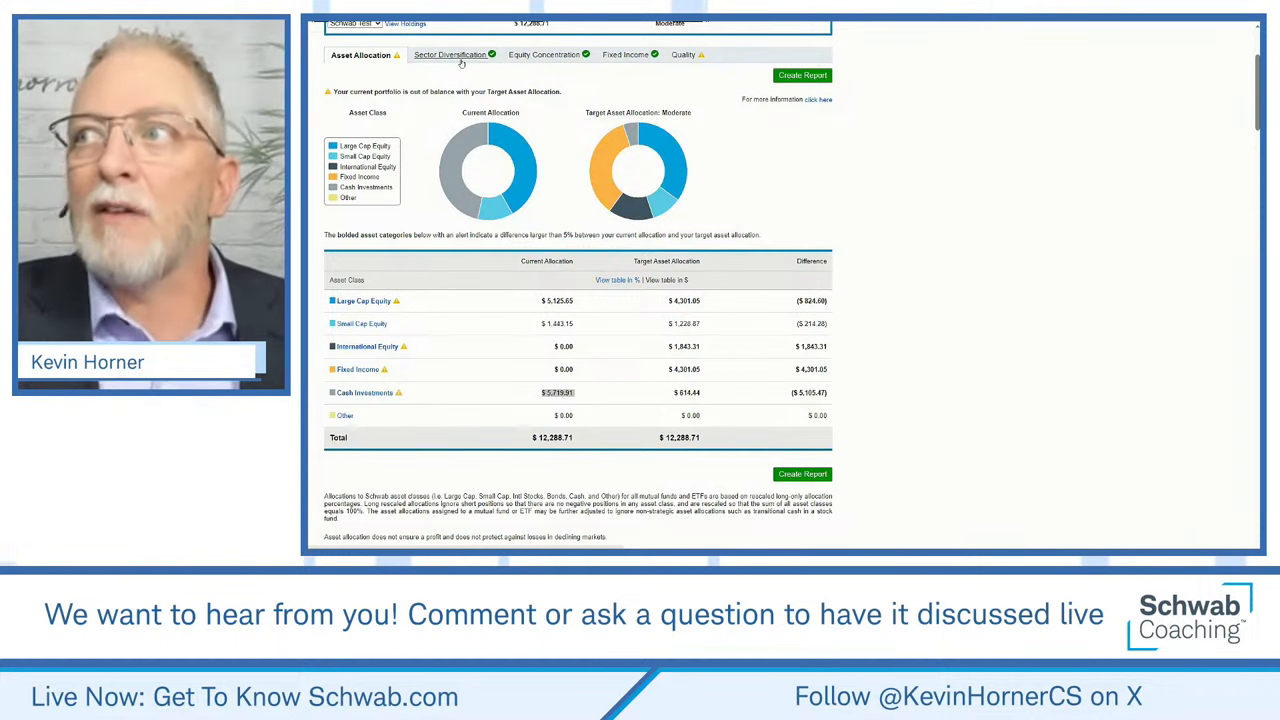
Step: Switch to Sector Diversification to compare Schwab Test's equity sectors with the S&P Global BMI
{"action": "left_click", "coordinate": [447, 55]}
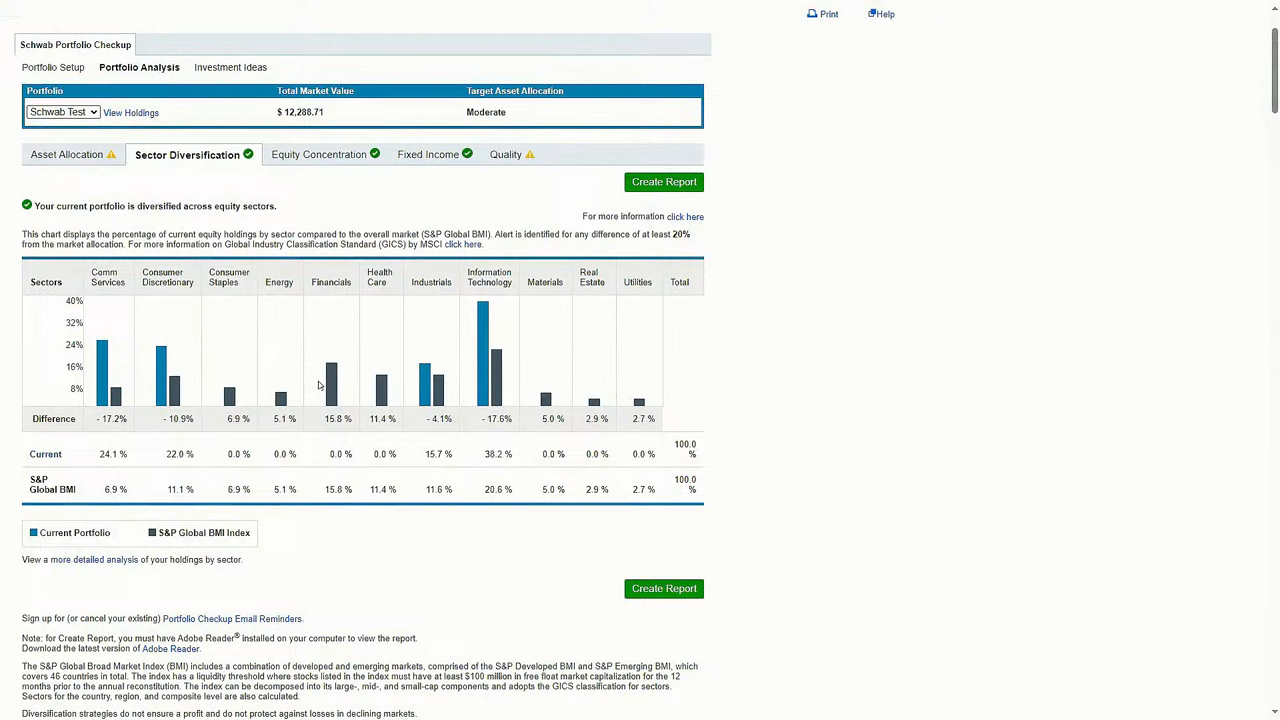
{"action": "mouse_move", "coordinate": [268, 170]}
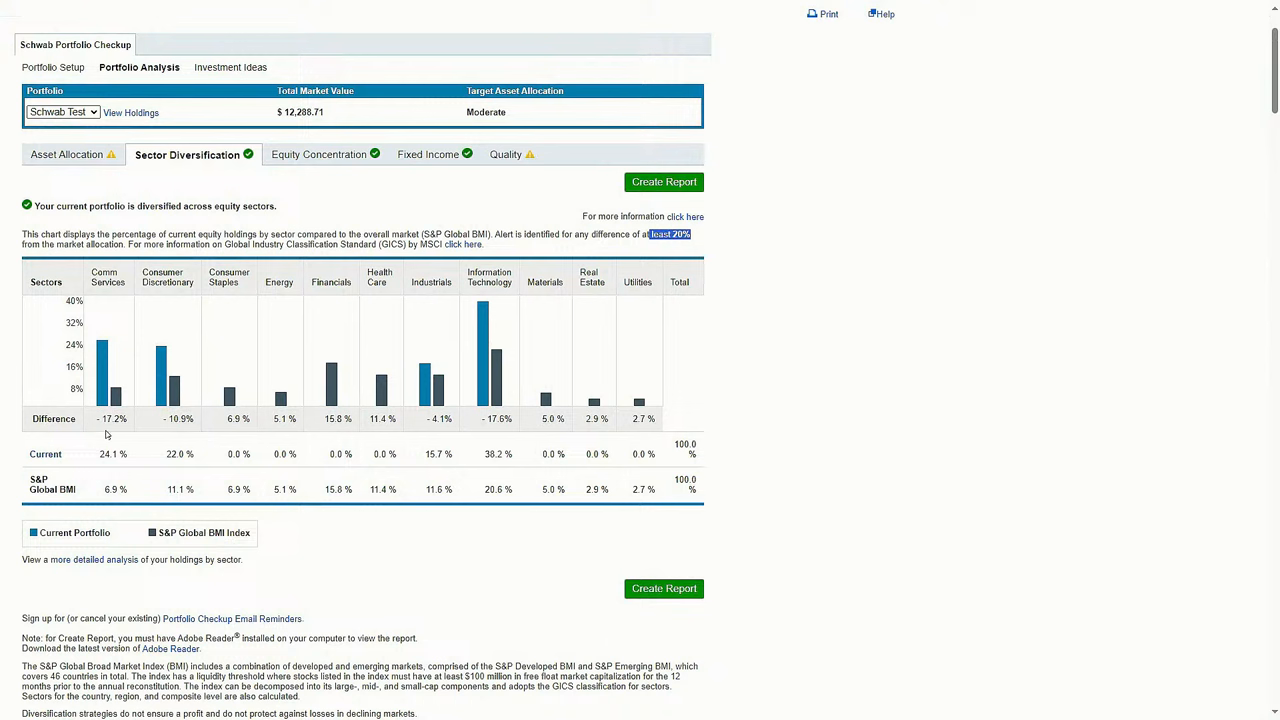
{"action": "mouse_move", "coordinate": [115, 332]}
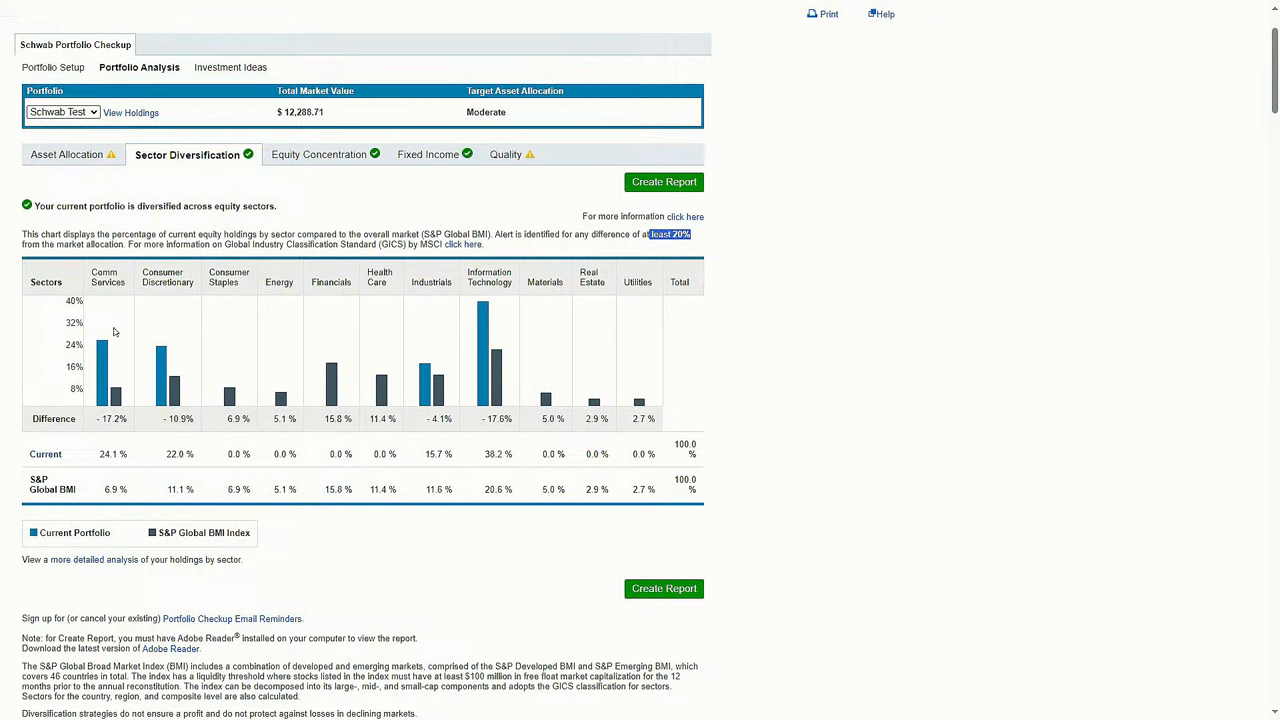
{"action": "mouse_move", "coordinate": [91, 427]}
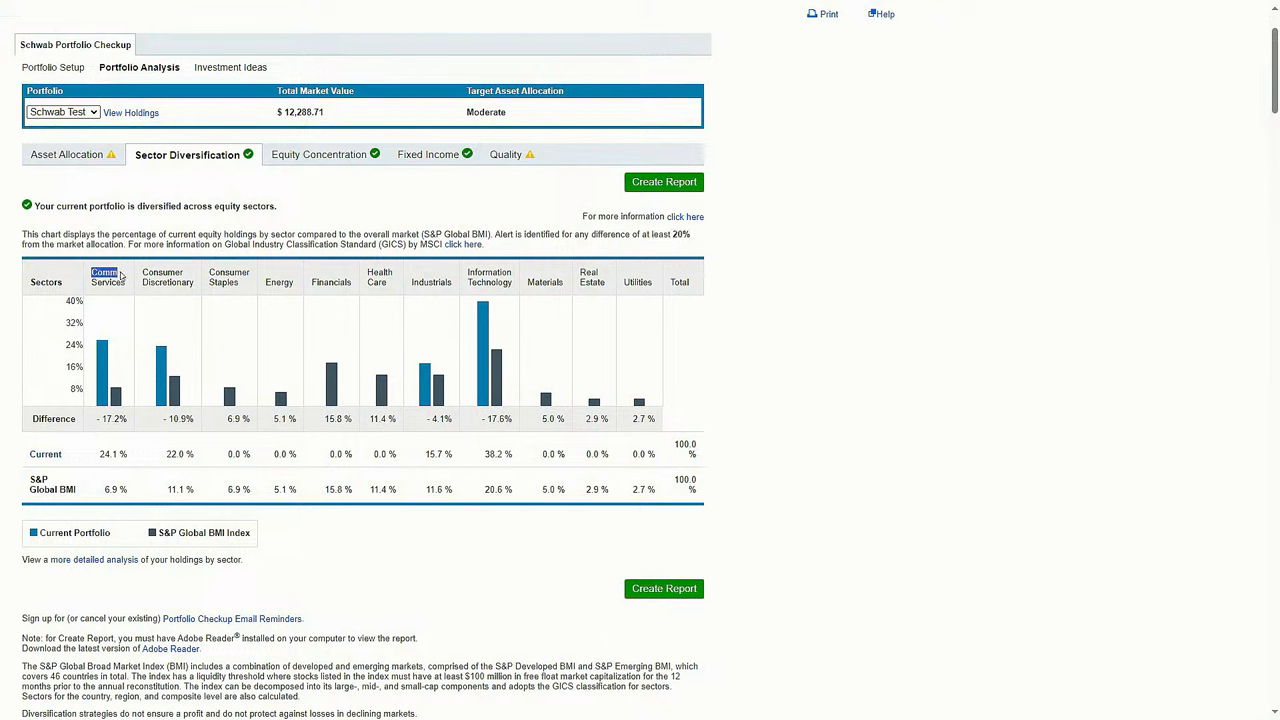
{"action": "mouse_move", "coordinate": [124, 513]}
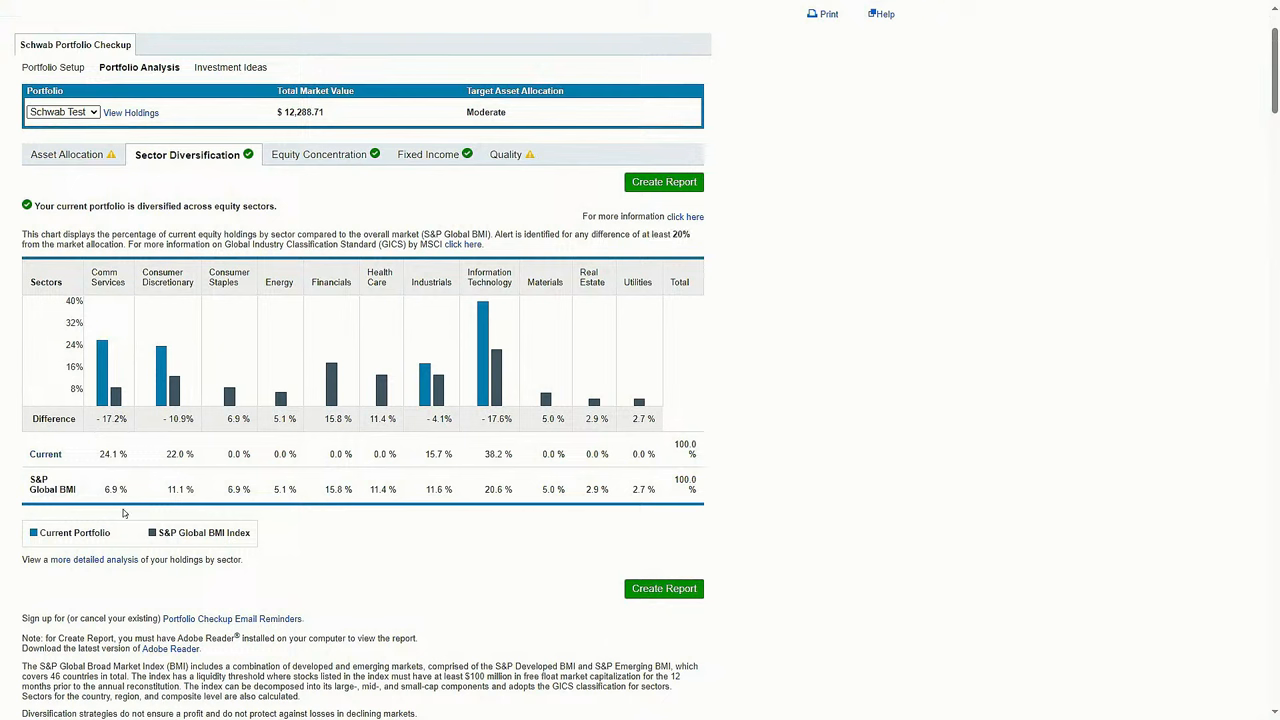
{"action": "double_click", "coordinate": [114, 489]}
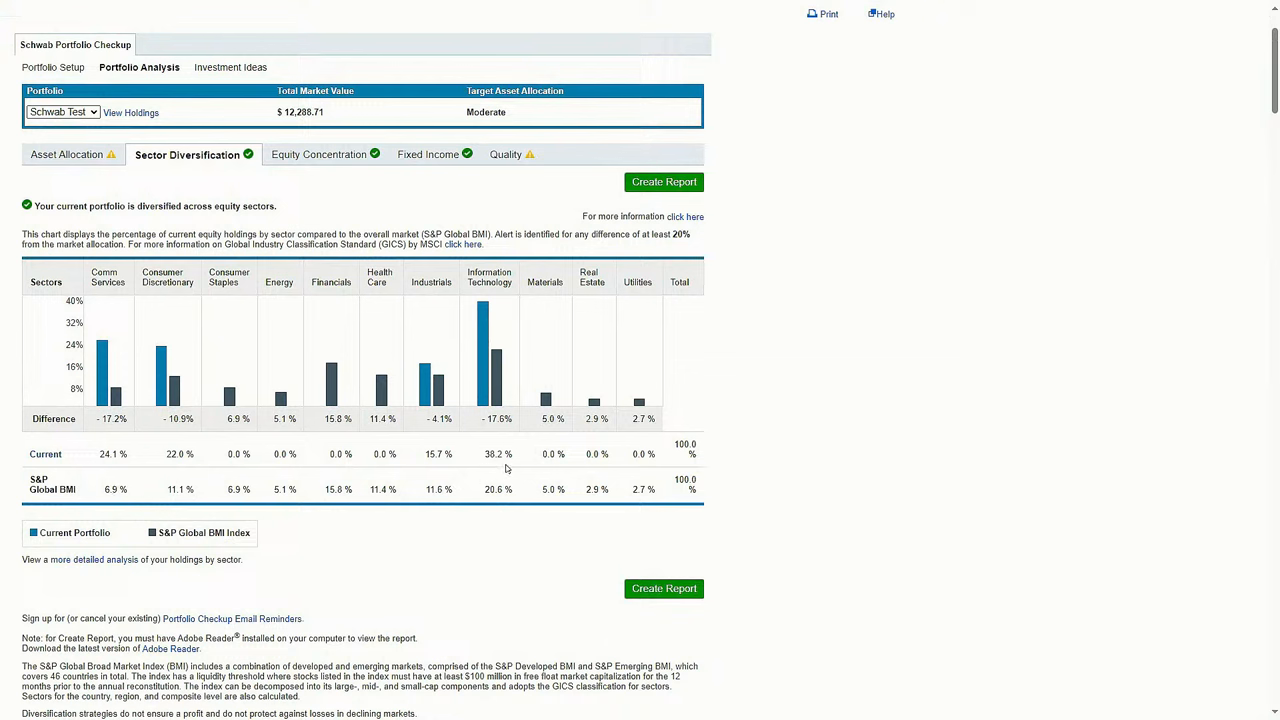
{"action": "double_click", "coordinate": [498, 489]}
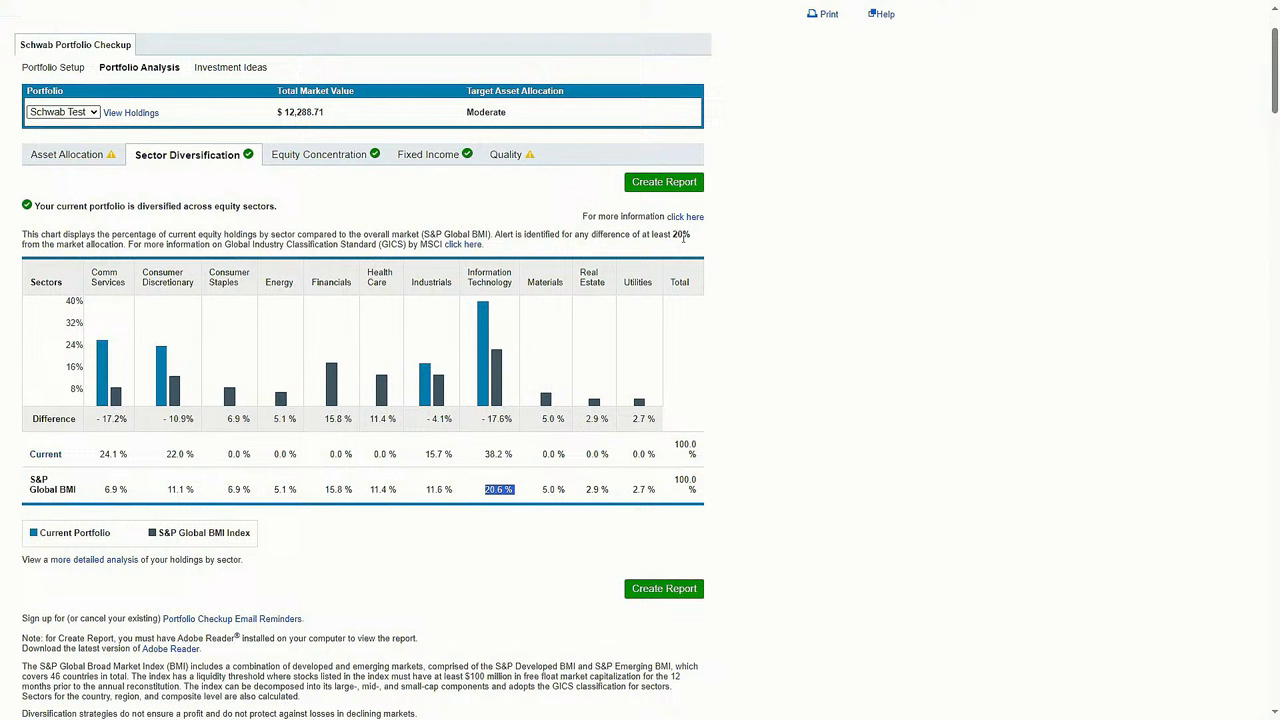
{"action": "mouse_move", "coordinate": [717, 415]}
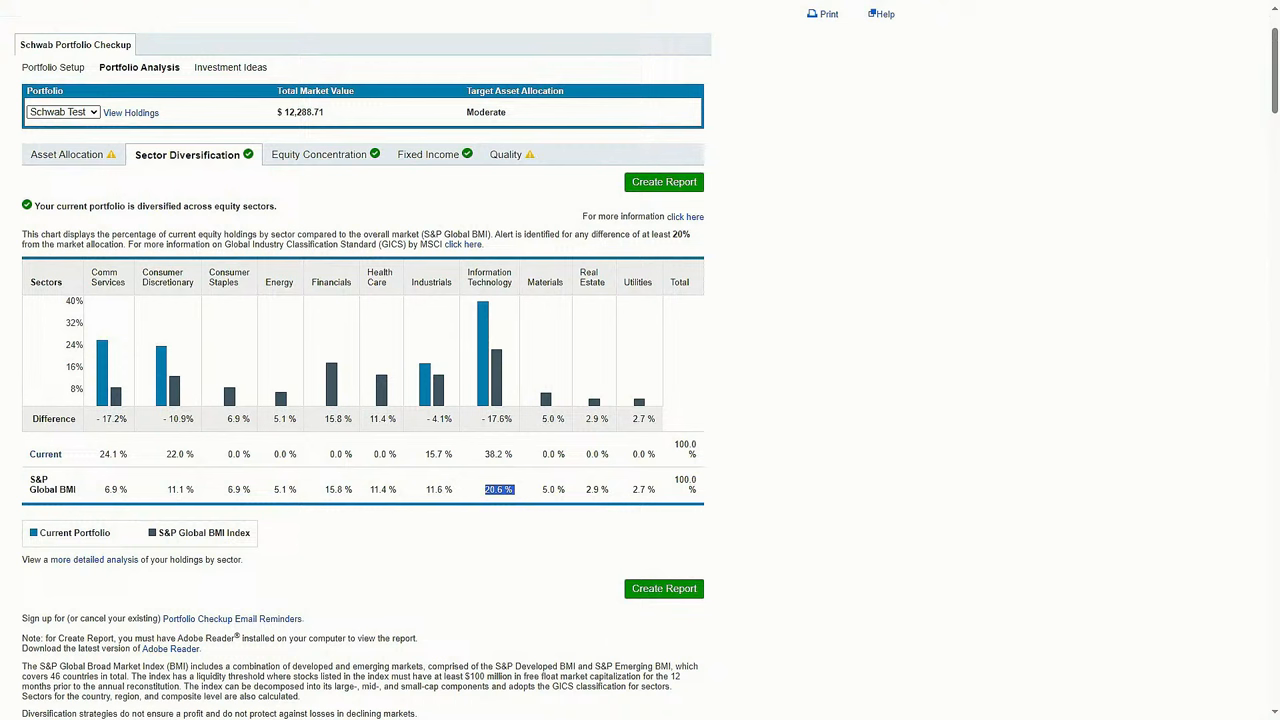
{"action": "mouse_move", "coordinate": [551, 402]}
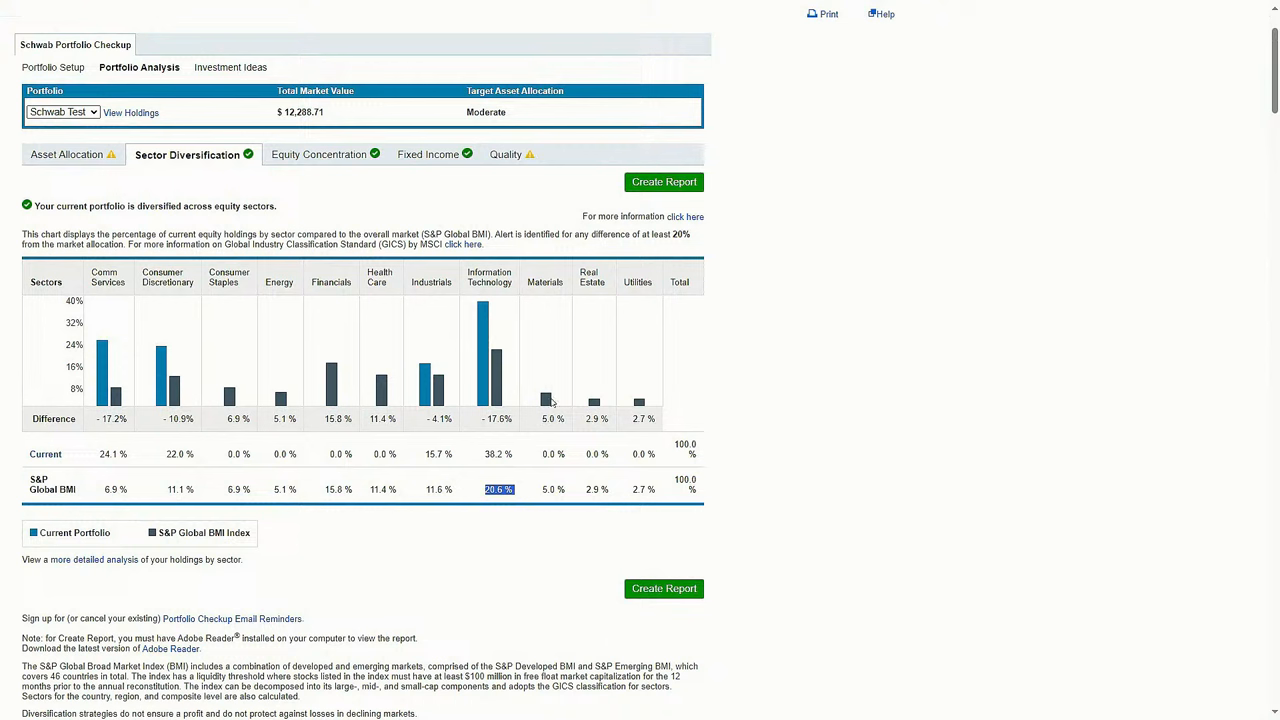
{"action": "mouse_move", "coordinate": [630, 402]}
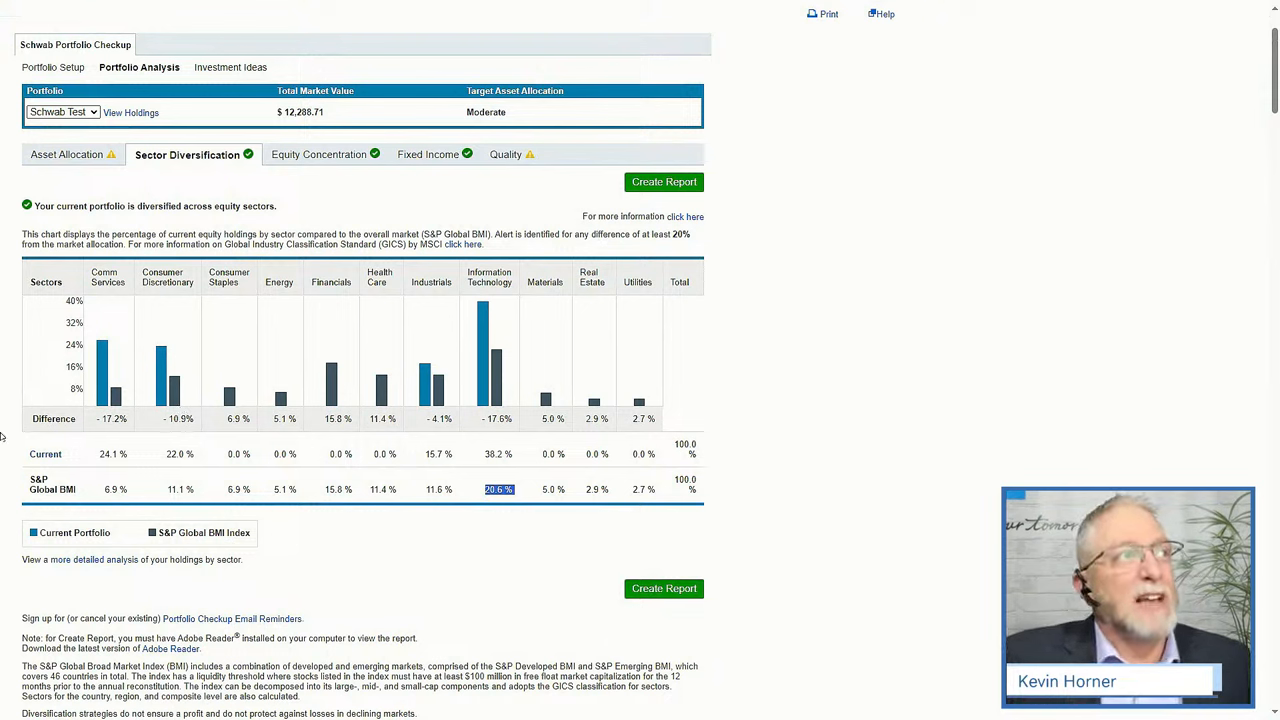
{"action": "mouse_move", "coordinate": [480, 549]}
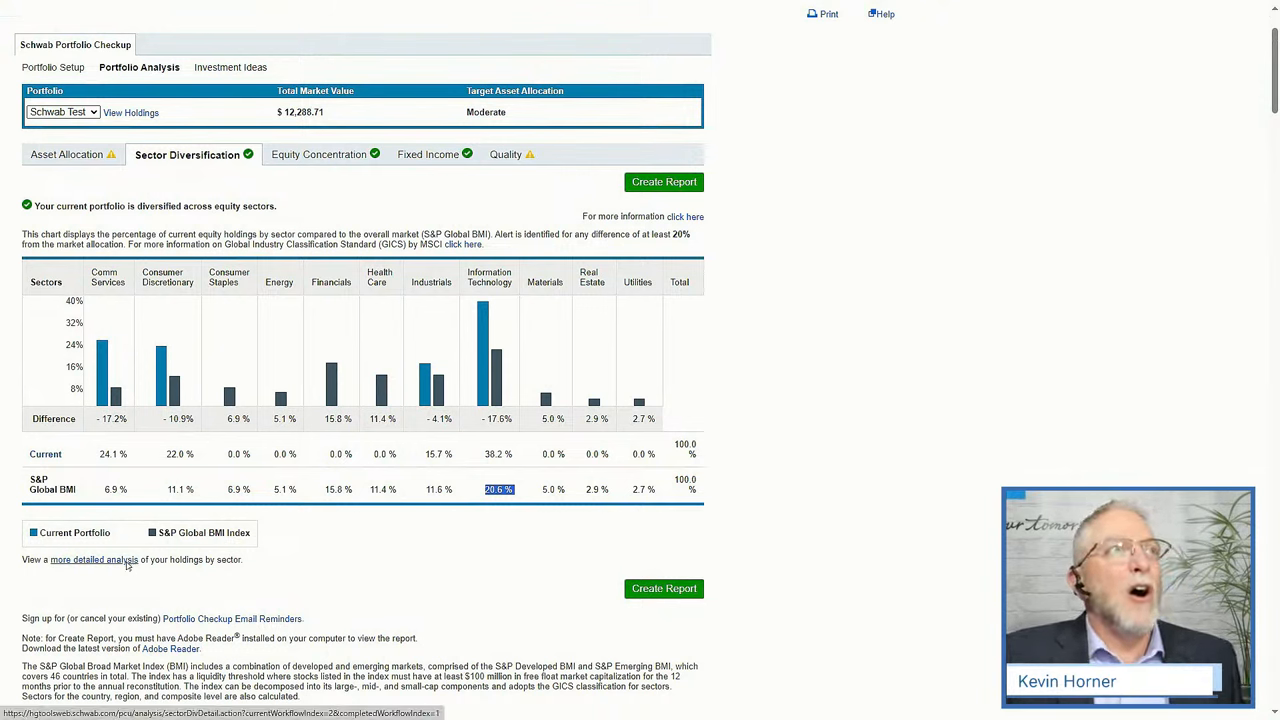
{"action": "left_click", "coordinate": [95, 559]}
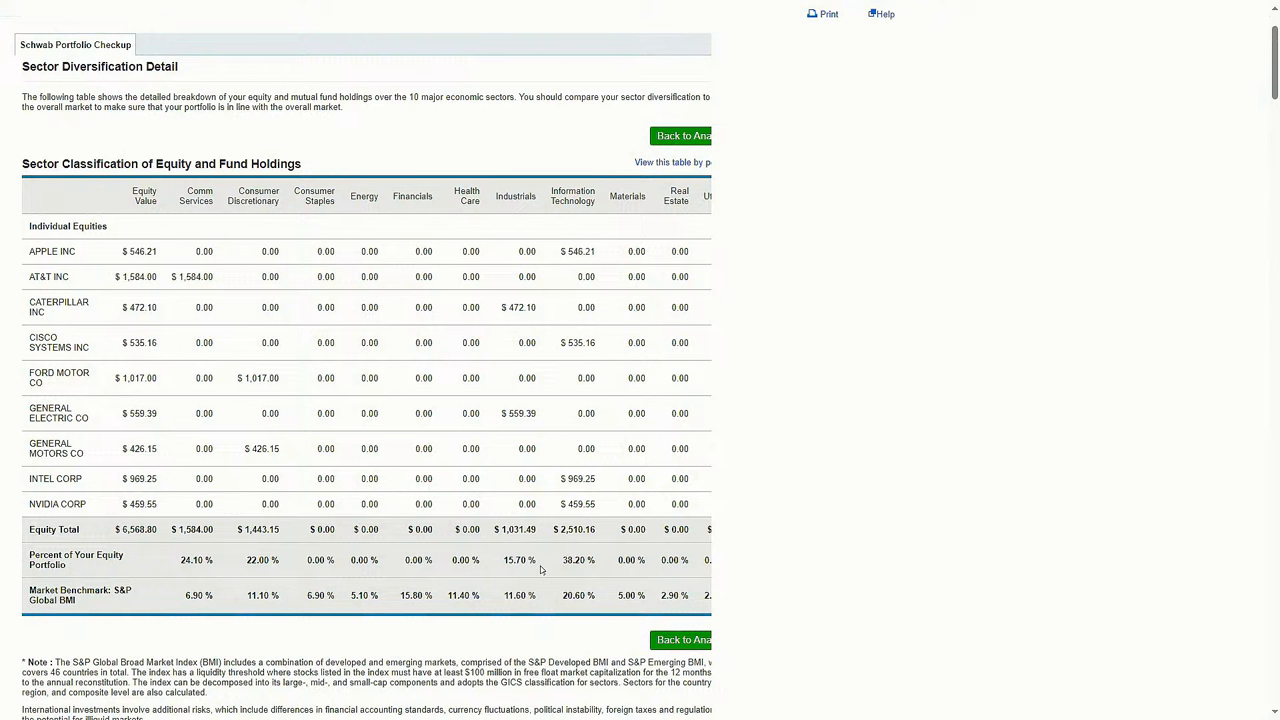
{"action": "mouse_move", "coordinate": [540, 570]}
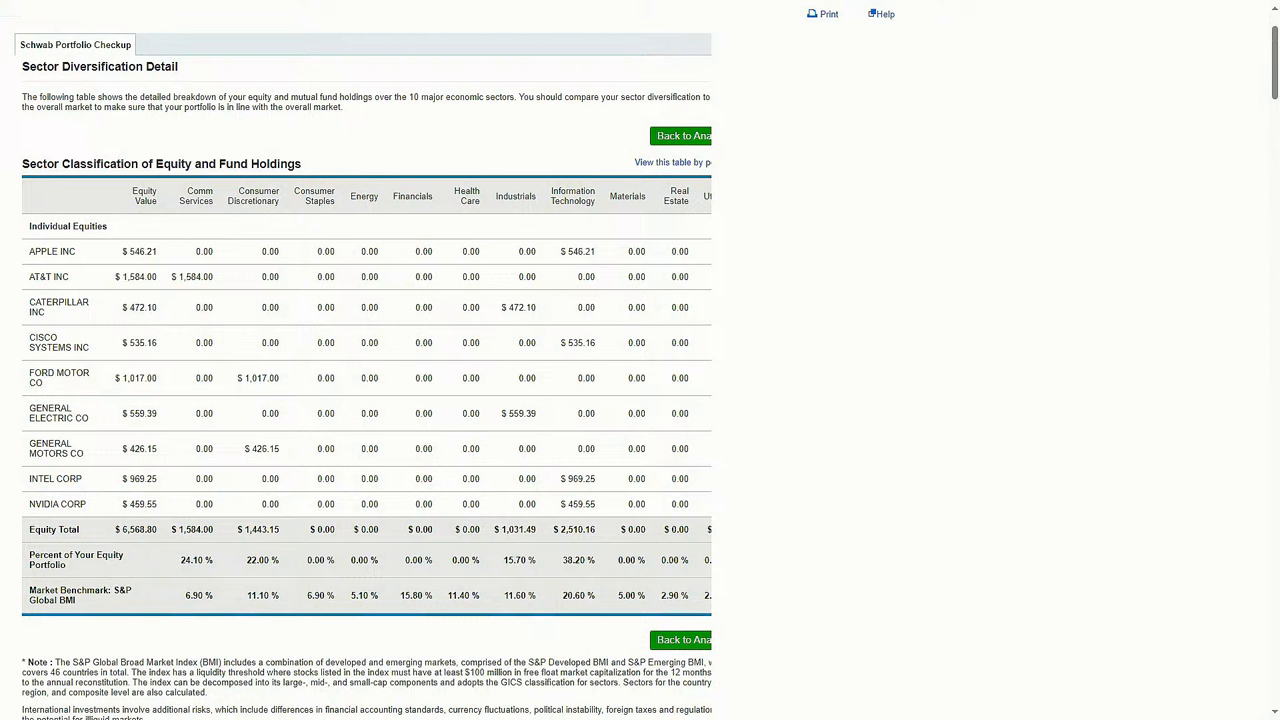
{"action": "mouse_move", "coordinate": [225, 329]}
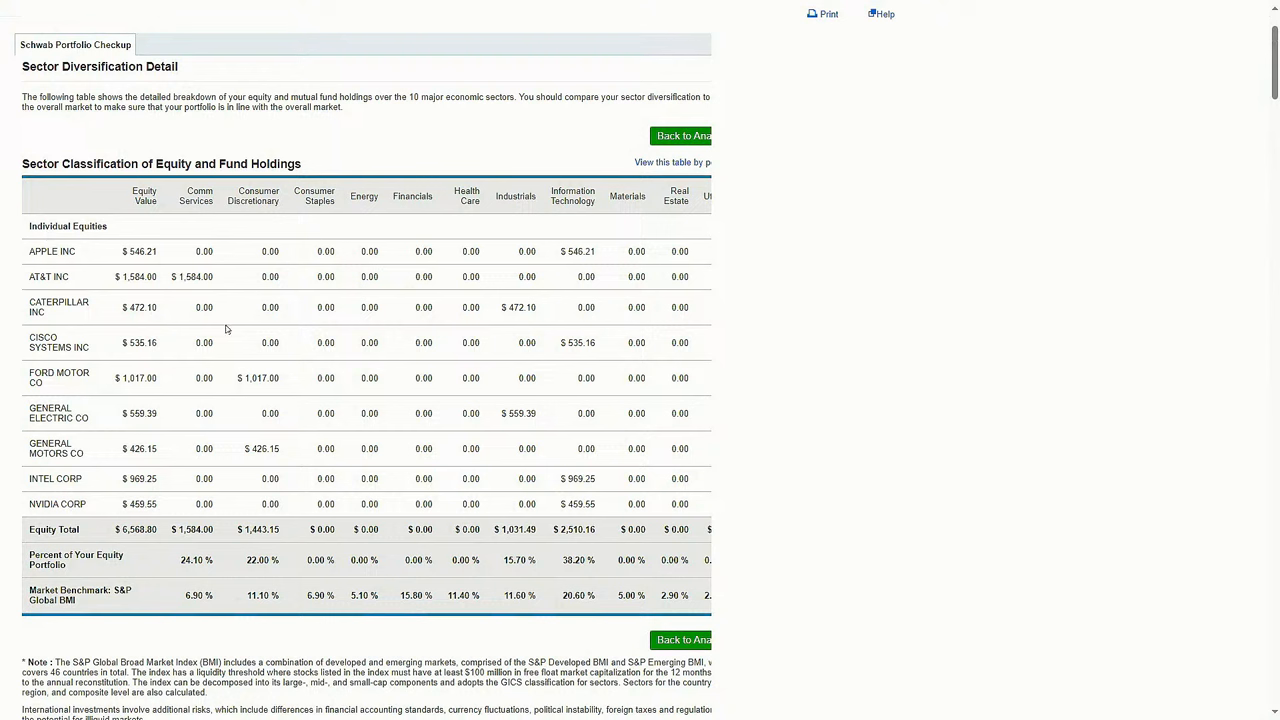
{"action": "mouse_move", "coordinate": [86, 221]}
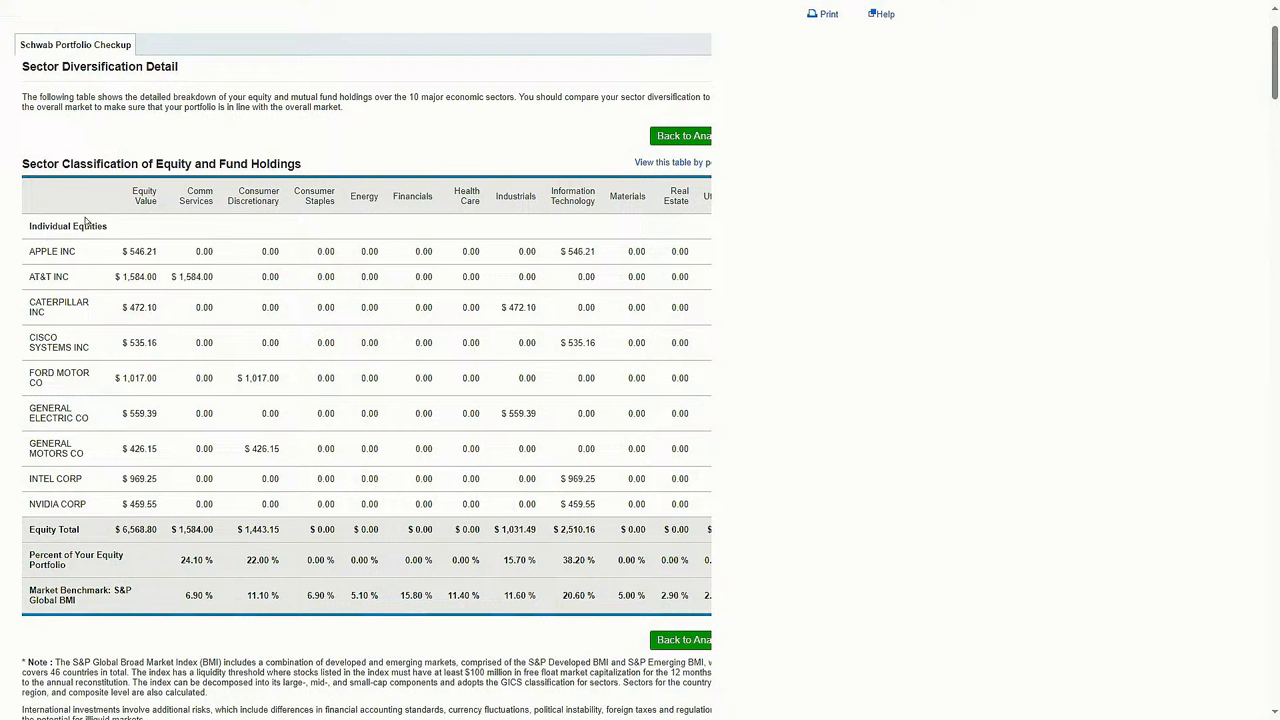
{"action": "mouse_move", "coordinate": [96, 279]}
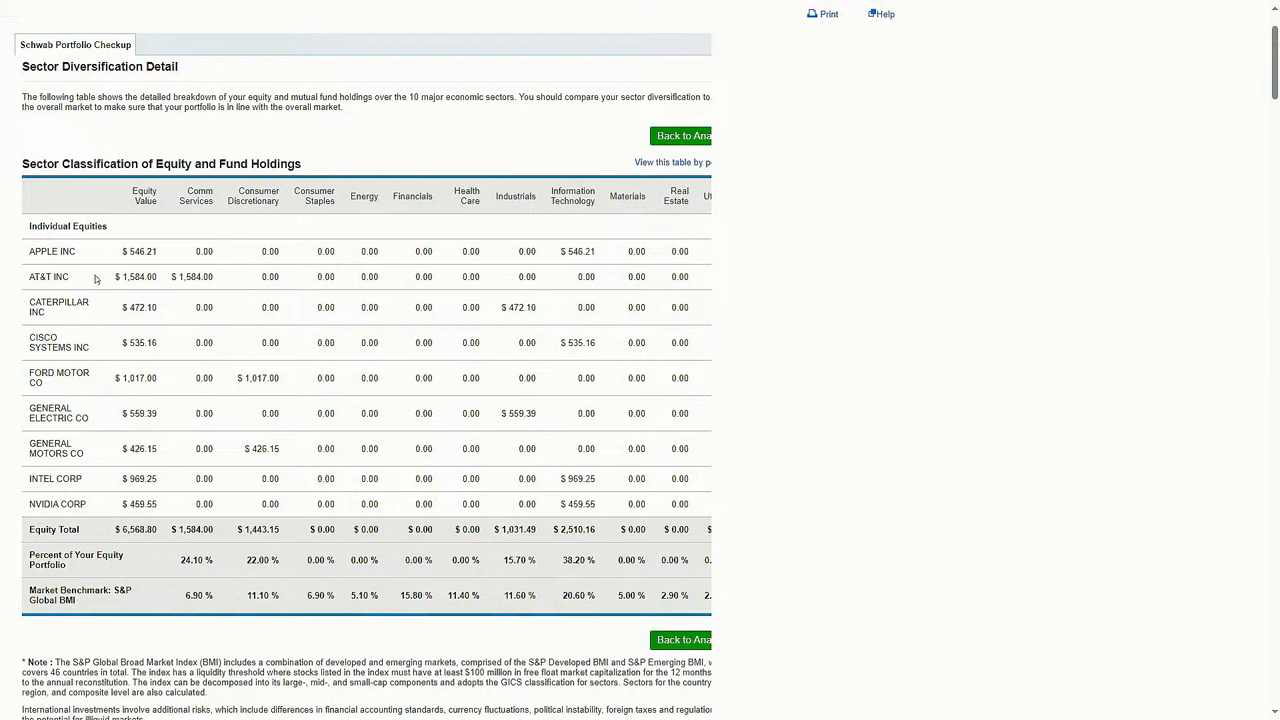
{"action": "mouse_move", "coordinate": [95, 243]}
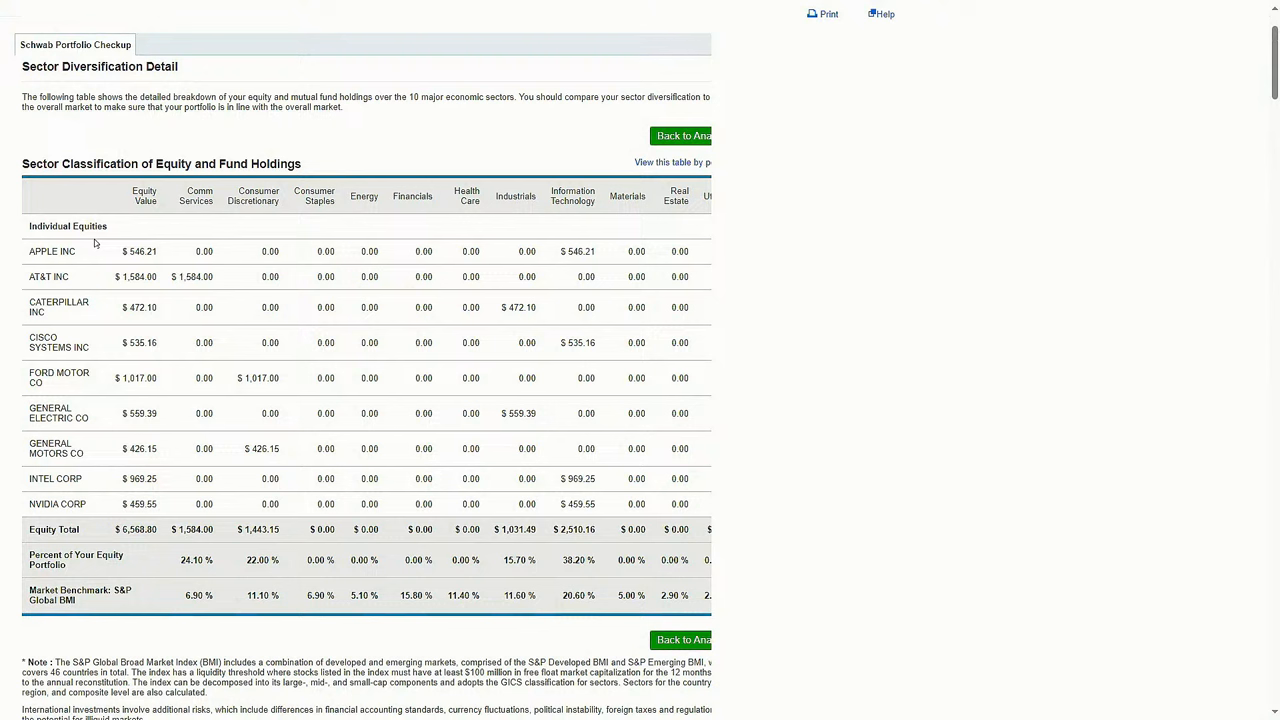
{"action": "mouse_move", "coordinate": [95, 243]}
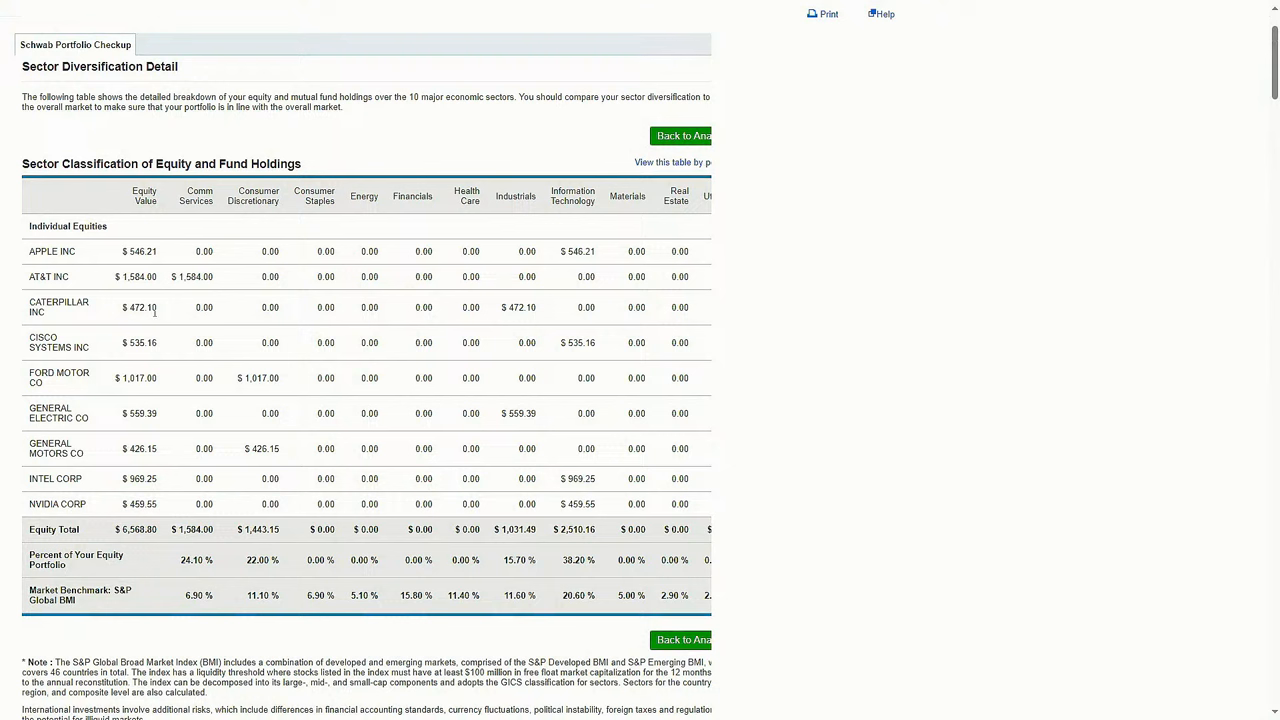
{"action": "mouse_move", "coordinate": [175, 245]}
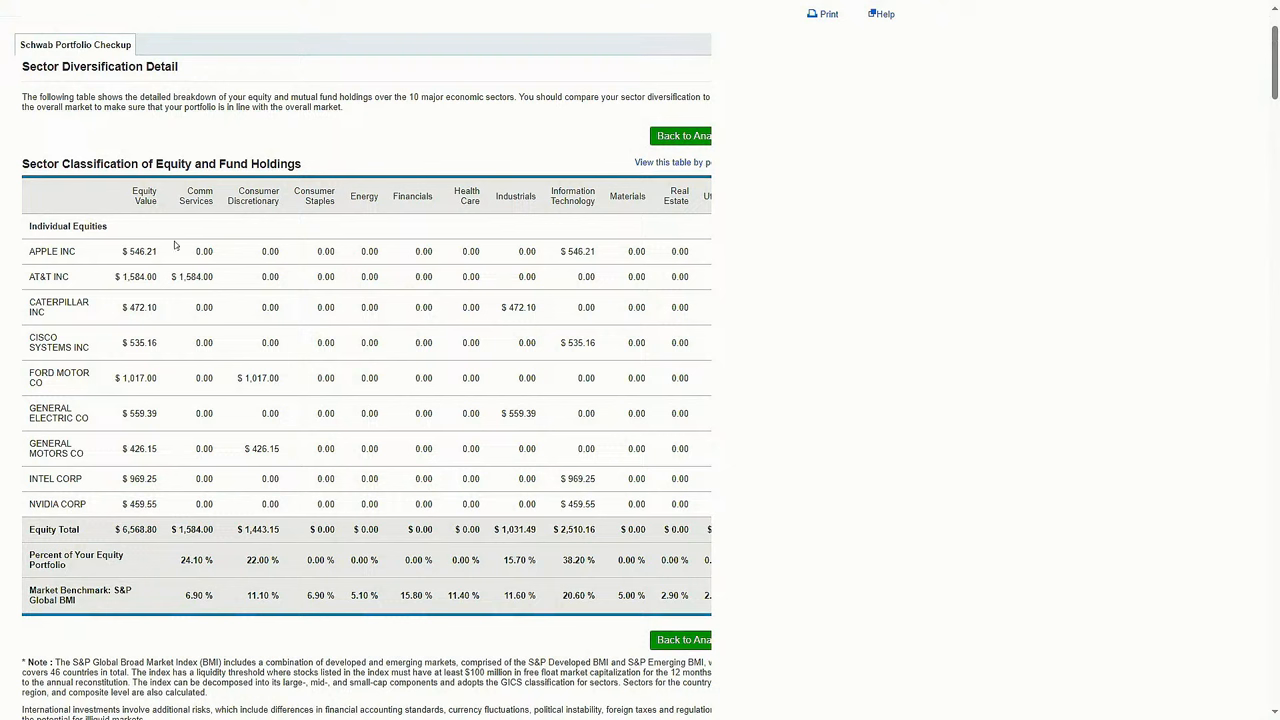
{"action": "mouse_move", "coordinate": [155, 225]}
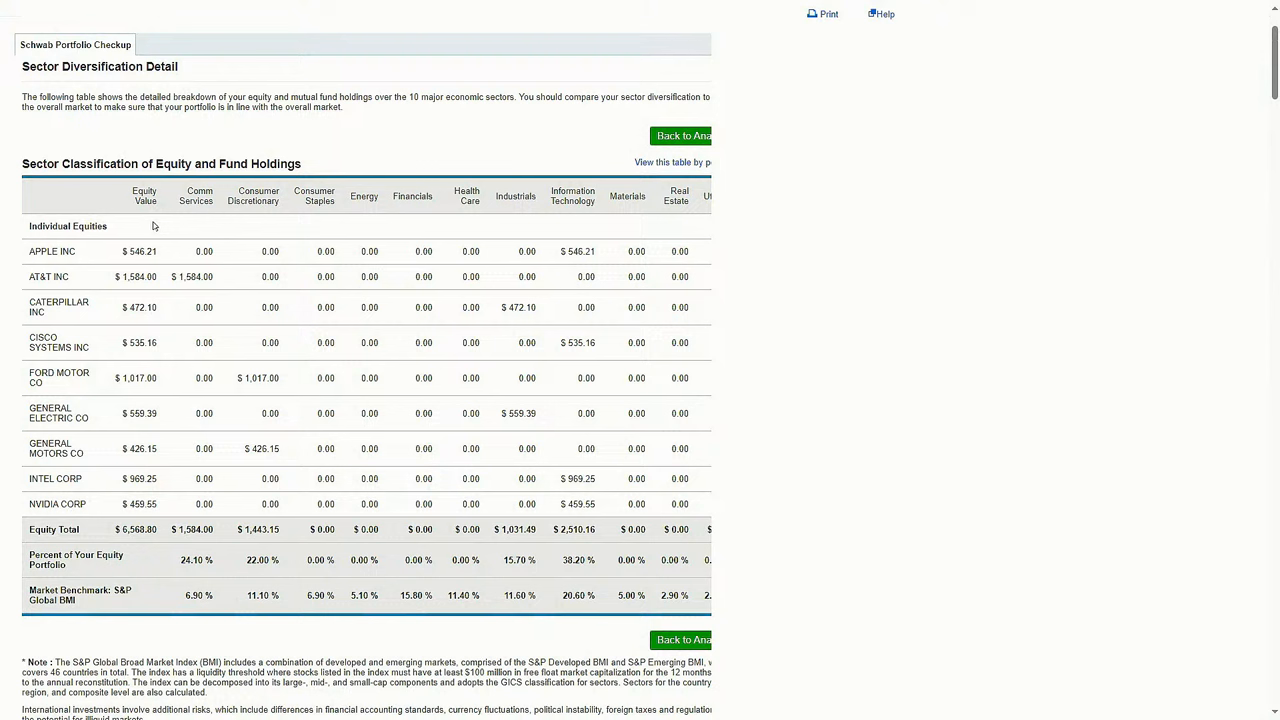
{"action": "mouse_move", "coordinate": [228, 202]}
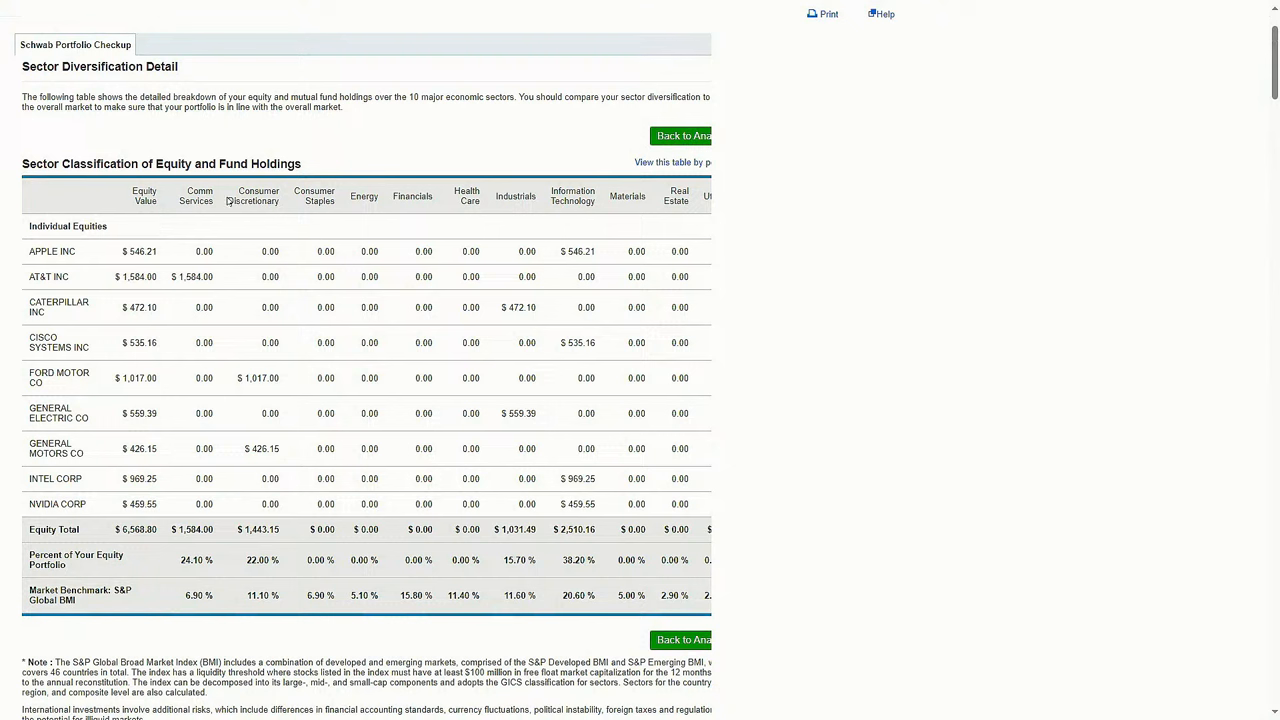
{"action": "mouse_move", "coordinate": [477, 247]}
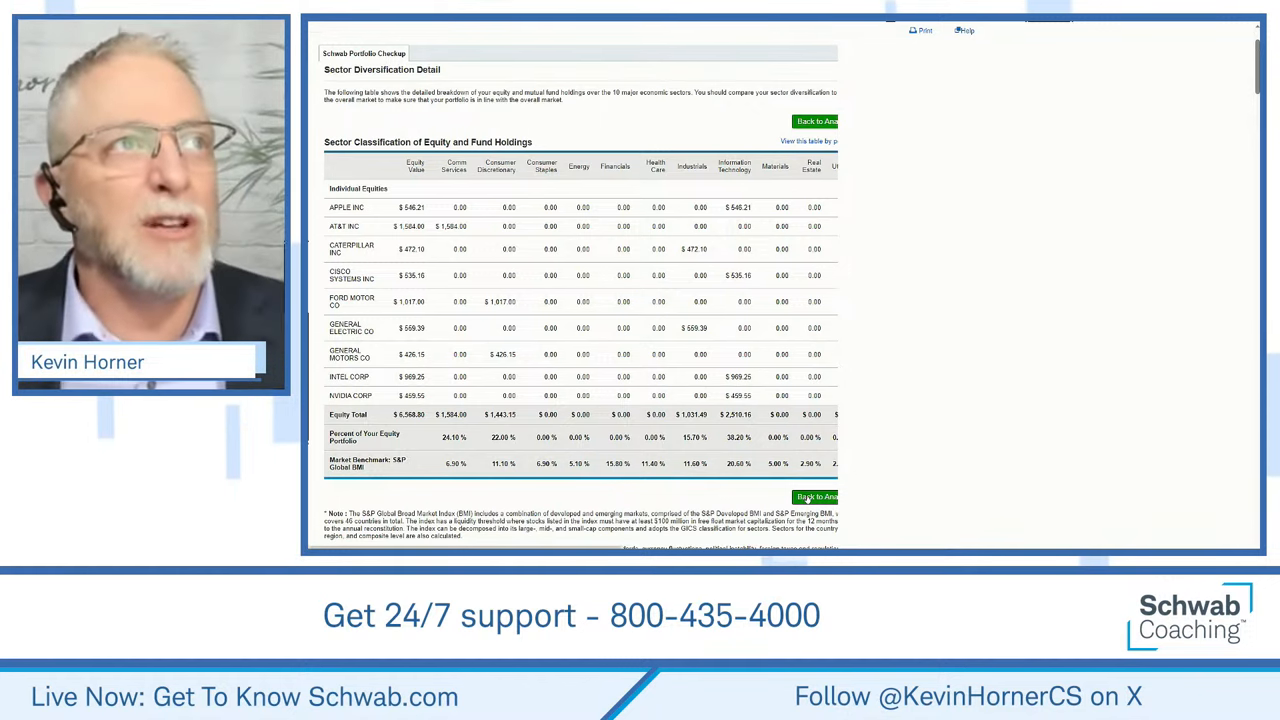
Step: Go back to the analysis and show Equity Concentration, led by AT&T at 12.89%
{"action": "left_click", "coordinate": [816, 497]}
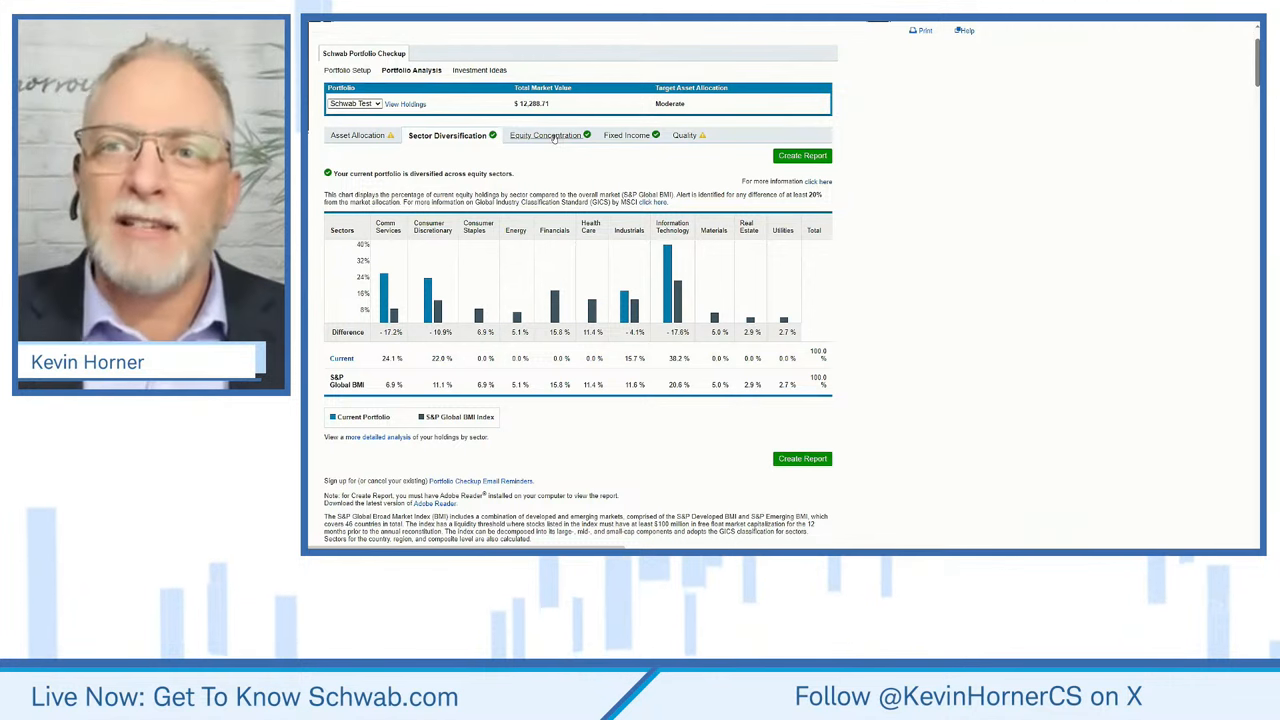
{"action": "left_click", "coordinate": [545, 135]}
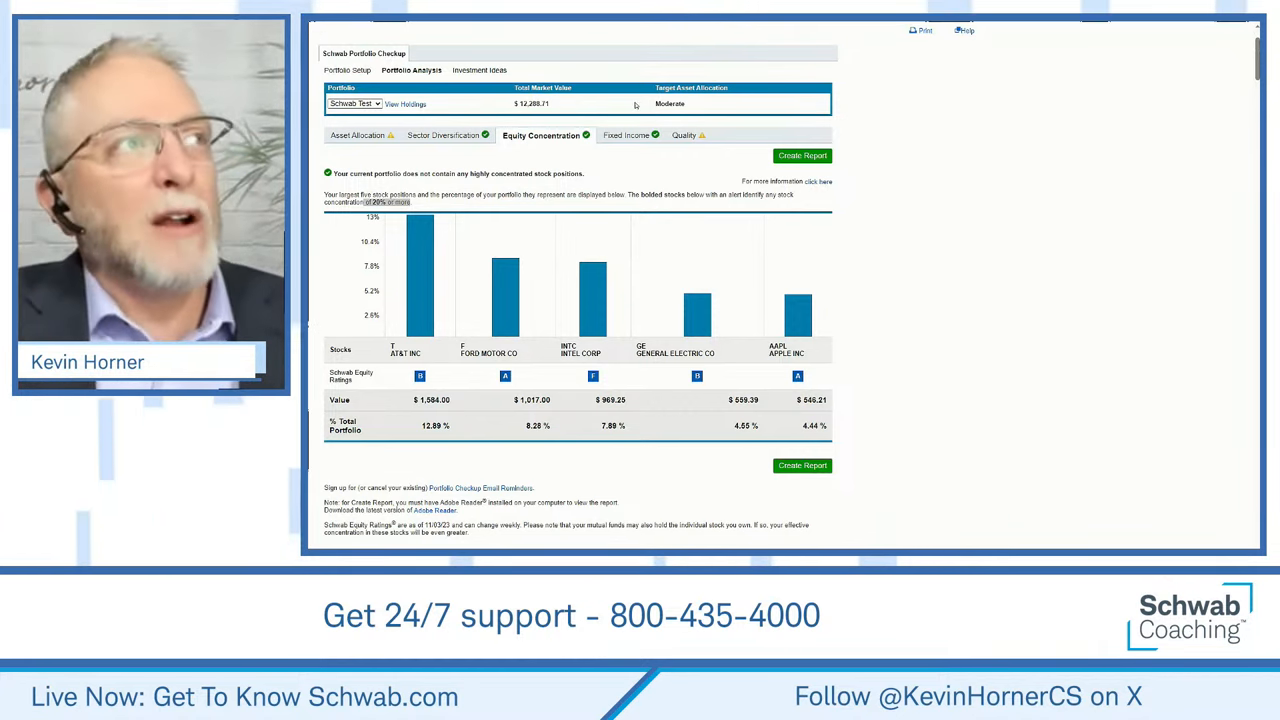
Step: Switch to the Fixed Income analysis, which has no securities to analyze
{"action": "left_click", "coordinate": [620, 135]}
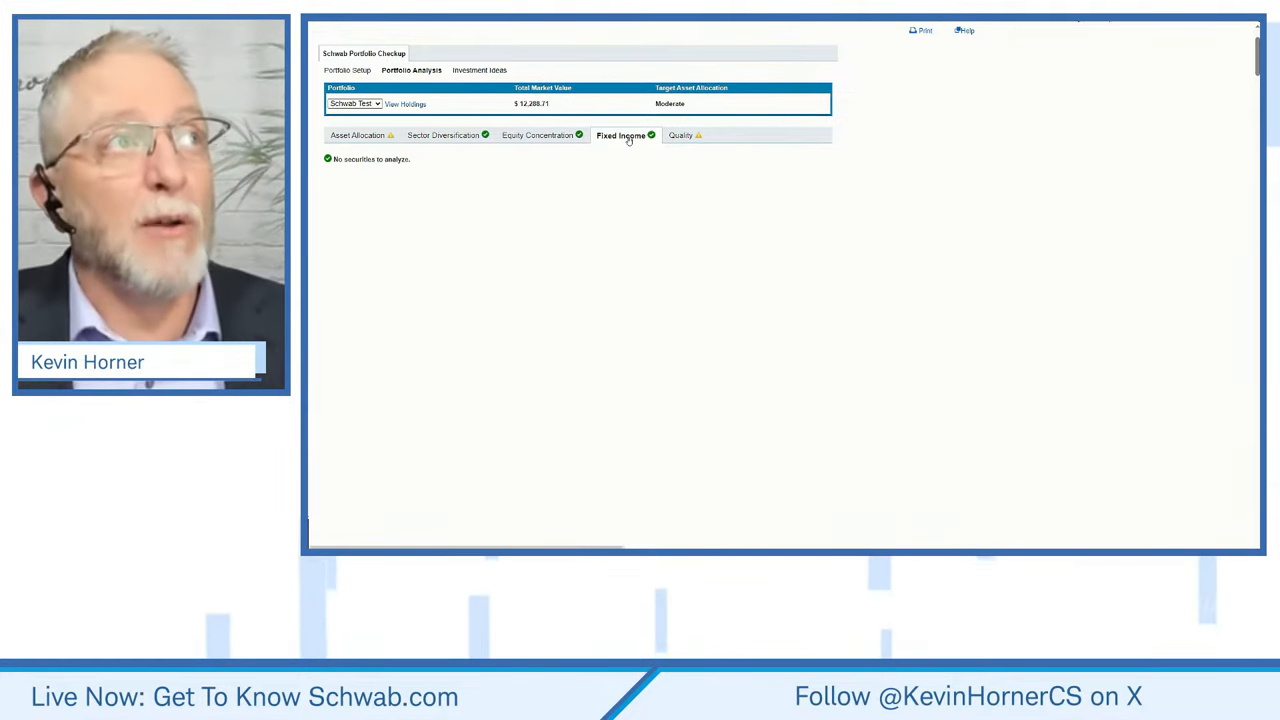
Step: Show the Quality analysis flagging one D-rated and one F-rated stock among nine holdings
{"action": "left_click", "coordinate": [680, 135]}
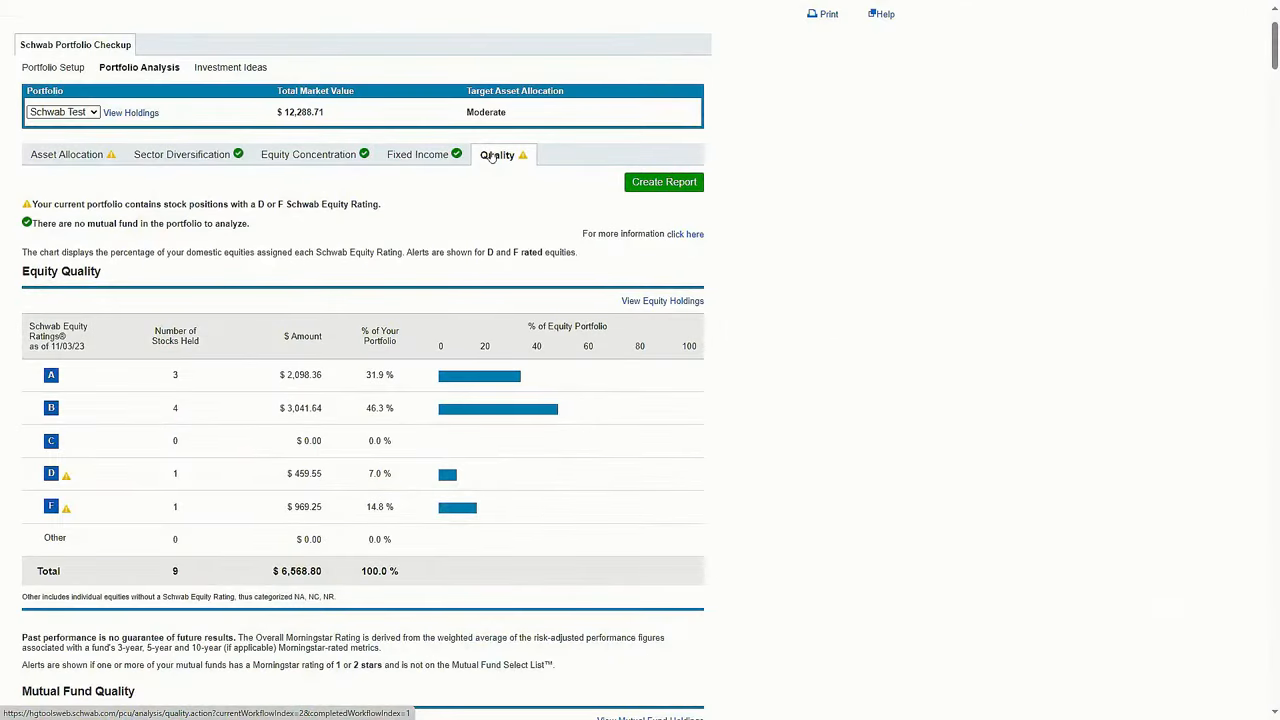
{"action": "mouse_move", "coordinate": [506, 287]}
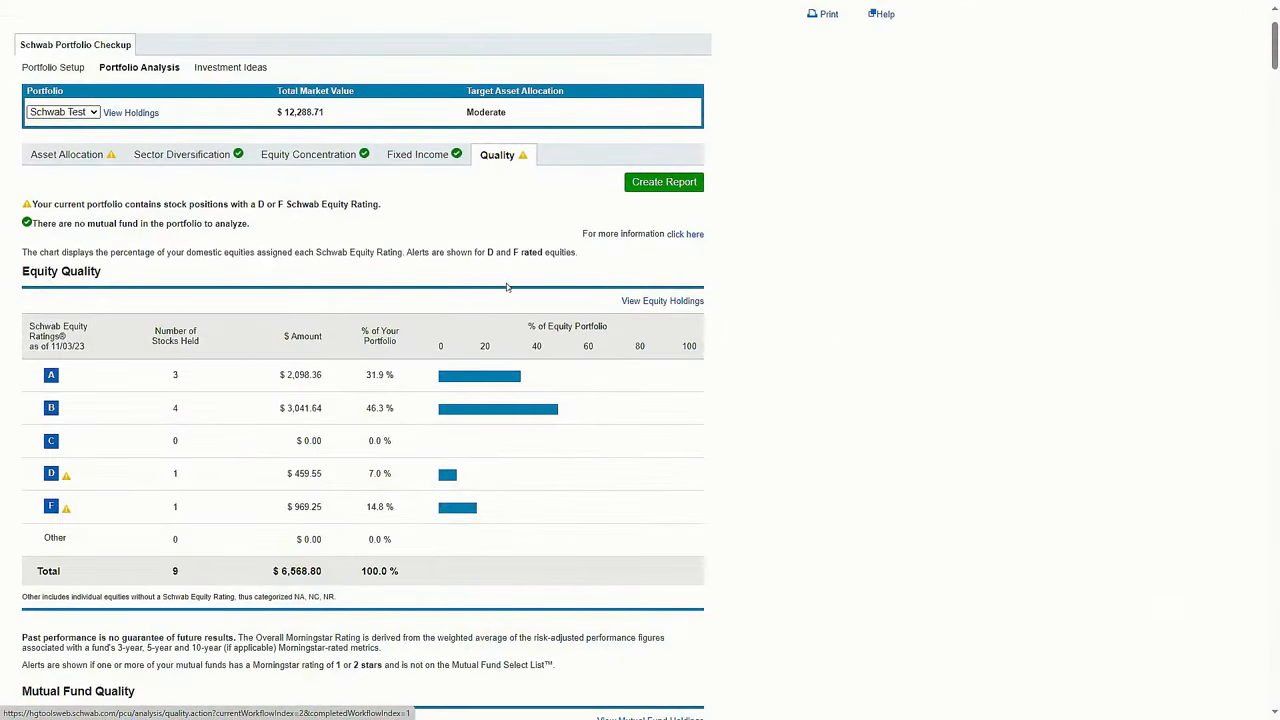
{"action": "mouse_move", "coordinate": [85, 363]}
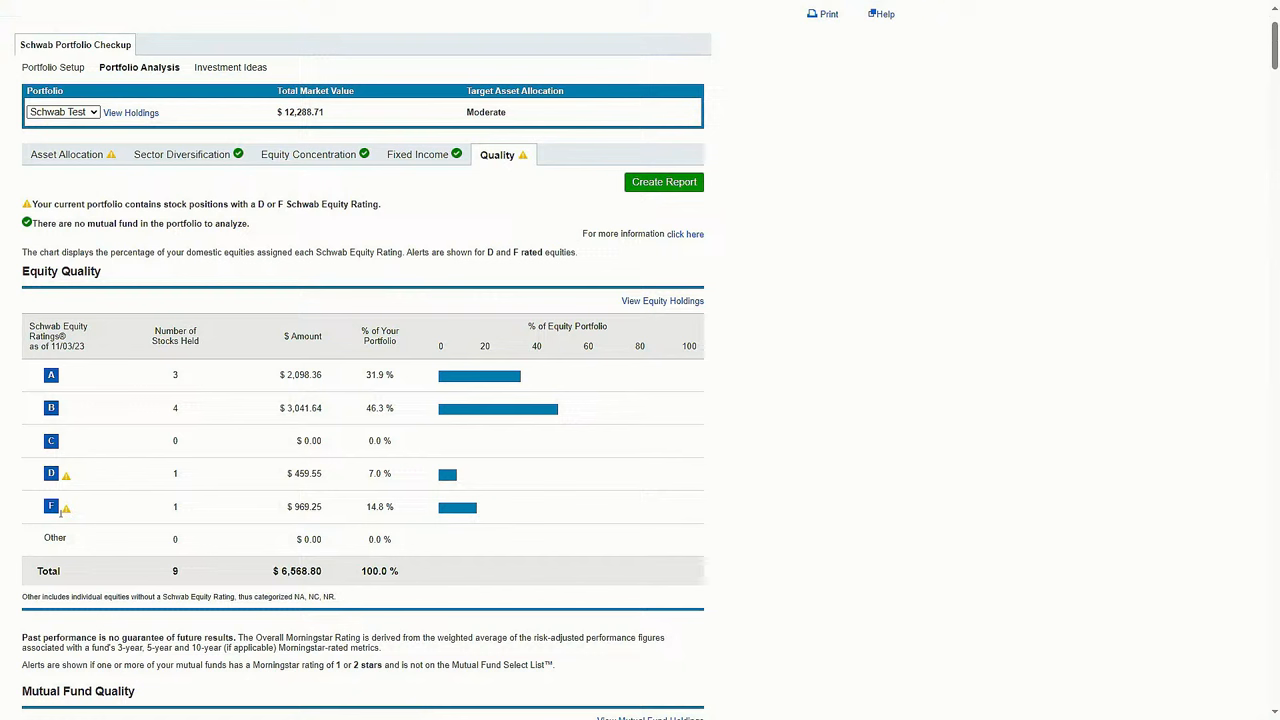
{"action": "mouse_move", "coordinate": [840, 637]}
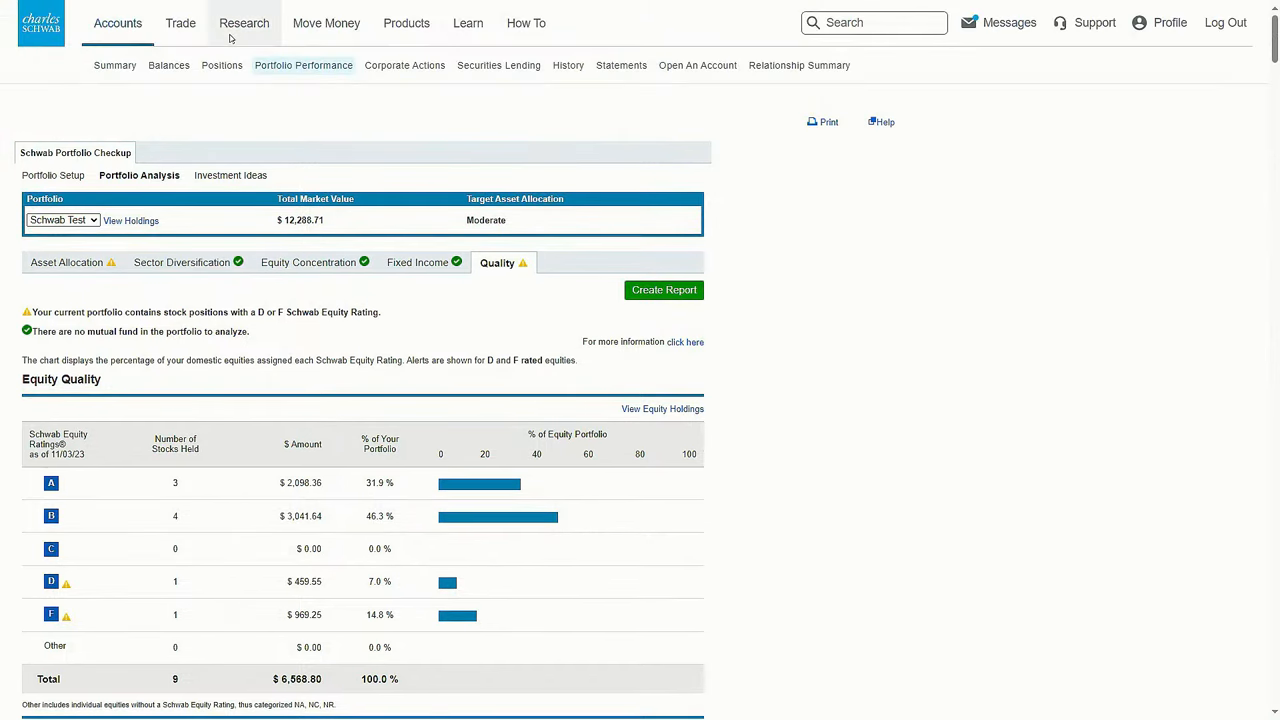
{"action": "left_click", "coordinate": [244, 22]}
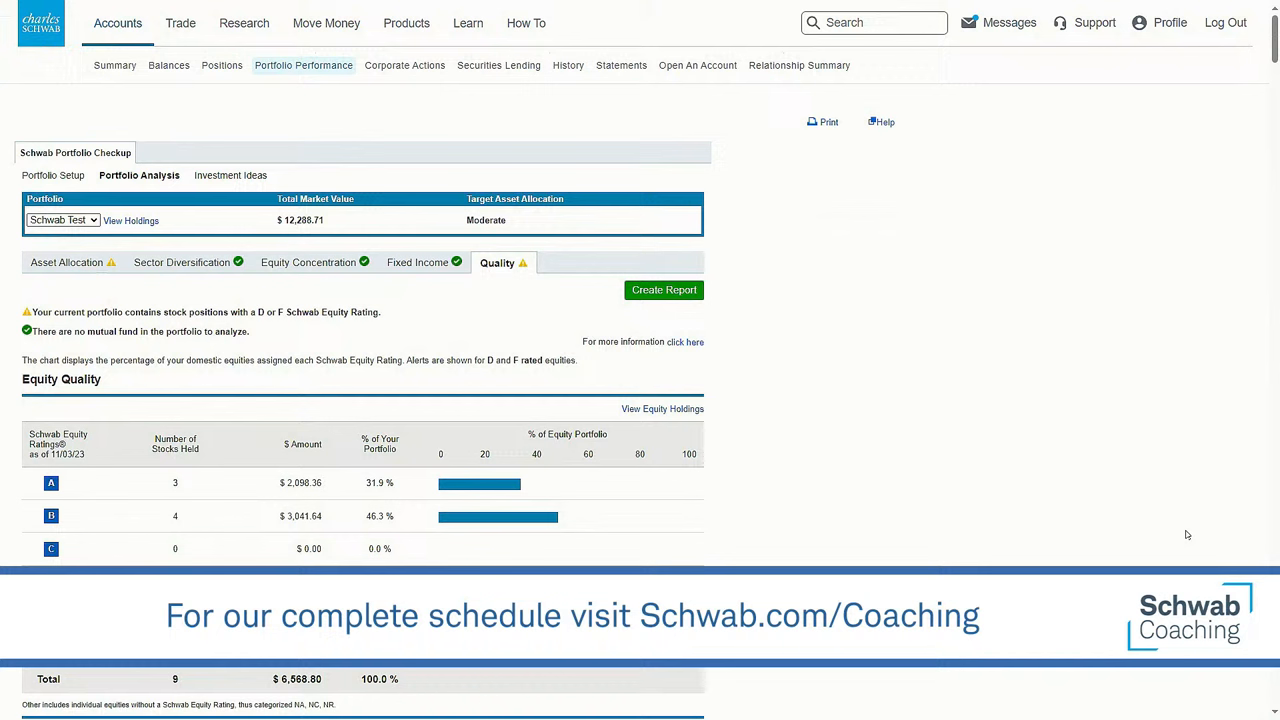
{"action": "mouse_move", "coordinate": [1077, 285]}
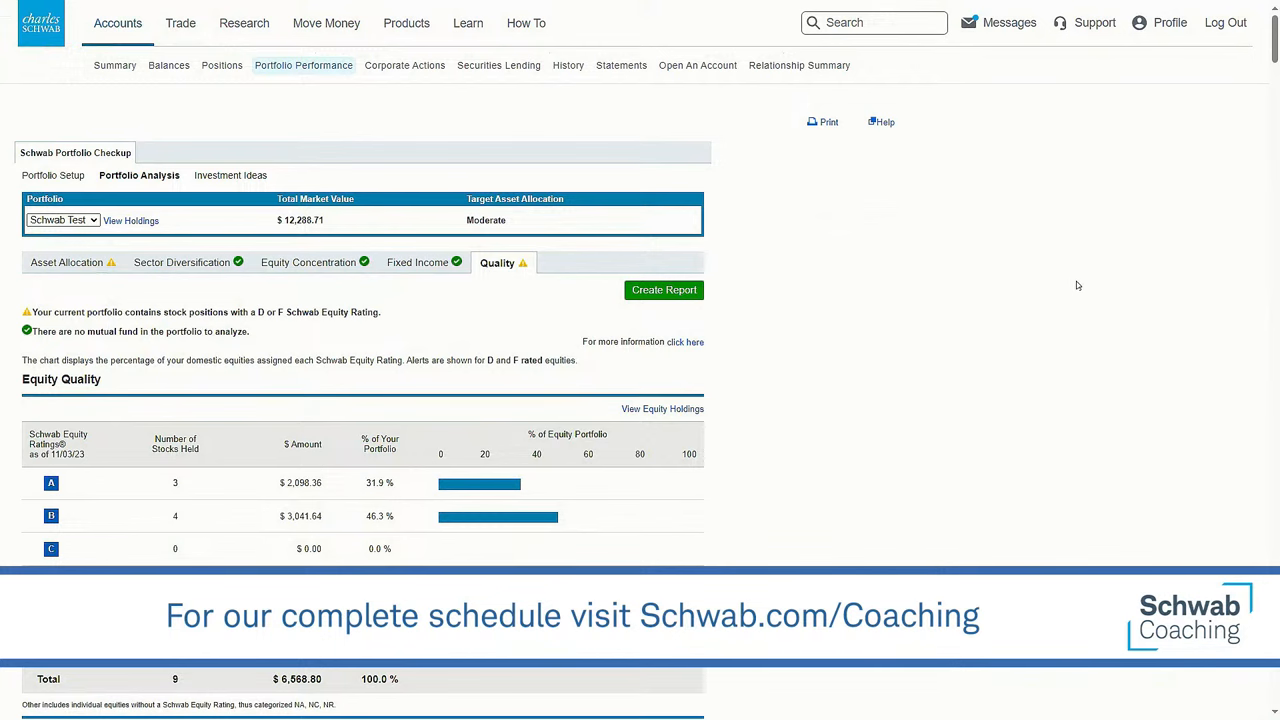
Step: Scroll down through the Equity Quality and Mutual Fund Quality tables, then back up
{"action": "scroll", "scroll_direction": "down", "scroll_amount": 3}
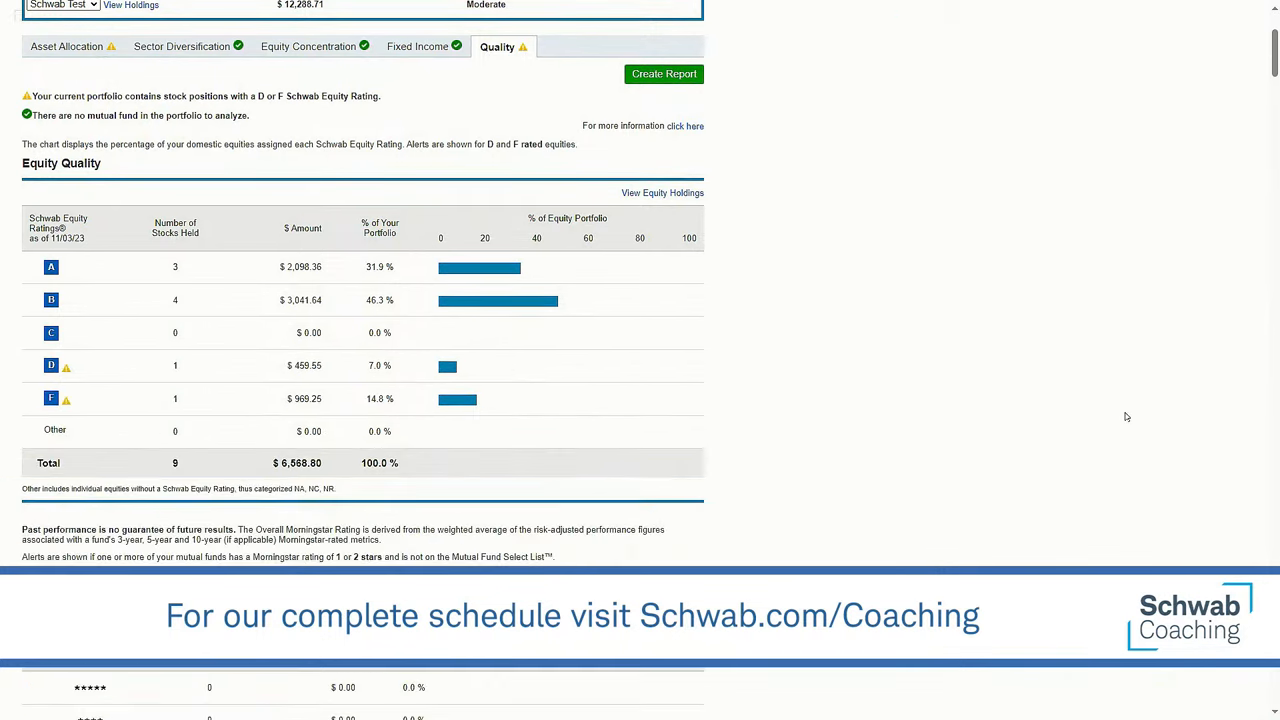
{"action": "scroll", "scroll_direction": "down", "scroll_amount": 3}
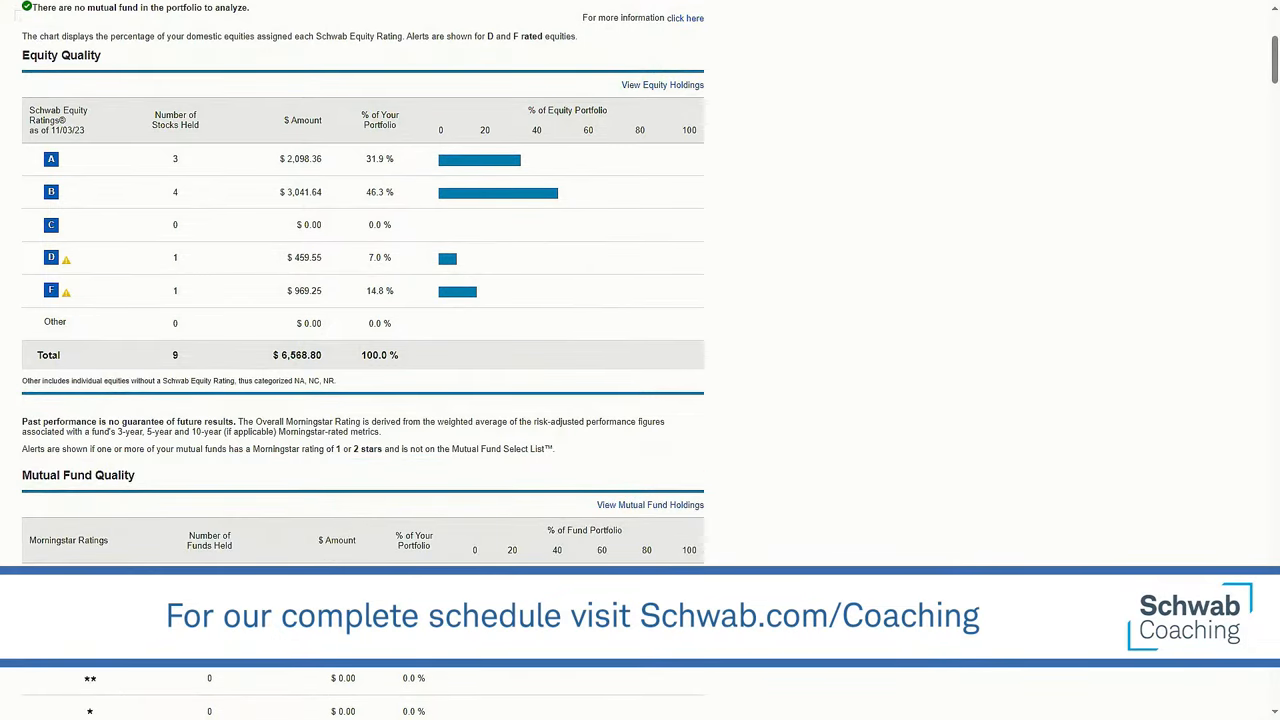
{"action": "scroll", "scroll_direction": "down", "scroll_amount": 3}
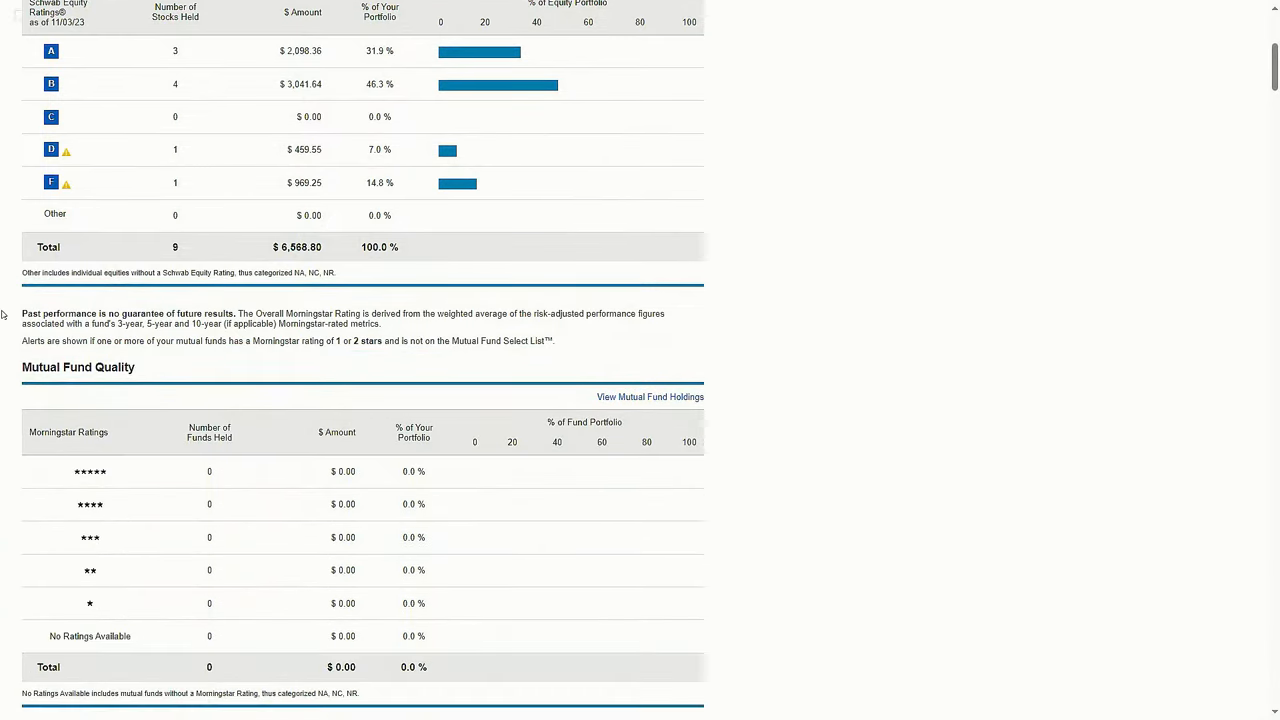
{"action": "mouse_move", "coordinate": [130, 443]}
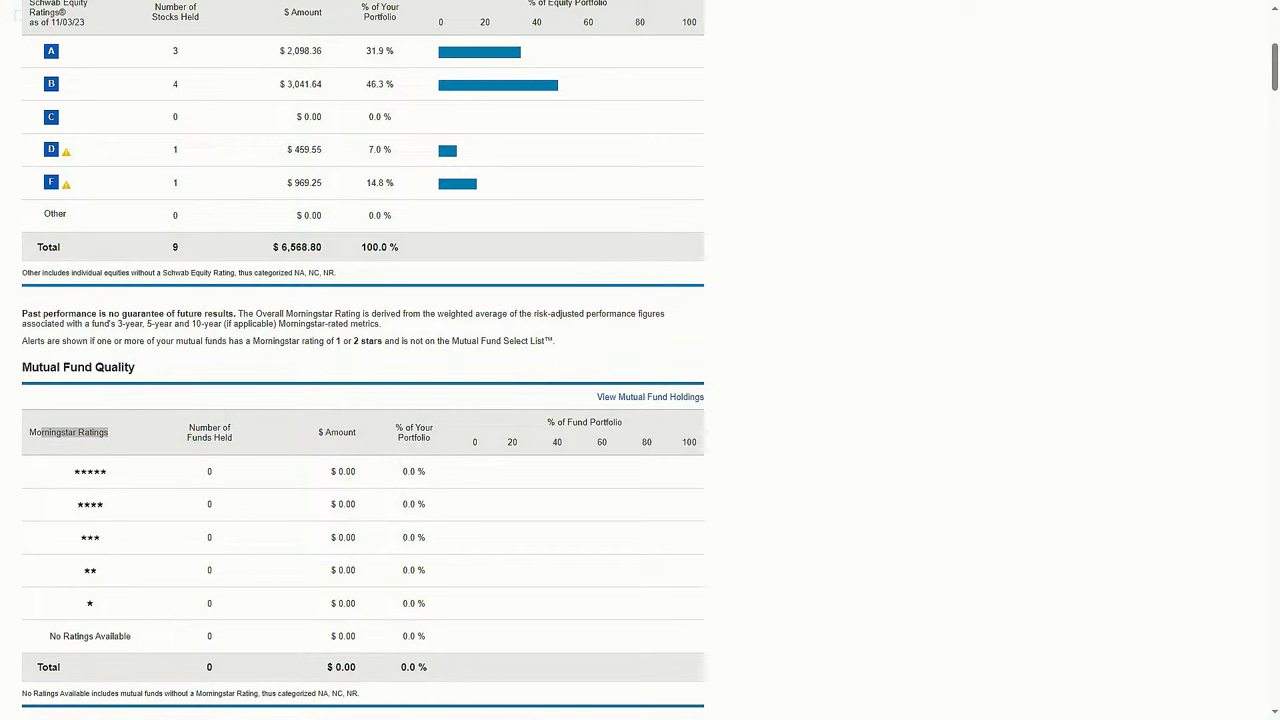
{"action": "scroll", "scroll_direction": "up", "scroll_amount": 3}
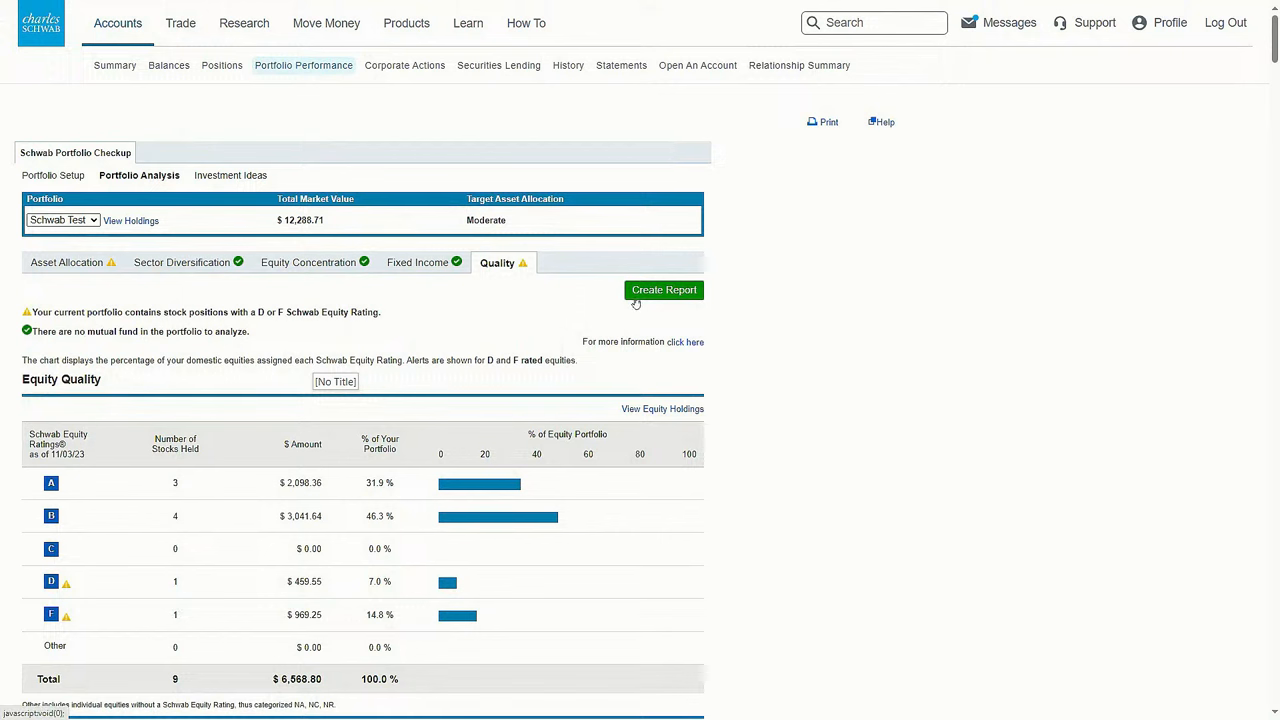
Step: Create the Portfolio Checkup report in a new browser window
{"action": "left_click", "coordinate": [664, 290]}
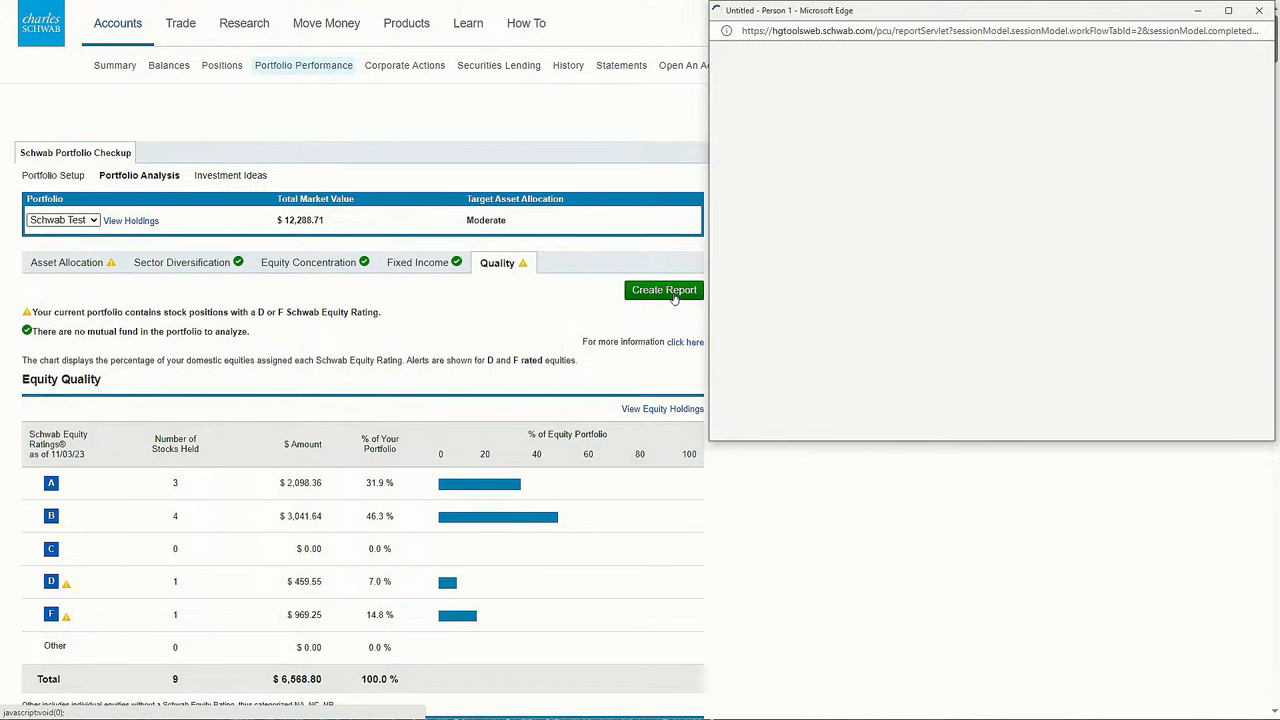
Step: Page through the report PDF to Historical Fund Performance Details, then close it
{"action": "left_click", "coordinate": [664, 290]}
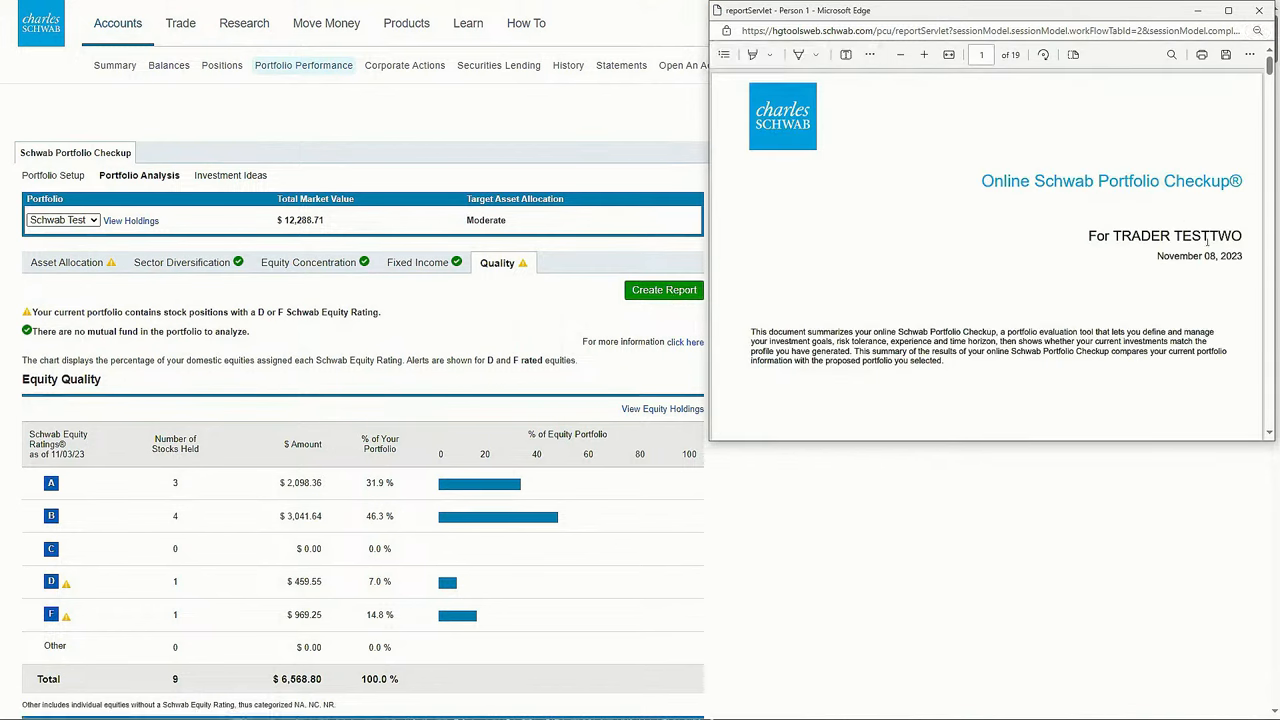
{"action": "scroll", "scroll_direction": "down", "scroll_amount": 3}
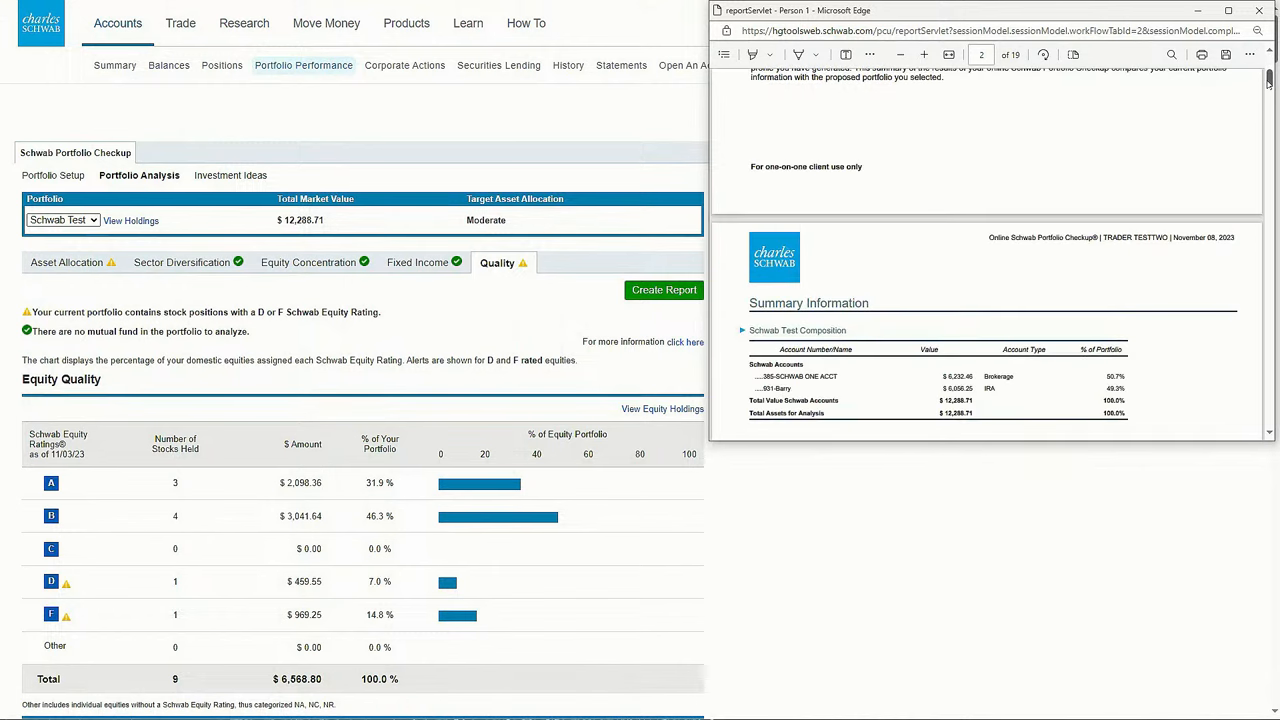
{"action": "scroll", "scroll_direction": "down", "scroll_amount": 3}
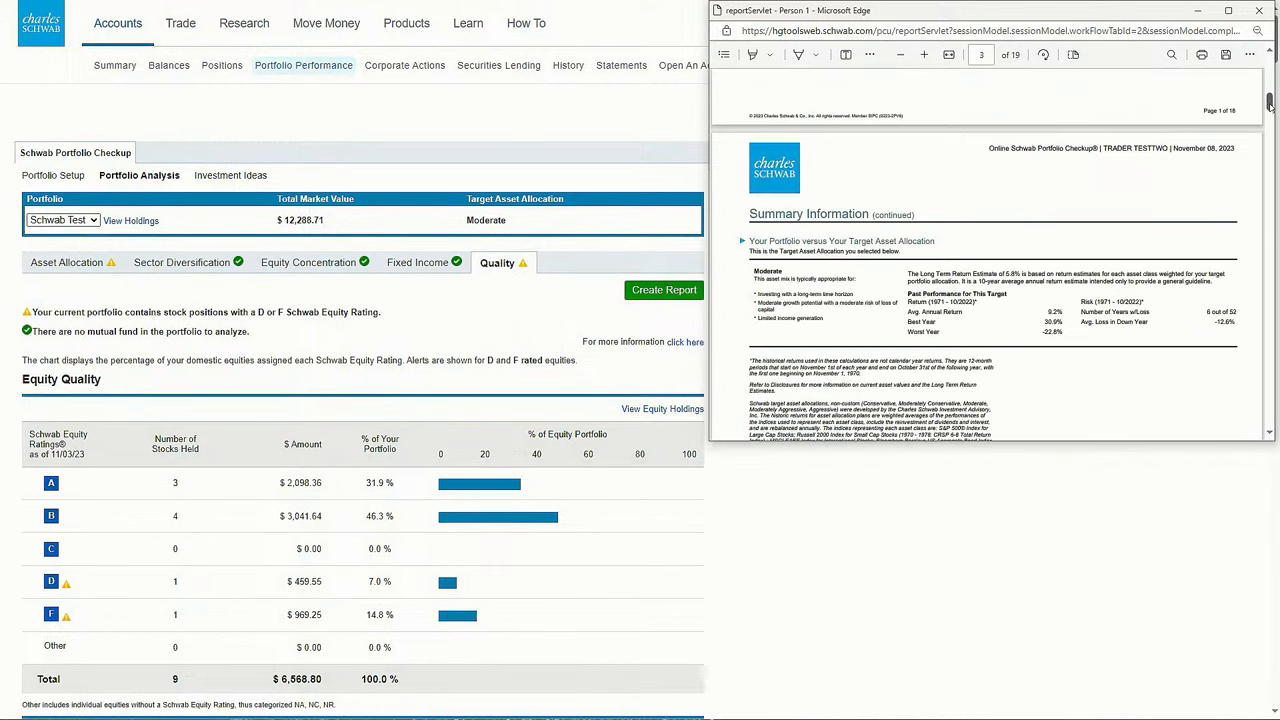
{"action": "scroll", "scroll_direction": "down", "scroll_amount": 3}
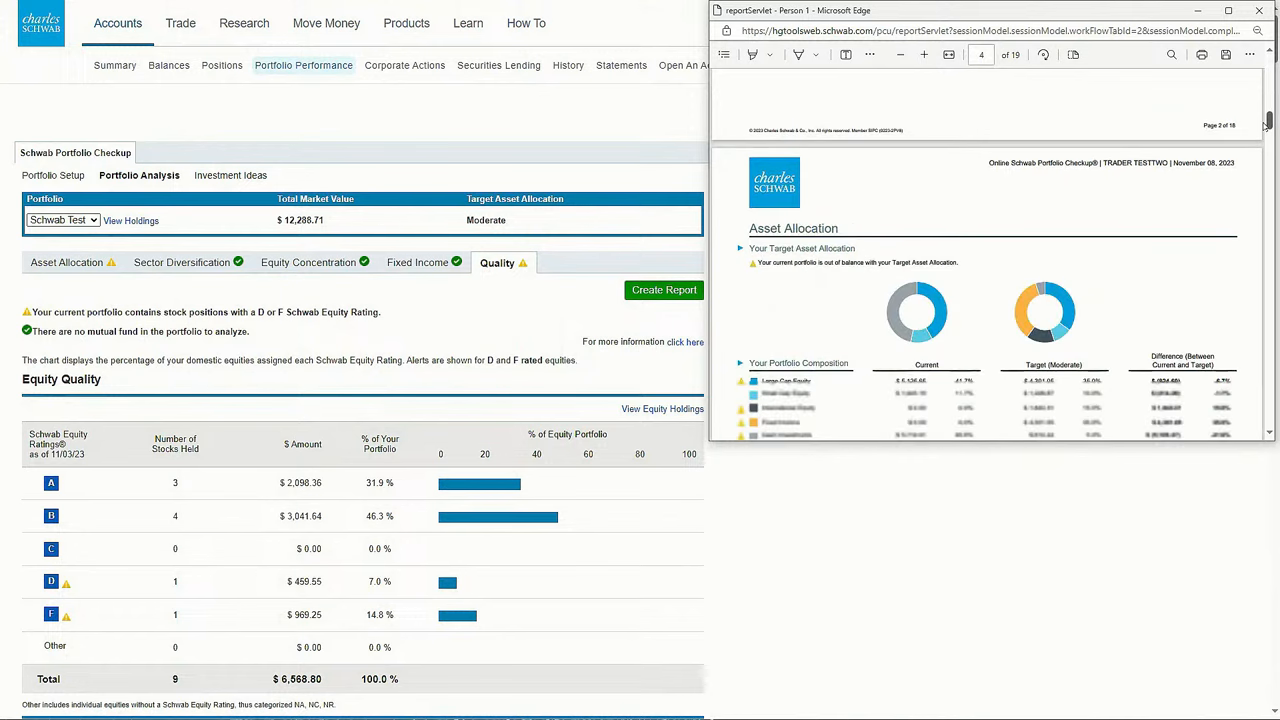
{"action": "scroll", "scroll_direction": "down", "scroll_amount": 3}
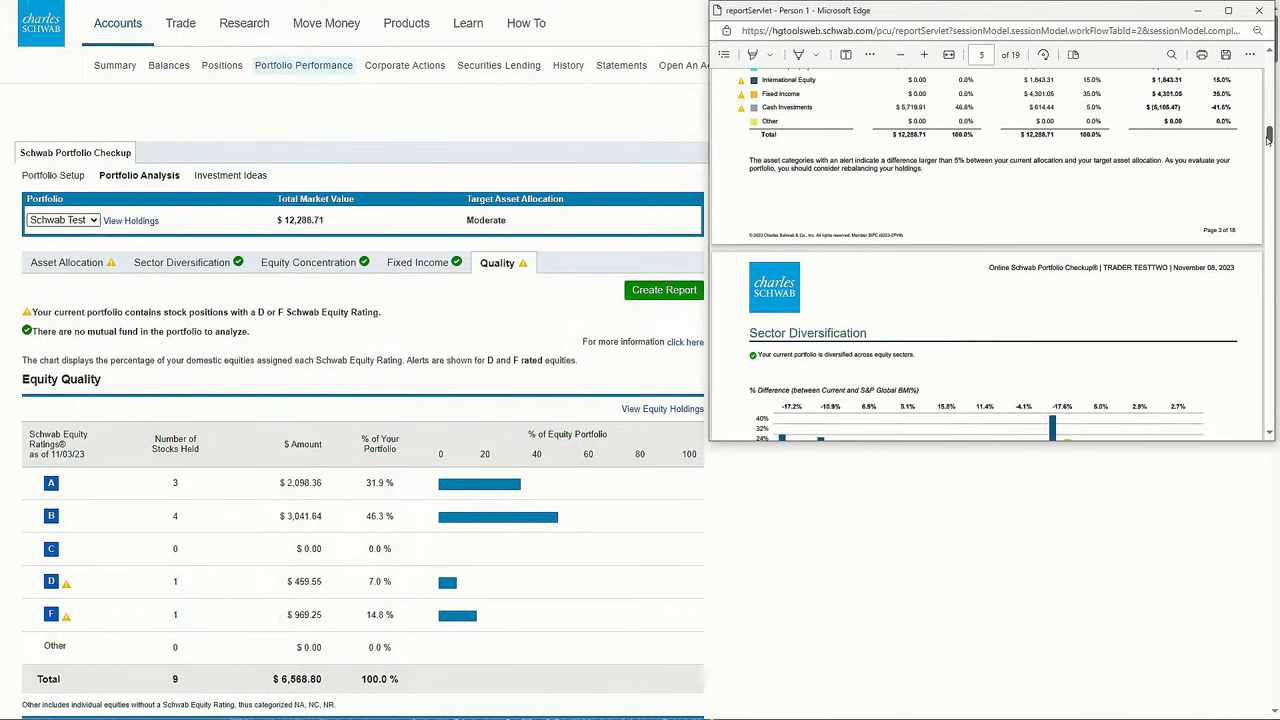
{"action": "scroll", "scroll_direction": "down", "scroll_amount": 3}
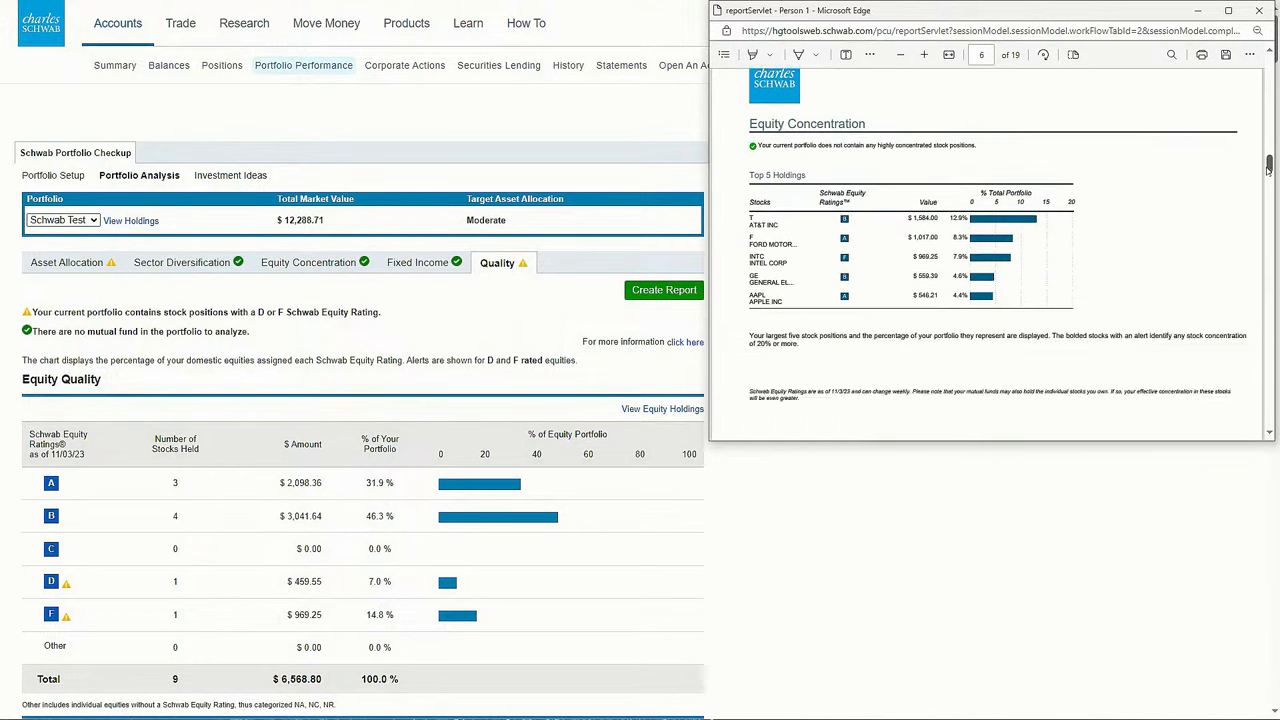
{"action": "scroll", "scroll_direction": "down", "scroll_amount": 3}
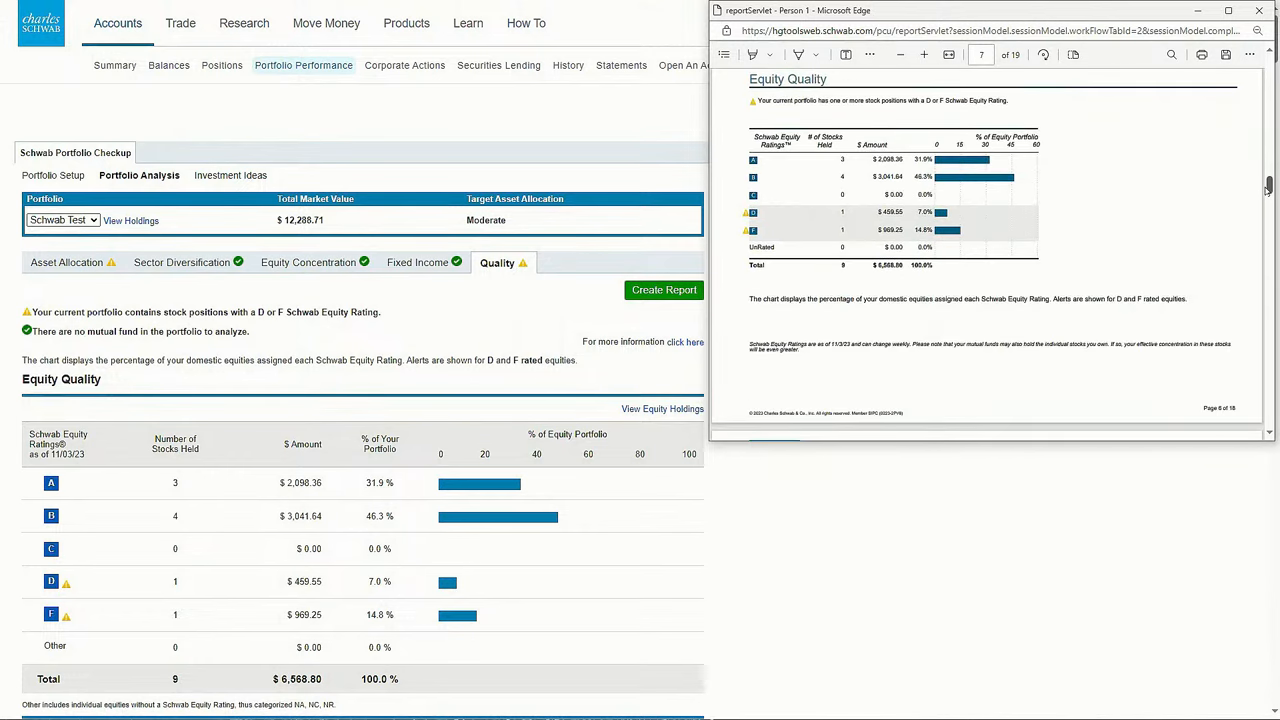
{"action": "scroll", "scroll_direction": "down", "scroll_amount": 3}
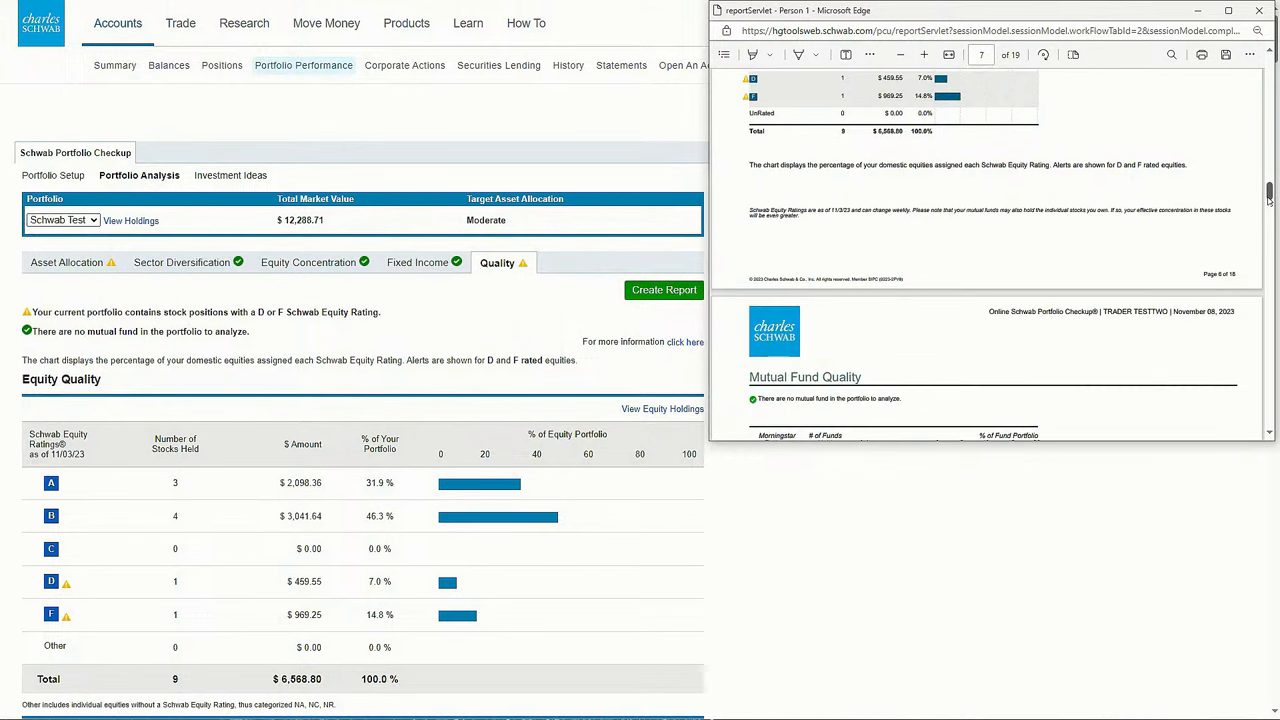
{"action": "scroll", "scroll_direction": "down", "scroll_amount": 3}
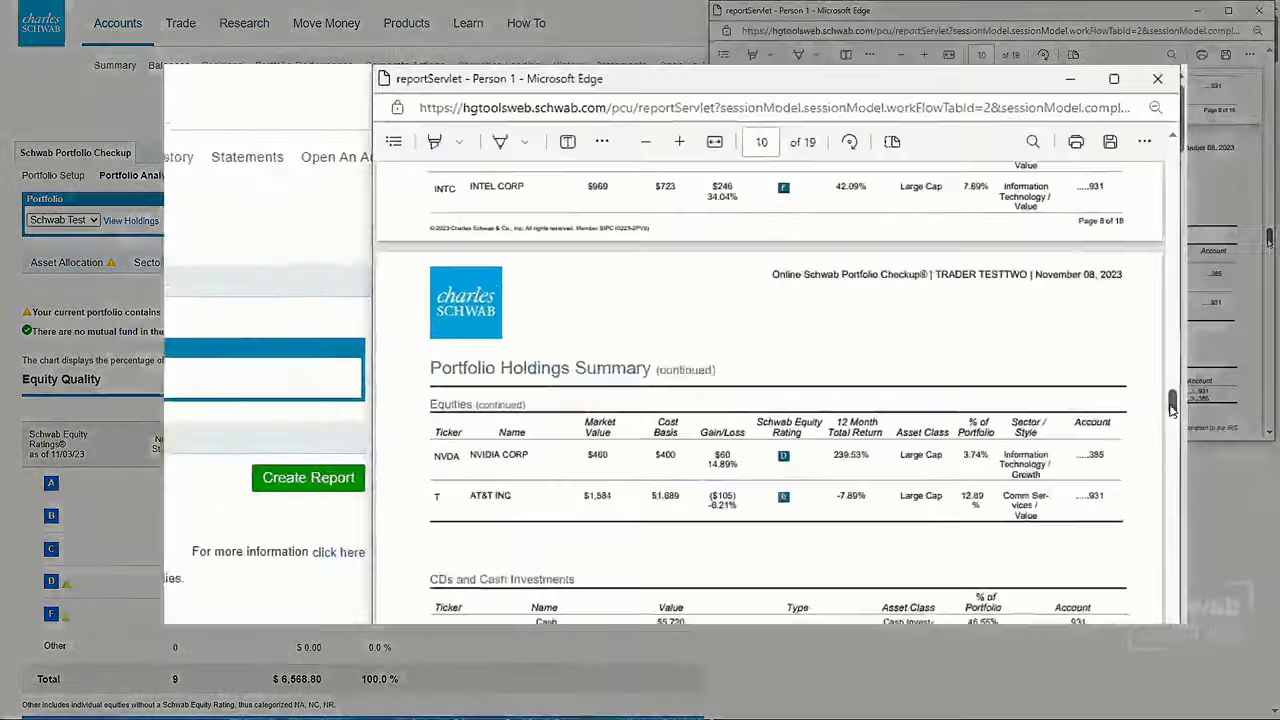
{"action": "scroll", "scroll_direction": "down", "scroll_amount": 3}
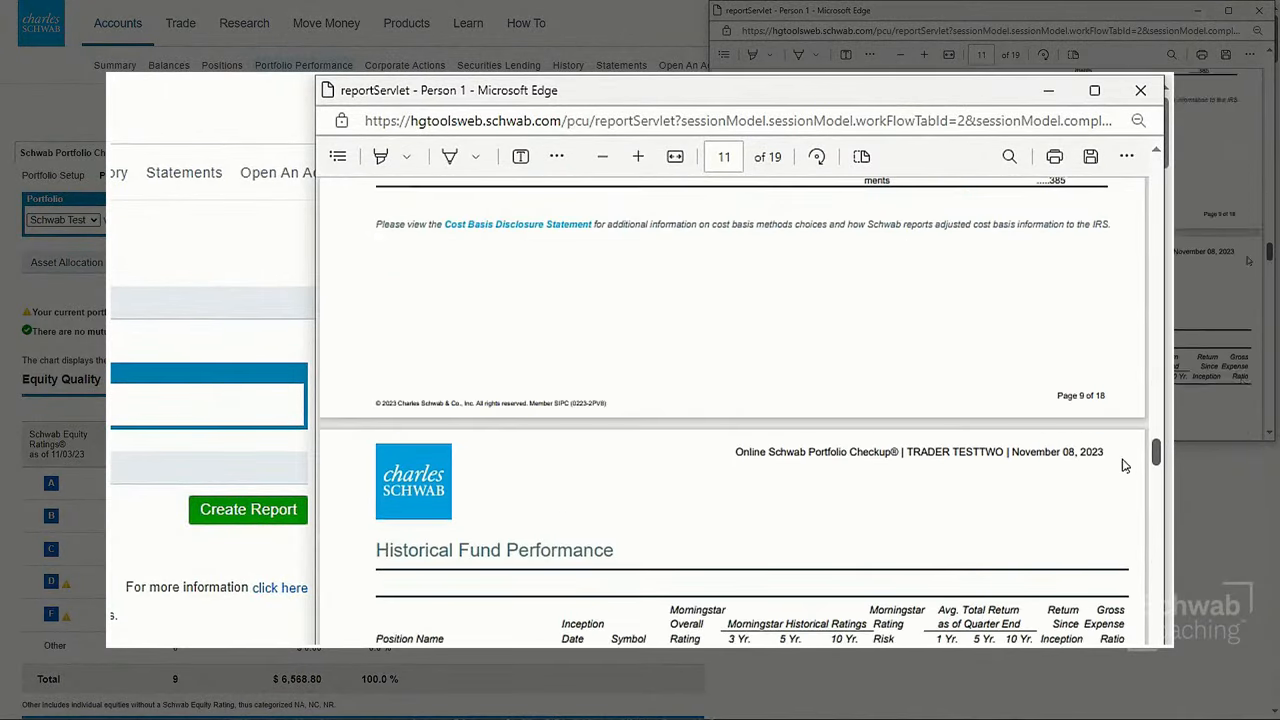
{"action": "scroll", "scroll_direction": "down", "scroll_amount": 3}
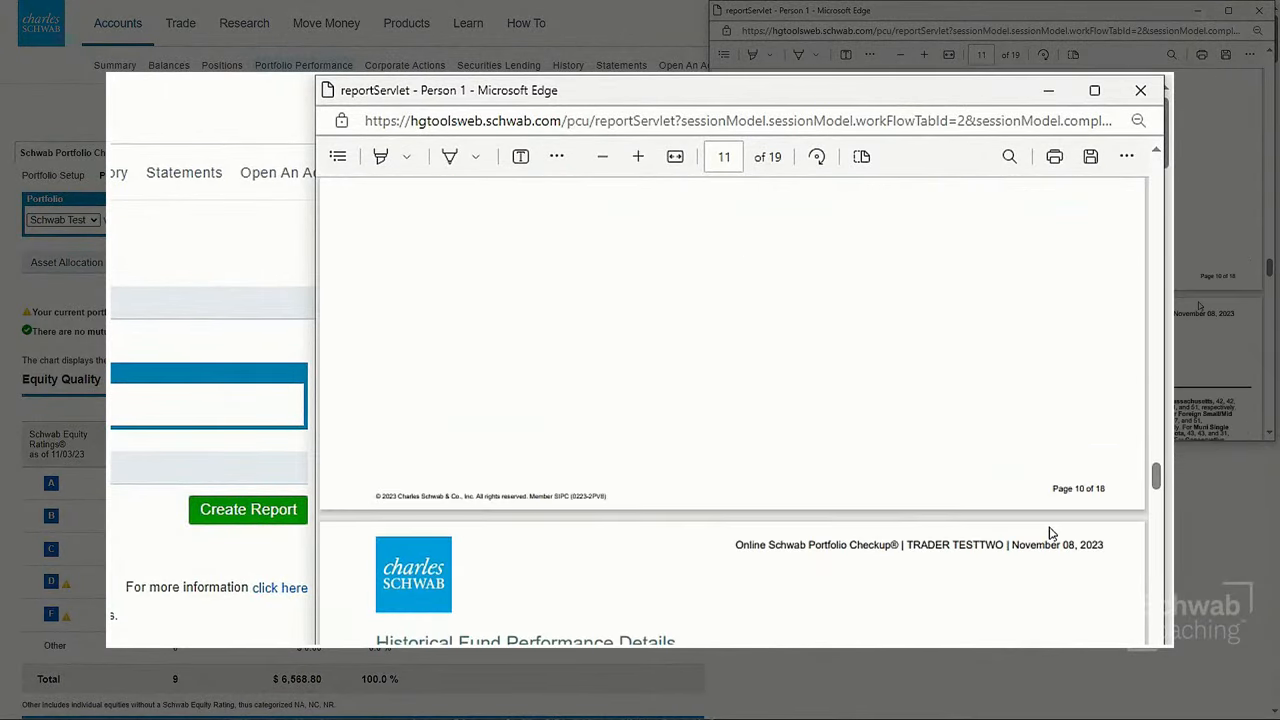
{"action": "scroll", "scroll_direction": "down", "scroll_amount": 3}
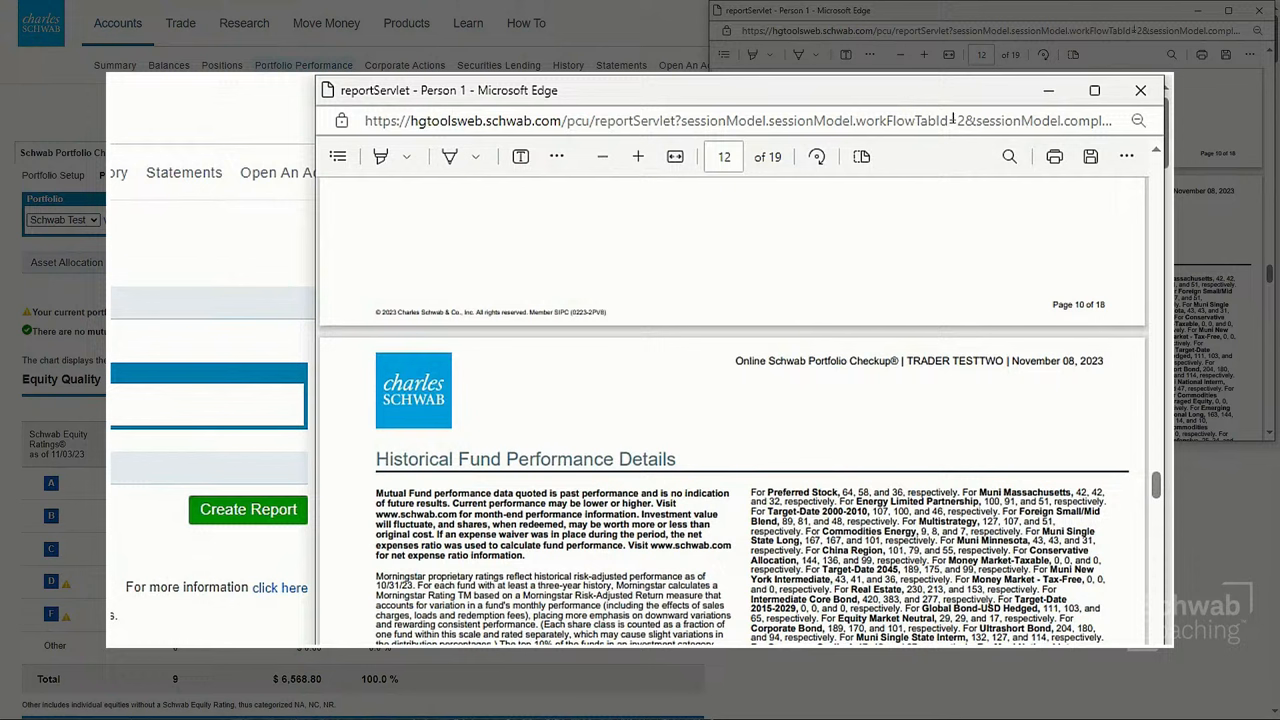
{"action": "left_click", "coordinate": [1140, 90]}
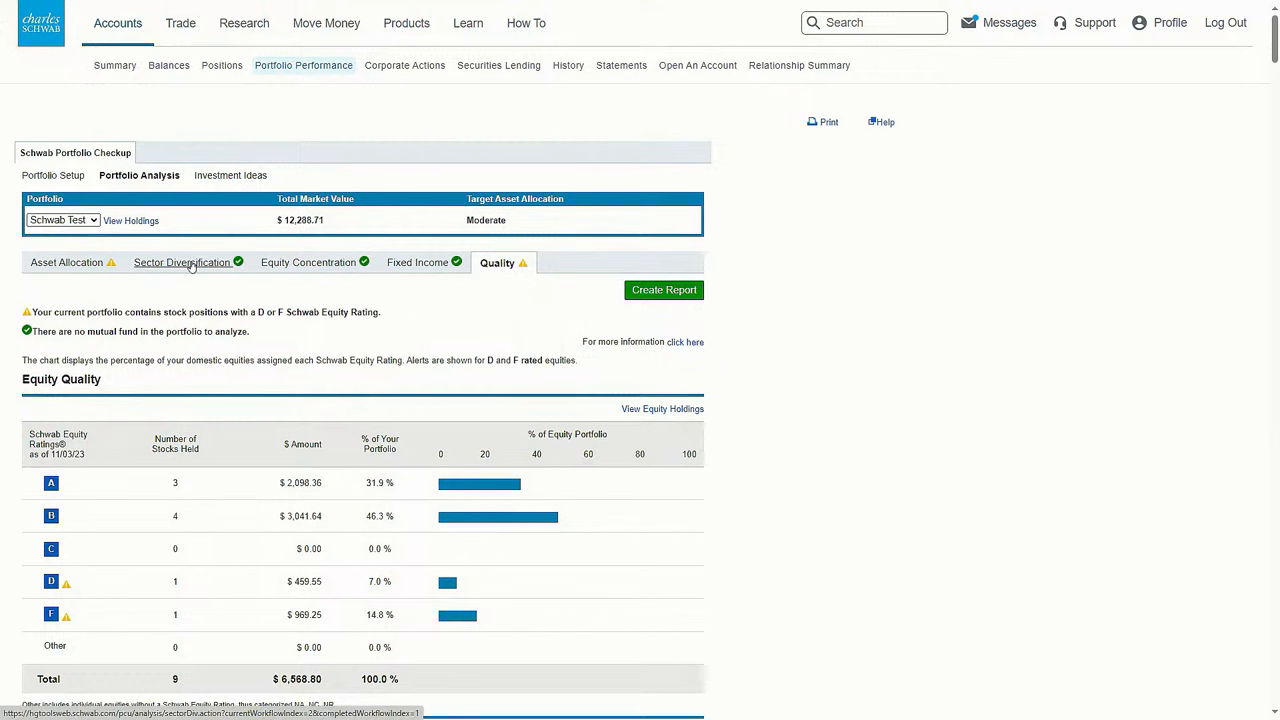
Step: Review the Sector Diversification chart and its S&P Global BMI benchmark notes
{"action": "left_click", "coordinate": [182, 262]}
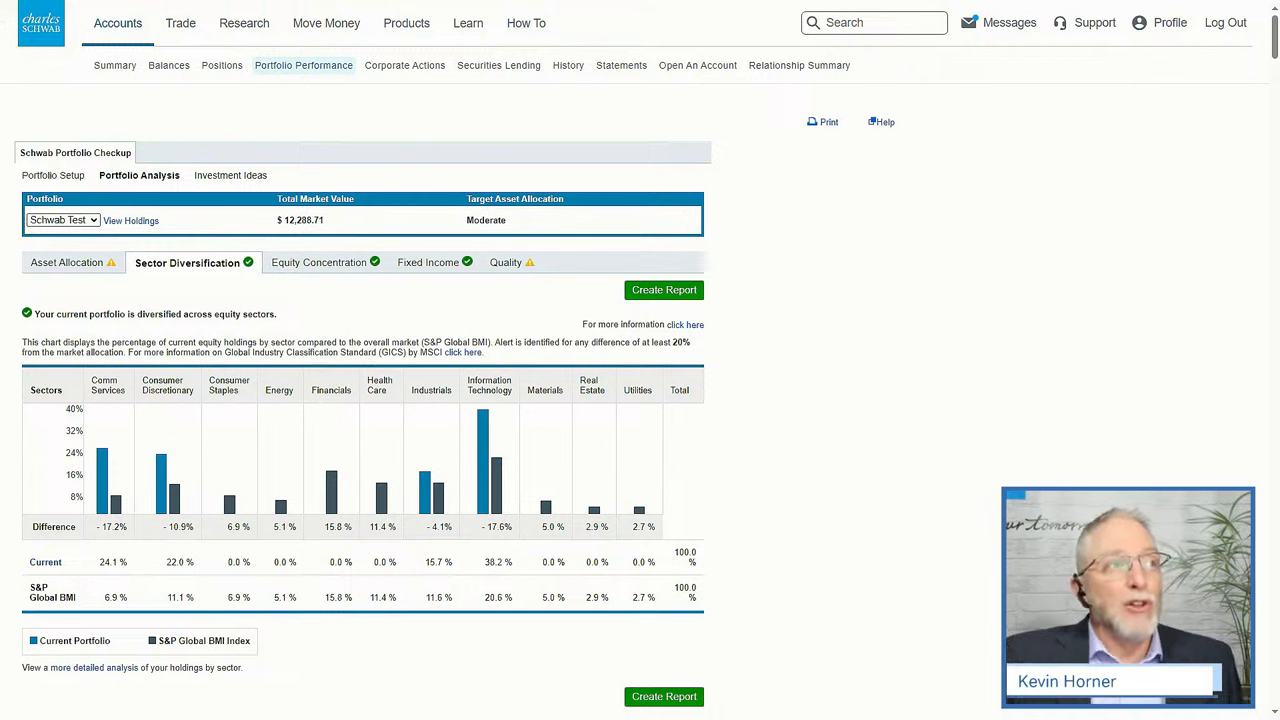
{"action": "mouse_move", "coordinate": [457, 421]}
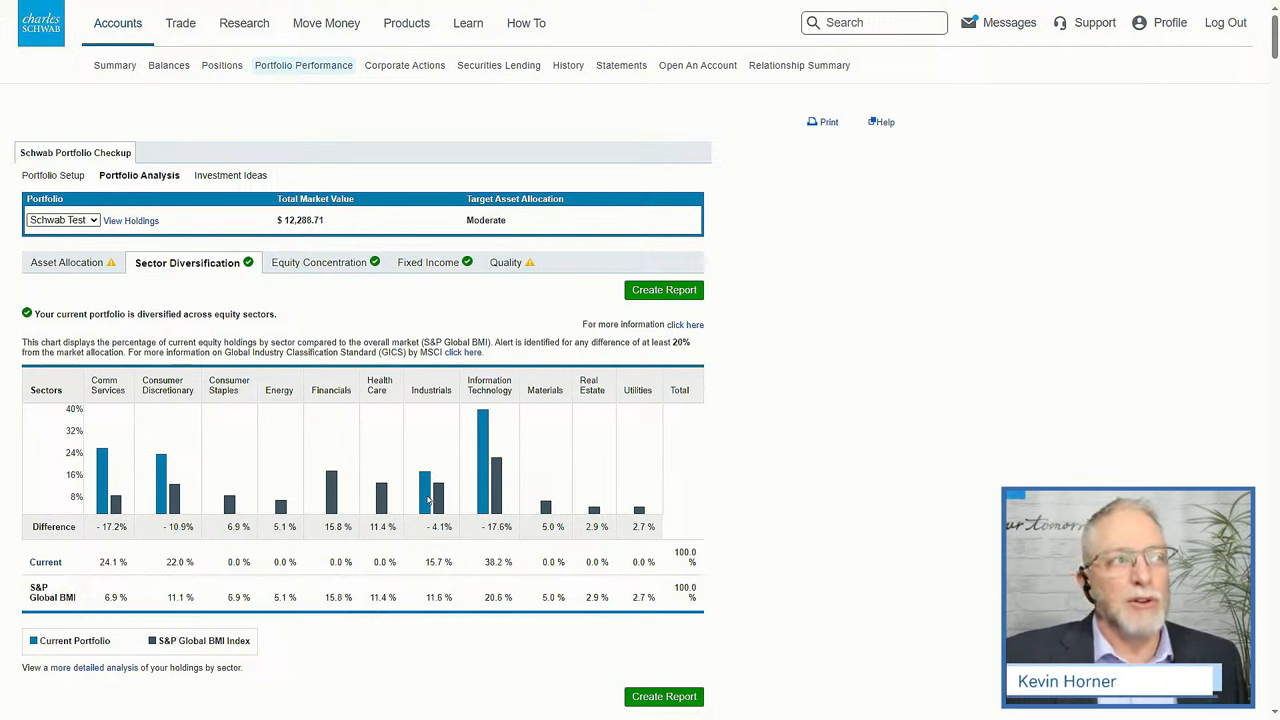
{"action": "mouse_move", "coordinate": [905, 496]}
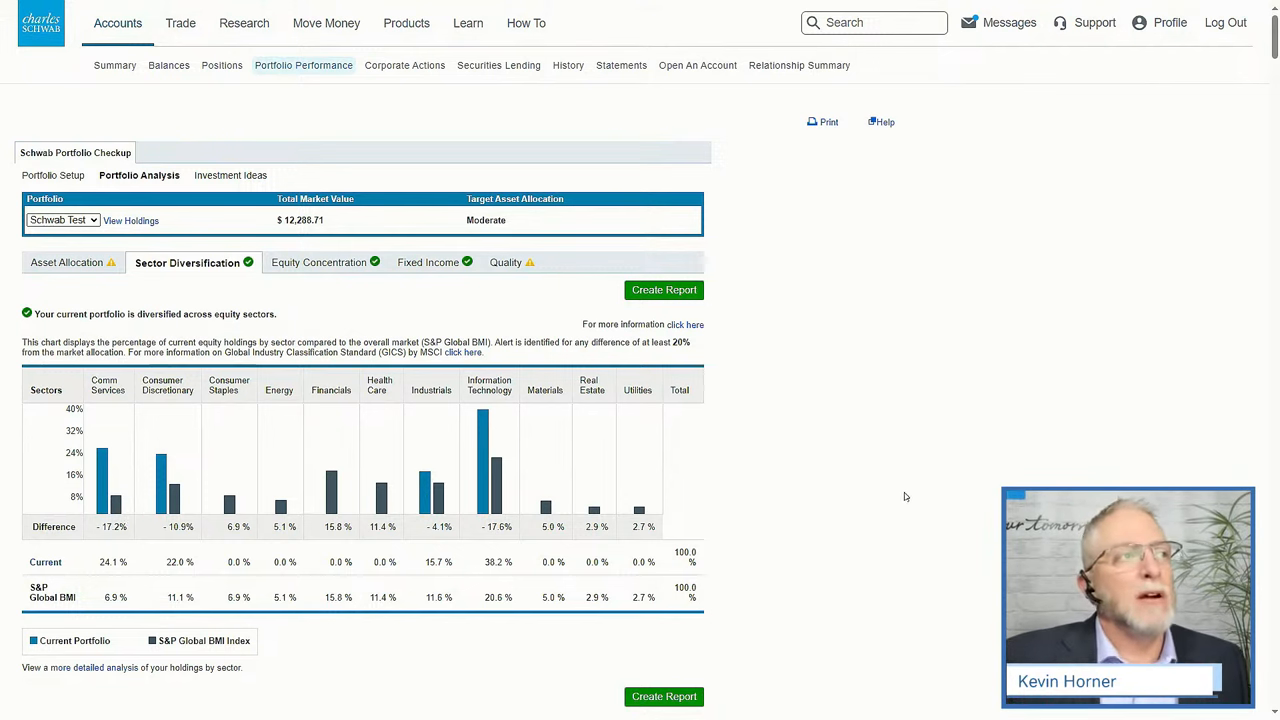
{"action": "mouse_move", "coordinate": [500, 489]}
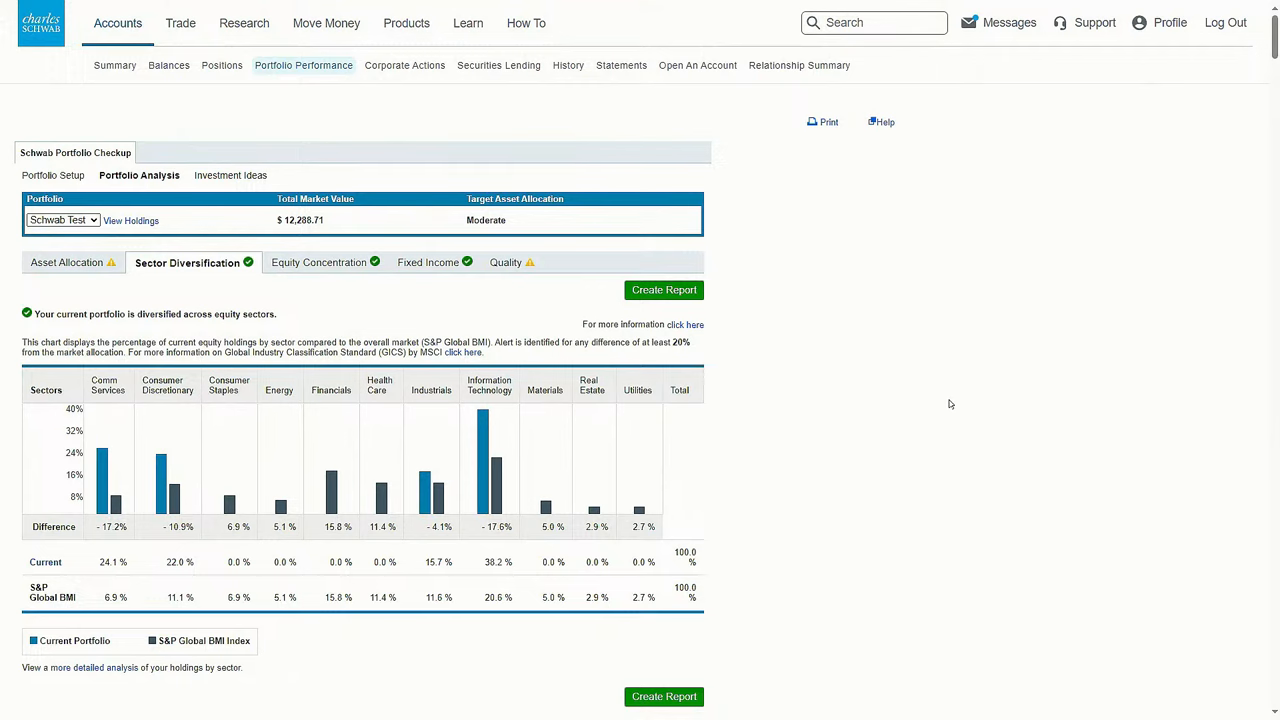
{"action": "scroll", "scroll_direction": "down", "scroll_amount": 3}
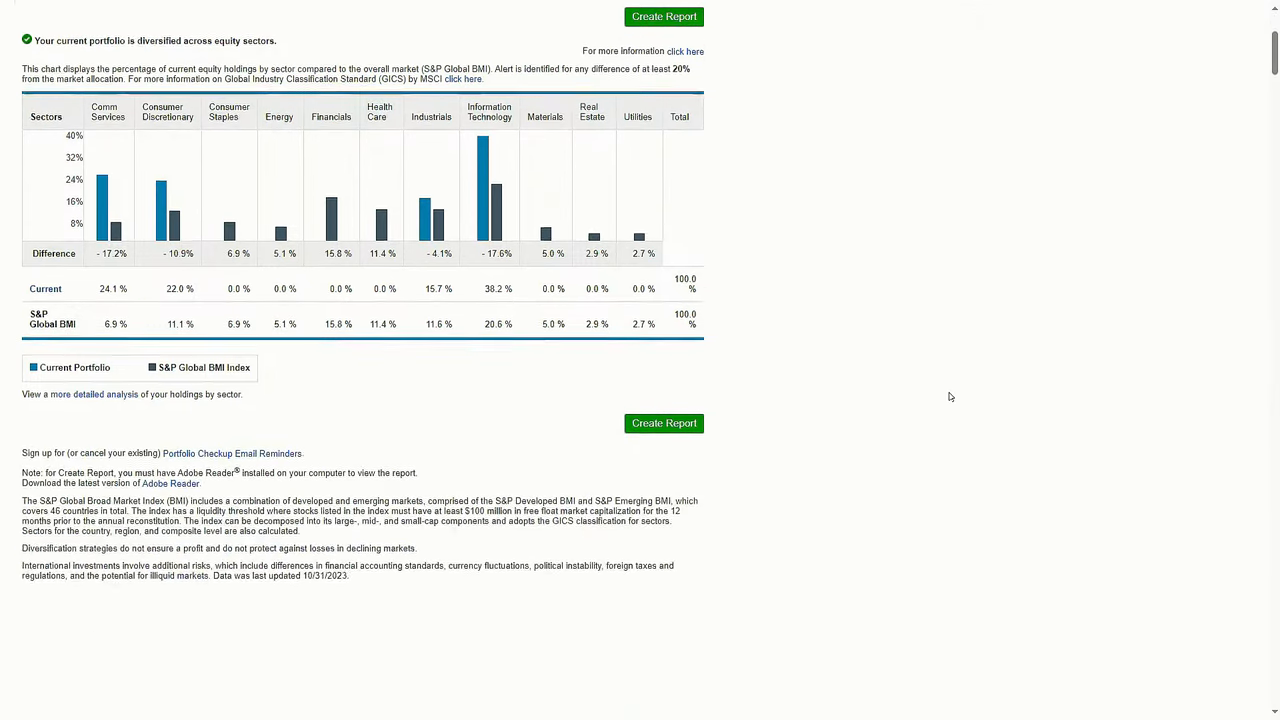
{"action": "scroll", "scroll_direction": "up", "scroll_amount": 3}
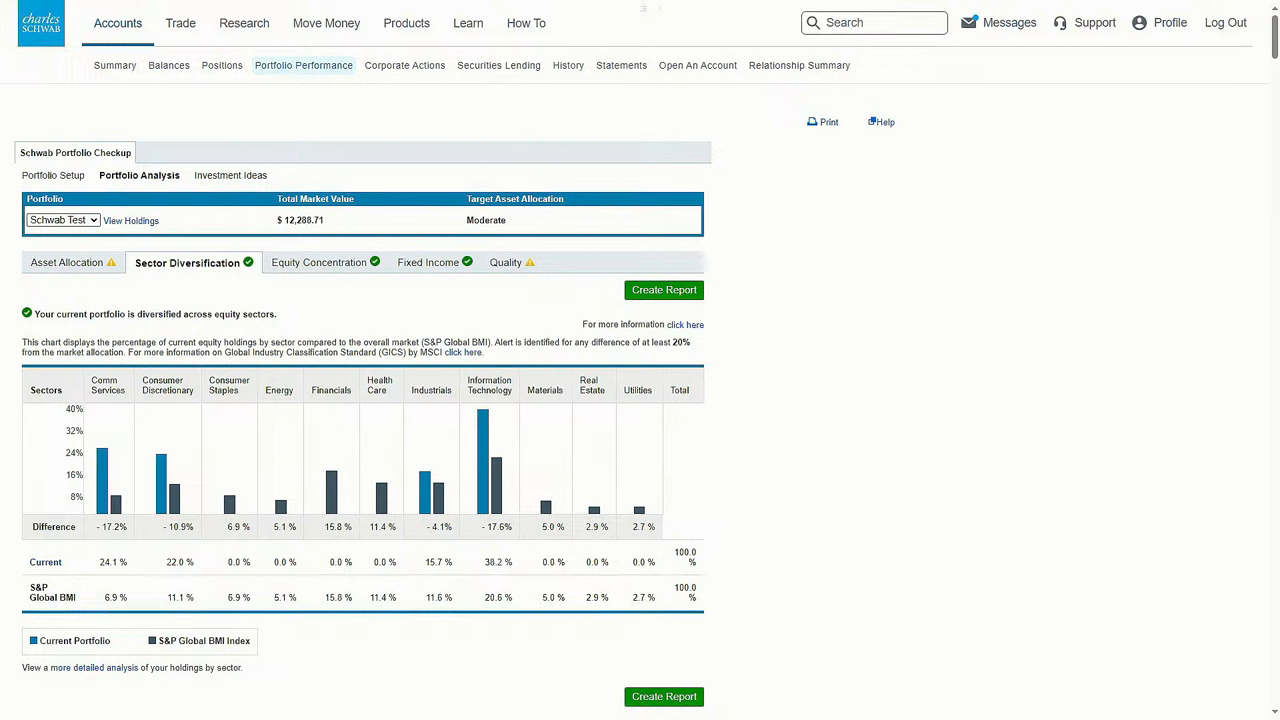
{"action": "mouse_move", "coordinate": [975, 355]}
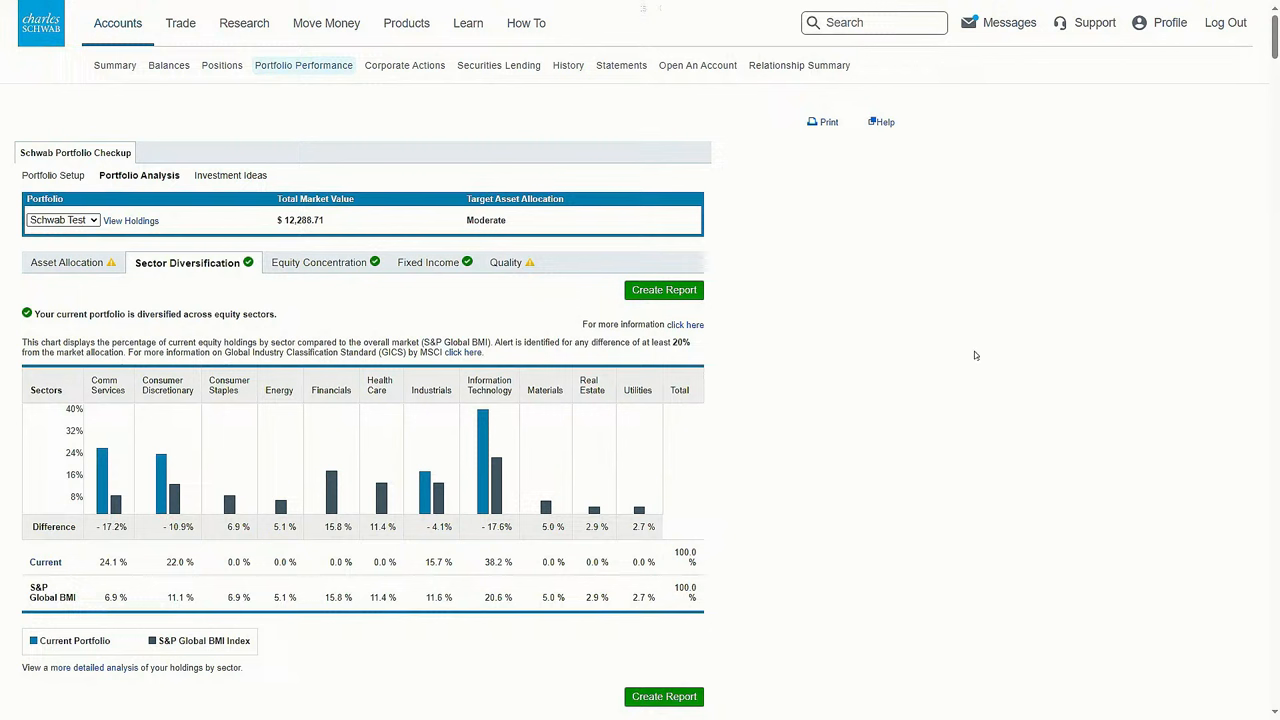
Step: Return to the Accounts Summary page showing the $12,241.86 total across three accounts
{"action": "left_click", "coordinate": [117, 23]}
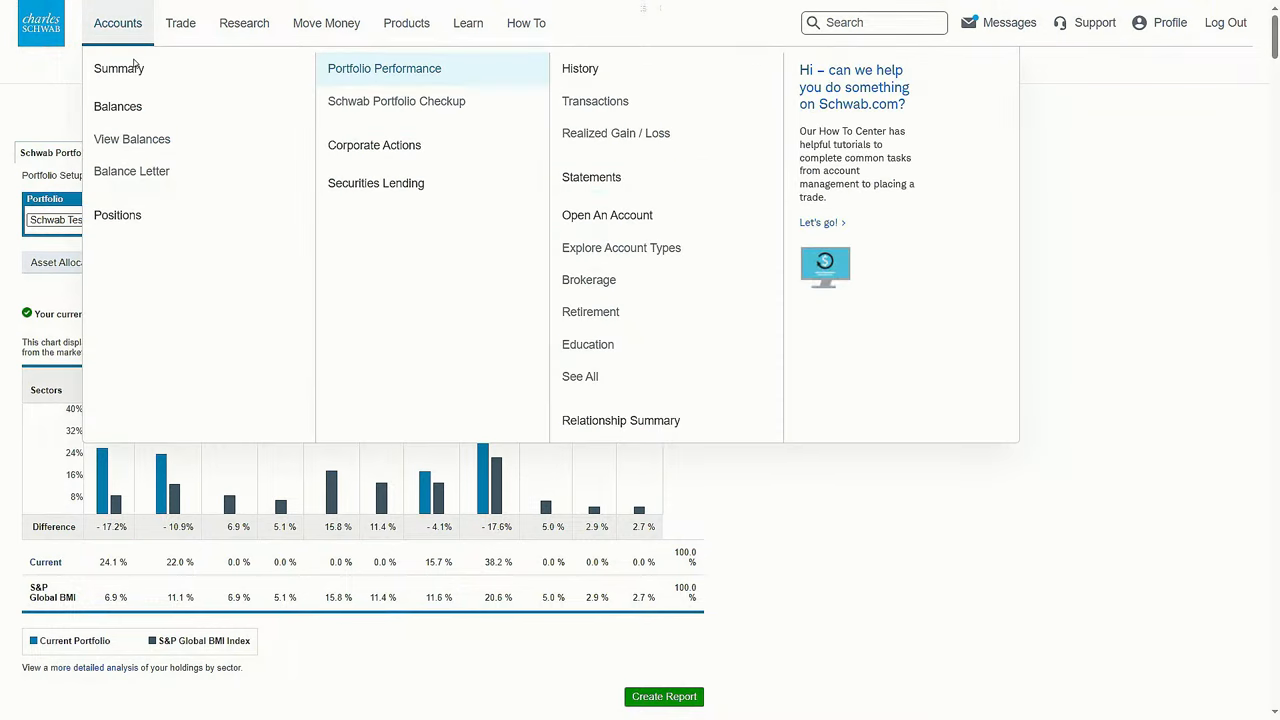
{"action": "left_click", "coordinate": [118, 68]}
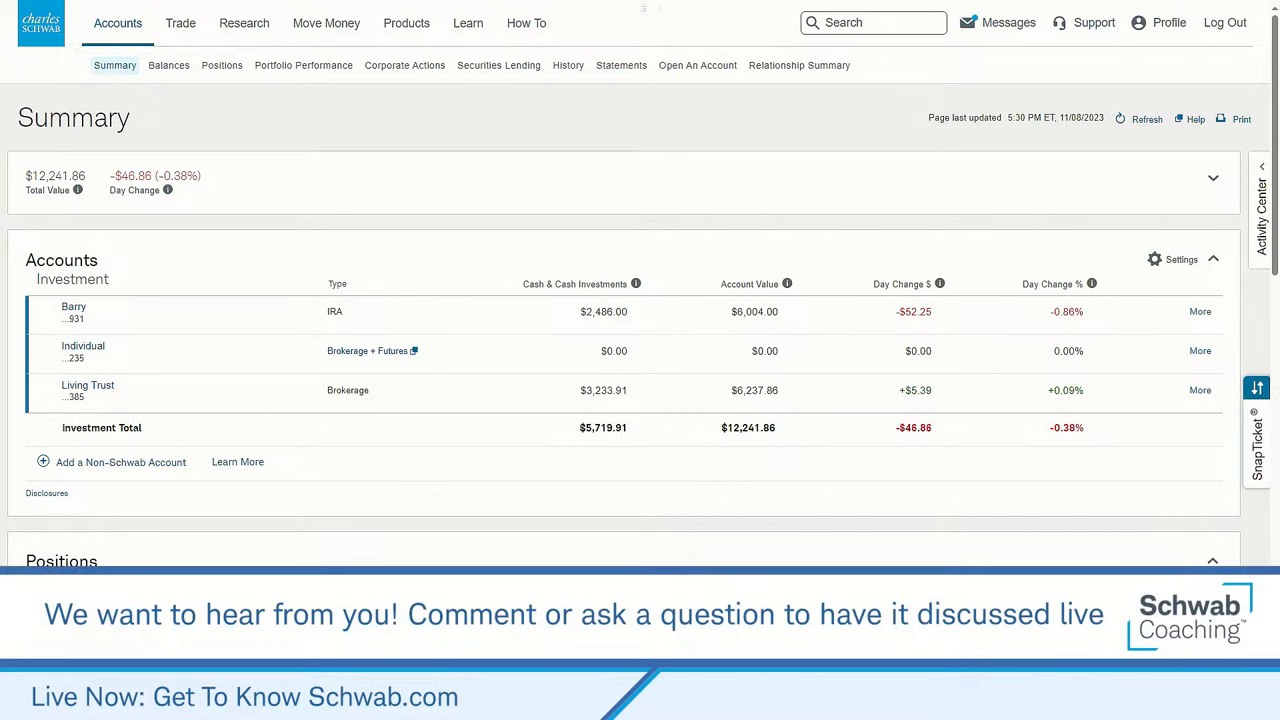
{"action": "mouse_move", "coordinate": [155, 83]}
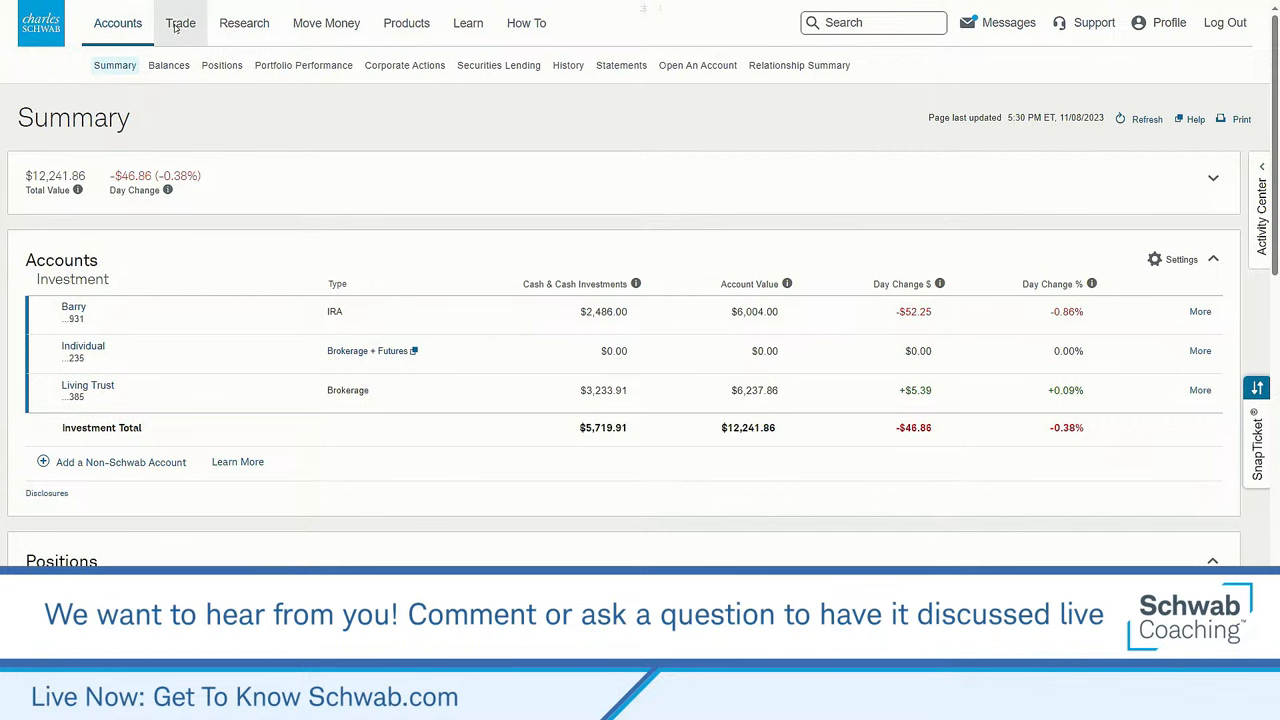
Step: Go to Trade > Watchlist to view INTC, F and T in the Custom View
{"action": "left_click", "coordinate": [180, 22]}
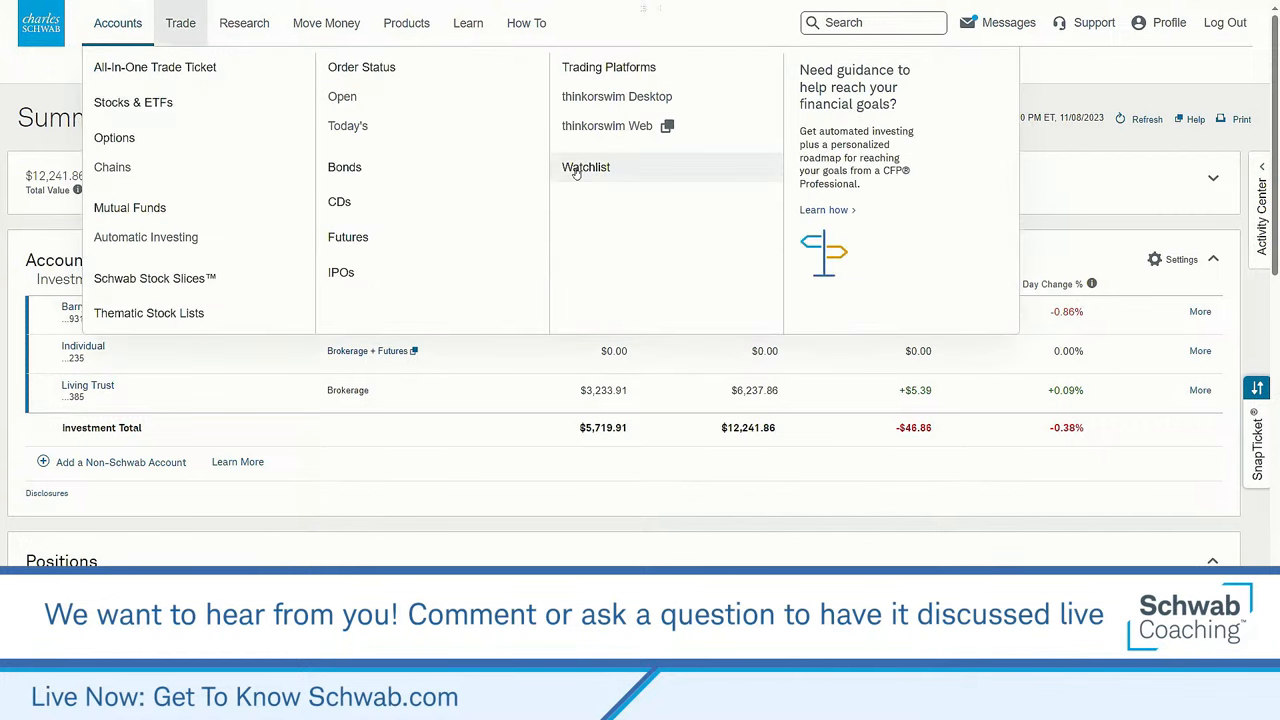
{"action": "left_click", "coordinate": [586, 167]}
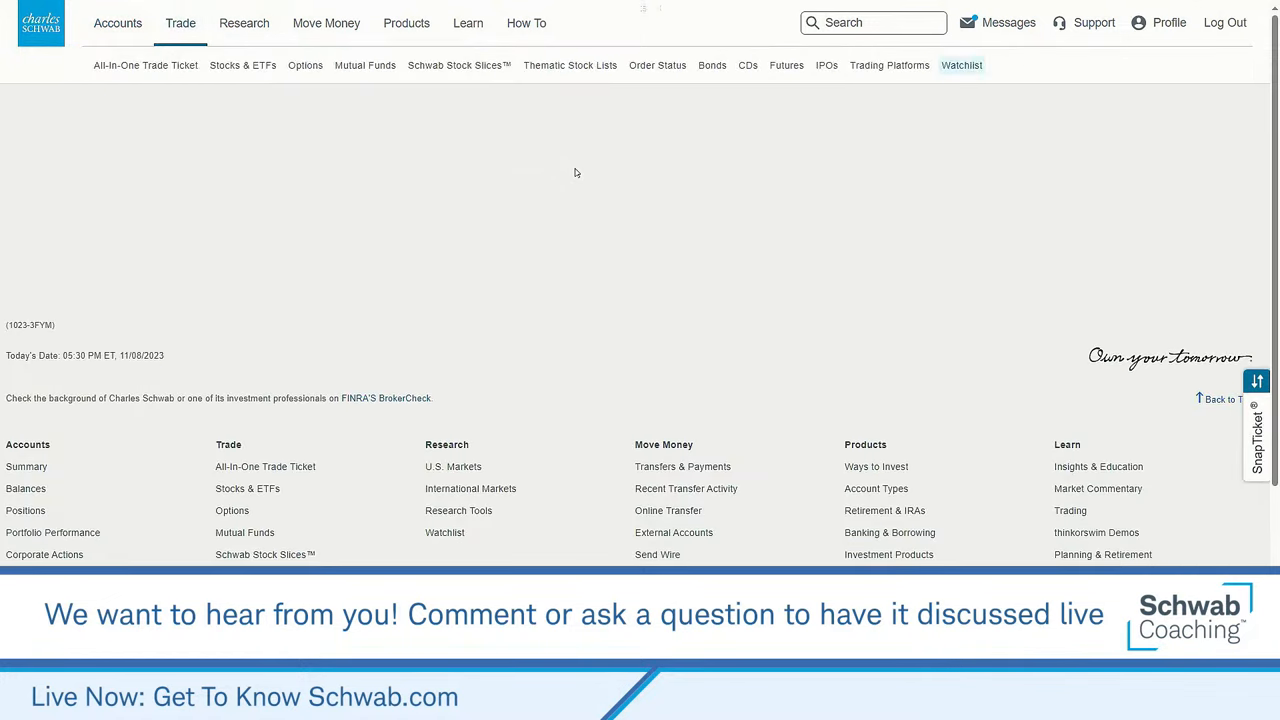
{"action": "left_click", "coordinate": [961, 65]}
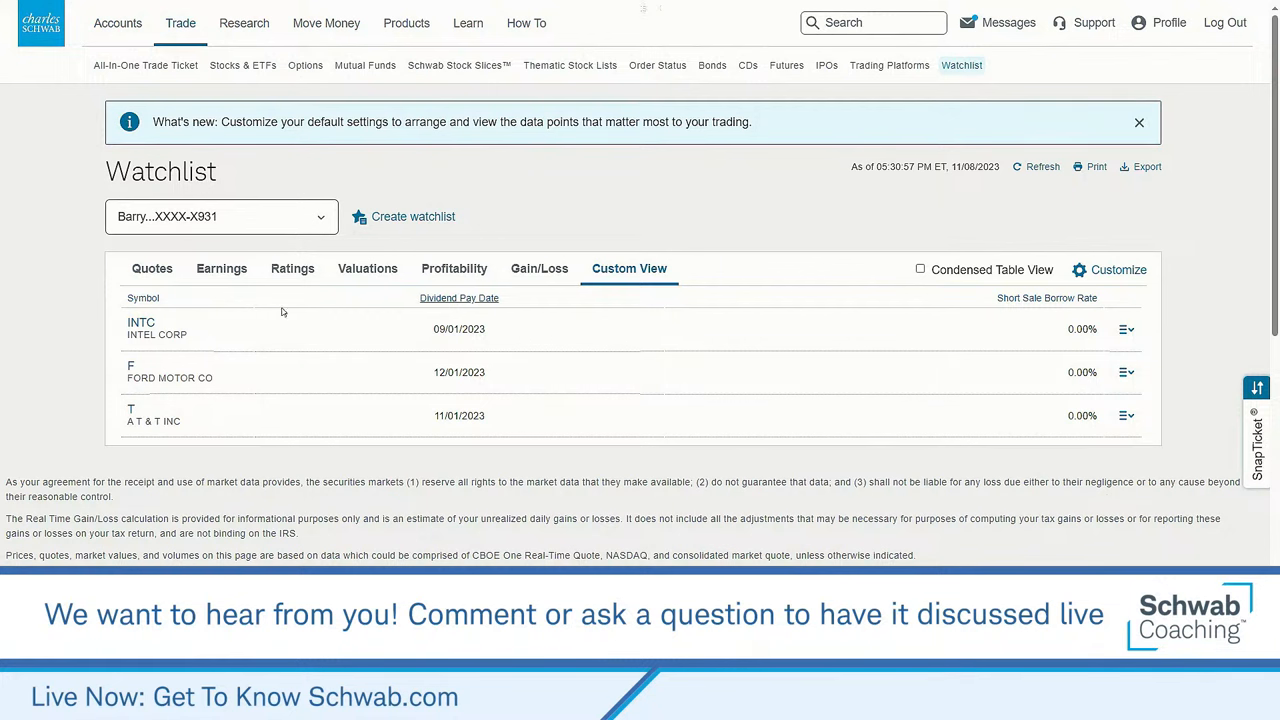
Step: Start a new watchlist, dismiss the form, check existing watchlists, and start again
{"action": "left_click", "coordinate": [412, 216]}
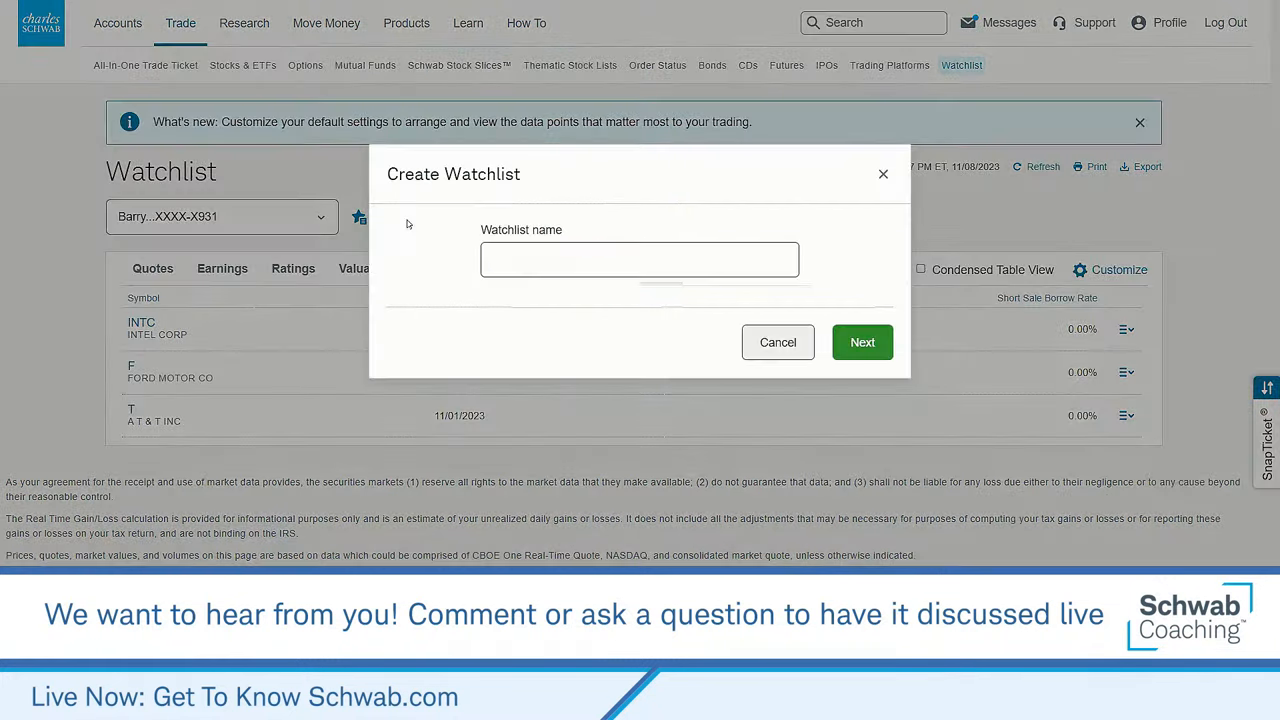
{"action": "left_click", "coordinate": [639, 259]}
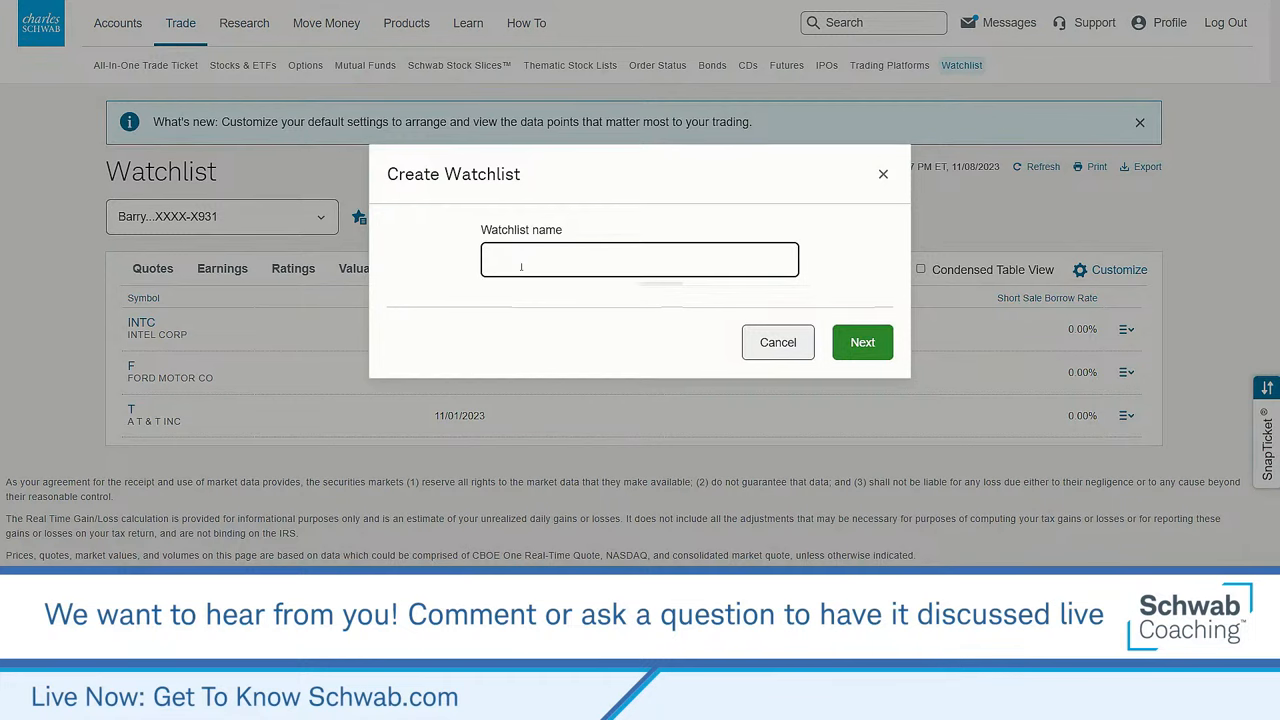
{"action": "left_click", "coordinate": [778, 342]}
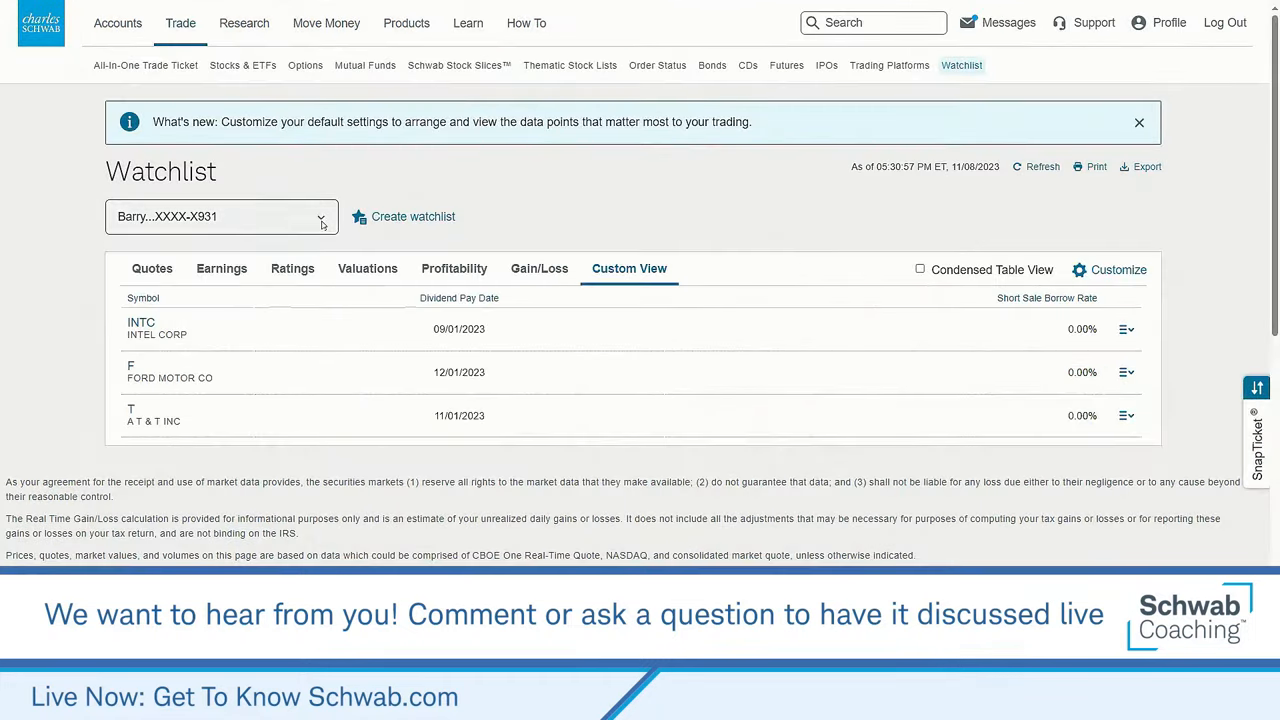
{"action": "left_click", "coordinate": [320, 216]}
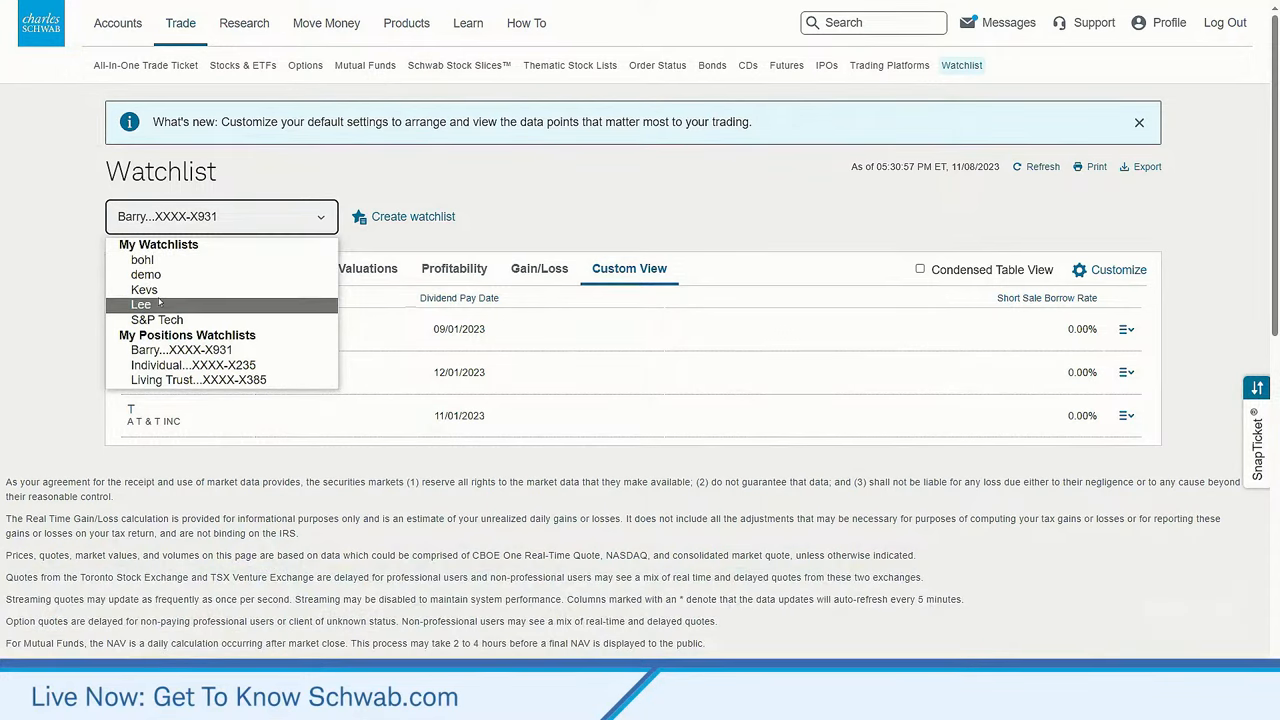
{"action": "left_click", "coordinate": [412, 216]}
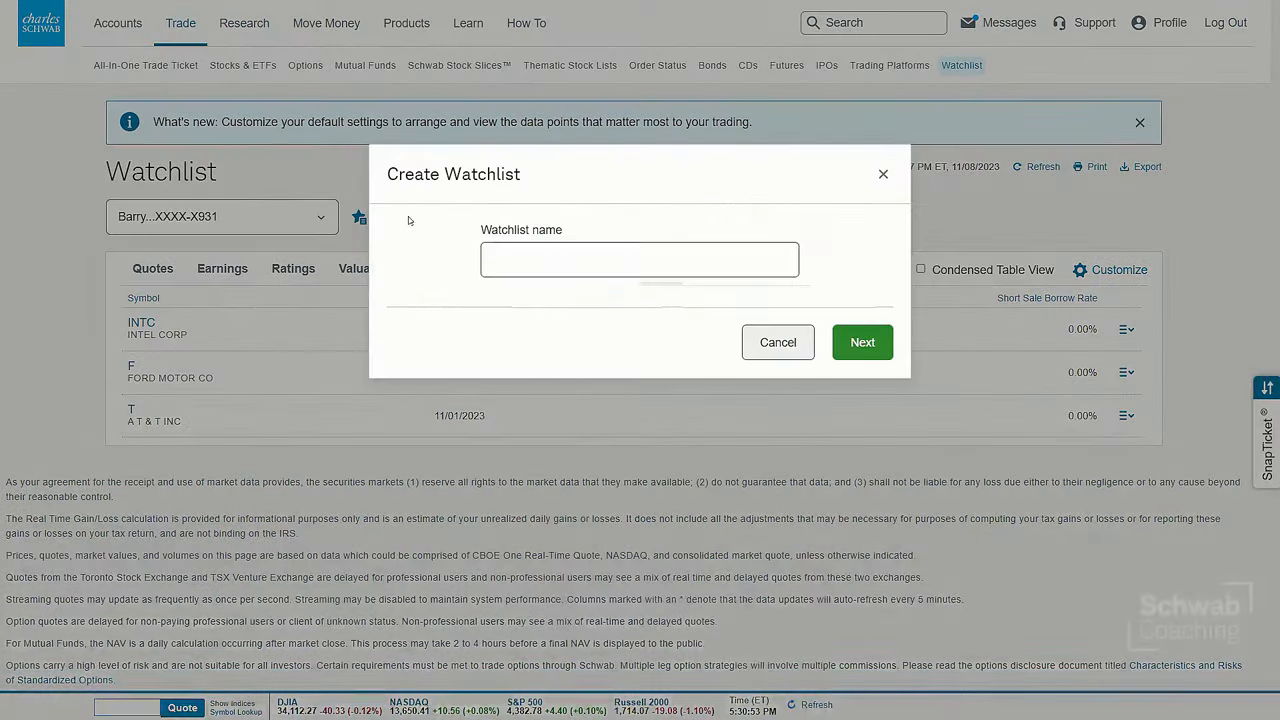
Step: Create a watchlist named 'Mike' starting with symbol AAPL
{"action": "type", "text": "M"}
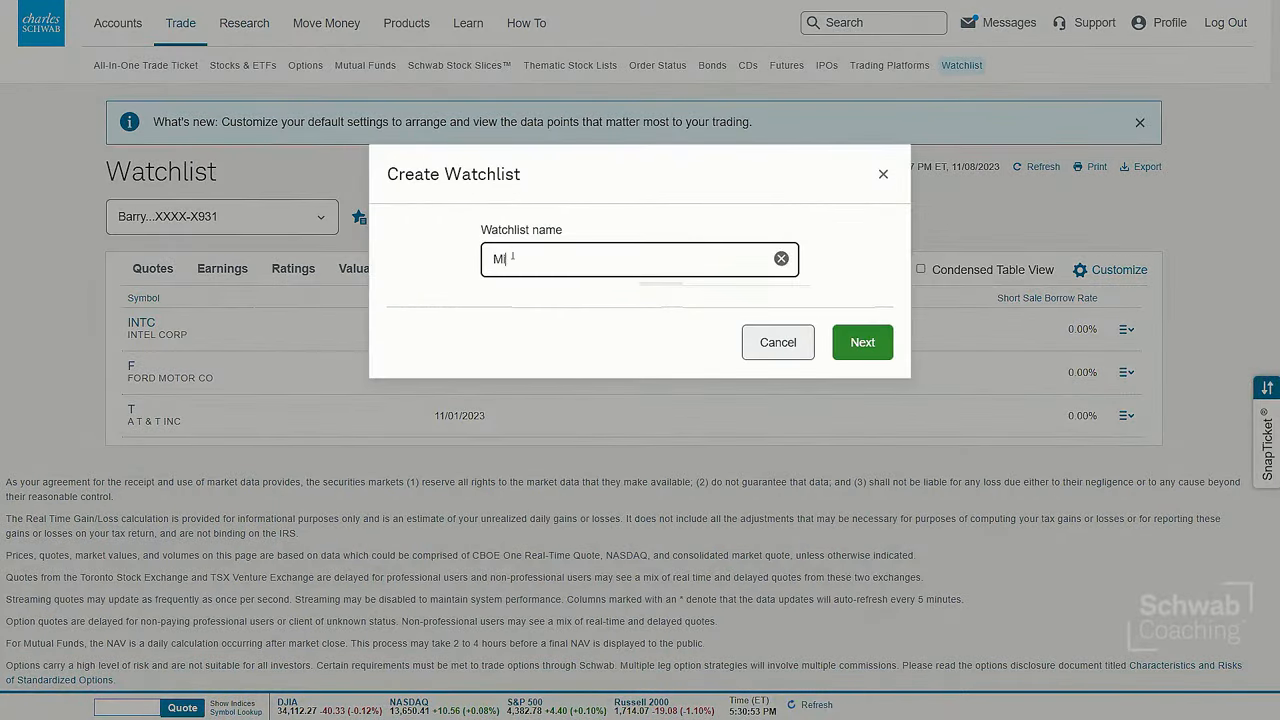
{"action": "type", "text": "ike"}
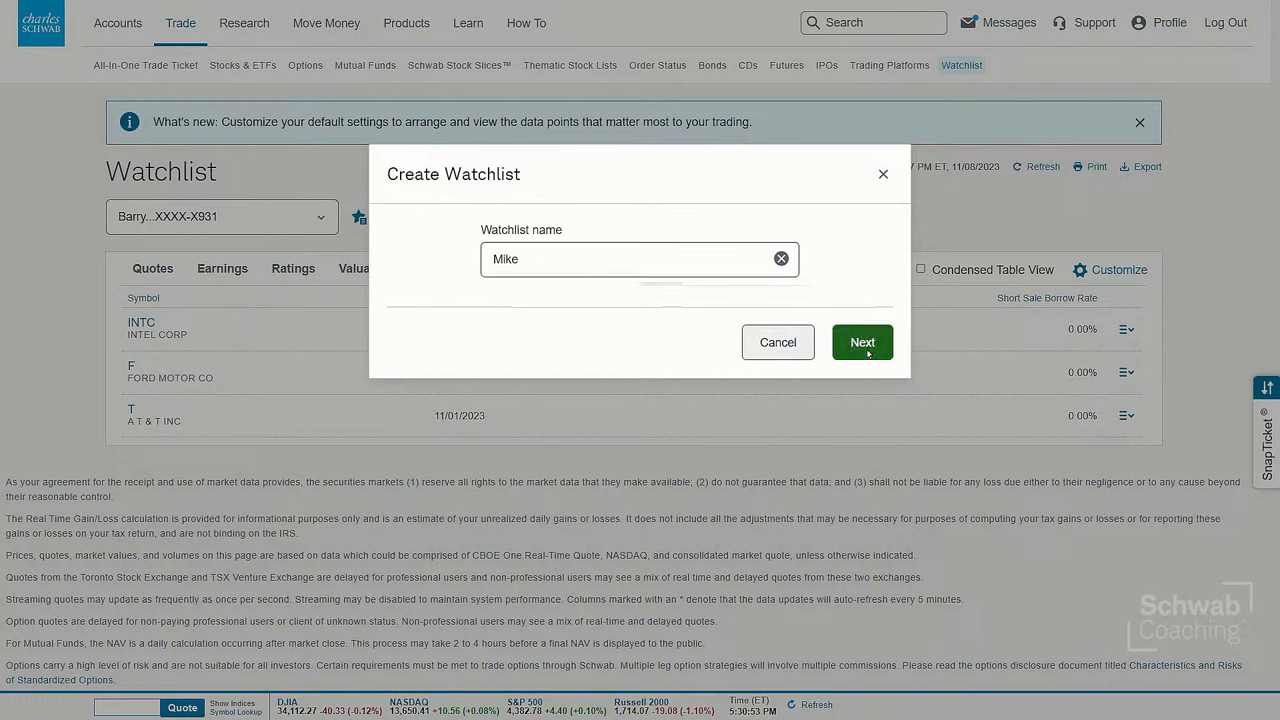
{"action": "left_click", "coordinate": [862, 342]}
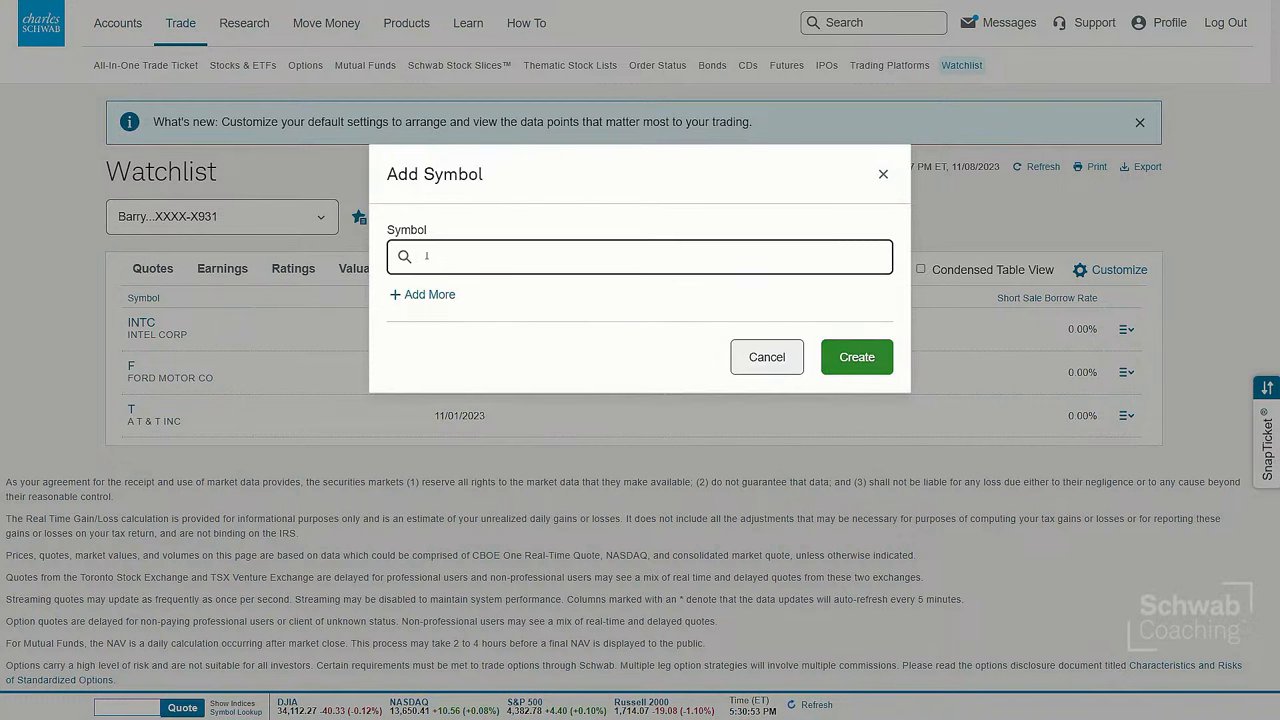
{"action": "type", "text": "aapl"}
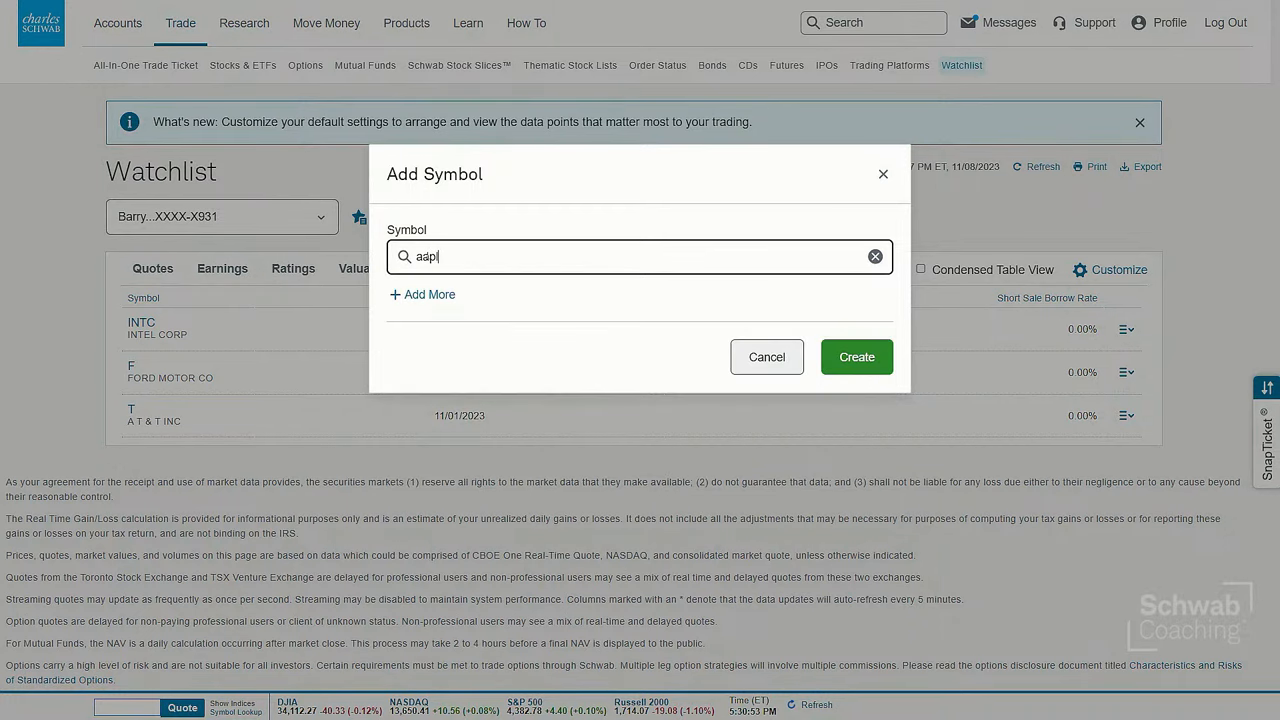
{"action": "left_click", "coordinate": [855, 357]}
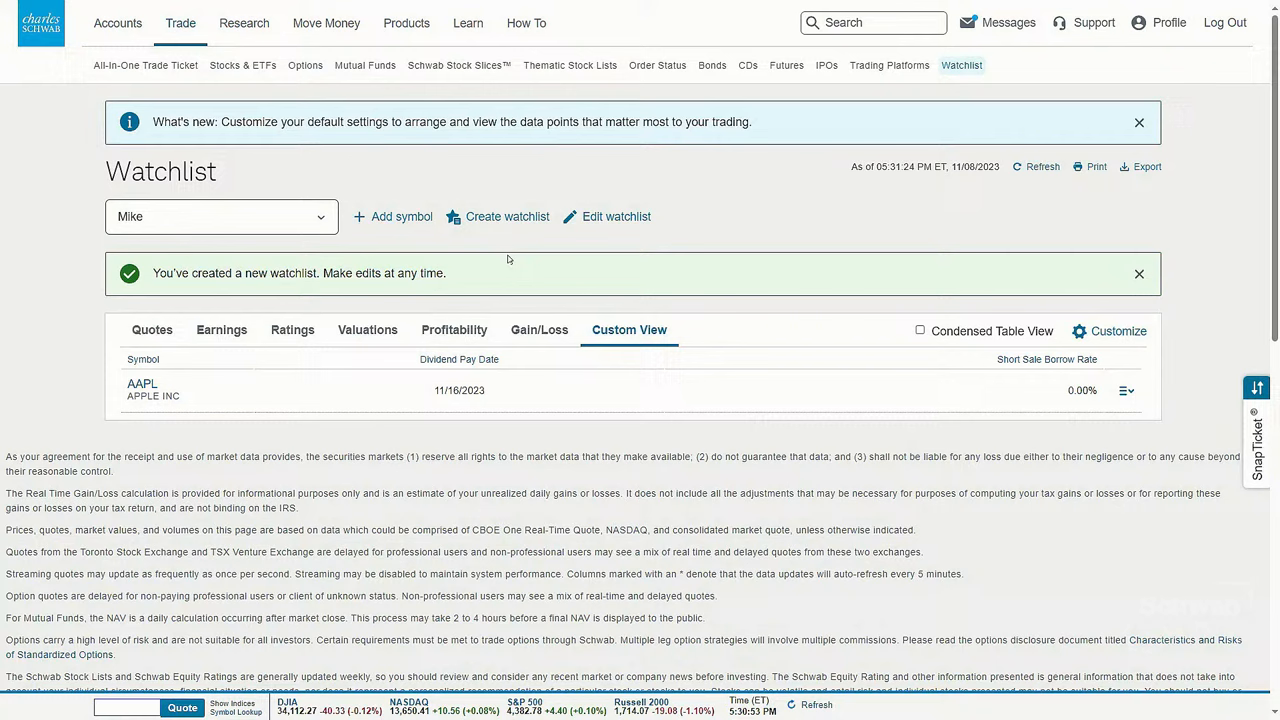
{"action": "mouse_move", "coordinate": [616, 216]}
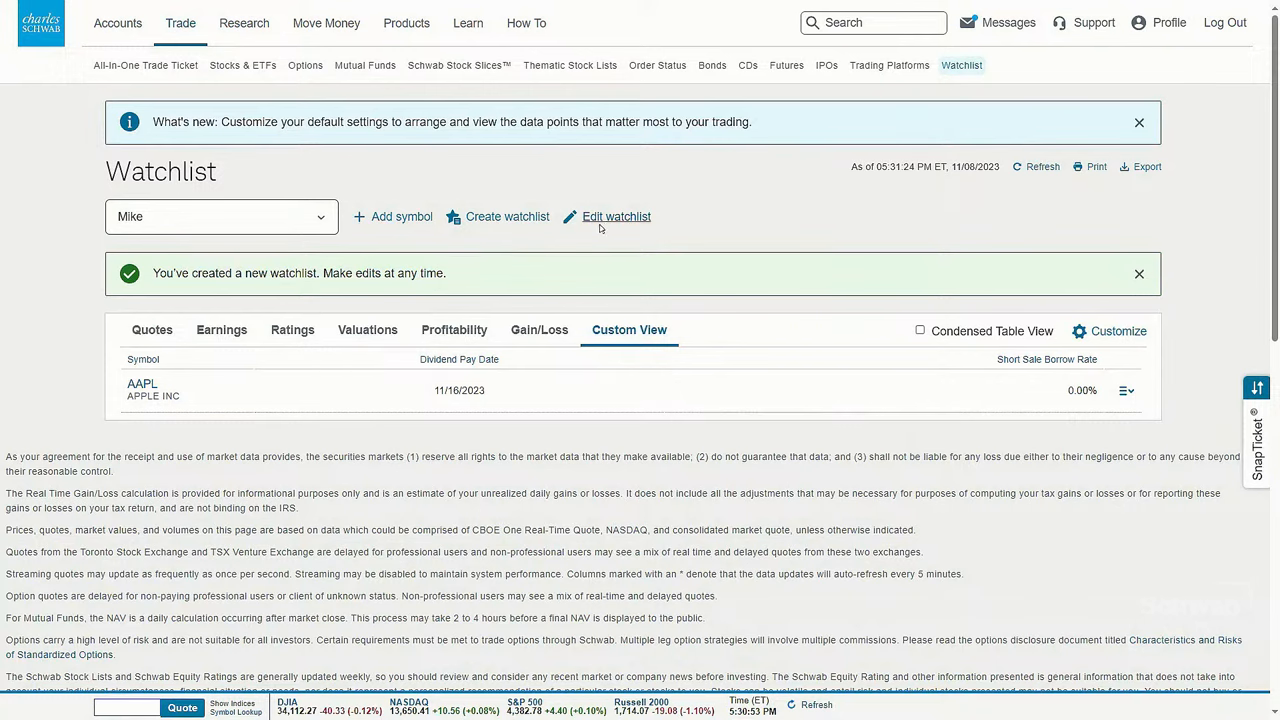
Step: Edit the Mike watchlist to add MSFT, AMZN, TSLA and TXN
{"action": "left_click", "coordinate": [616, 216]}
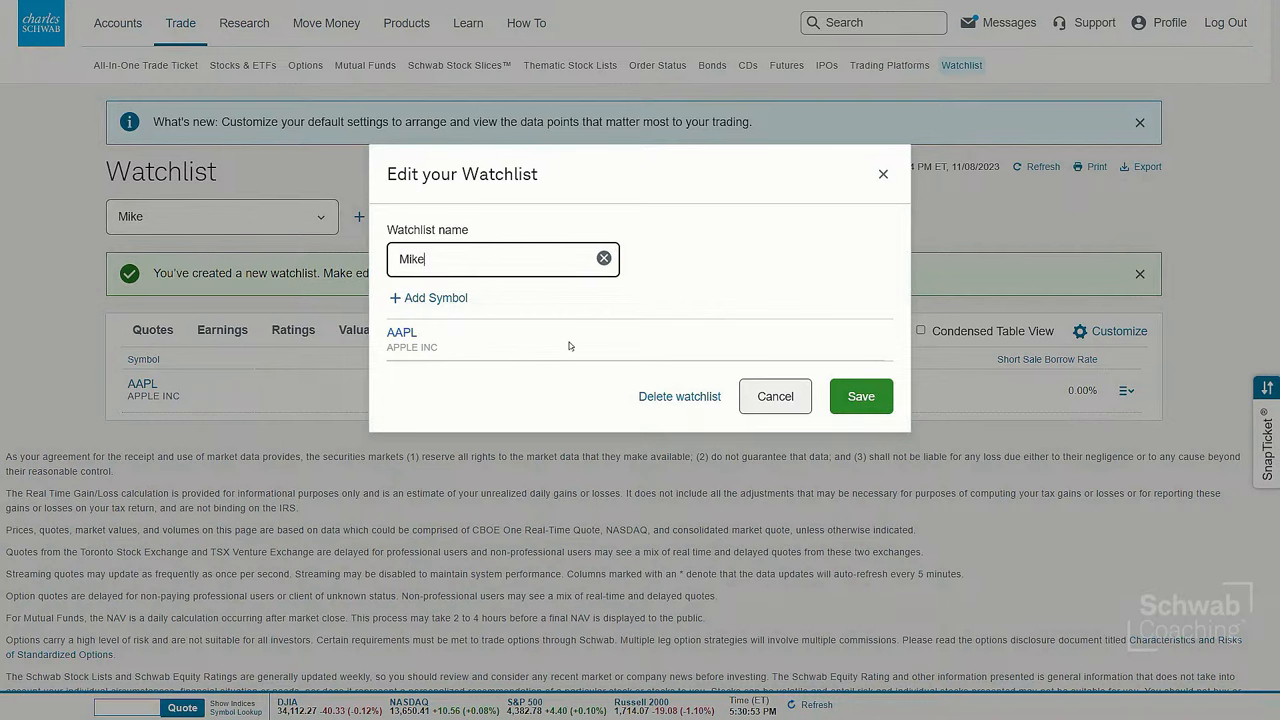
{"action": "left_click", "coordinate": [428, 297]}
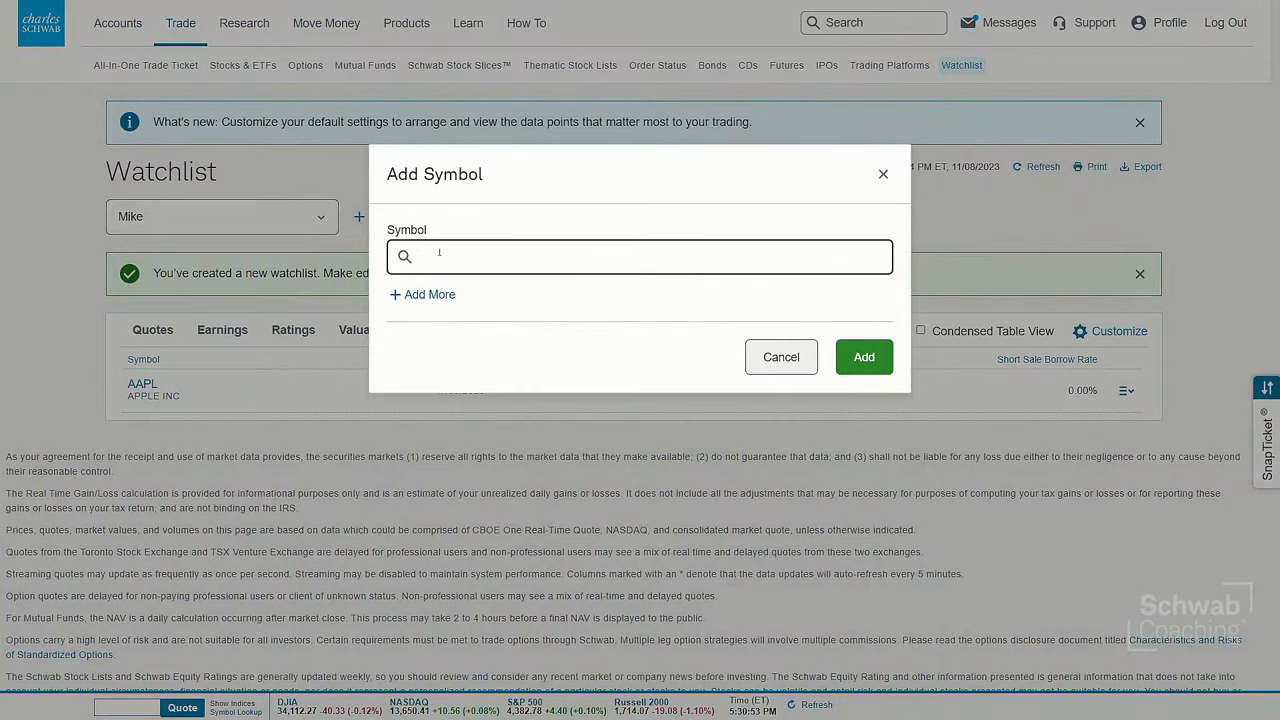
{"action": "type", "text": "msft"}
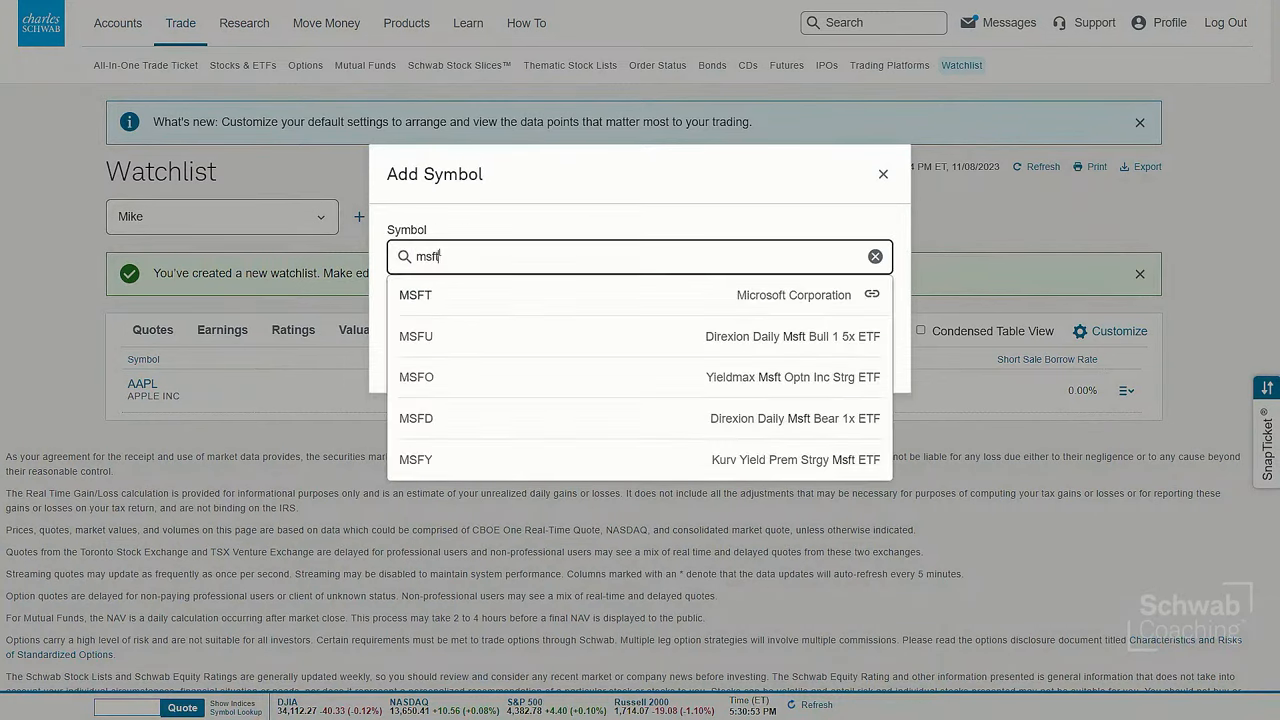
{"action": "left_click", "coordinate": [415, 294]}
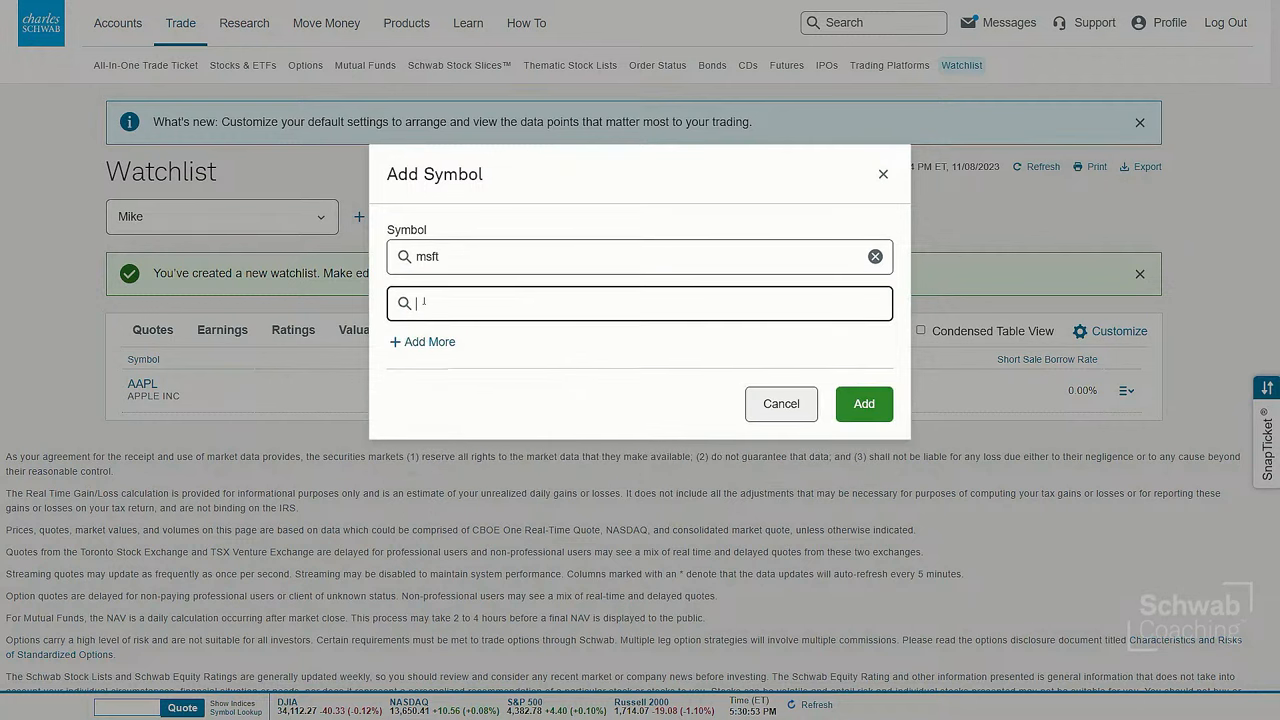
{"action": "type", "text": "amzn"}
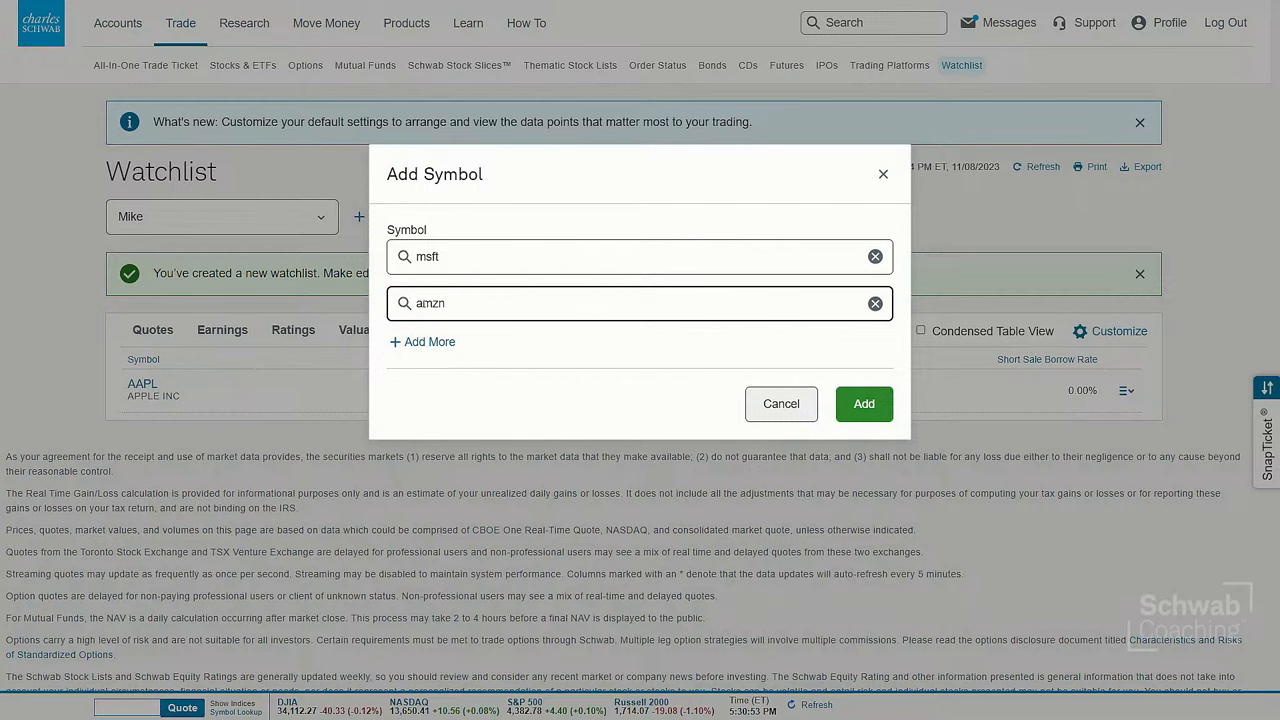
{"action": "left_click", "coordinate": [422, 341]}
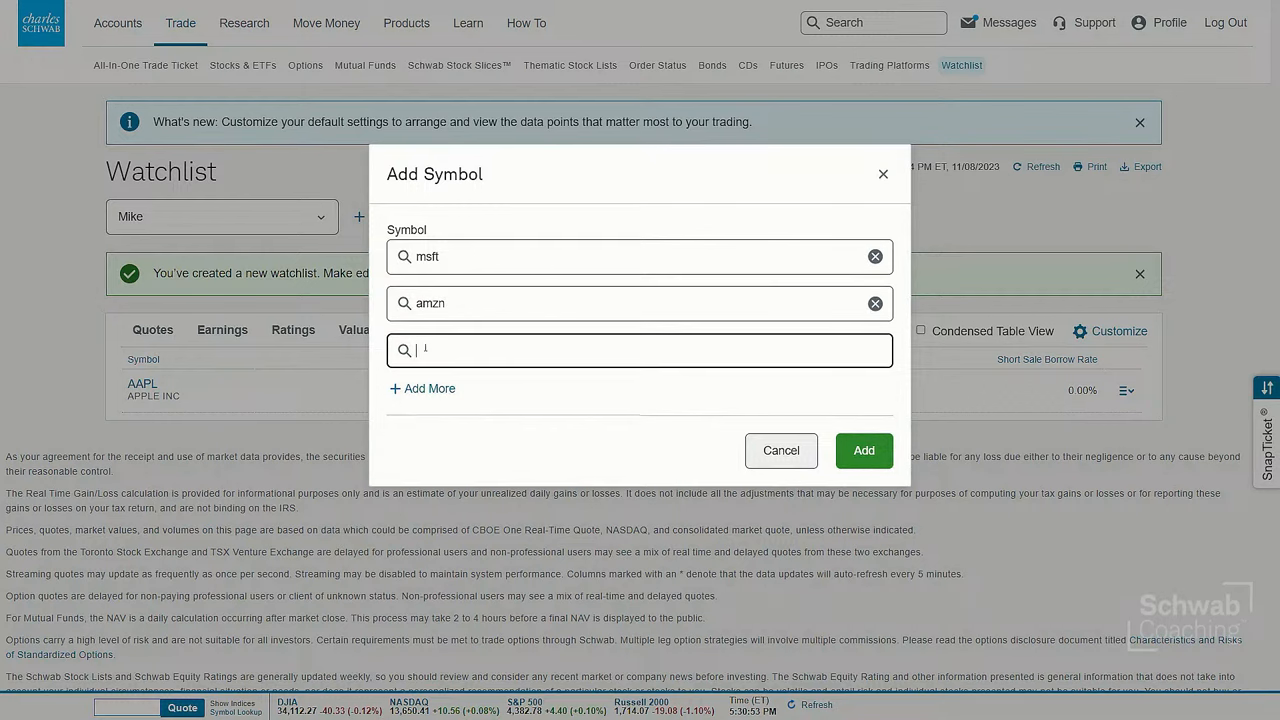
{"action": "type", "text": "tsla"}
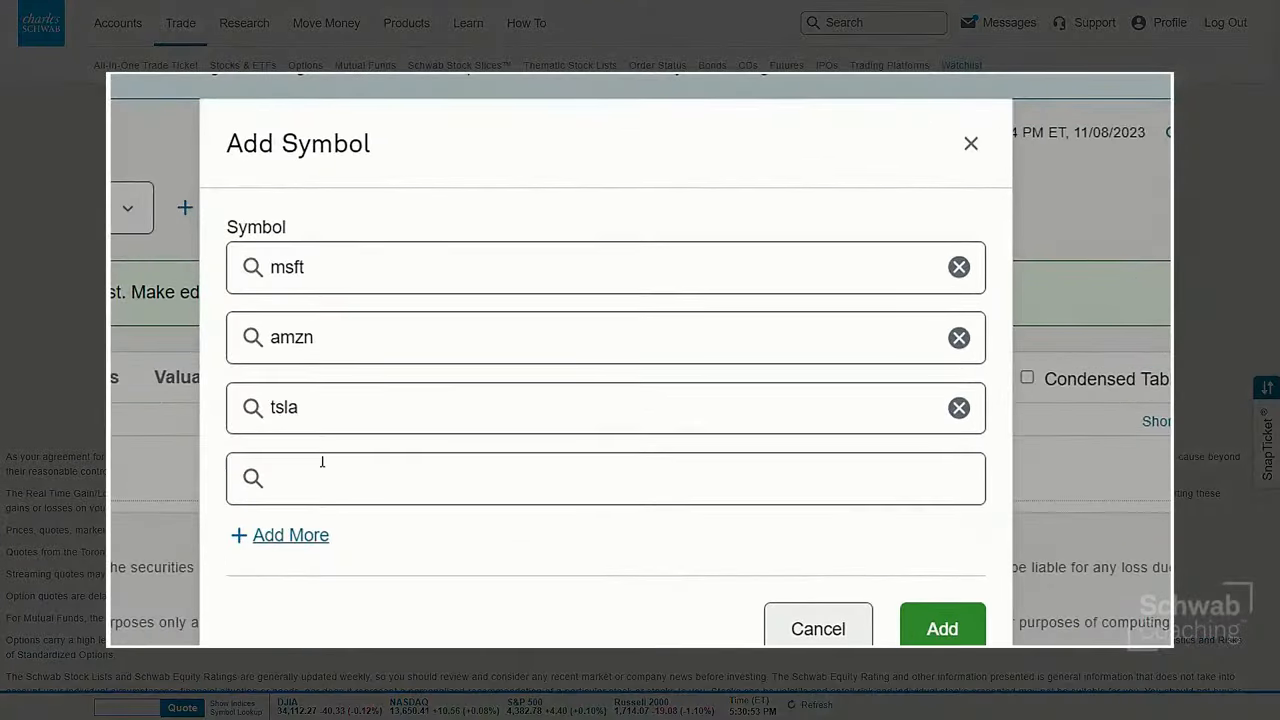
{"action": "left_click", "coordinate": [605, 478]}
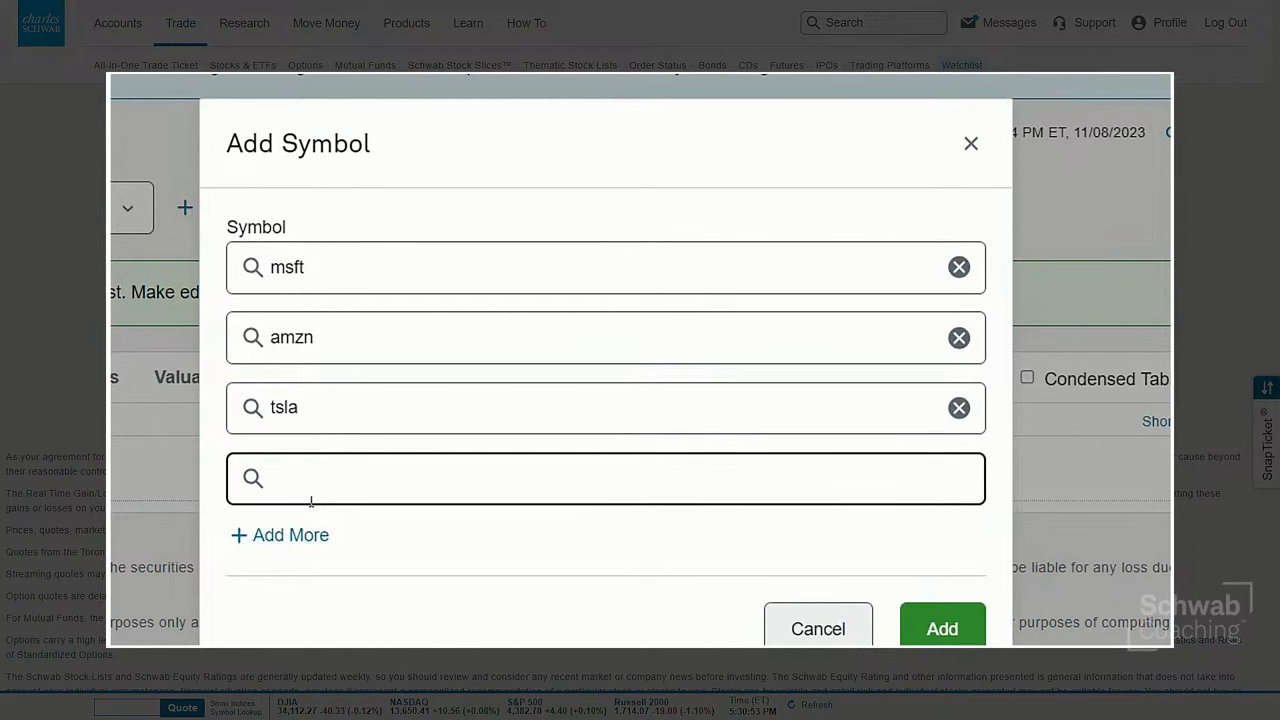
{"action": "type", "text": "txn"}
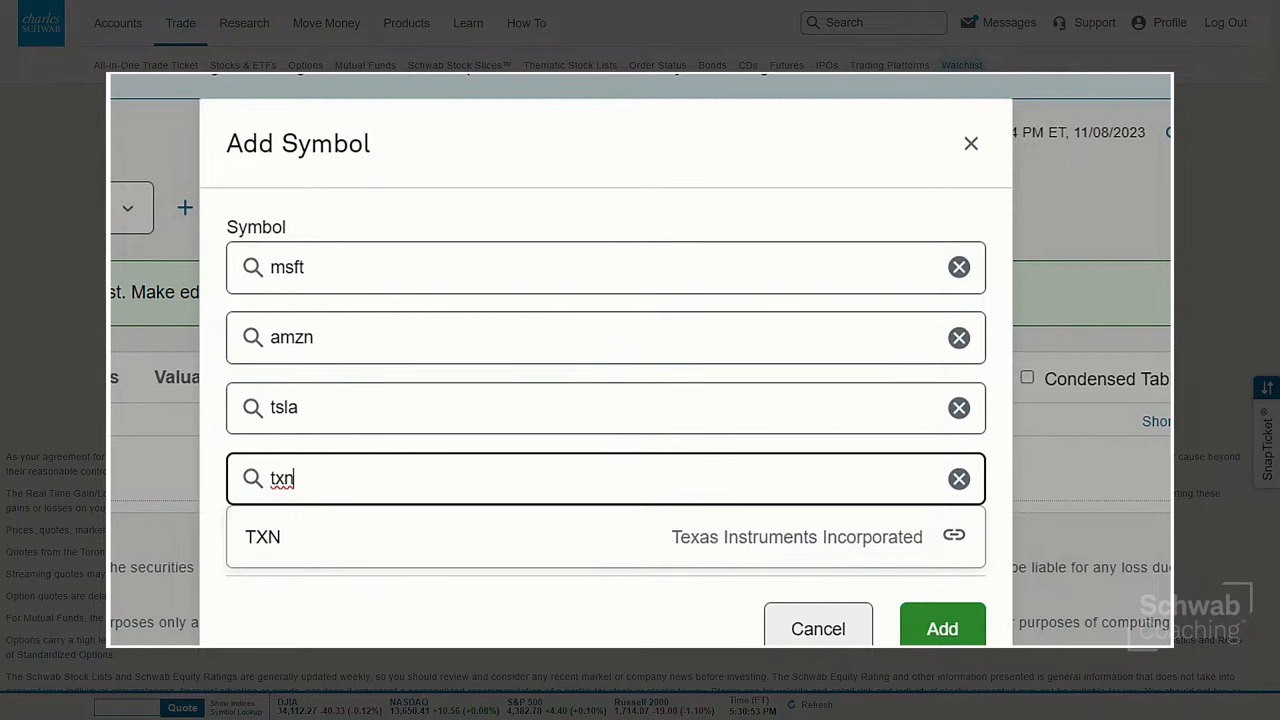
{"action": "left_click", "coordinate": [941, 628]}
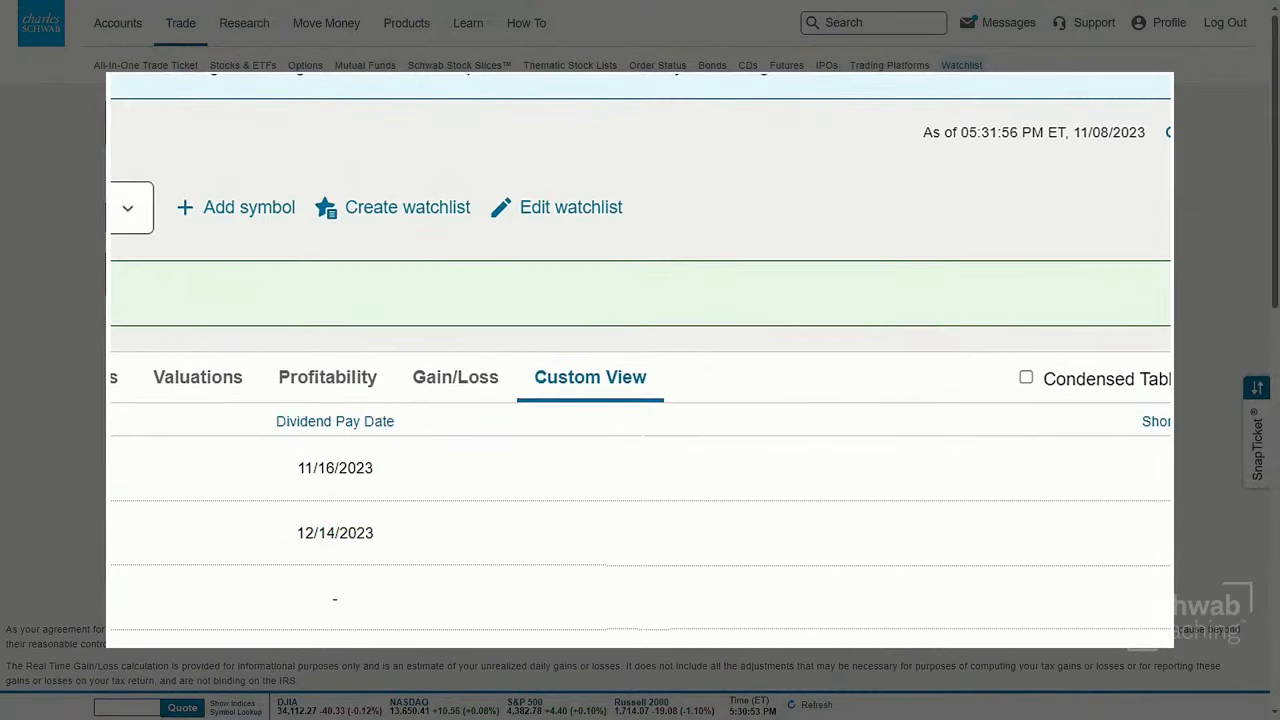
{"action": "scroll", "scroll_direction": "up", "scroll_amount": 3}
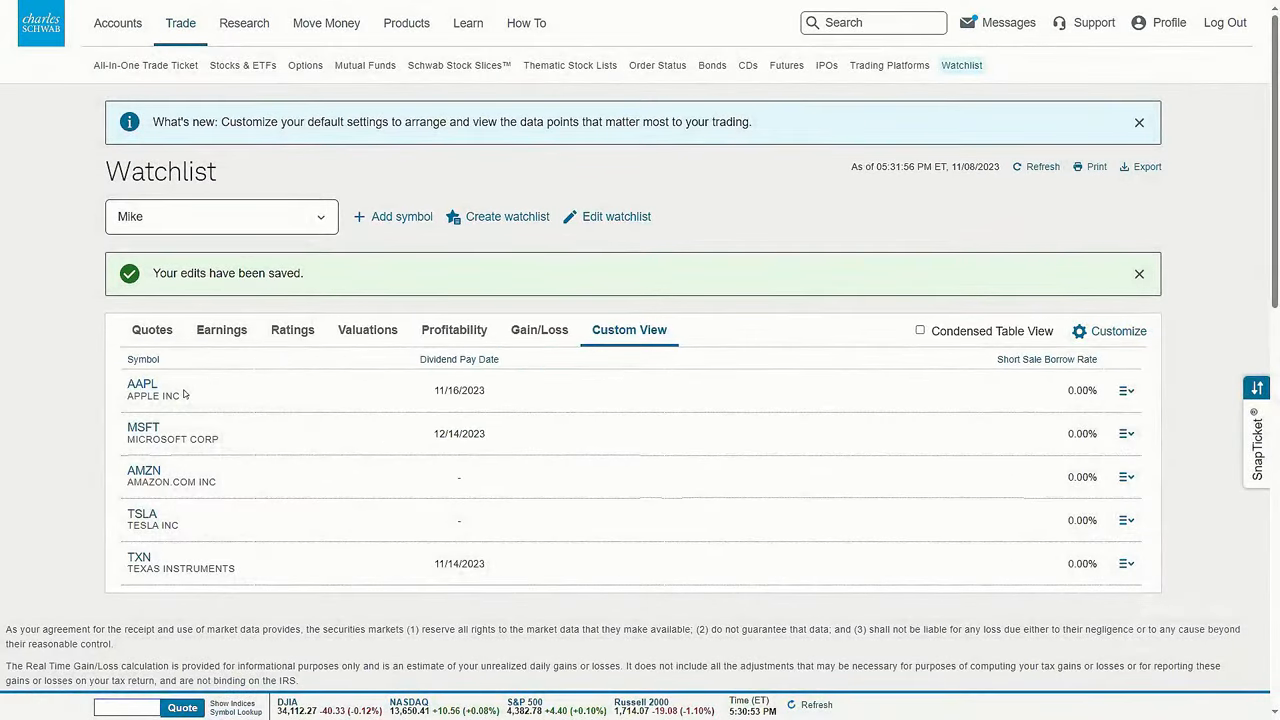
{"action": "mouse_move", "coordinate": [185, 566]}
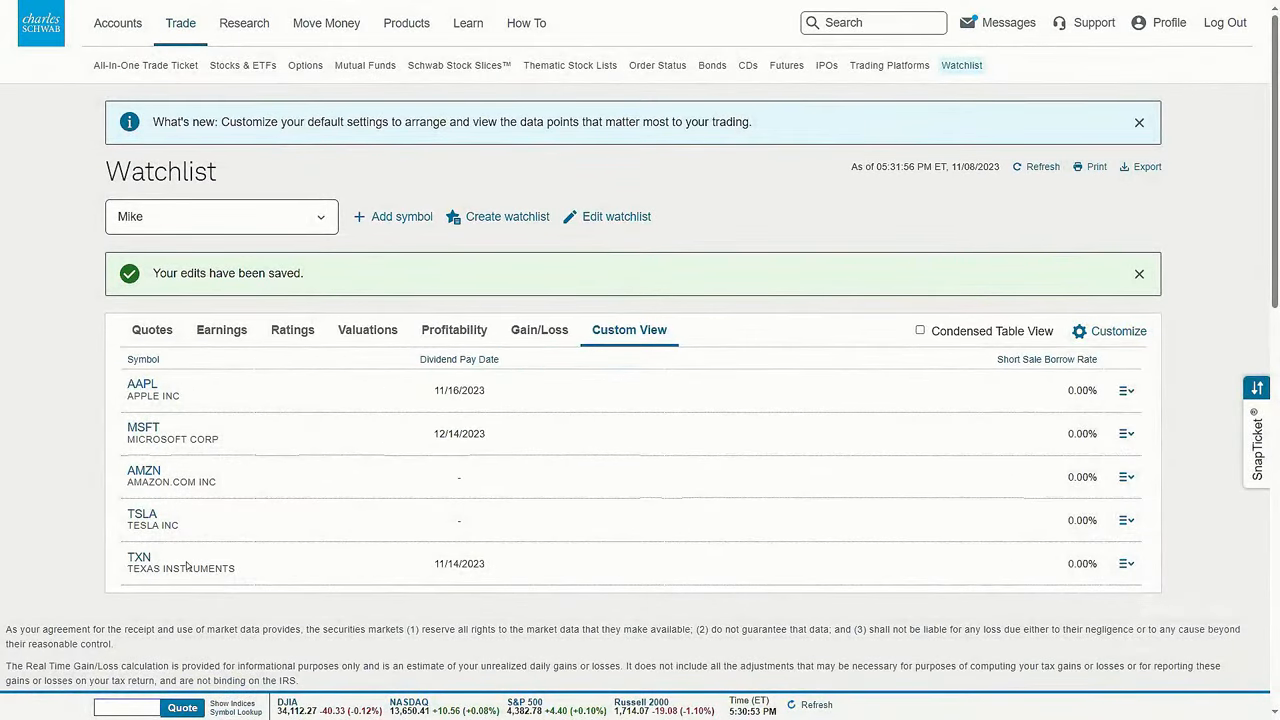
{"action": "mouse_move", "coordinate": [181, 568]}
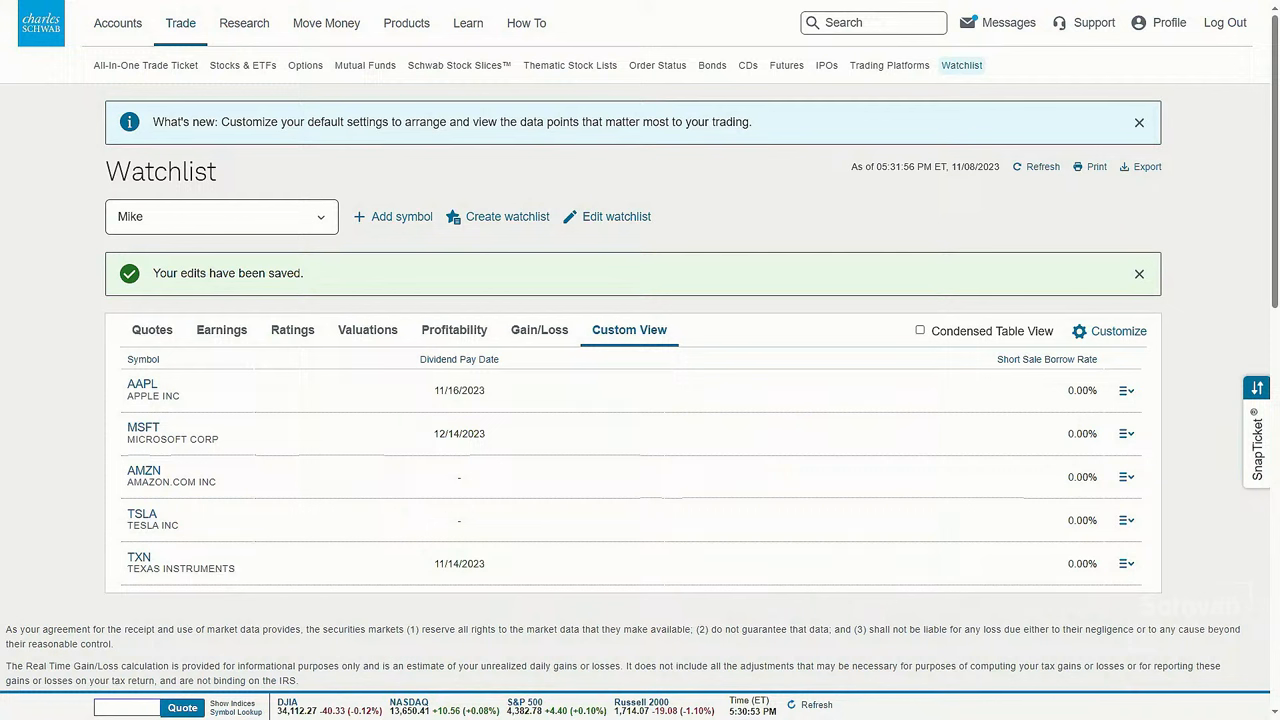
{"action": "mouse_move", "coordinate": [490, 446]}
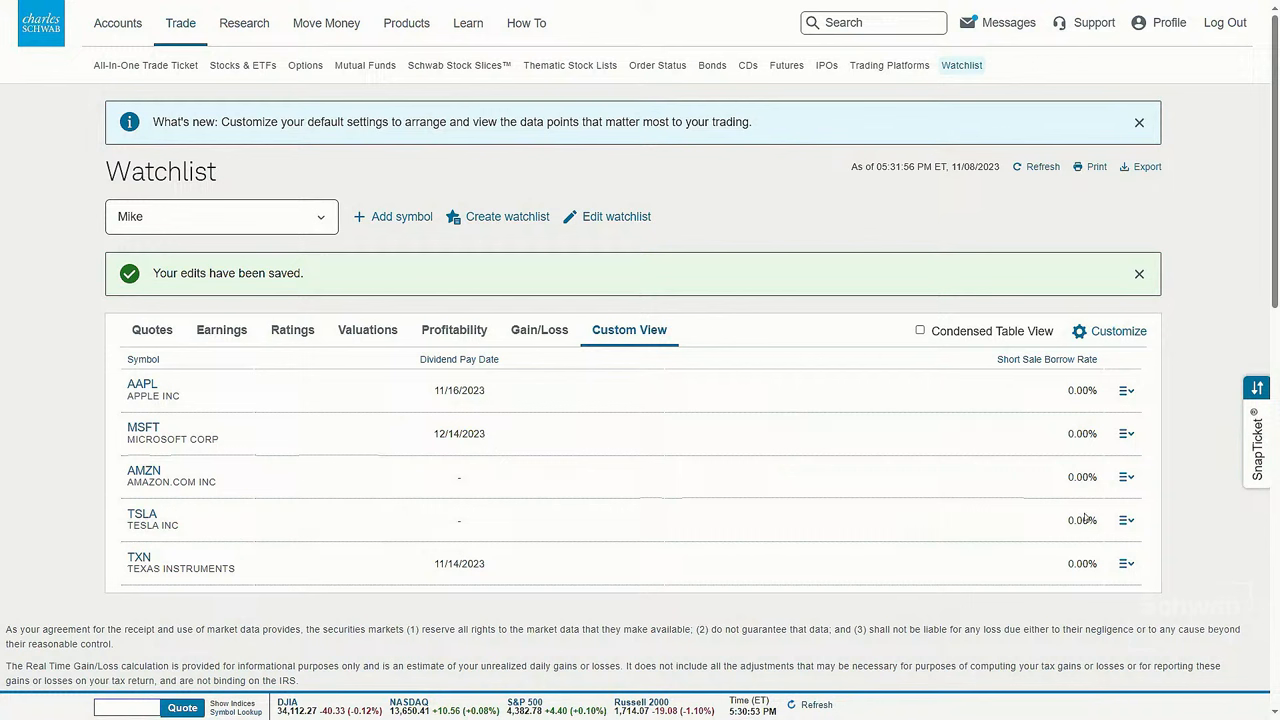
{"action": "mouse_move", "coordinate": [656, 485]}
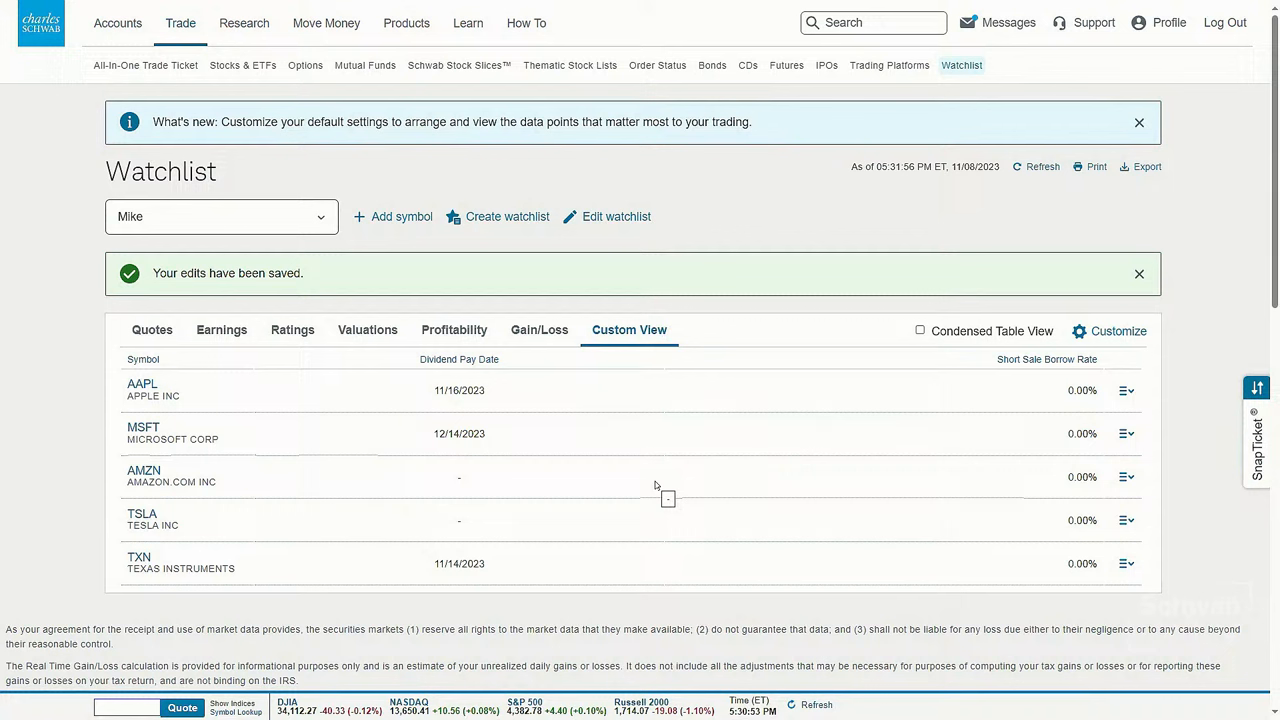
{"action": "mouse_move", "coordinate": [343, 240]}
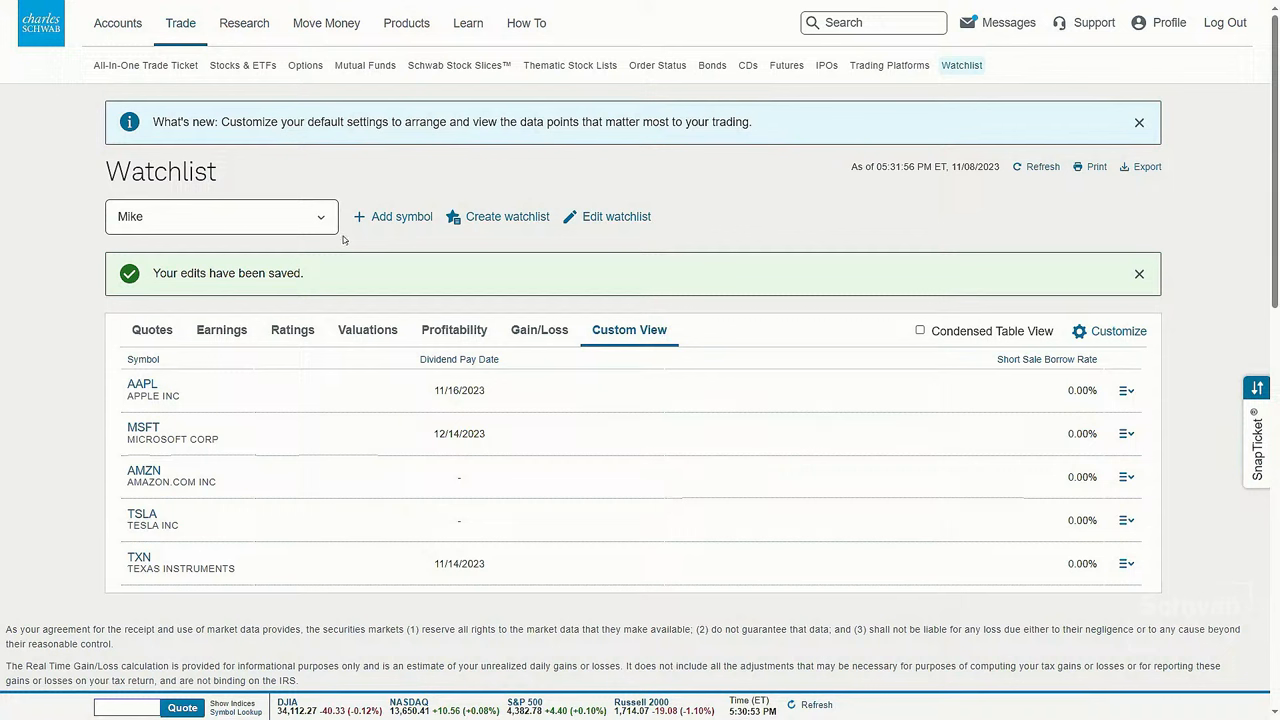
{"action": "mouse_move", "coordinate": [505, 264]}
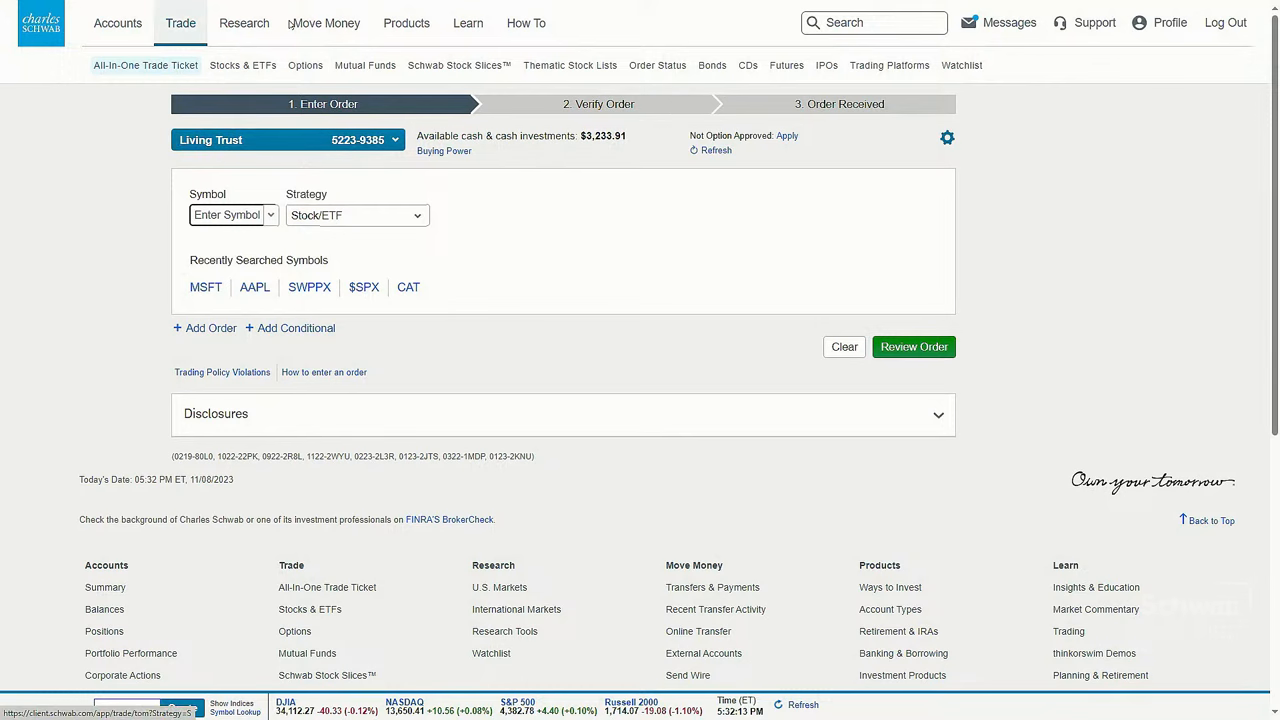
{"action": "left_click", "coordinate": [244, 23]}
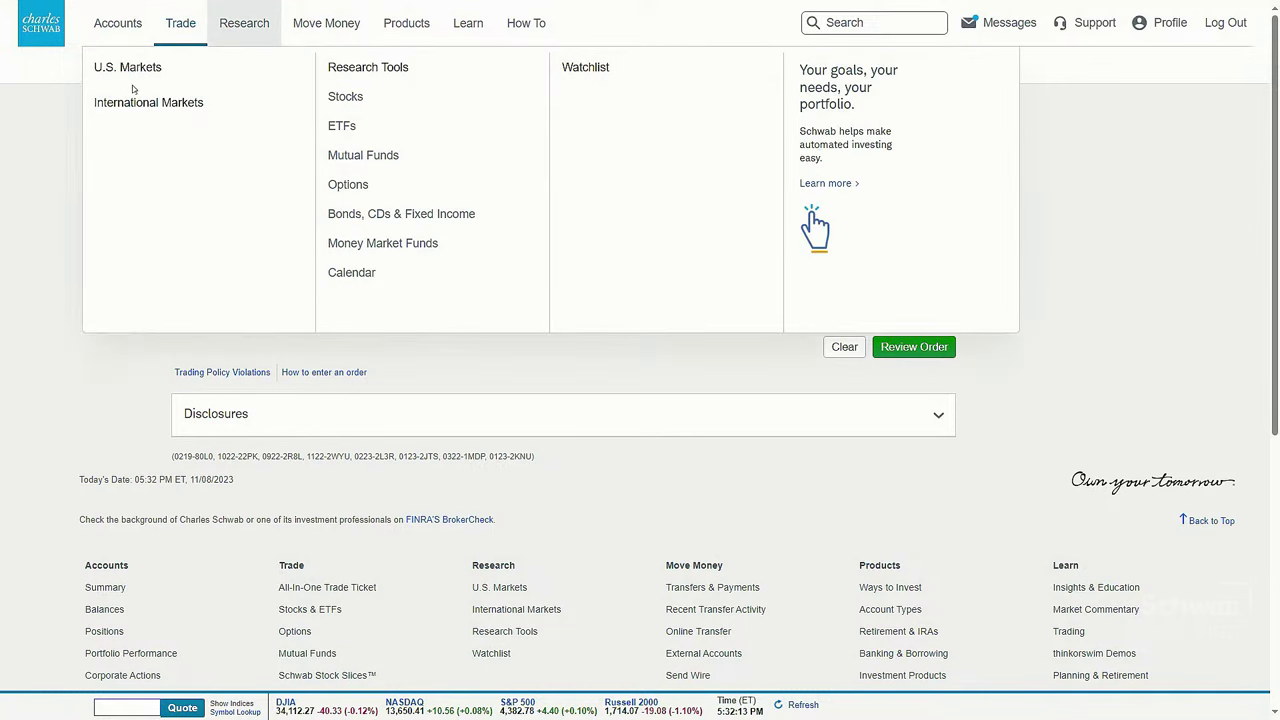
{"action": "left_click", "coordinate": [148, 102]}
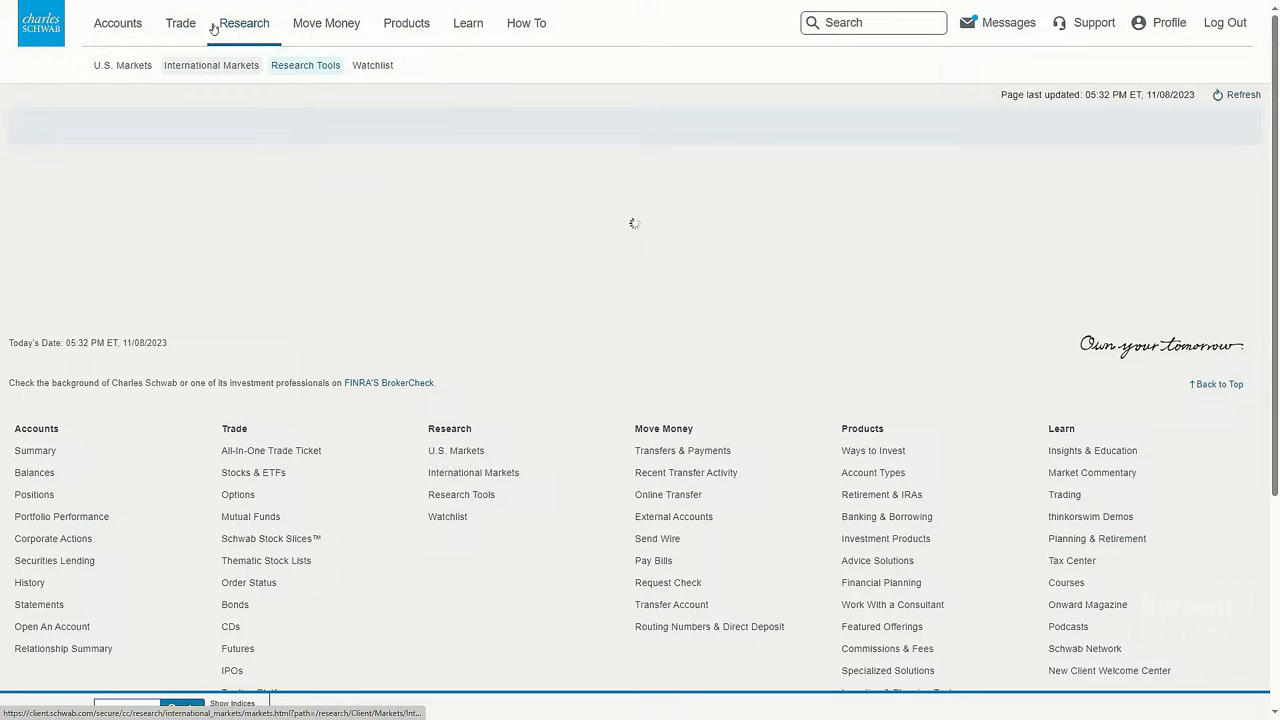
{"action": "left_click", "coordinate": [305, 65]}
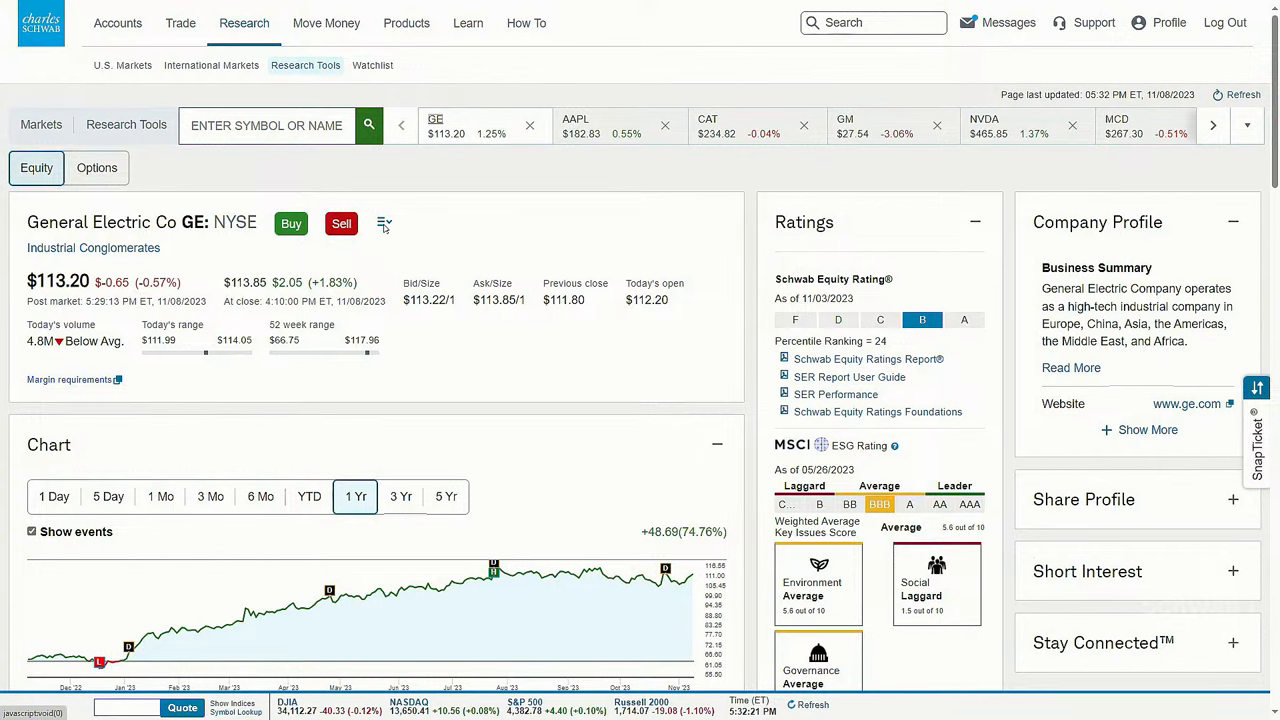
{"action": "left_click", "coordinate": [384, 223]}
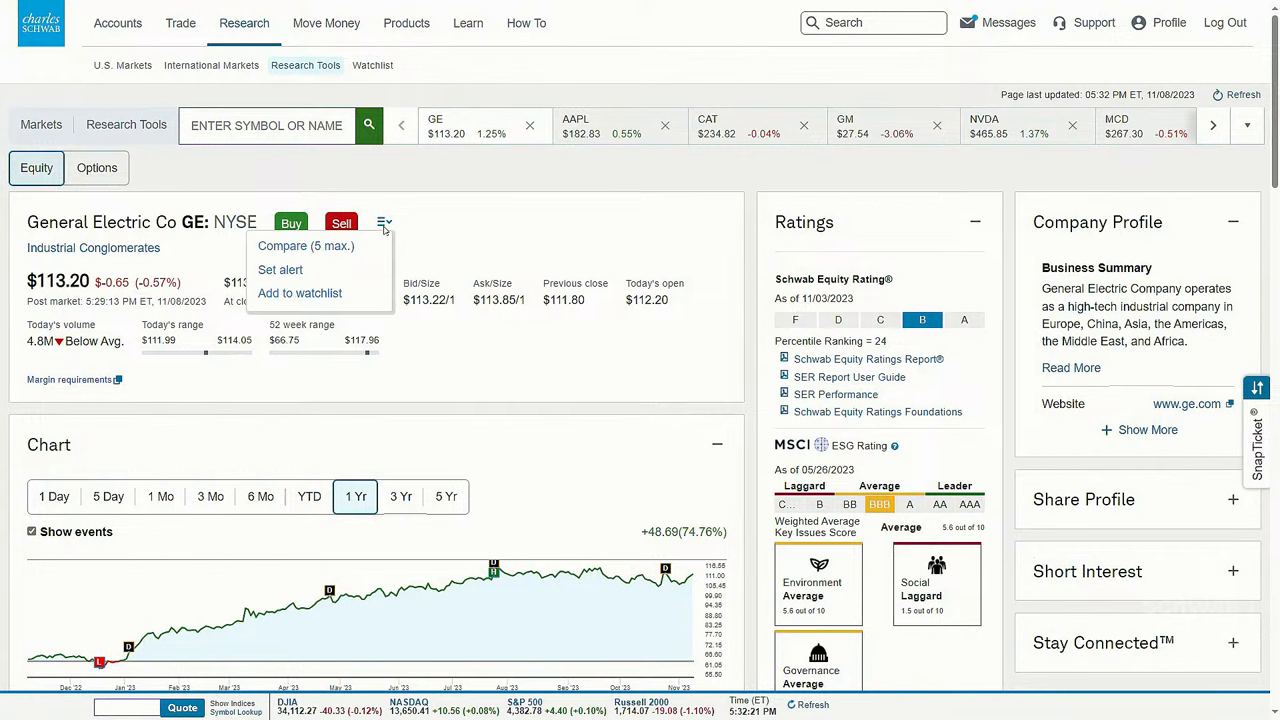
{"action": "left_click", "coordinate": [300, 293]}
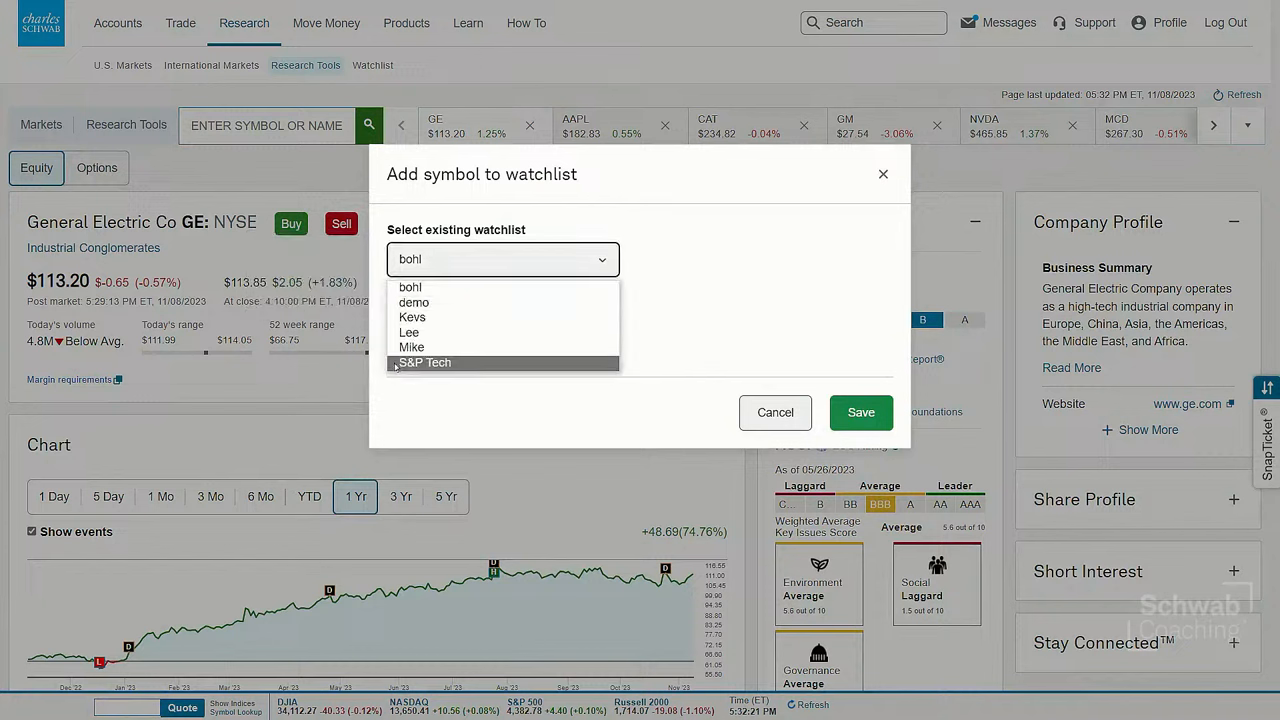
{"action": "mouse_move", "coordinate": [411, 347]}
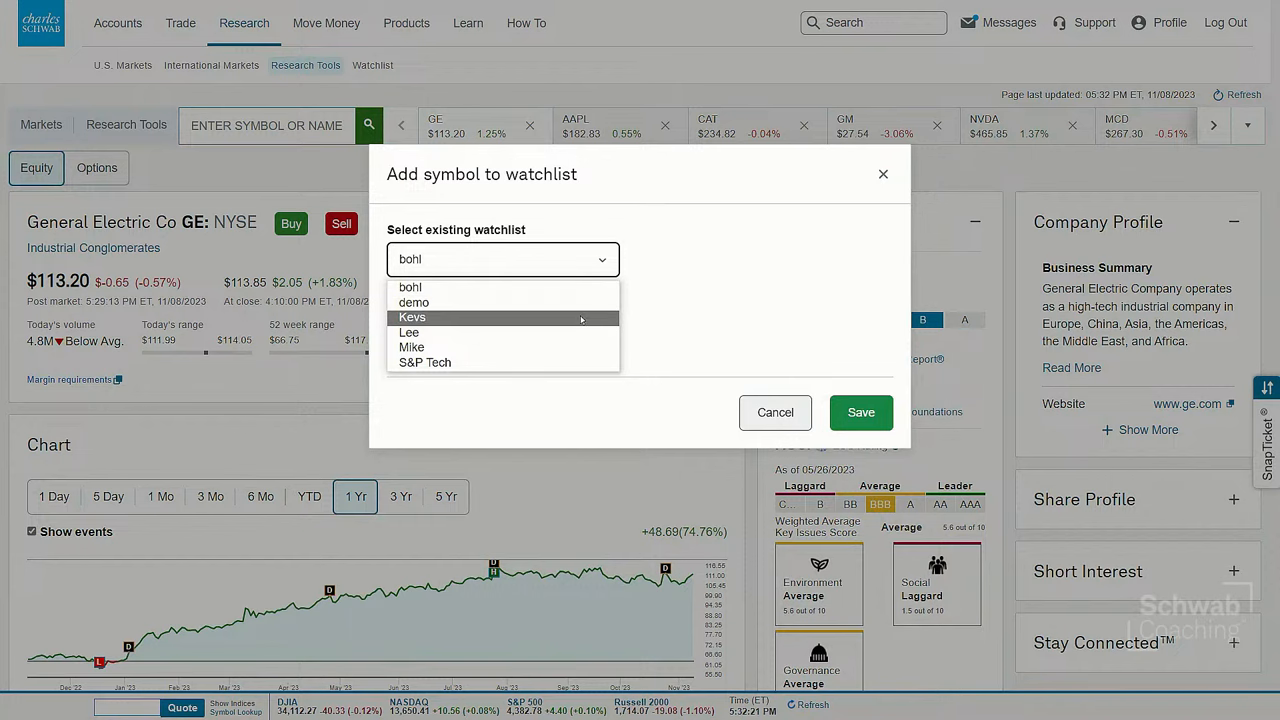
{"action": "left_click", "coordinate": [410, 287]}
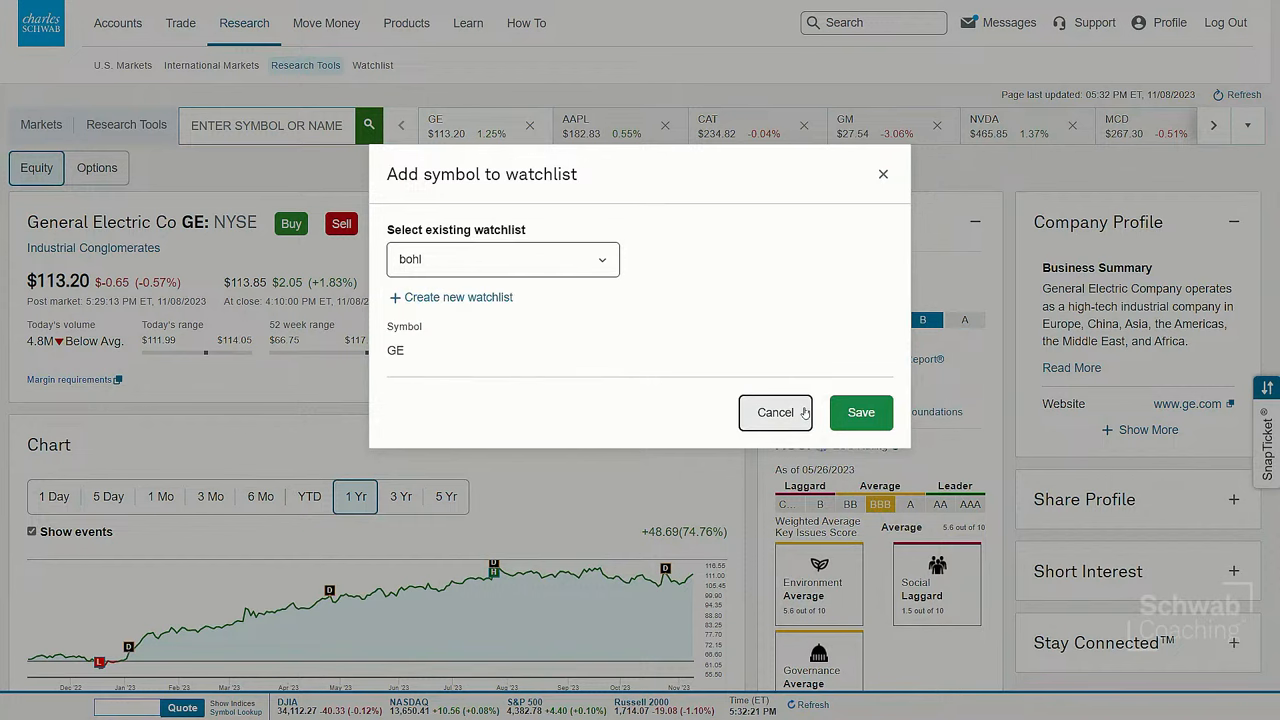
{"action": "left_click", "coordinate": [775, 412]}
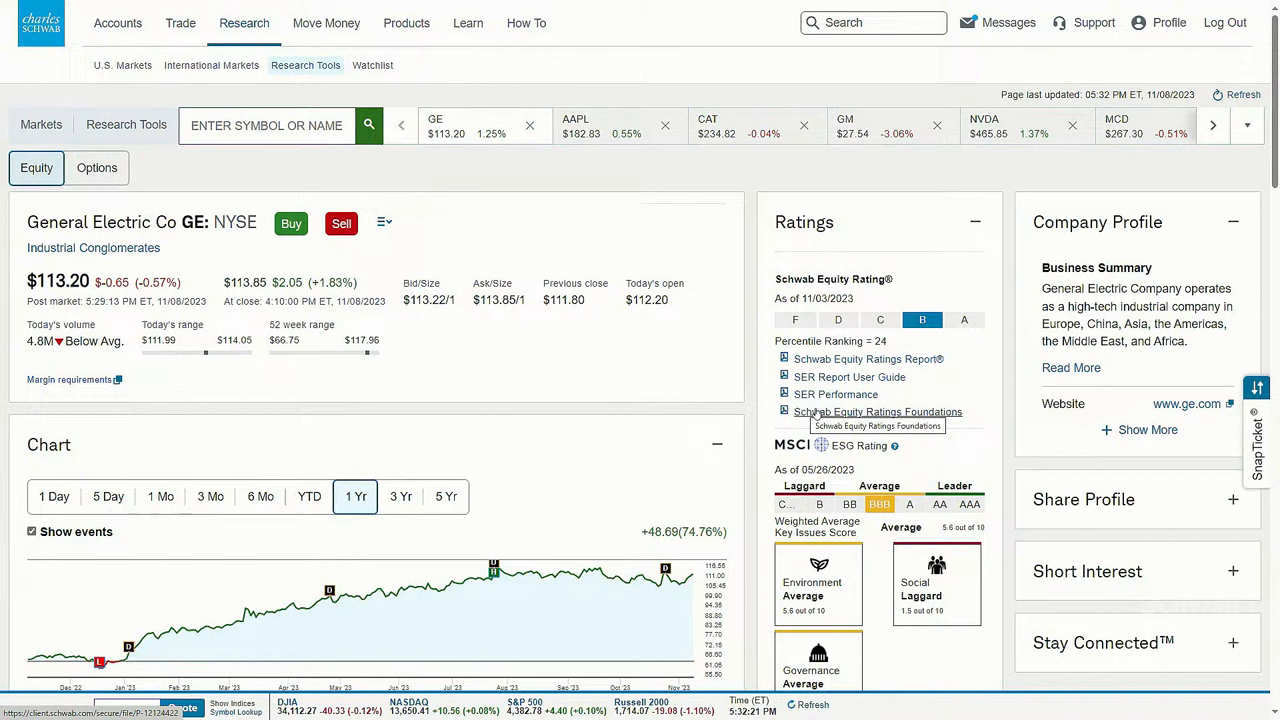
{"action": "mouse_move", "coordinate": [444, 226]}
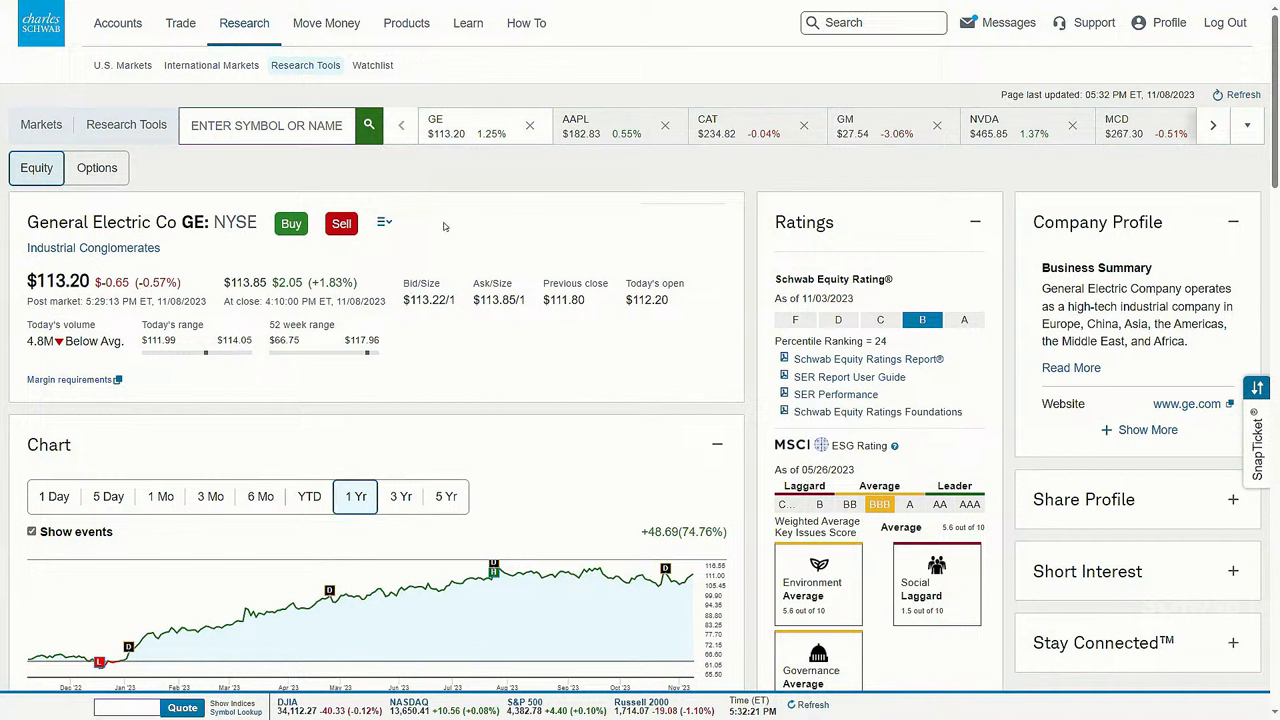
{"action": "mouse_move", "coordinate": [404, 258]}
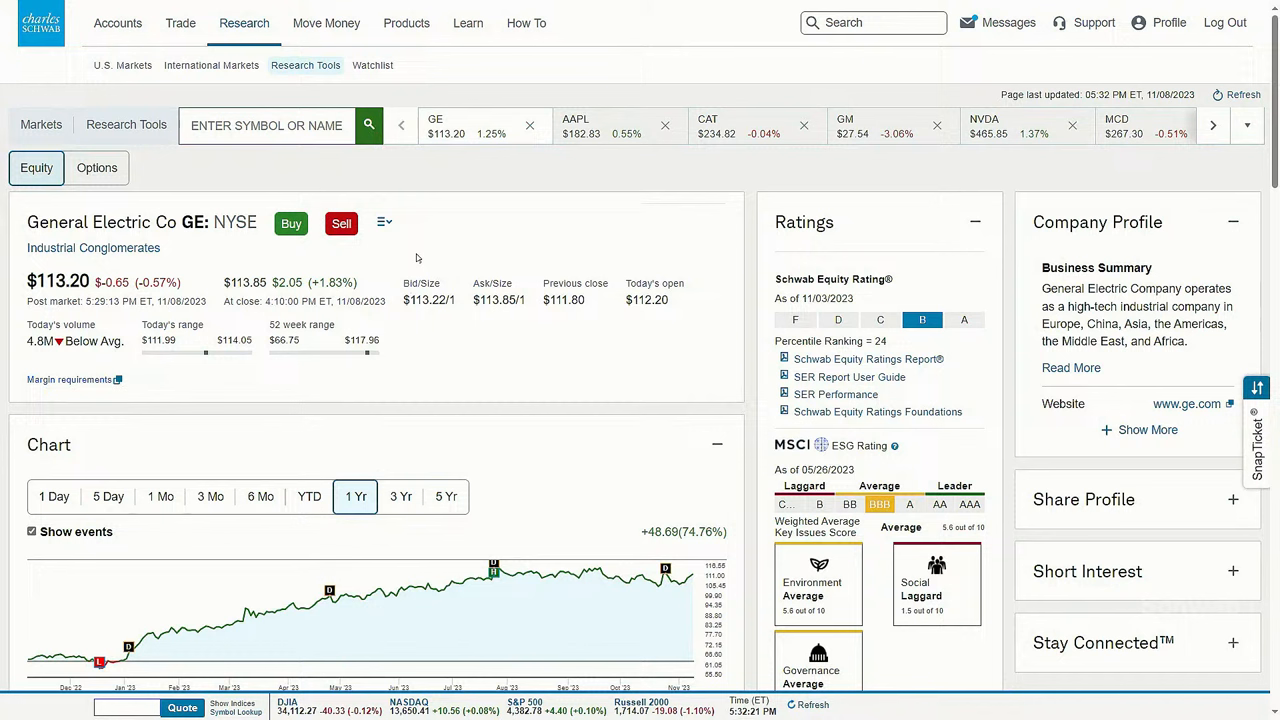
{"action": "mouse_move", "coordinate": [575, 184]}
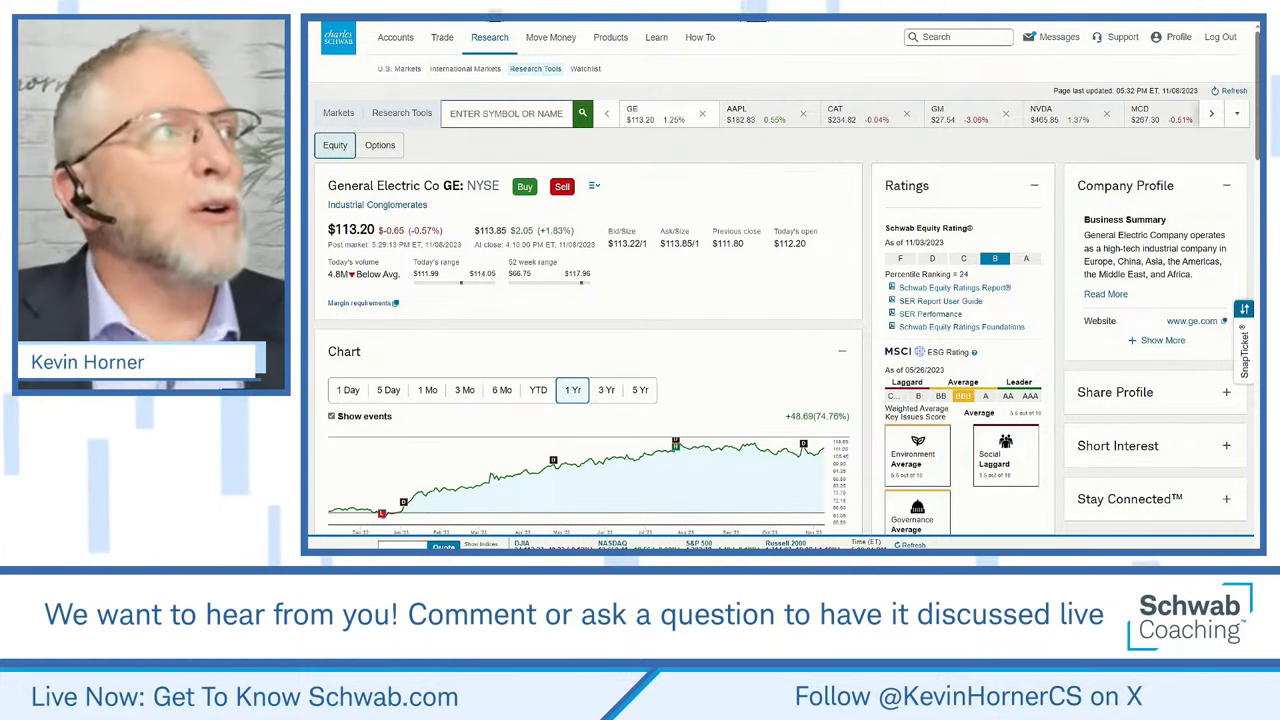
{"action": "mouse_move", "coordinate": [620, 201]}
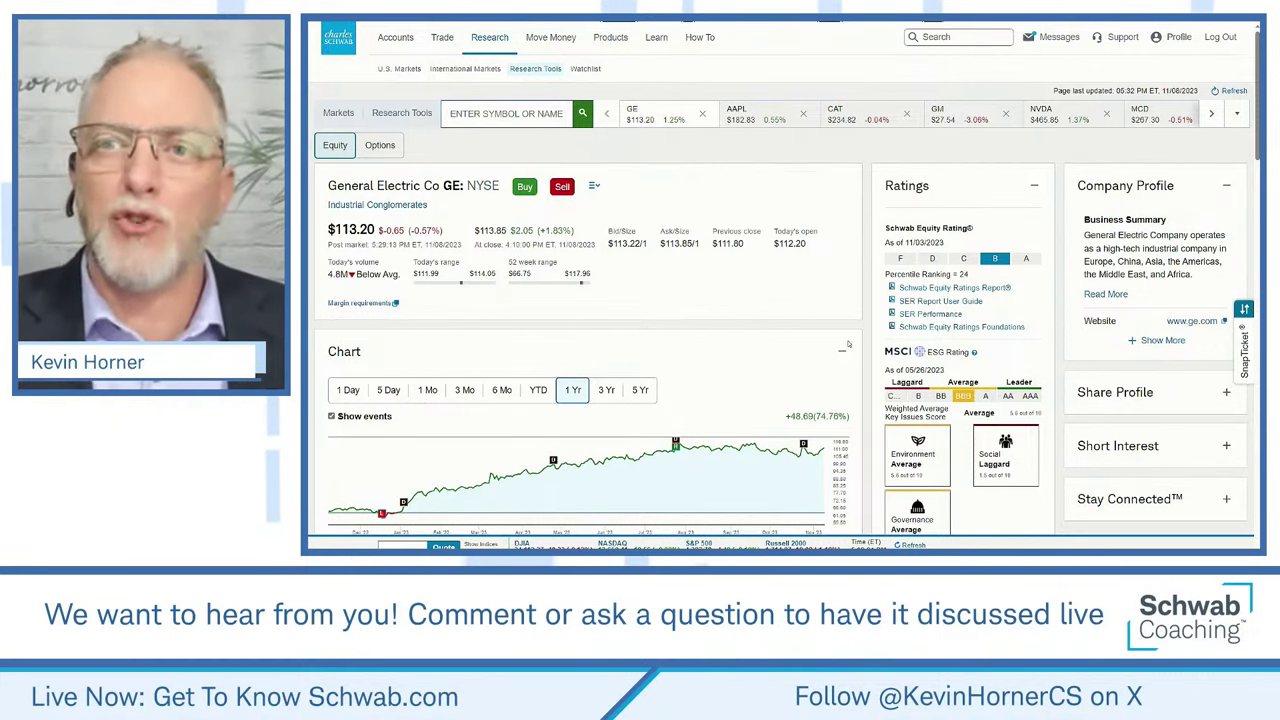
Step: Collapse GE's Ratings, Profile, Dividends and Earnings panels, then view peer Consensus ratings
{"action": "left_click", "coordinate": [1034, 185]}
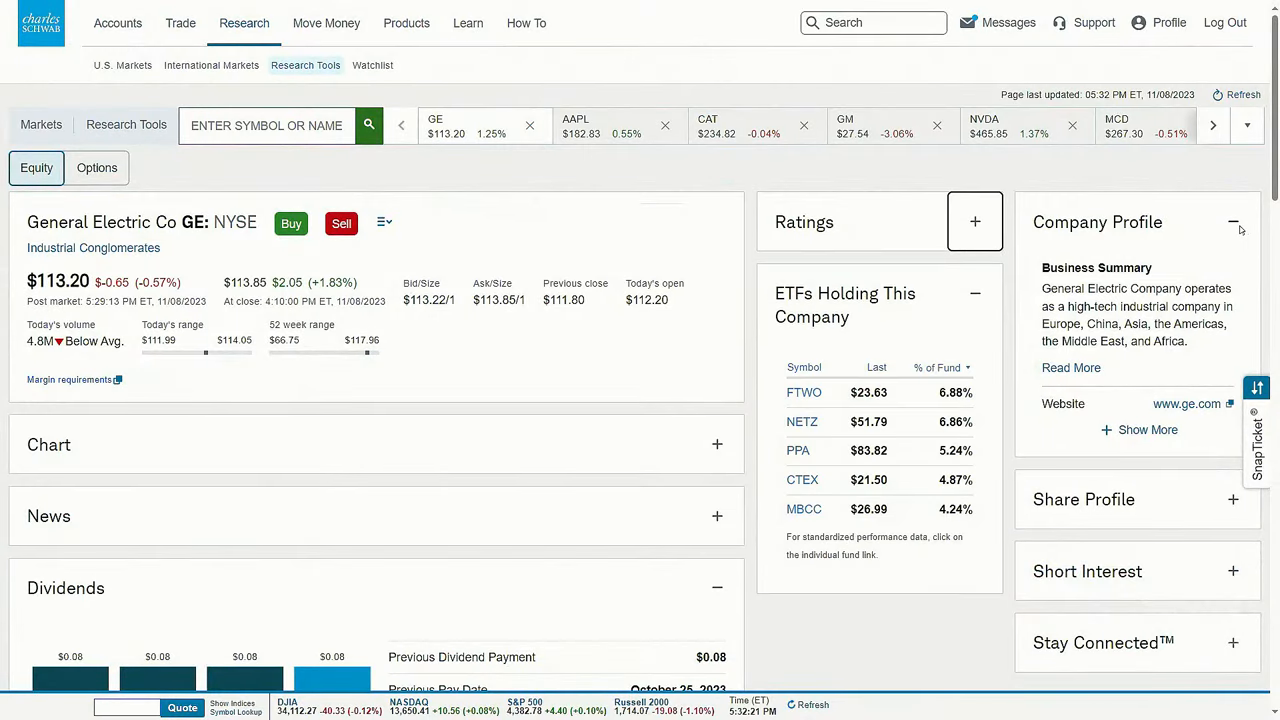
{"action": "left_click", "coordinate": [1235, 222]}
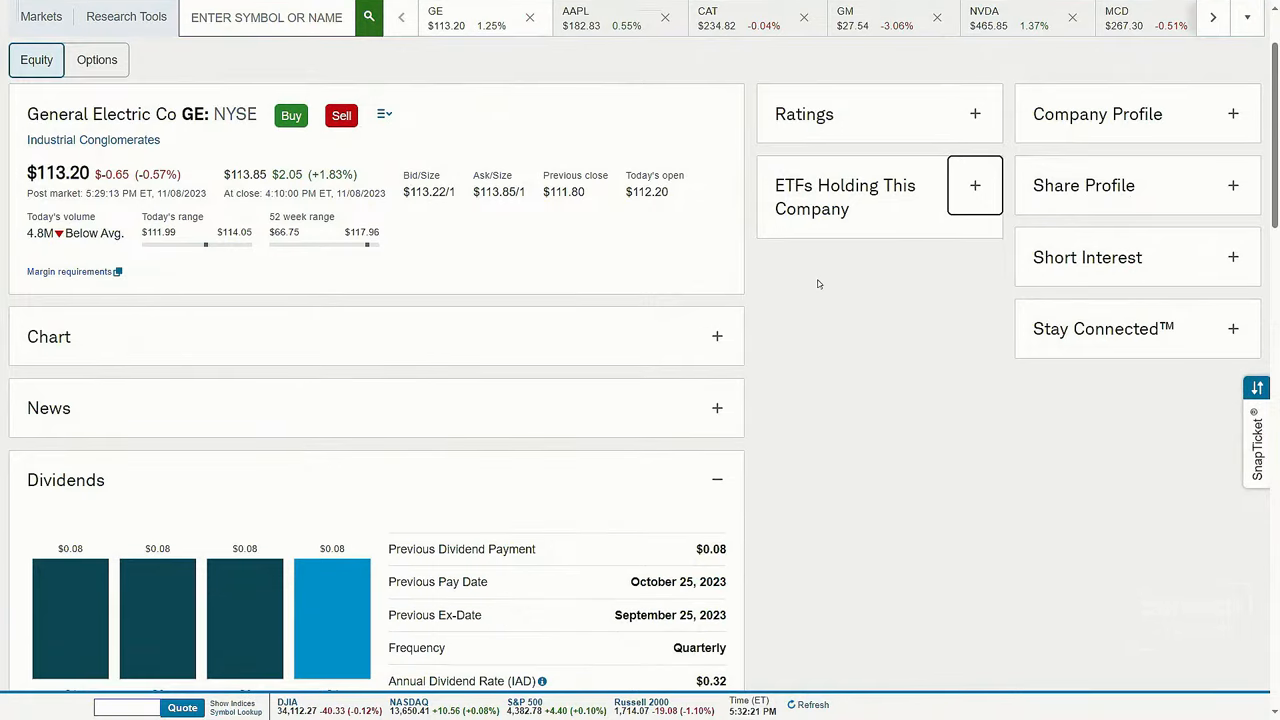
{"action": "mouse_move", "coordinate": [771, 144]}
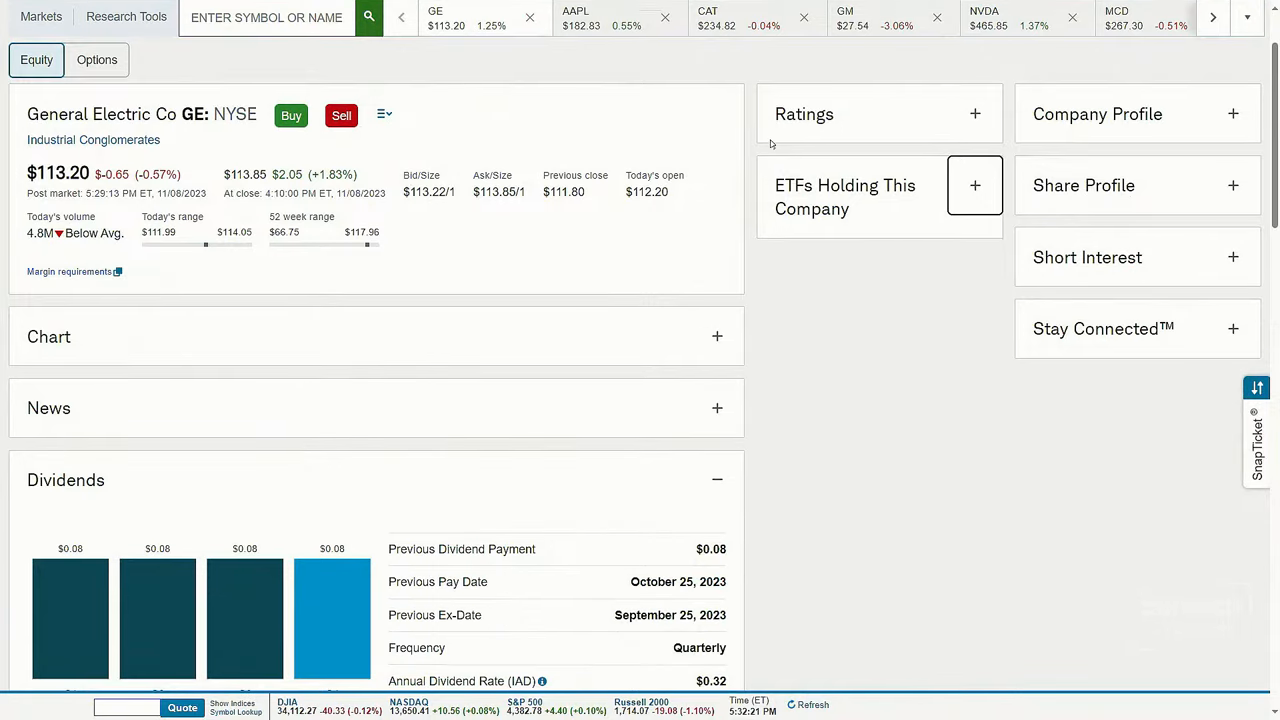
{"action": "mouse_move", "coordinate": [762, 537]}
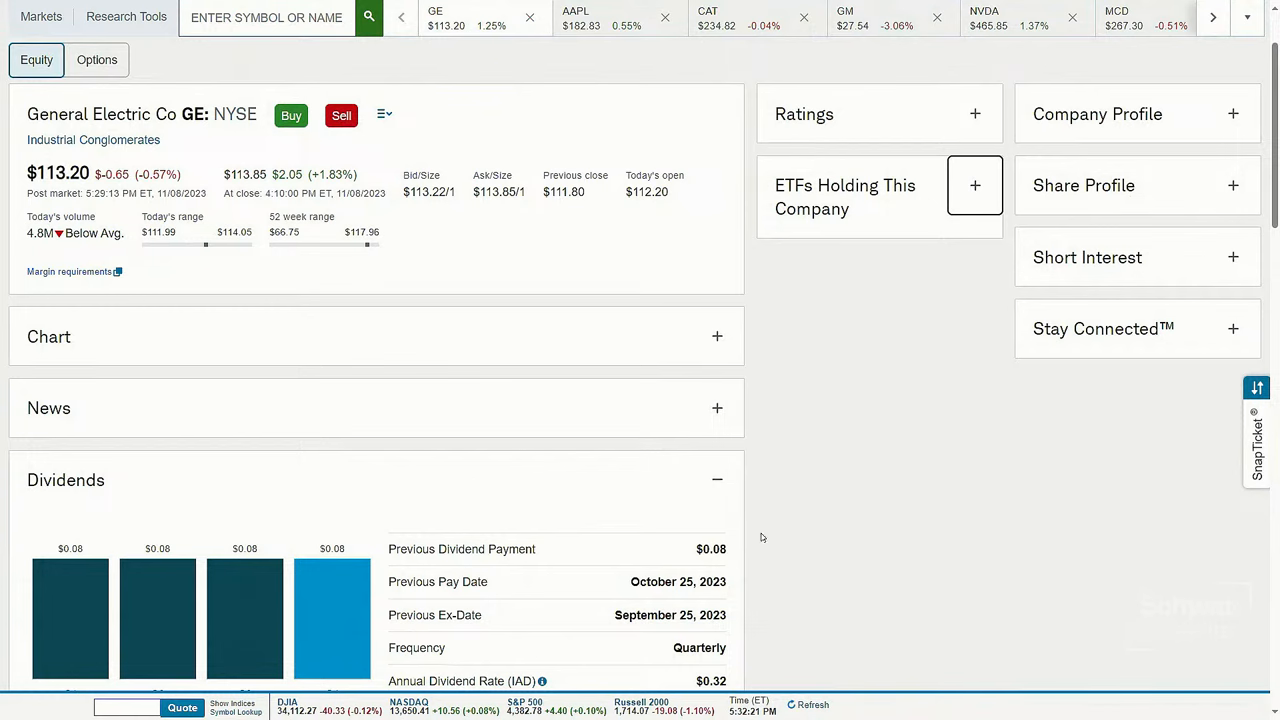
{"action": "left_click", "coordinate": [717, 480]}
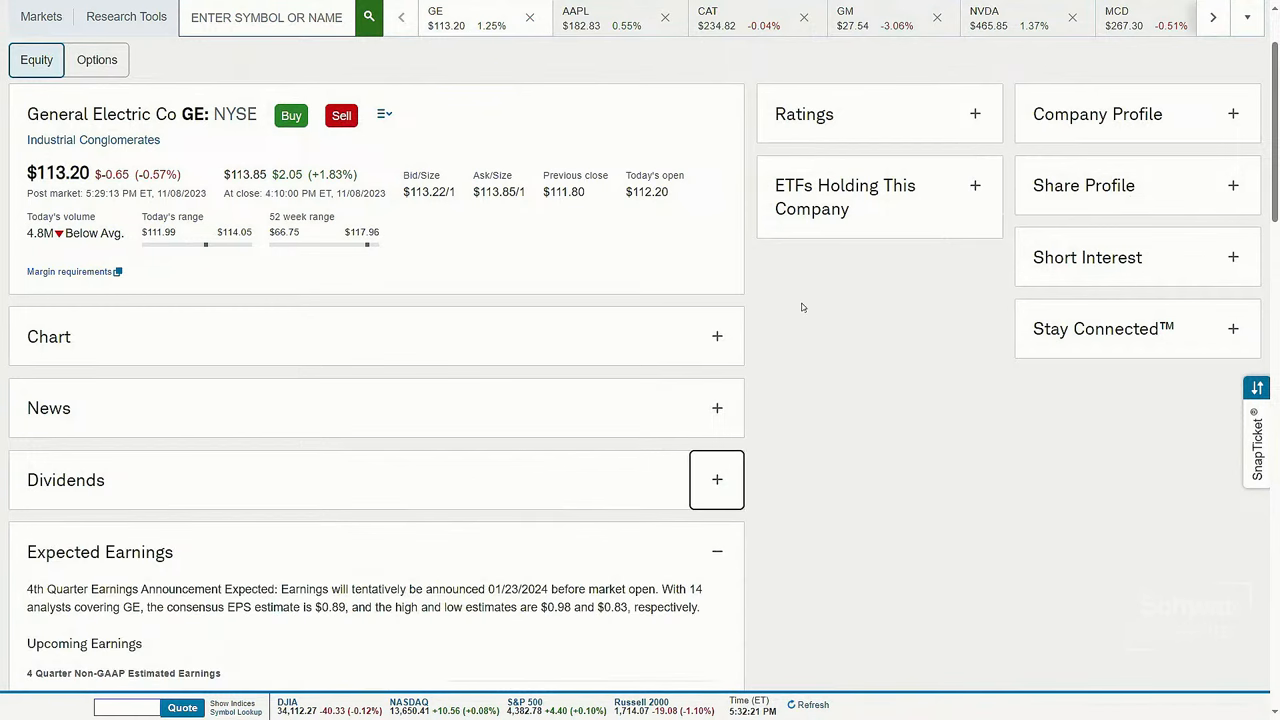
{"action": "scroll", "scroll_direction": "down", "scroll_amount": 3}
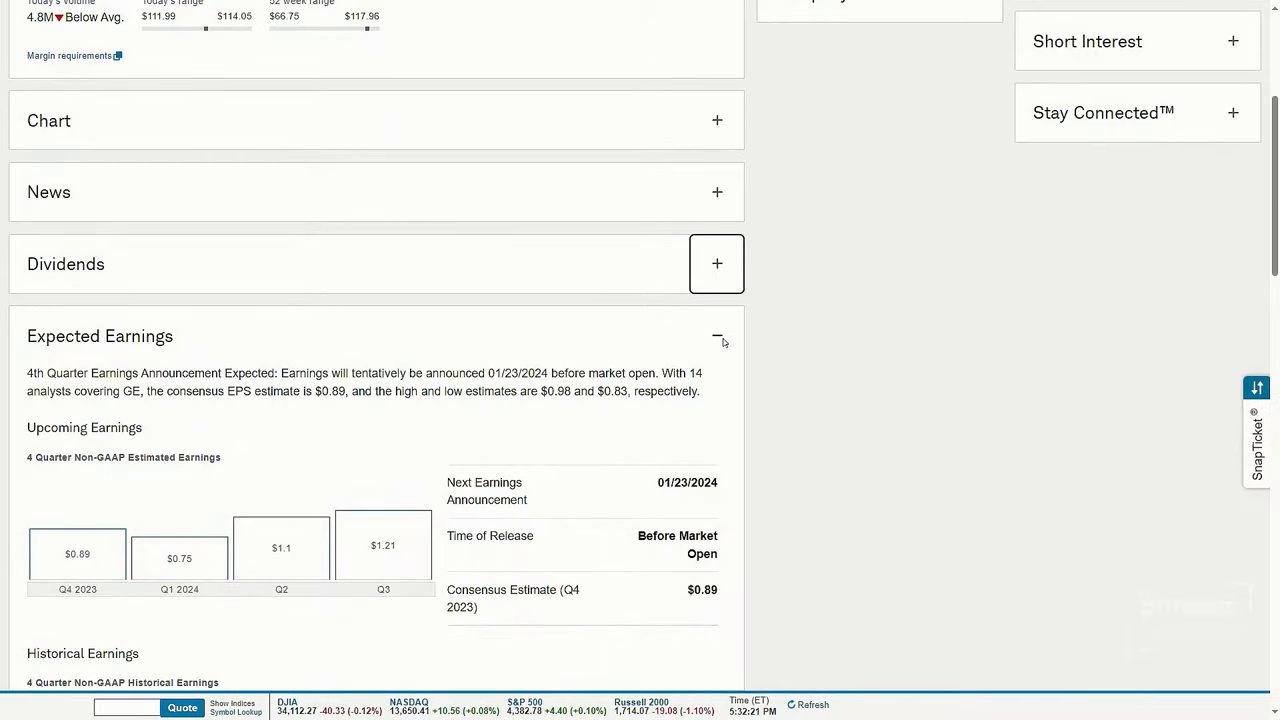
{"action": "left_click", "coordinate": [717, 335]}
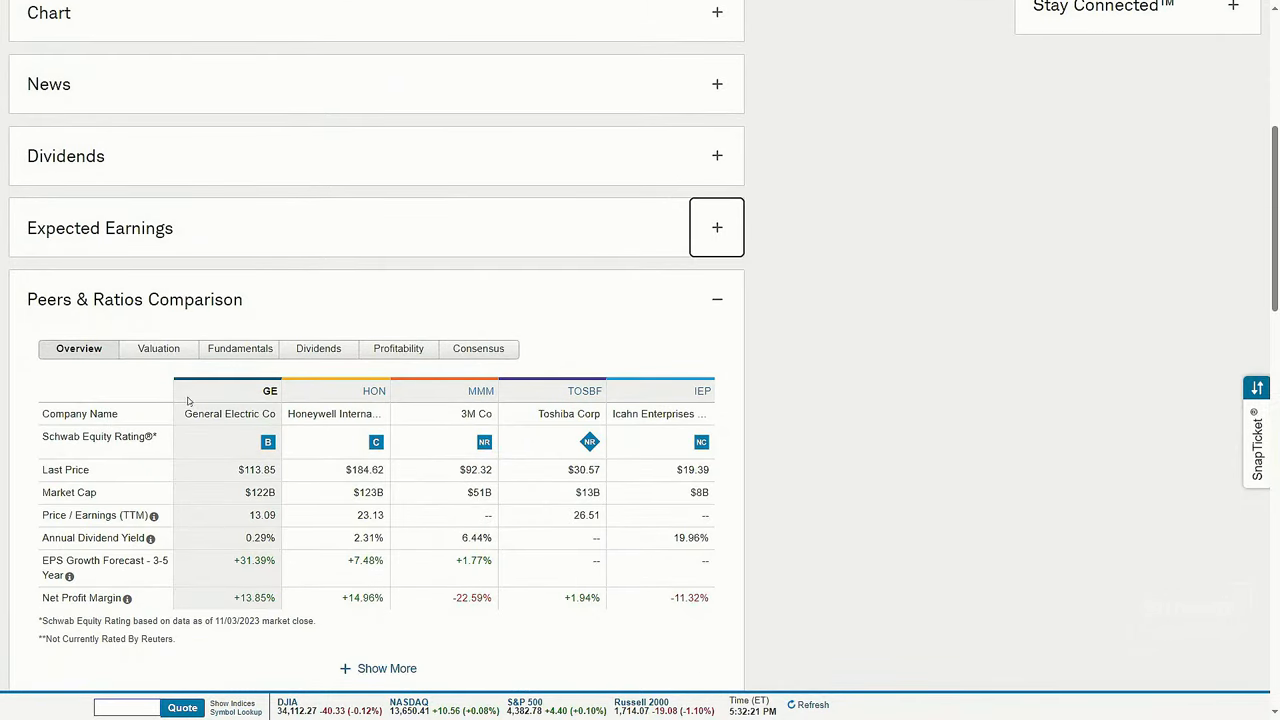
{"action": "scroll", "scroll_direction": "down", "scroll_amount": 3}
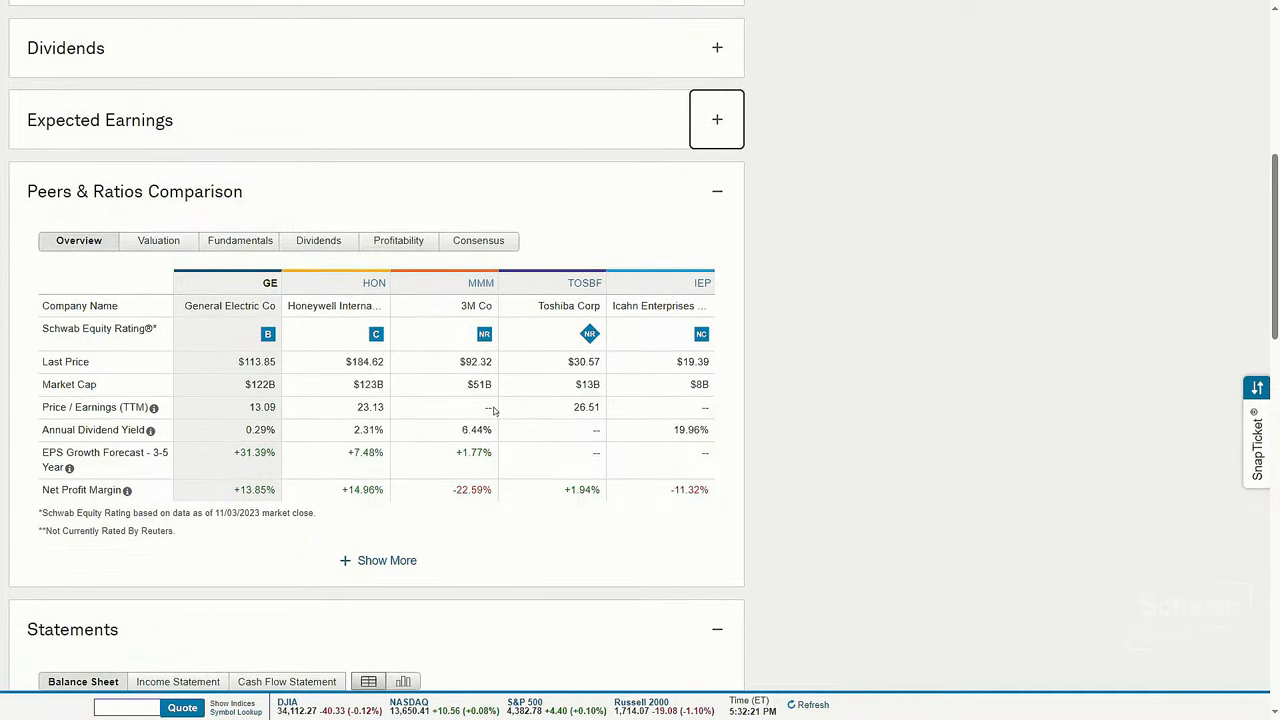
{"action": "mouse_move", "coordinate": [255, 326]}
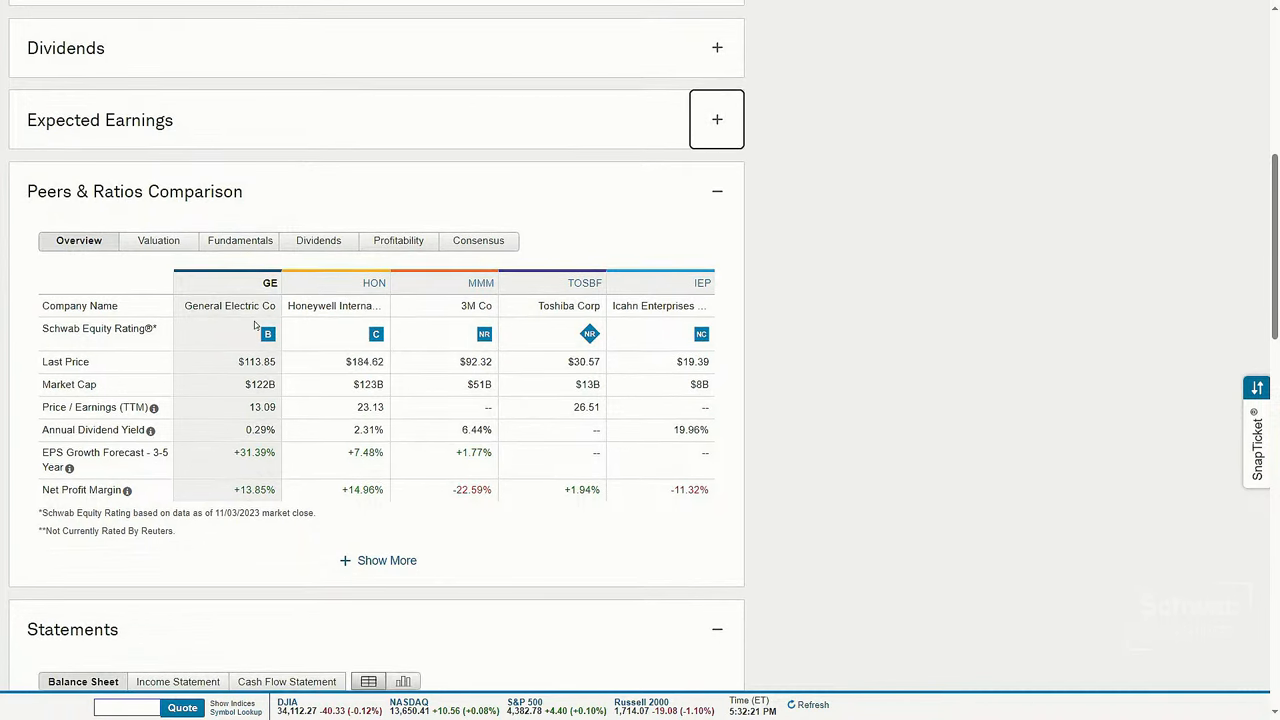
{"action": "mouse_move", "coordinate": [655, 306]}
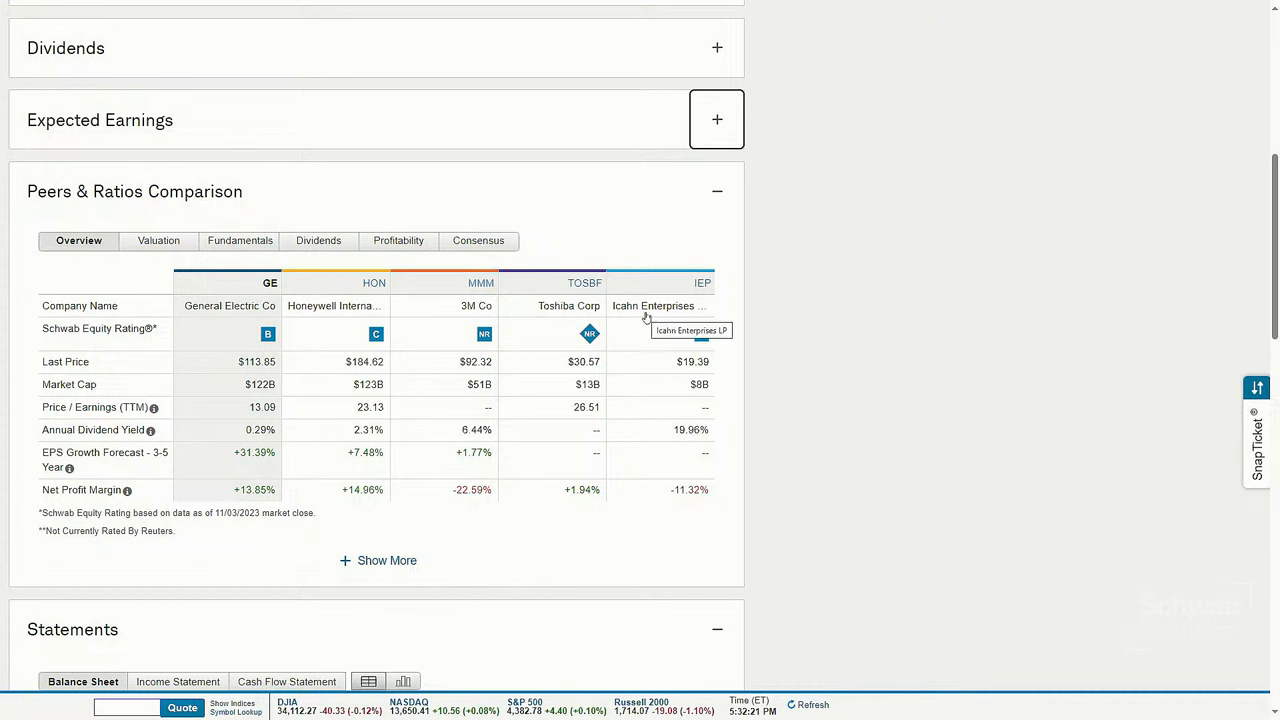
{"action": "mouse_move", "coordinate": [80, 256]}
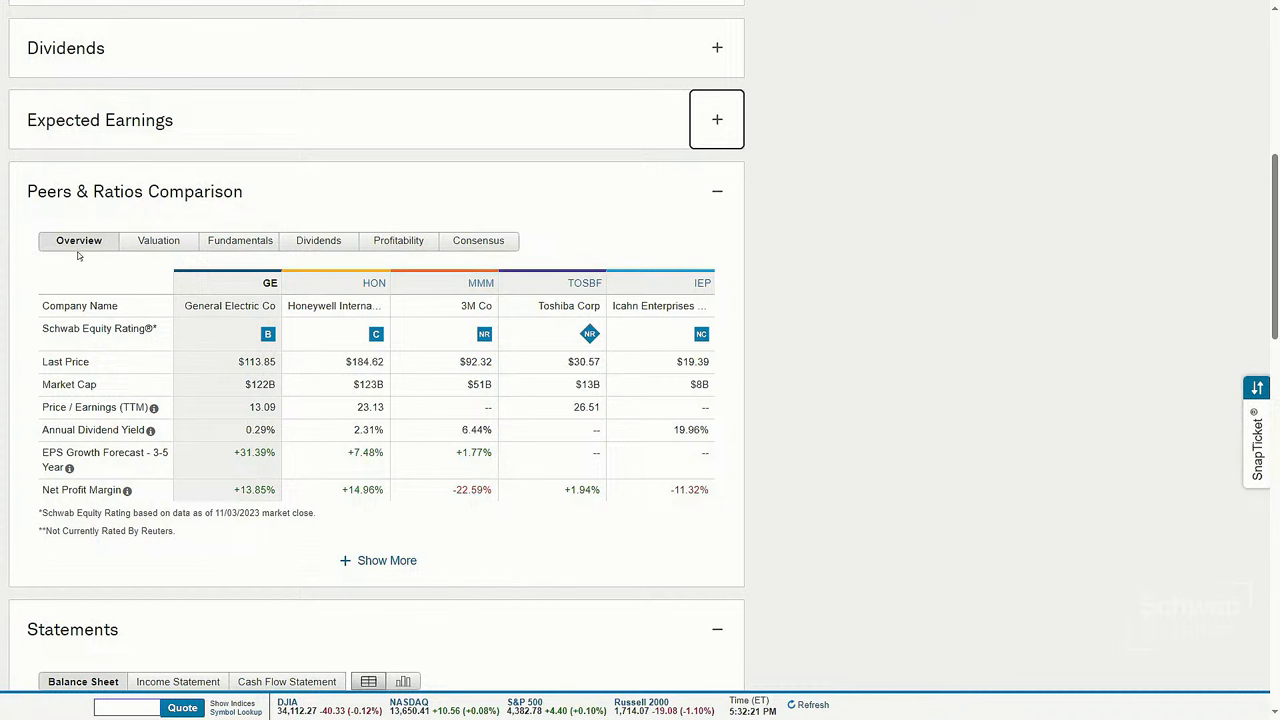
{"action": "mouse_move", "coordinate": [80, 281]}
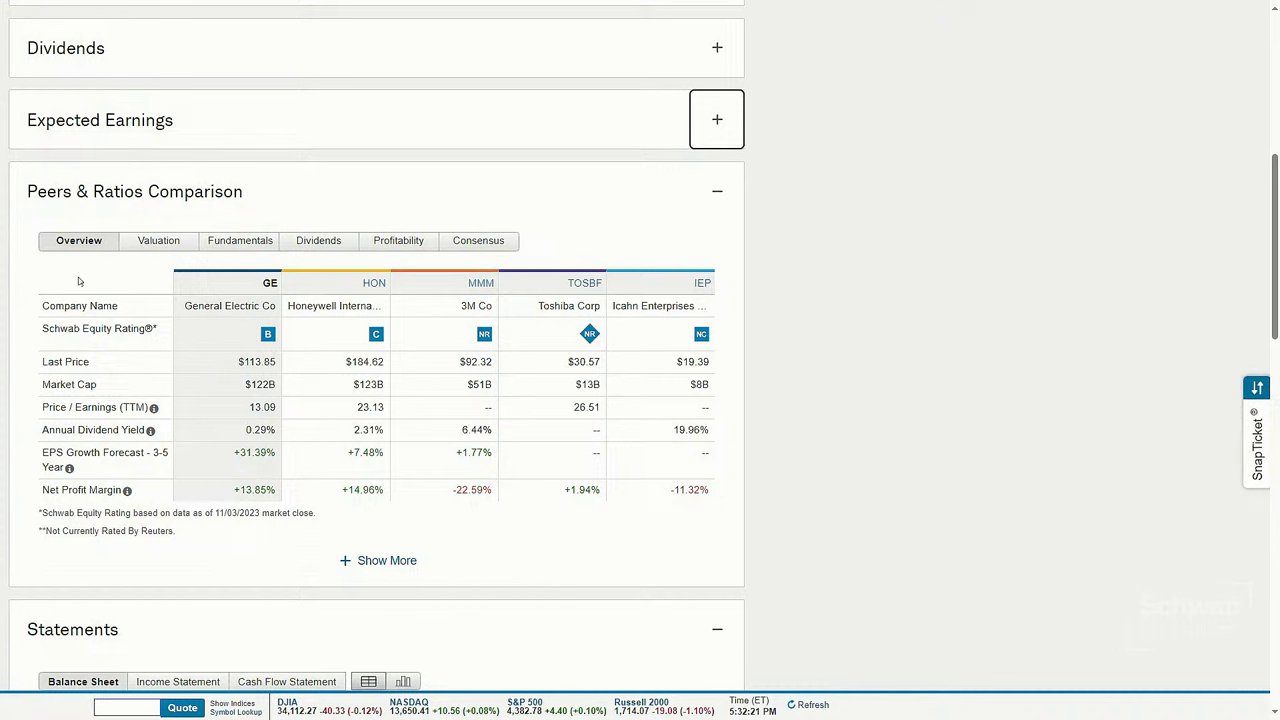
{"action": "mouse_move", "coordinate": [287, 272]}
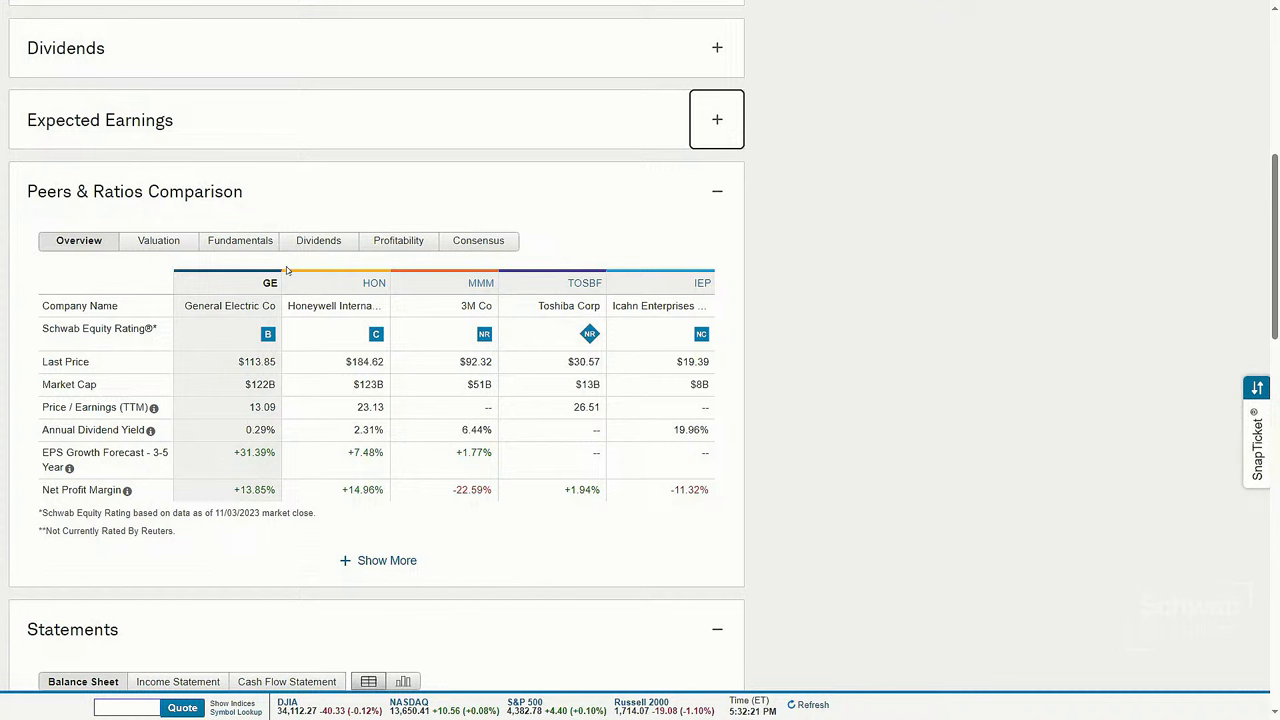
{"action": "mouse_move", "coordinate": [490, 250]}
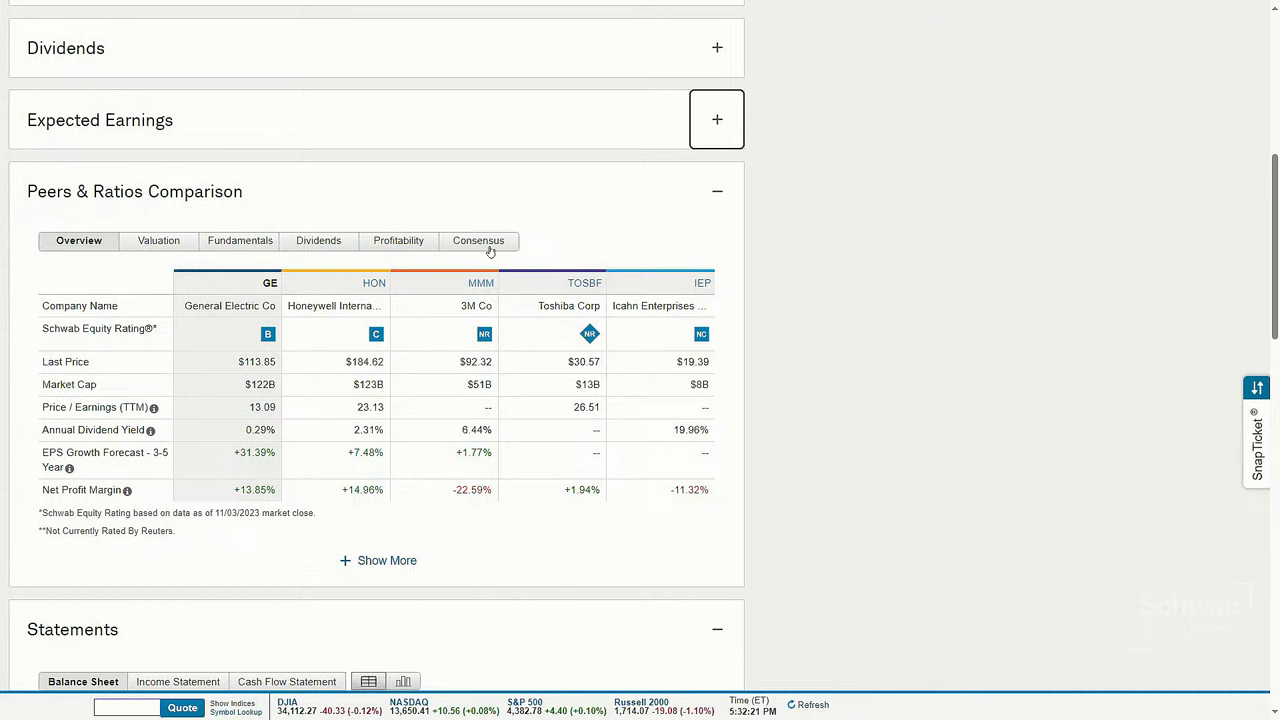
{"action": "left_click", "coordinate": [478, 240]}
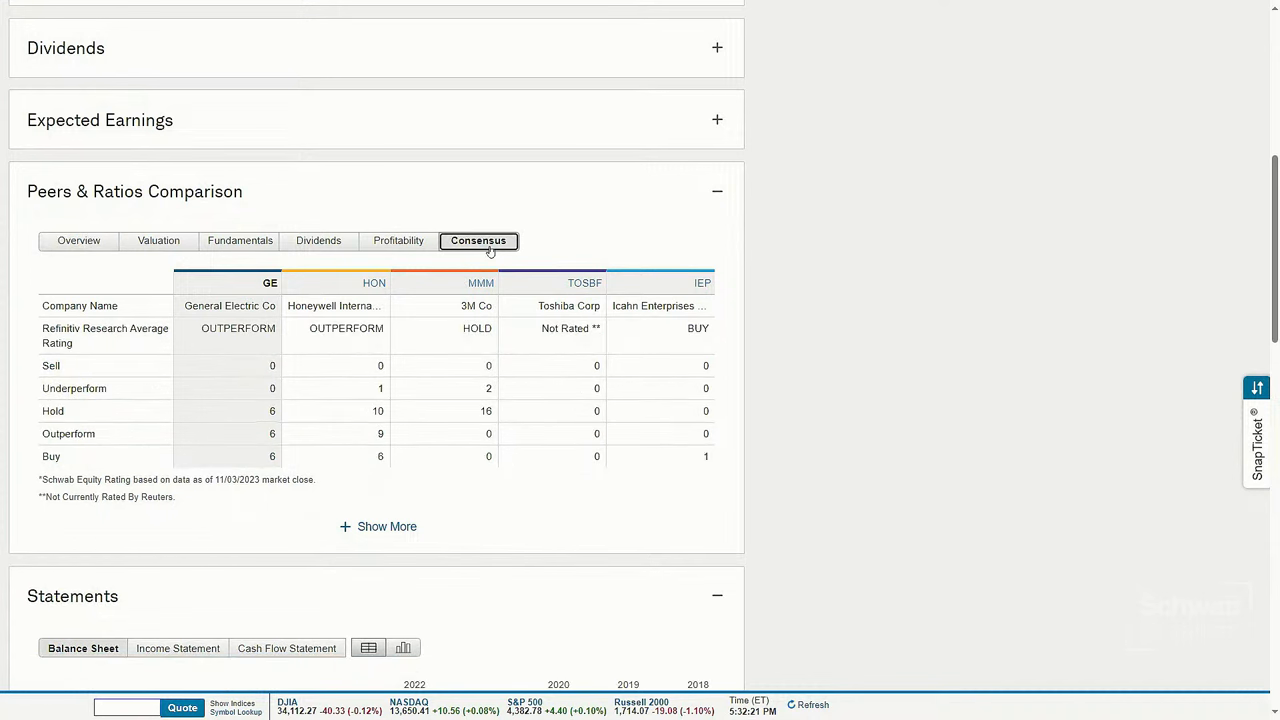
{"action": "mouse_move", "coordinate": [389, 489]}
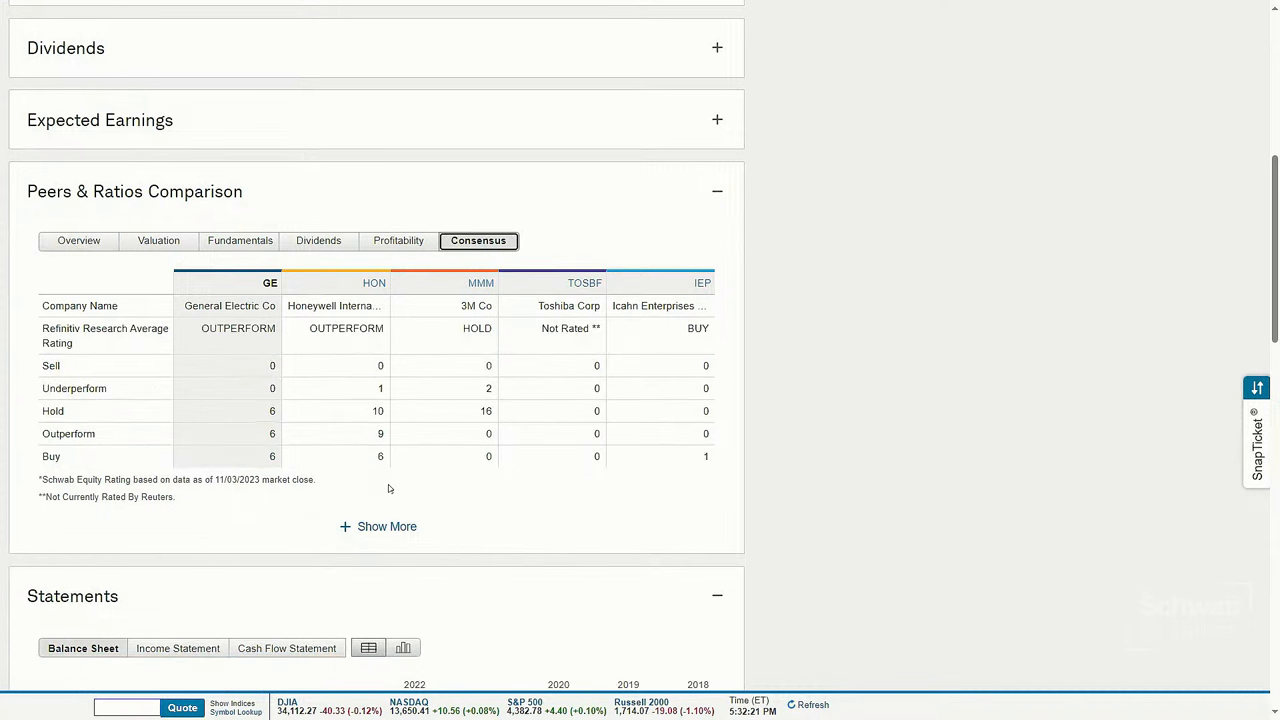
{"action": "mouse_move", "coordinate": [495, 434]}
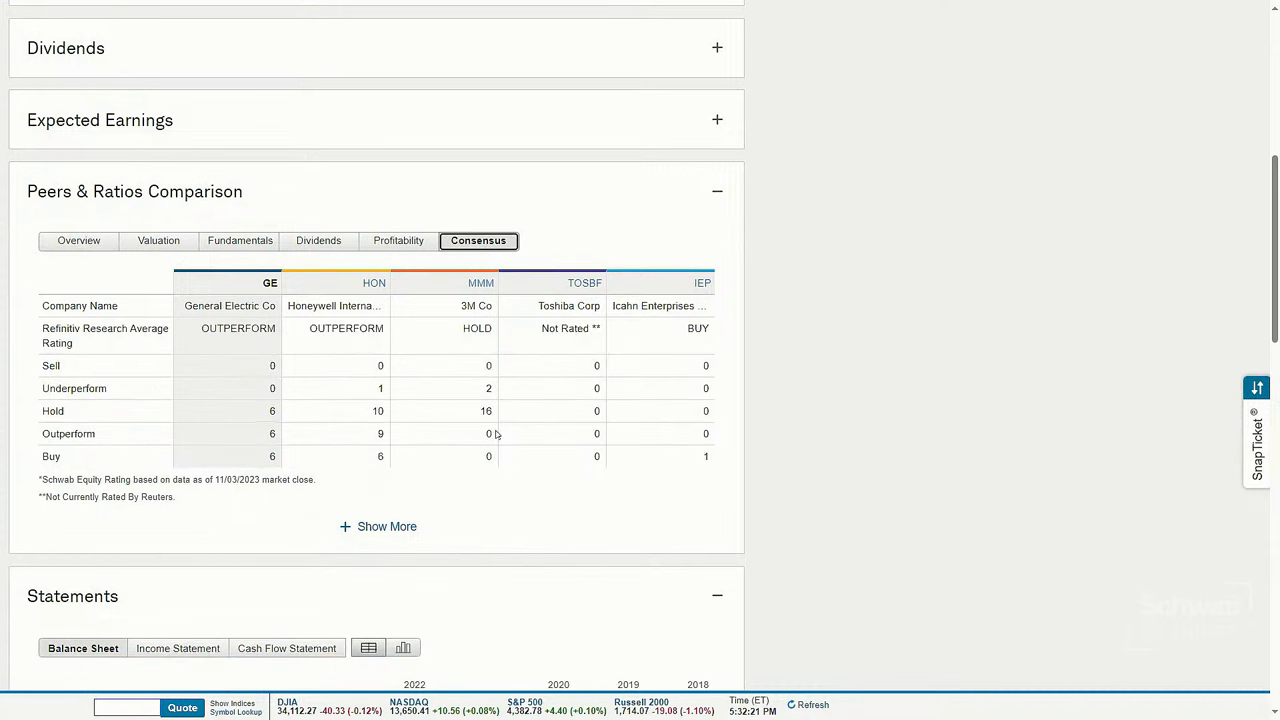
{"action": "mouse_move", "coordinate": [130, 342]}
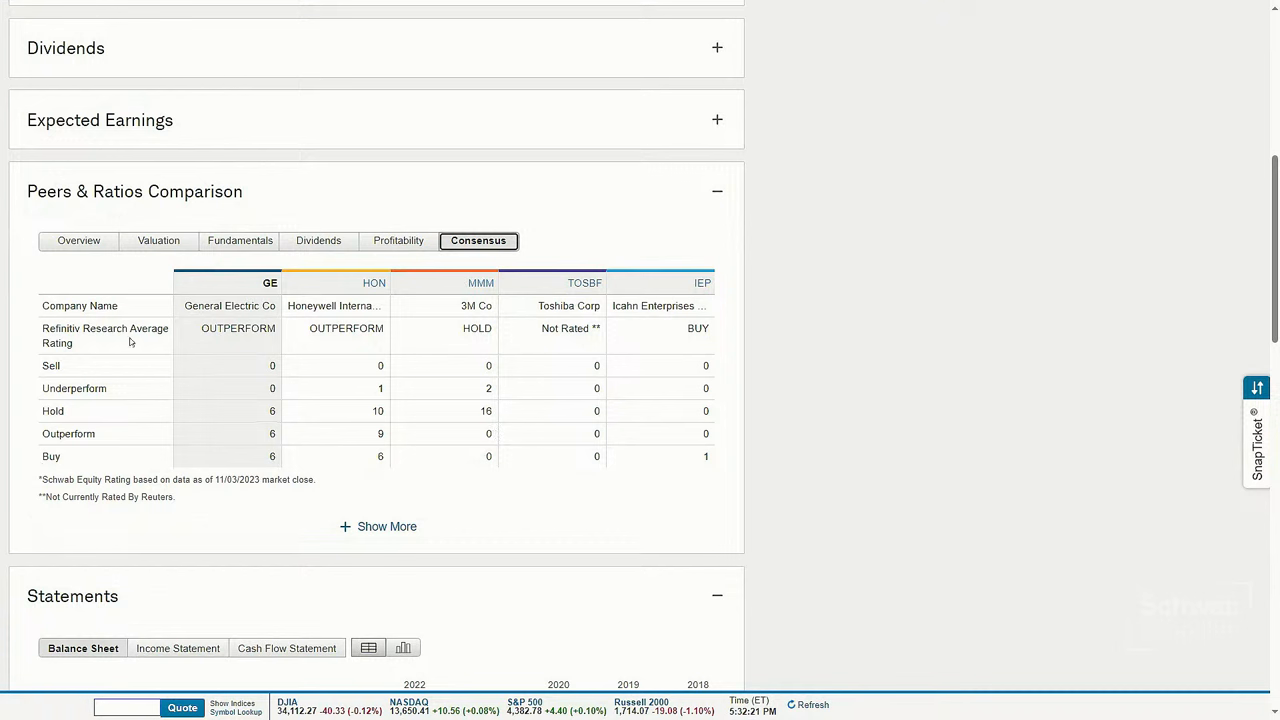
{"action": "mouse_move", "coordinate": [452, 499]}
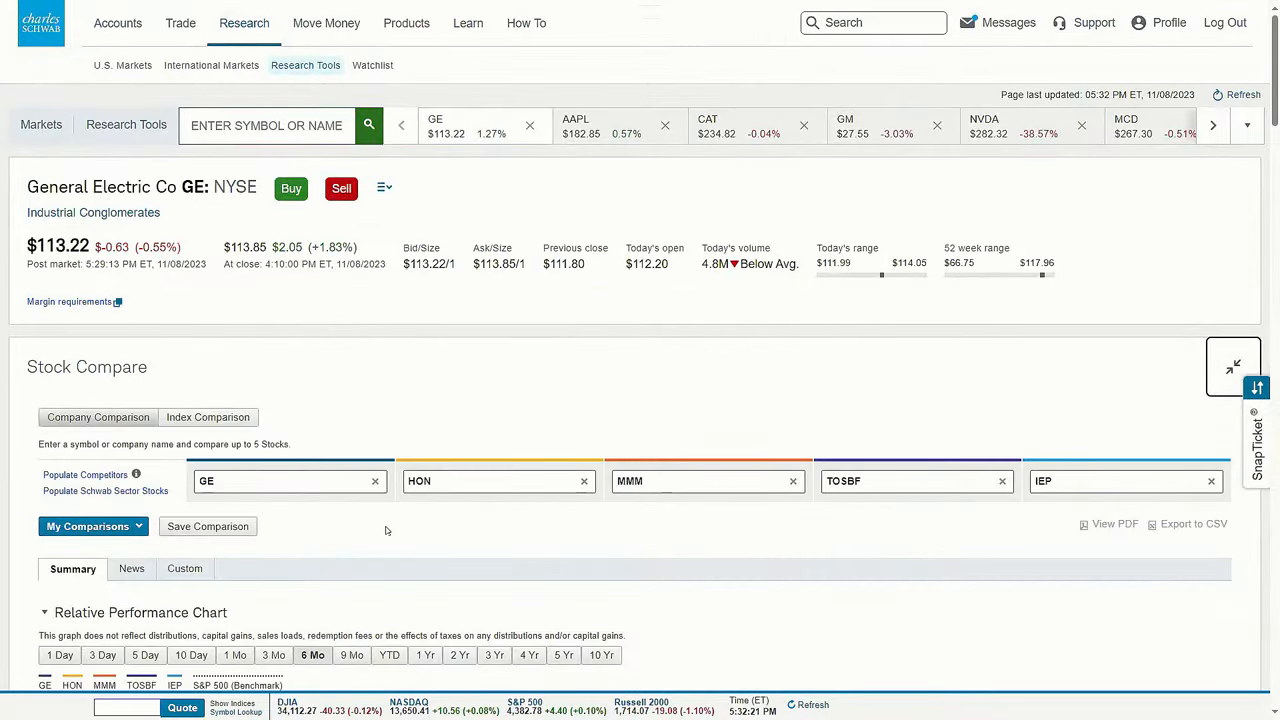
{"action": "mouse_move", "coordinate": [1274, 118]}
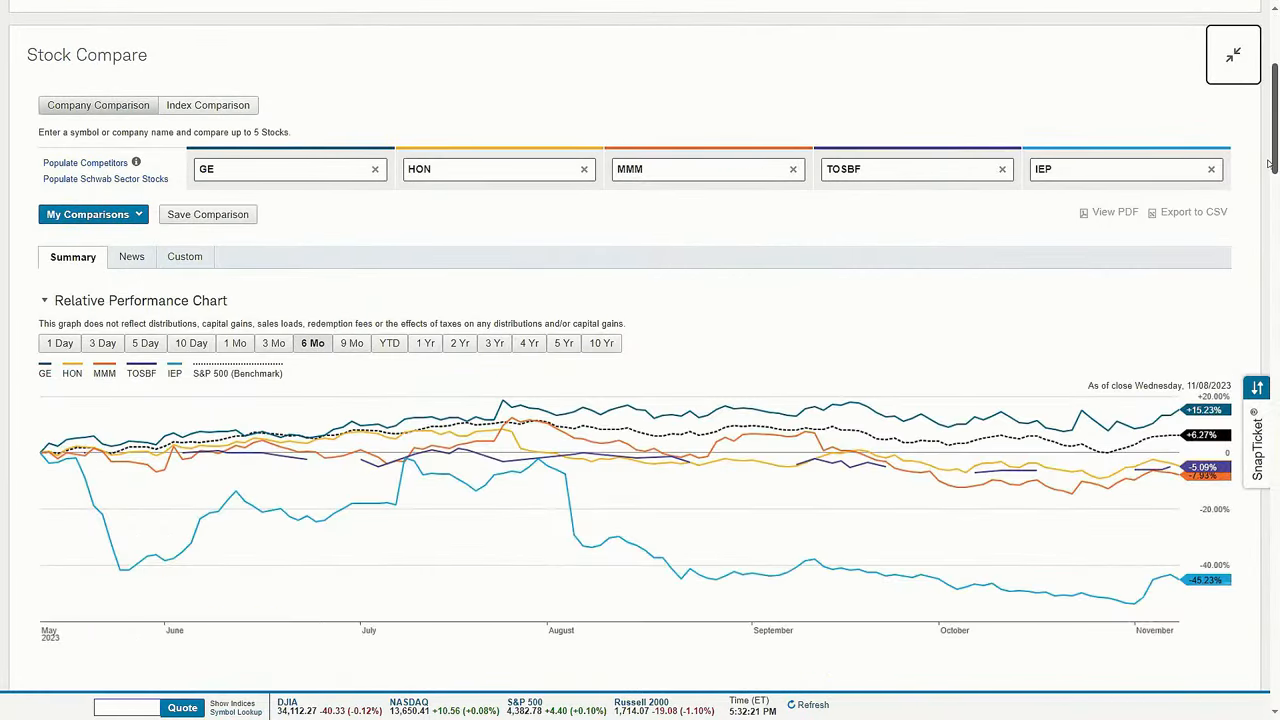
{"action": "scroll", "scroll_direction": "down", "scroll_amount": 3}
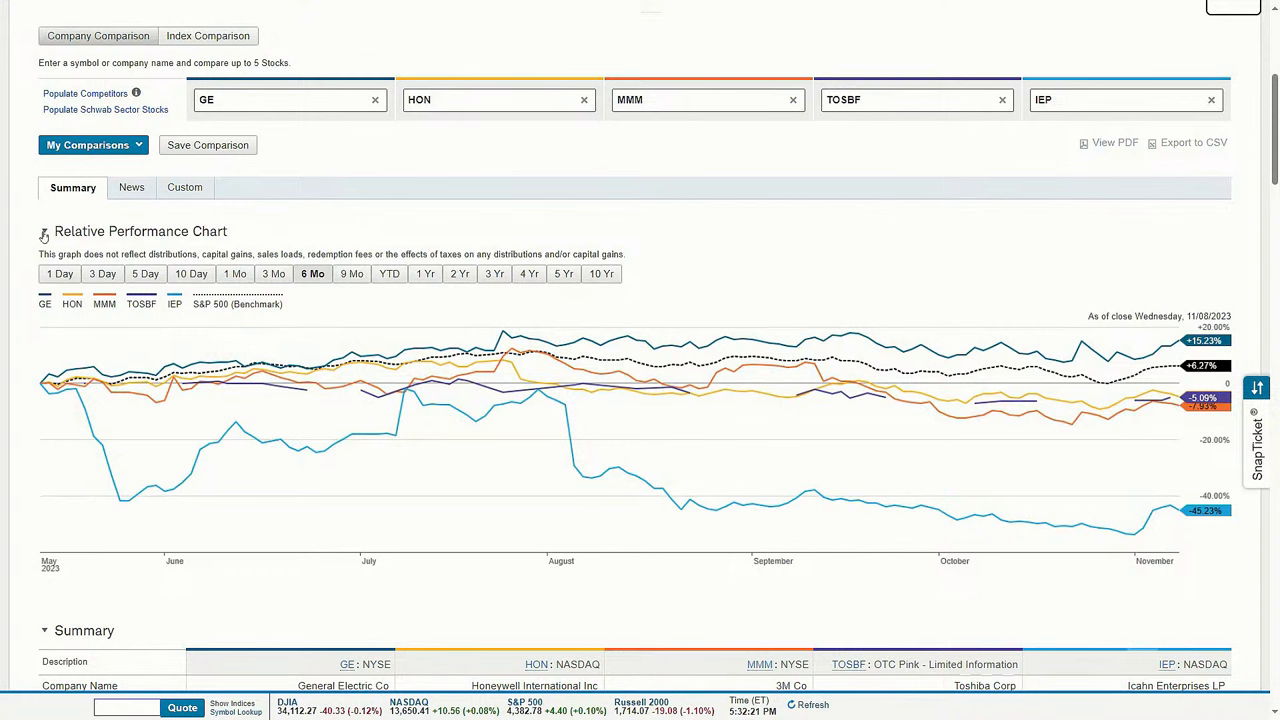
{"action": "left_click", "coordinate": [44, 231]}
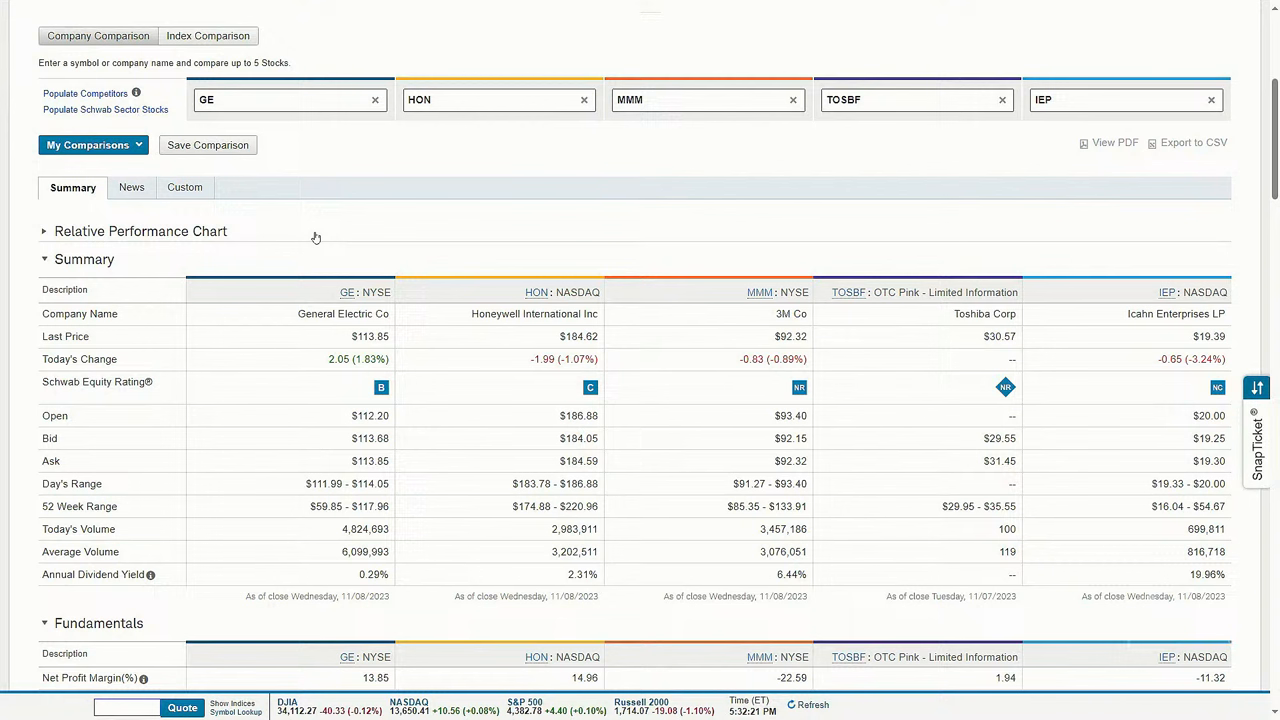
{"action": "mouse_move", "coordinate": [298, 175]}
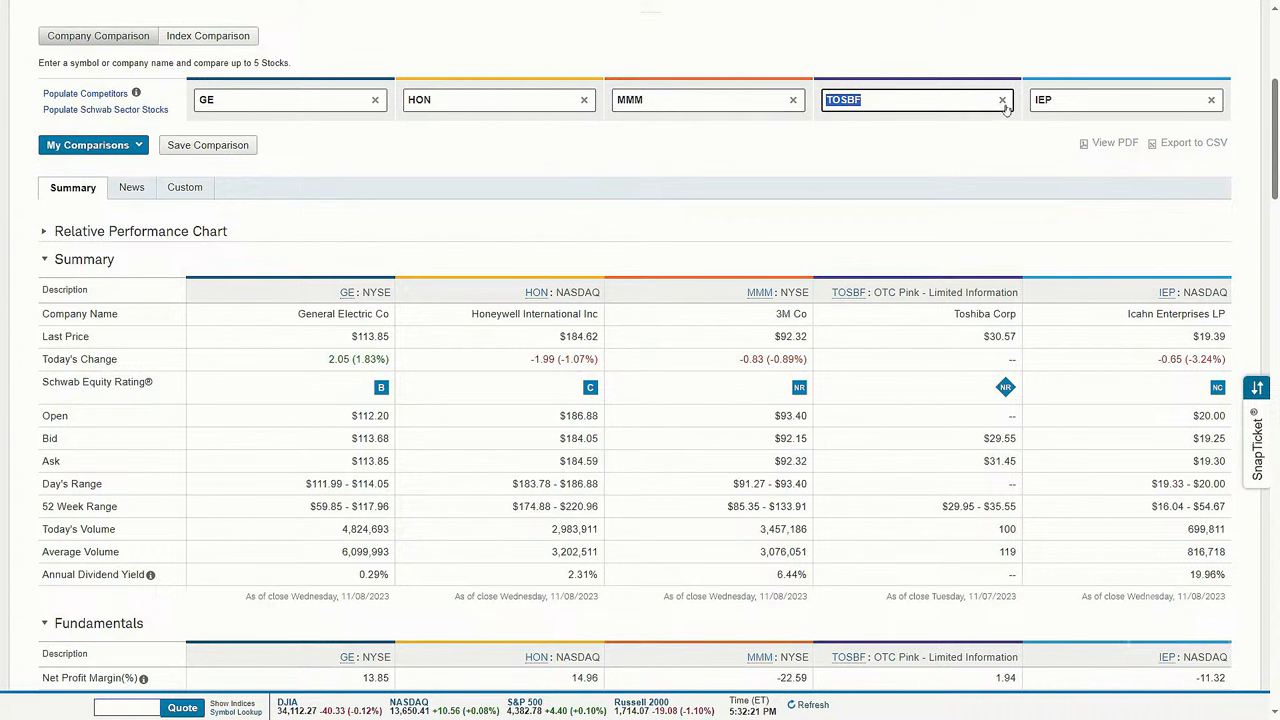
Step: Remove TOSBF, auto-fill GE's industry competitors, and check My Comparisons for saved comparisons
{"action": "left_click", "coordinate": [1002, 99]}
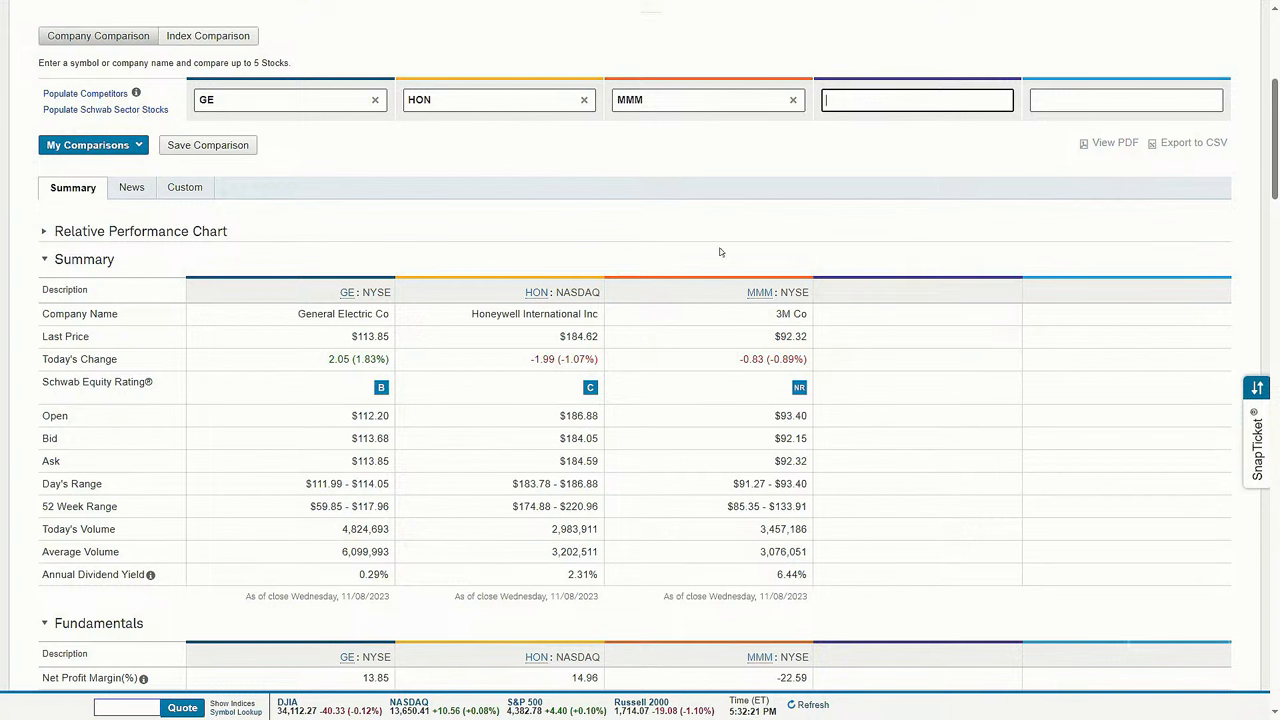
{"action": "mouse_move", "coordinate": [805, 118]}
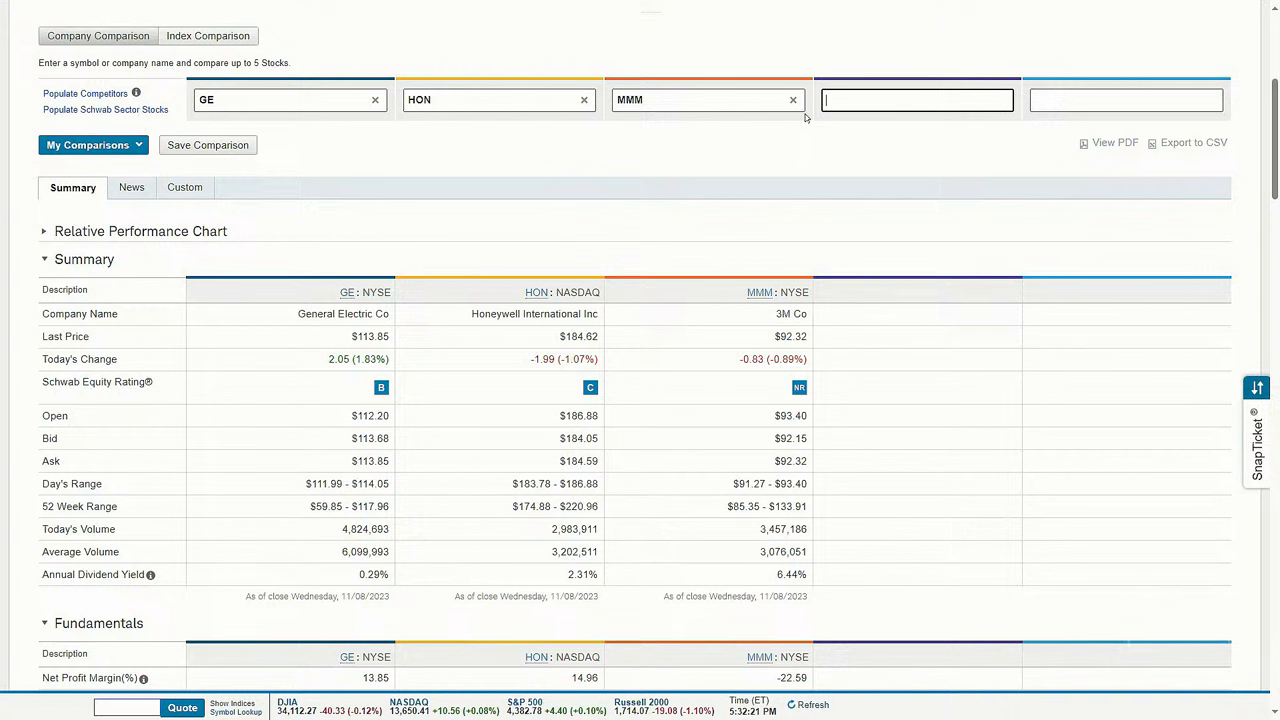
{"action": "mouse_move", "coordinate": [811, 147]}
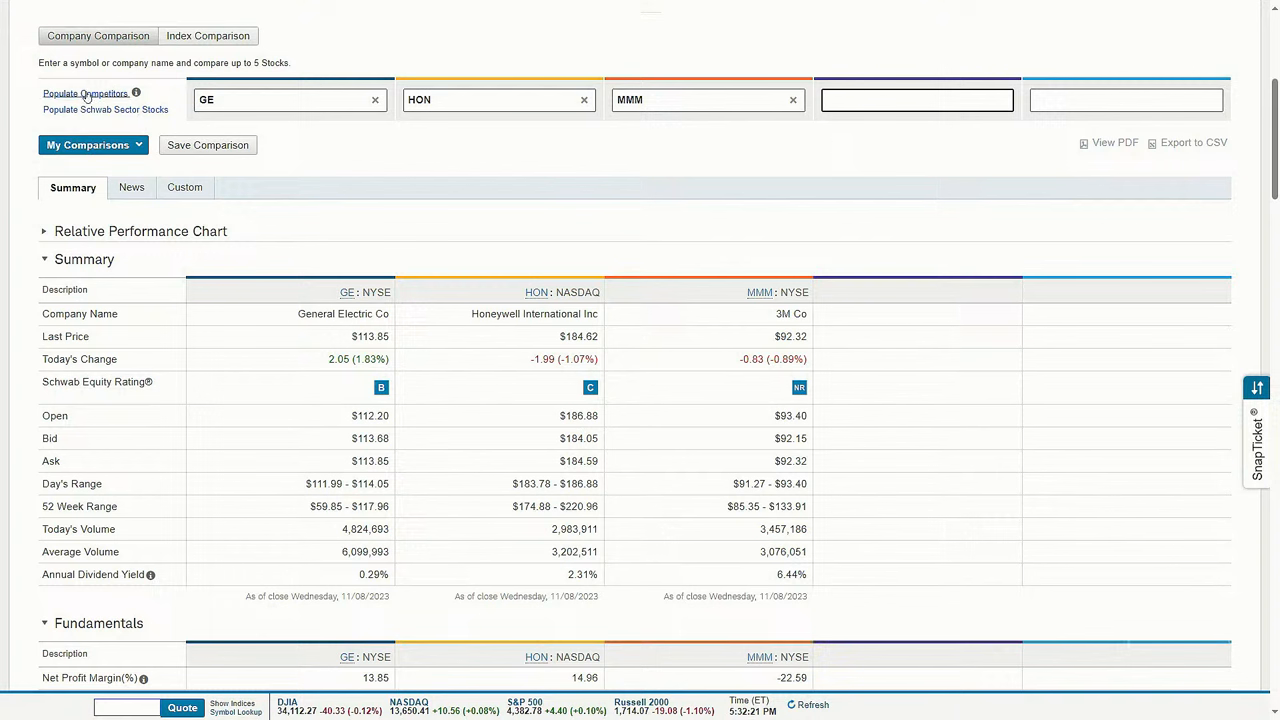
{"action": "left_click", "coordinate": [85, 93]}
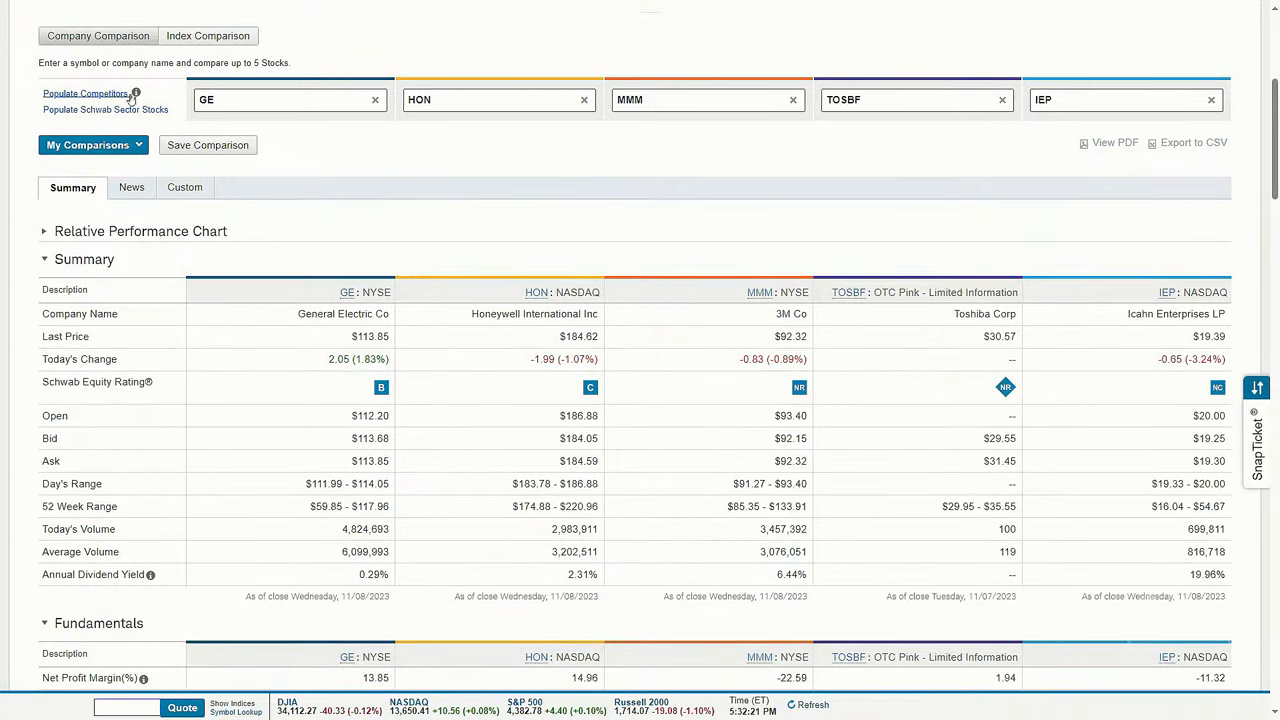
{"action": "mouse_move", "coordinate": [135, 93]}
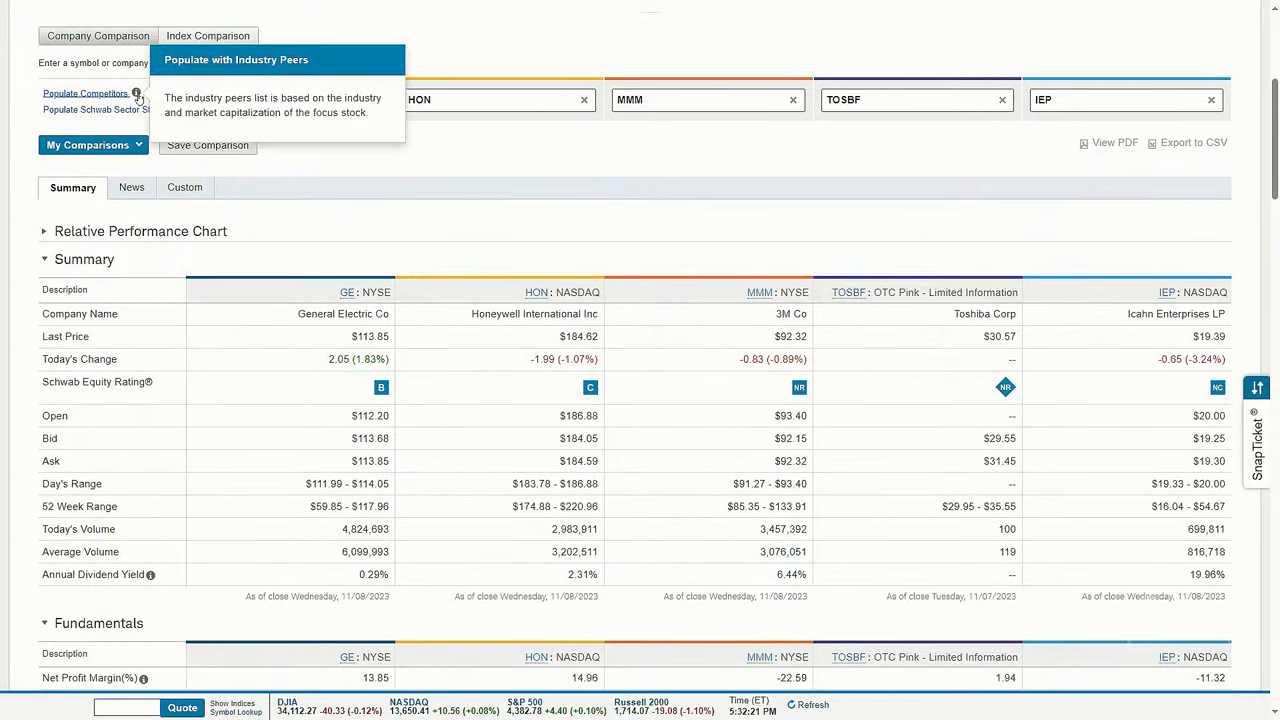
{"action": "mouse_move", "coordinate": [255, 135]}
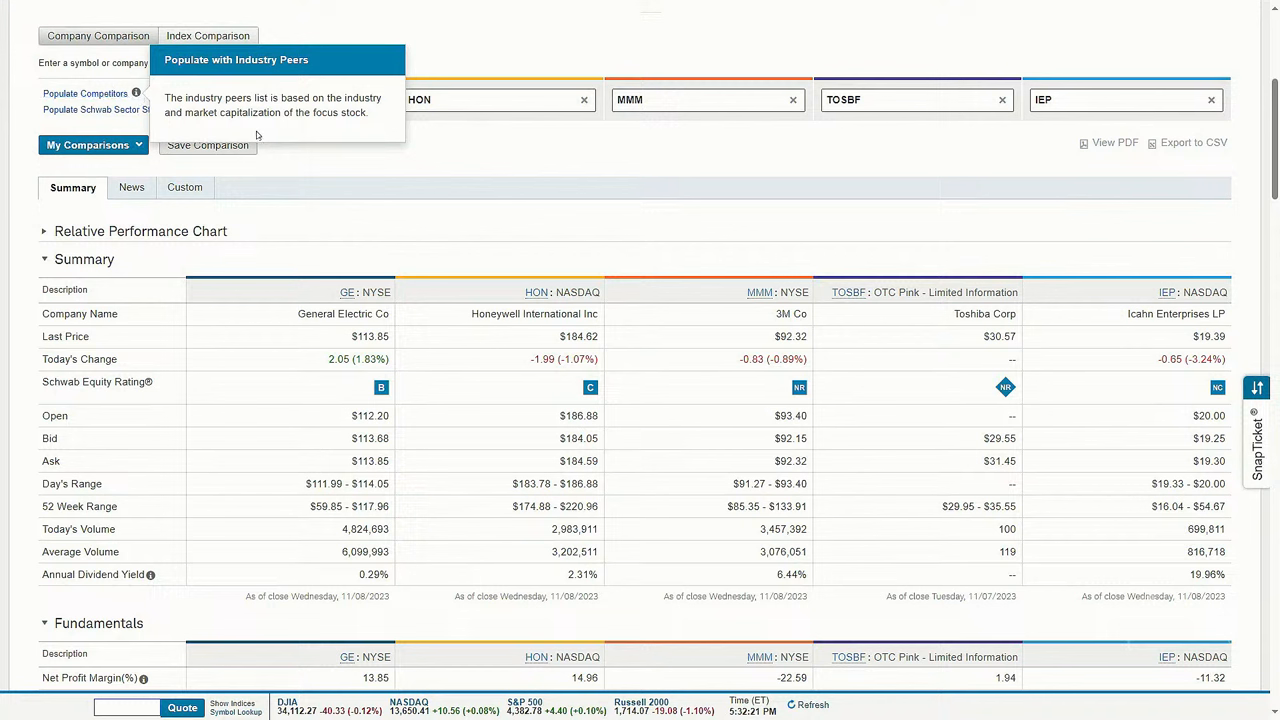
{"action": "mouse_move", "coordinate": [204, 127]}
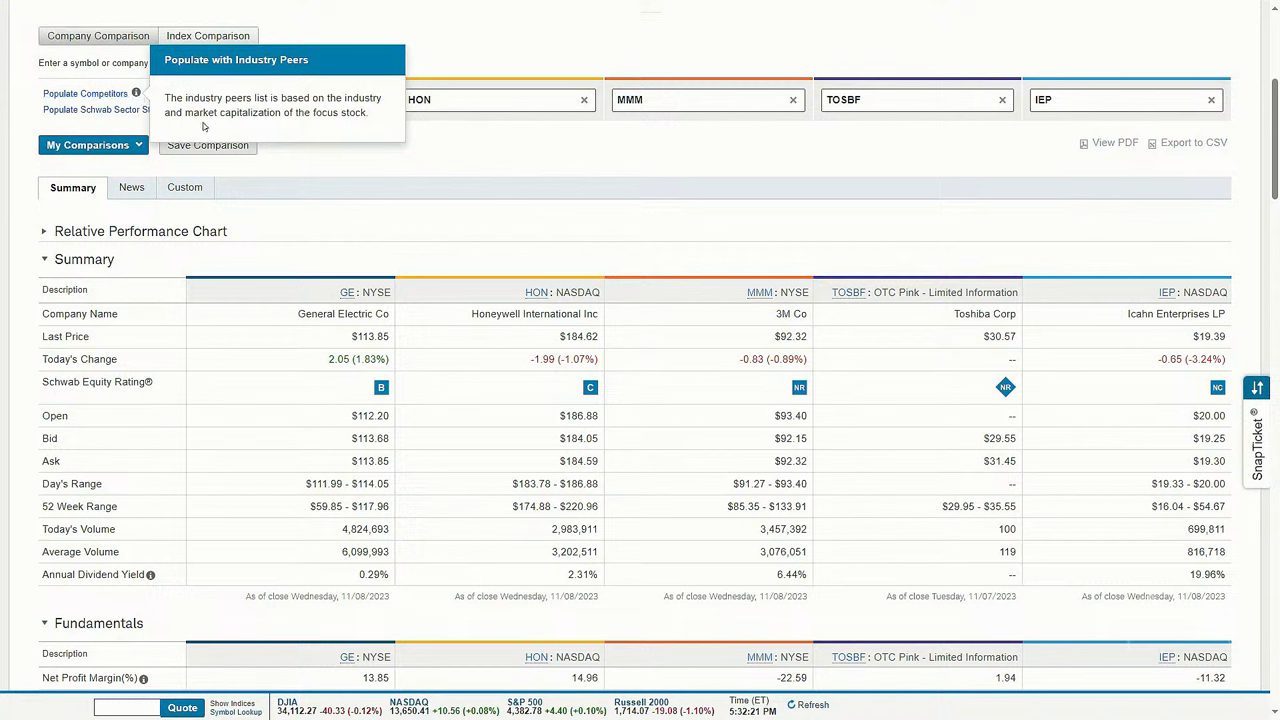
{"action": "mouse_move", "coordinate": [335, 127]}
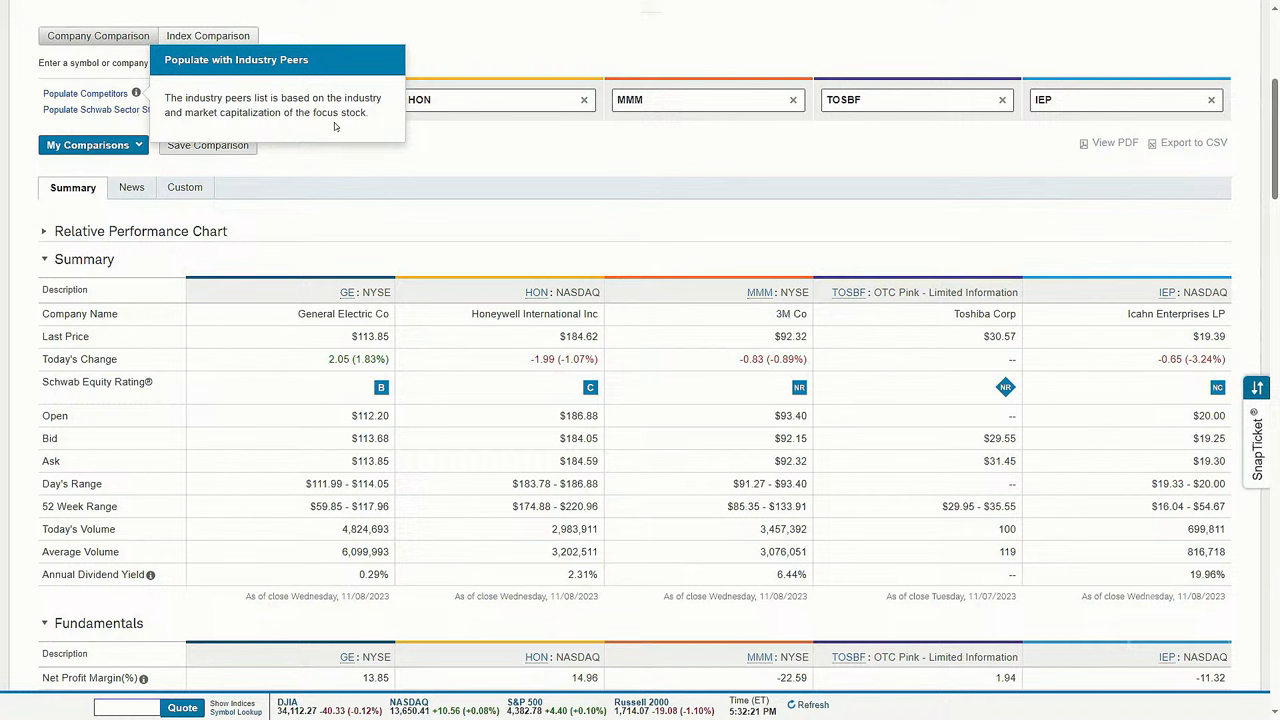
{"action": "mouse_move", "coordinate": [335, 127]}
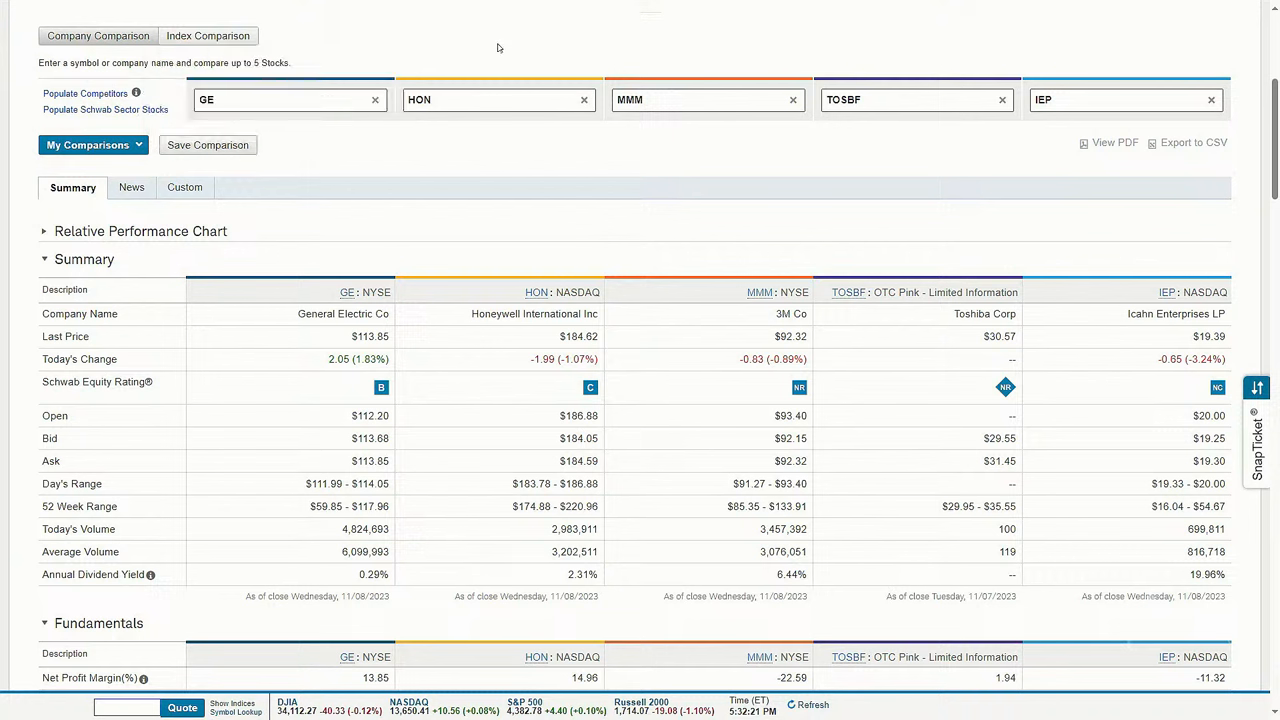
{"action": "mouse_move", "coordinate": [208, 145]}
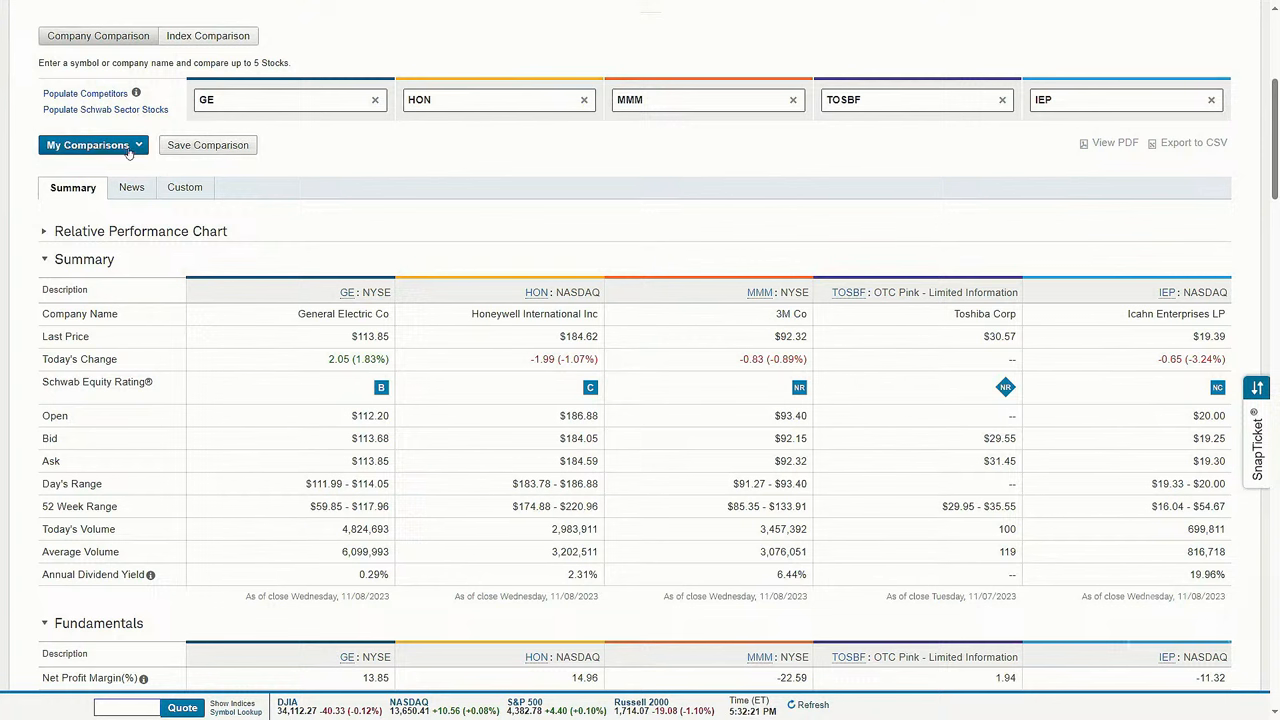
{"action": "left_click", "coordinate": [93, 145]}
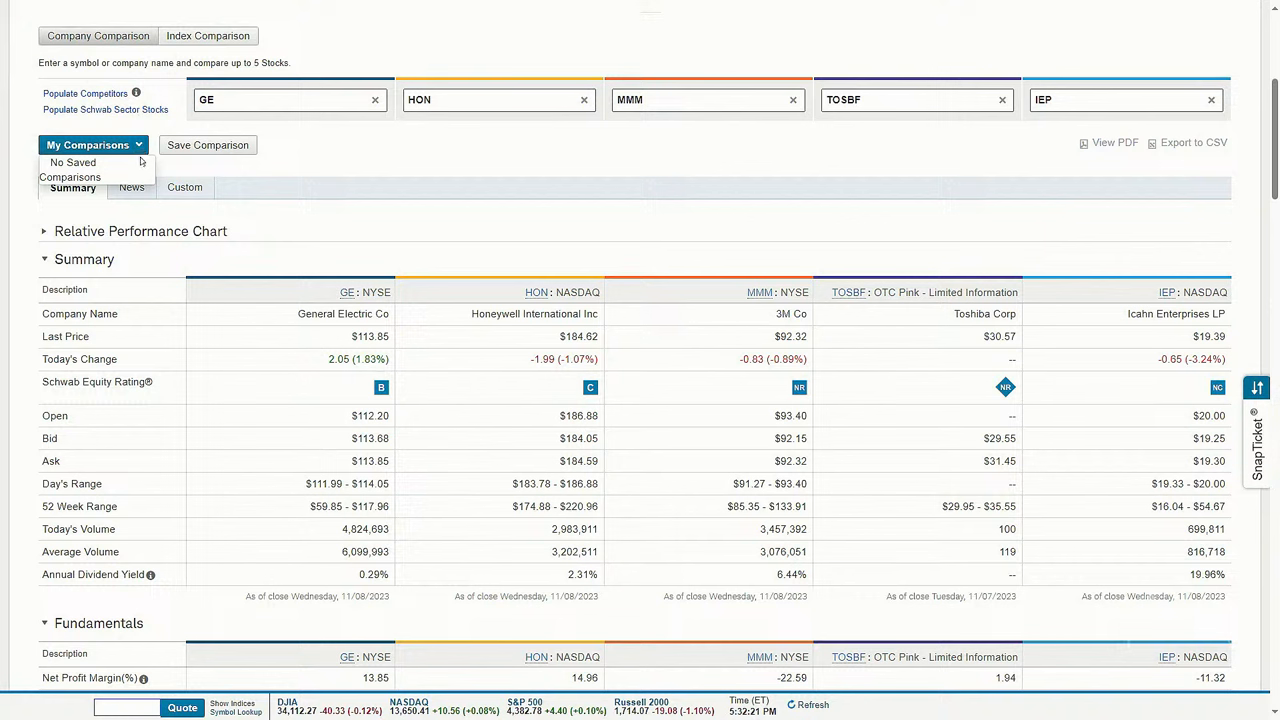
{"action": "left_click", "coordinate": [93, 145]}
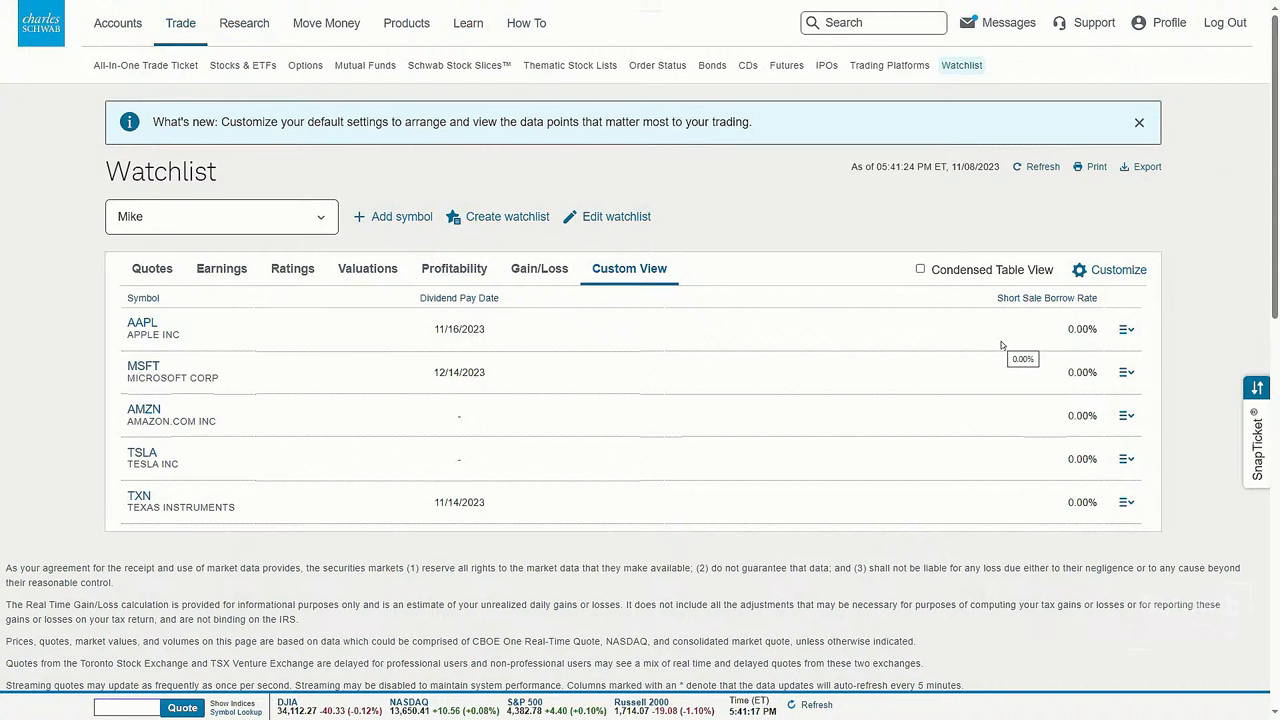
{"action": "mouse_move", "coordinate": [244, 233]}
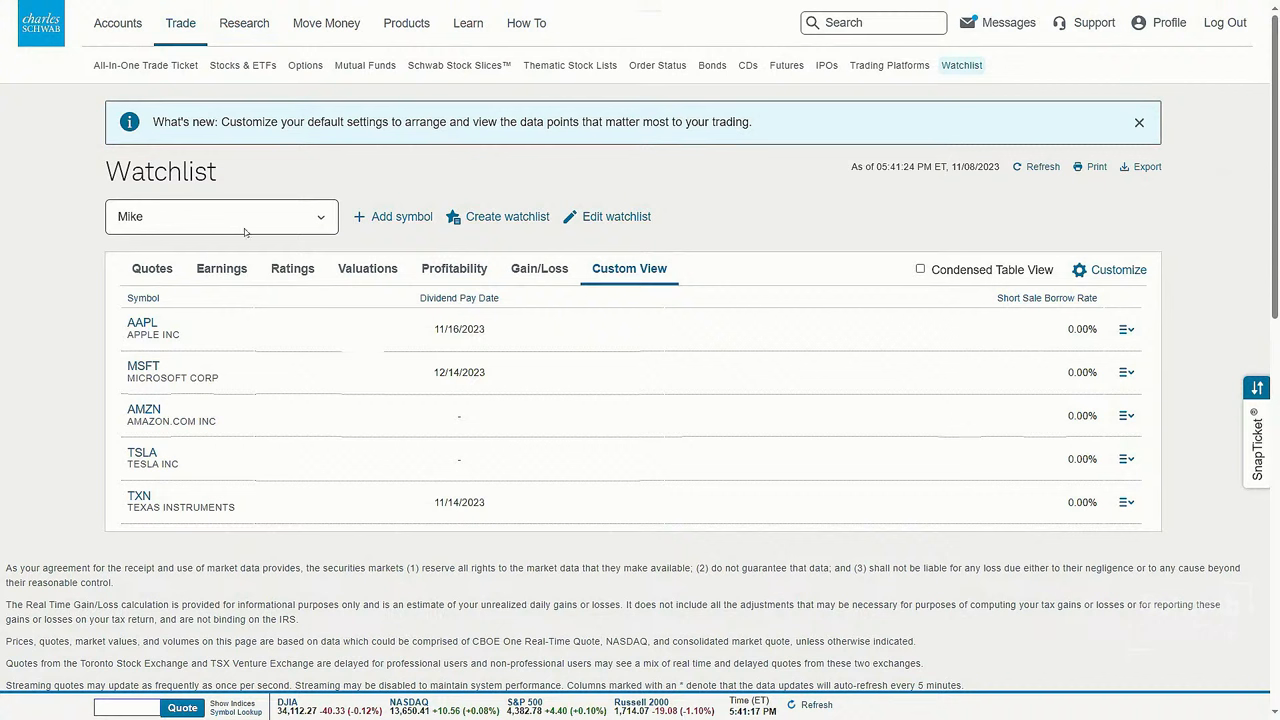
{"action": "mouse_move", "coordinate": [228, 206]}
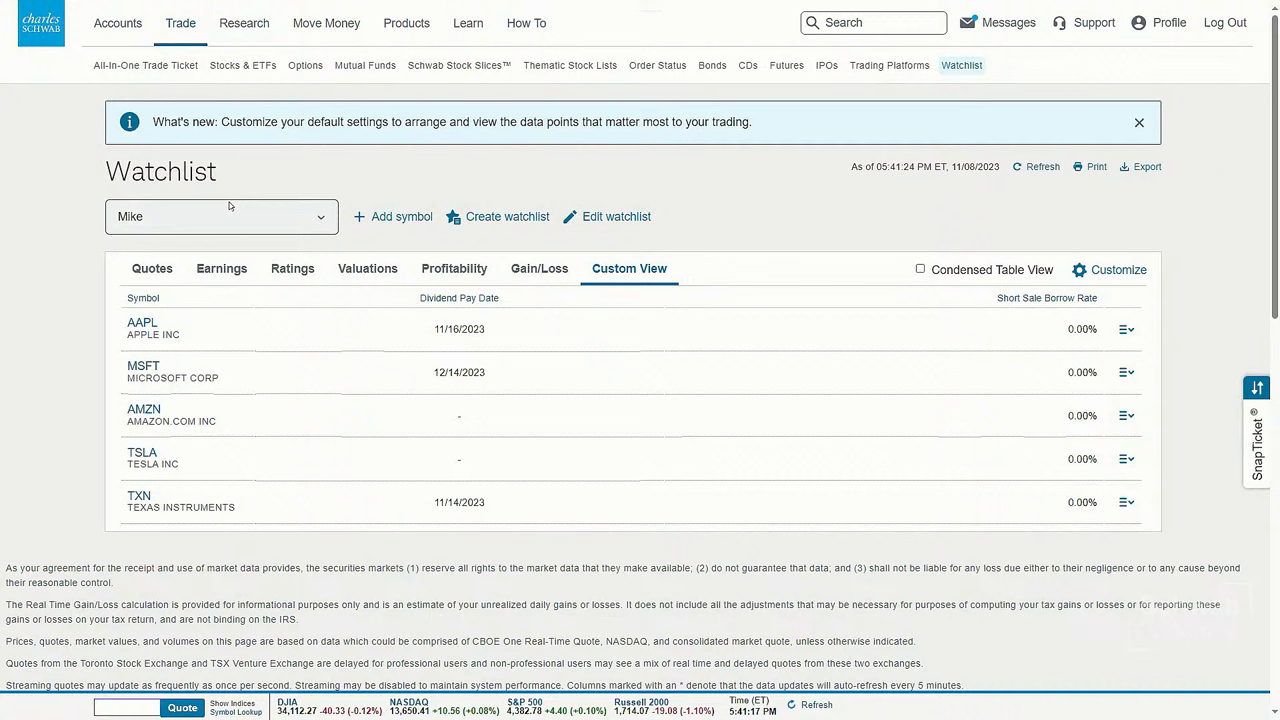
{"action": "mouse_move", "coordinate": [1025, 223]}
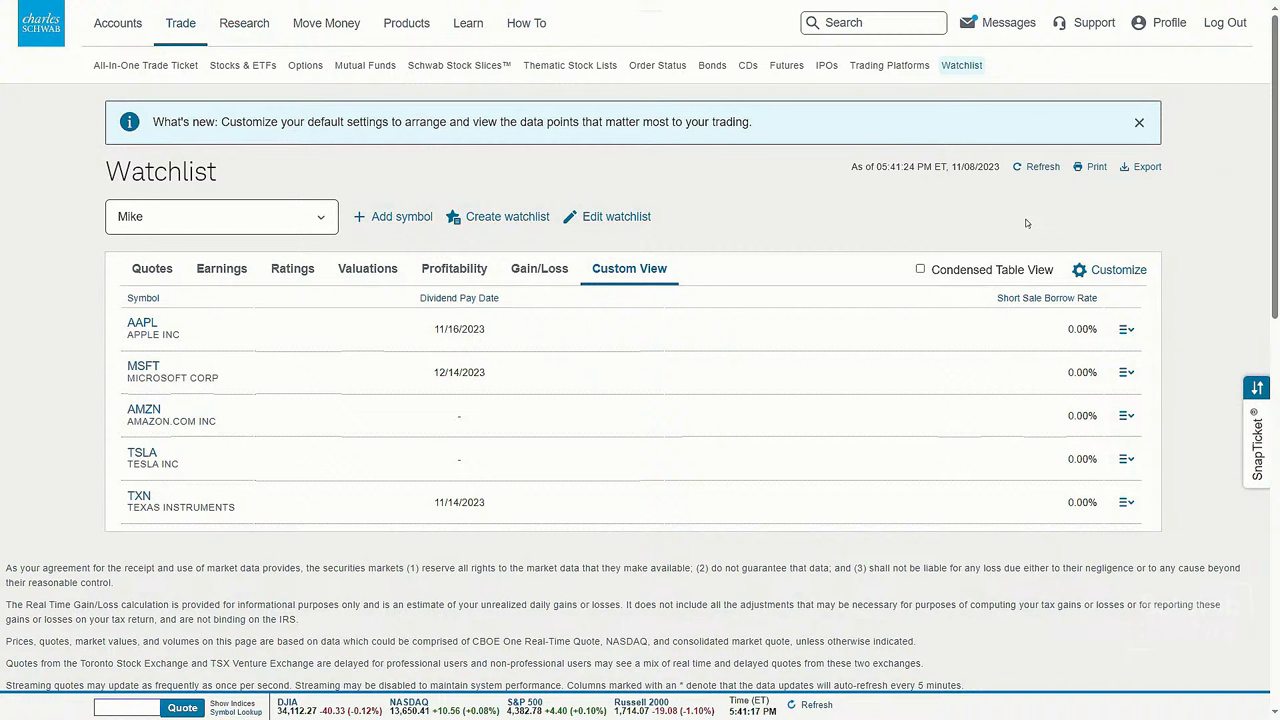
{"action": "mouse_move", "coordinate": [1118, 270]}
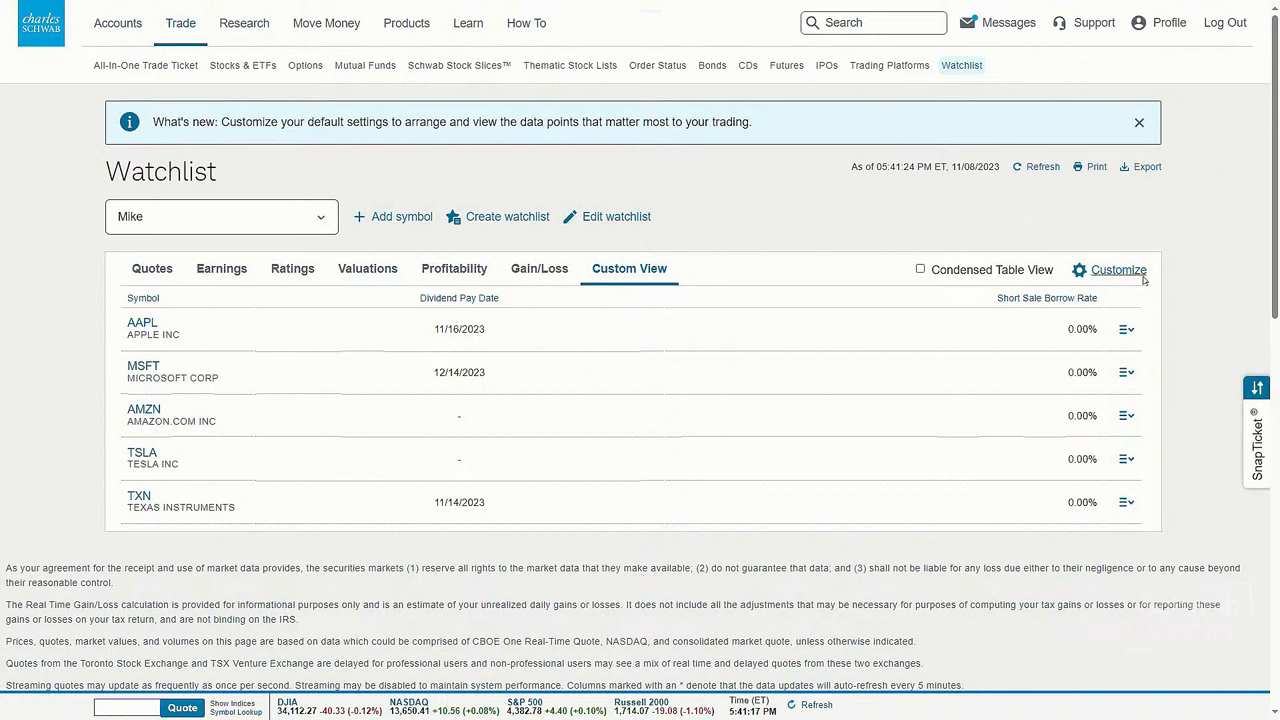
{"action": "left_click", "coordinate": [1117, 270]}
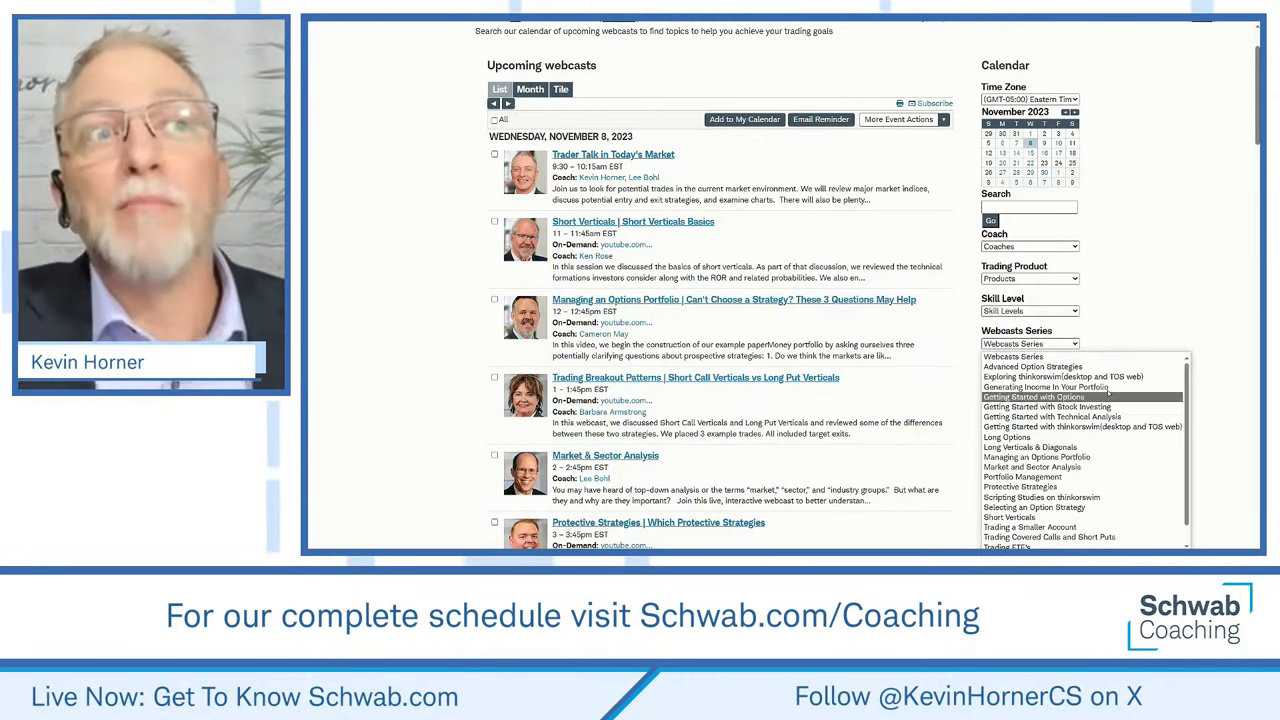
Step: Scroll the Upcoming webcasts list from November 8 into the November 9 sessions
{"action": "scroll", "scroll_direction": "down", "scroll_amount": 3}
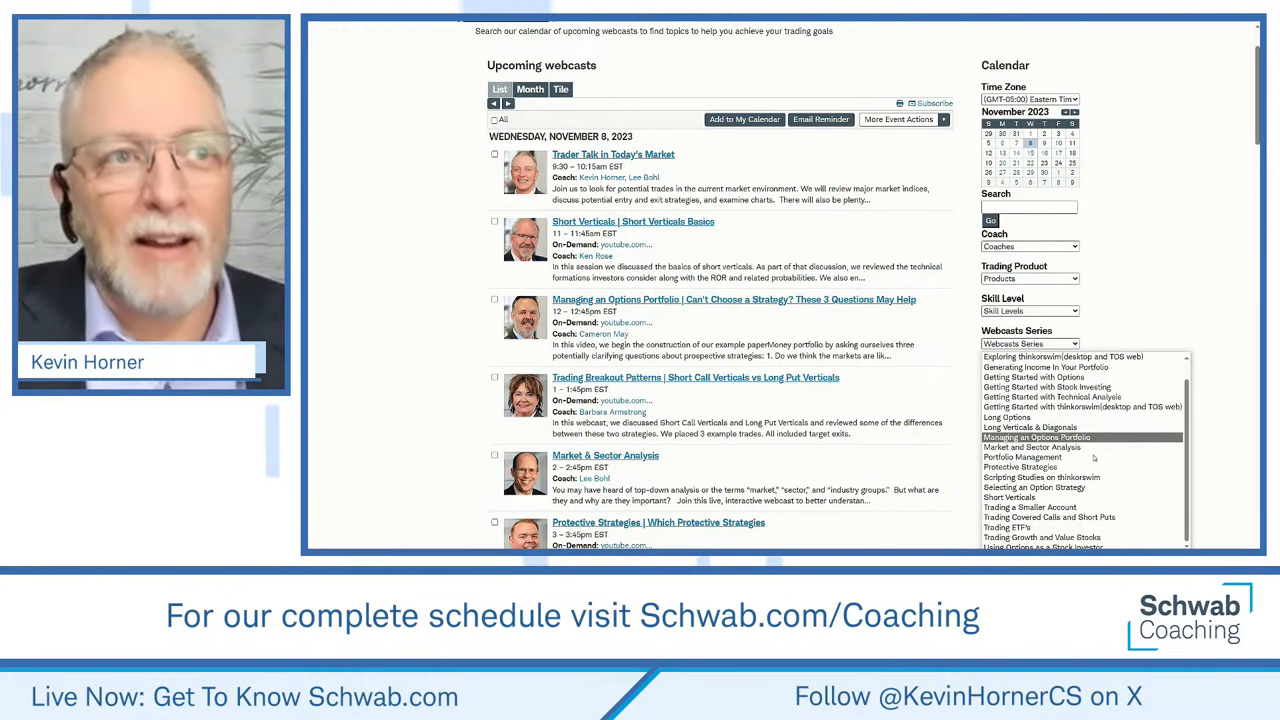
{"action": "mouse_move", "coordinate": [1080, 407]}
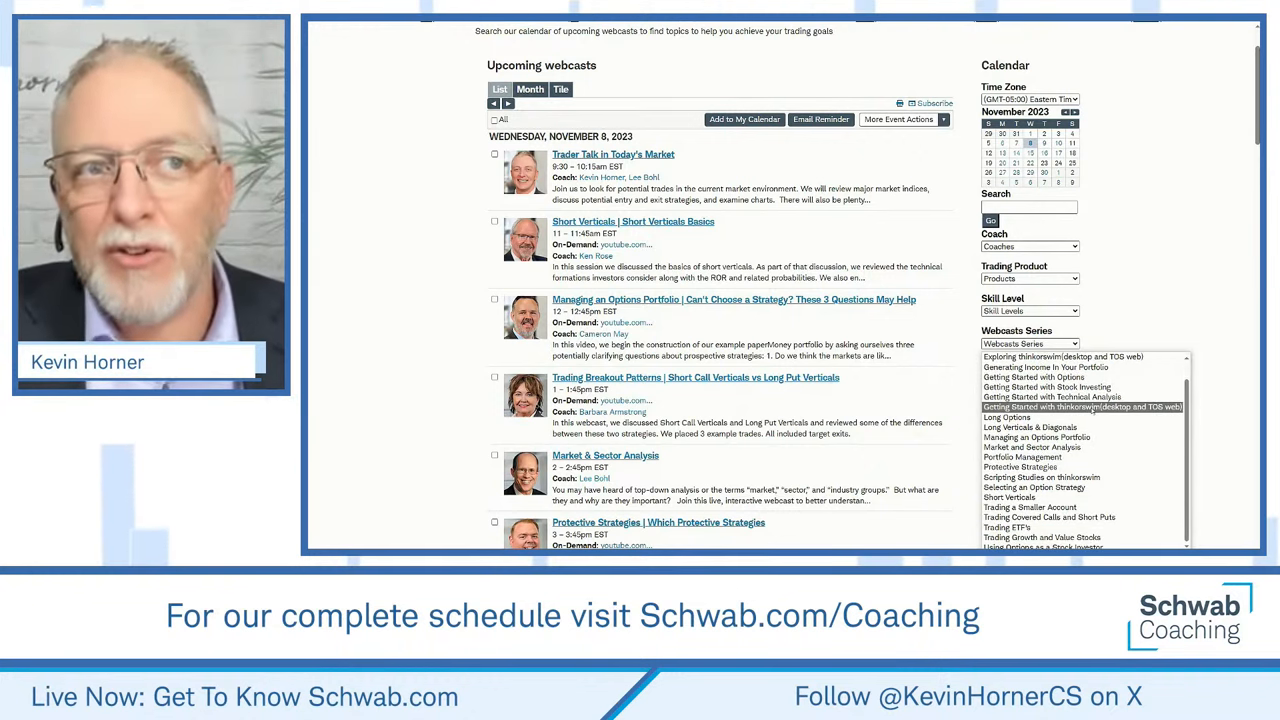
{"action": "mouse_move", "coordinate": [1050, 396]}
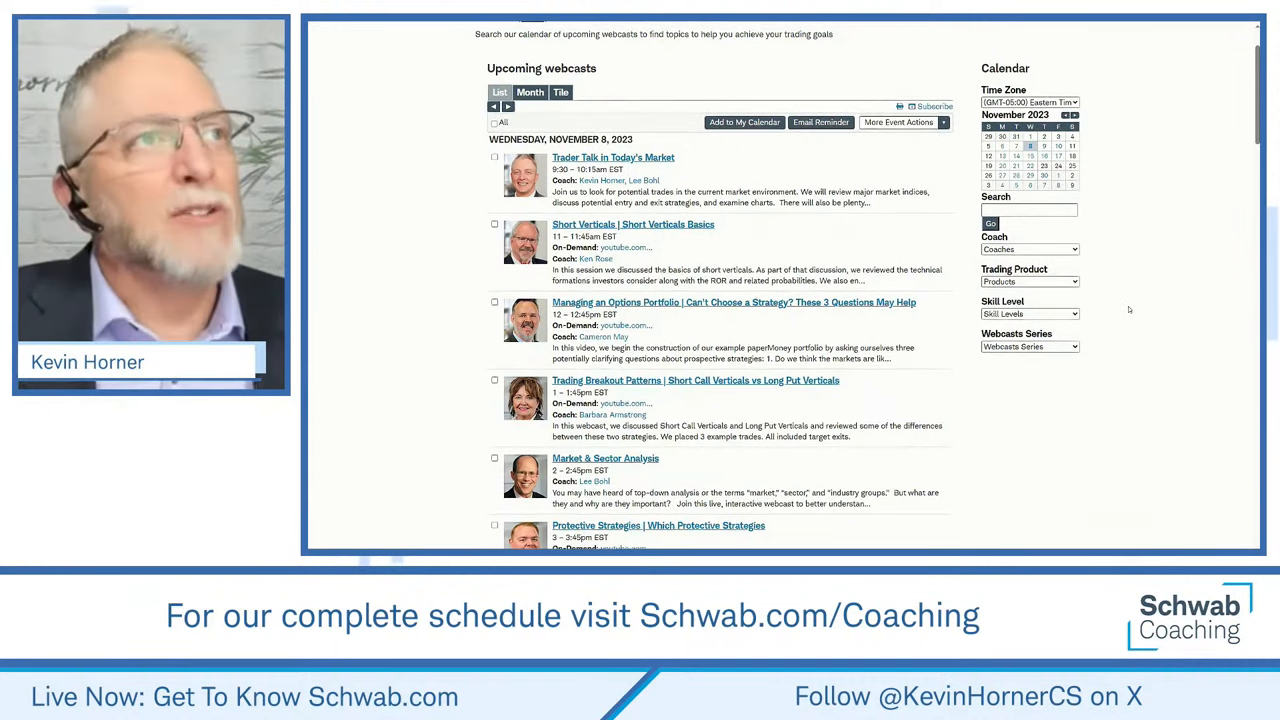
{"action": "scroll", "scroll_direction": "up", "scroll_amount": 3}
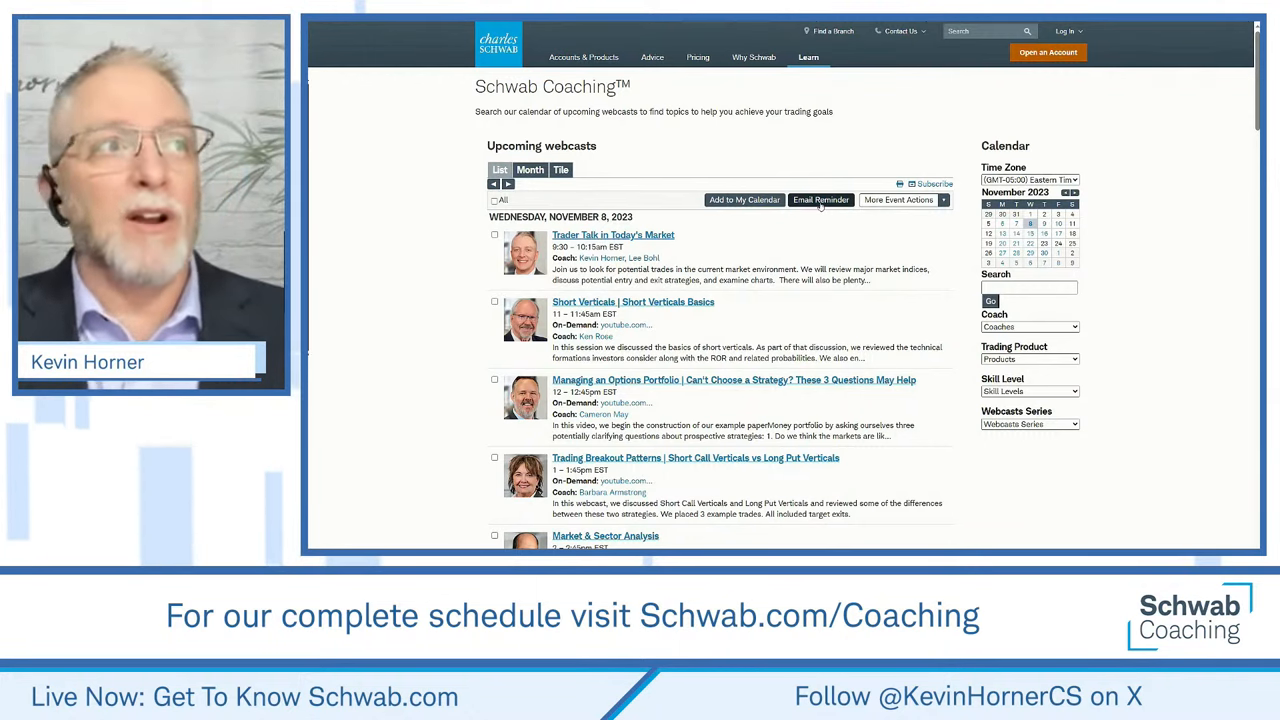
{"action": "scroll", "scroll_direction": "down", "scroll_amount": 3}
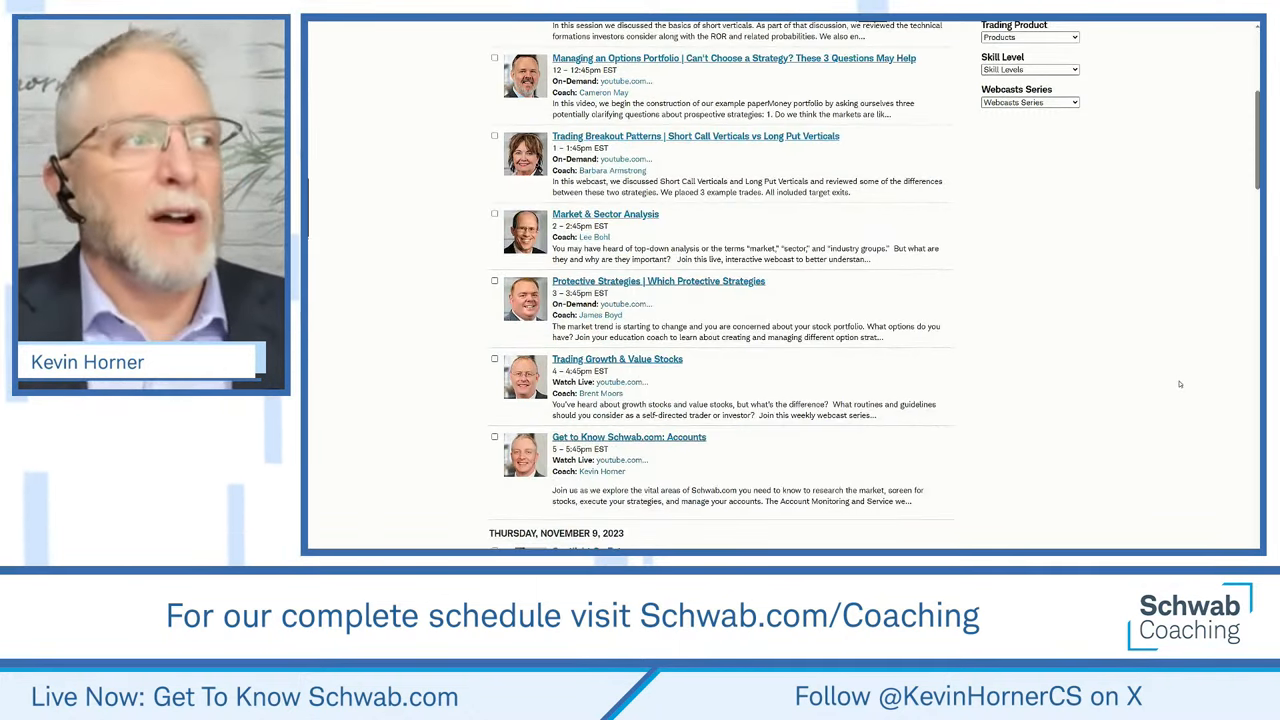
{"action": "scroll", "scroll_direction": "down", "scroll_amount": 3}
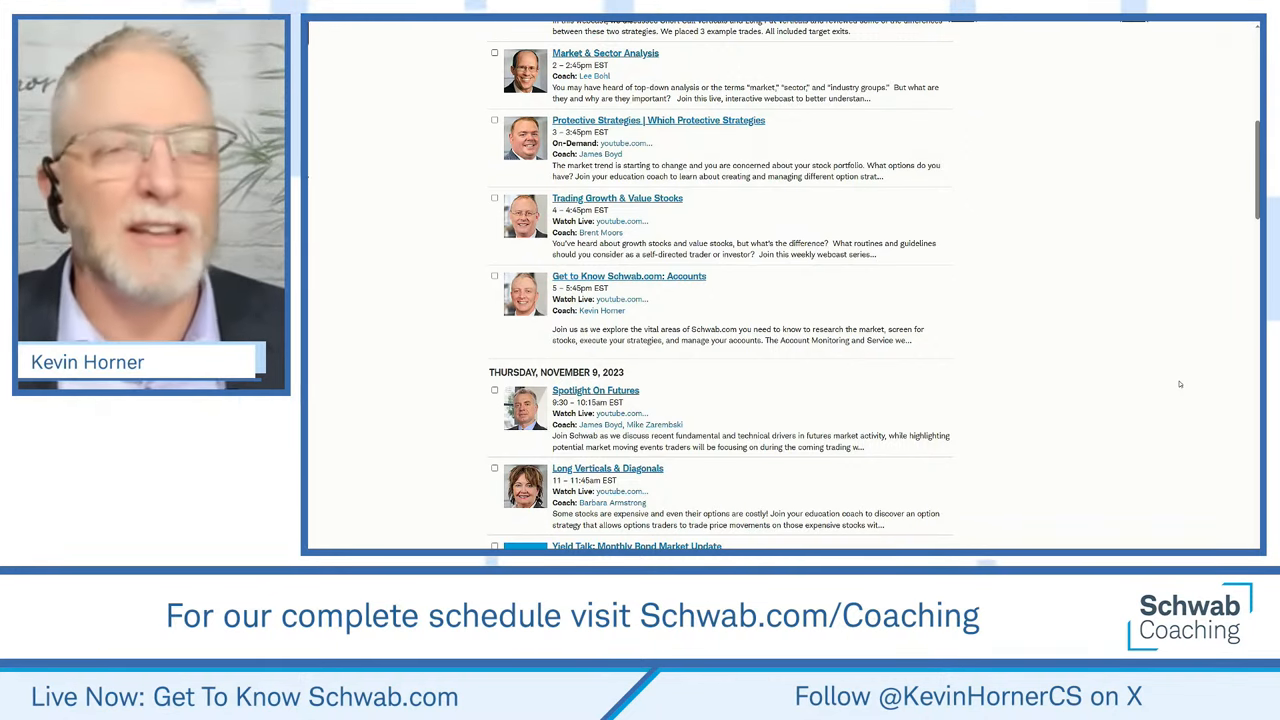